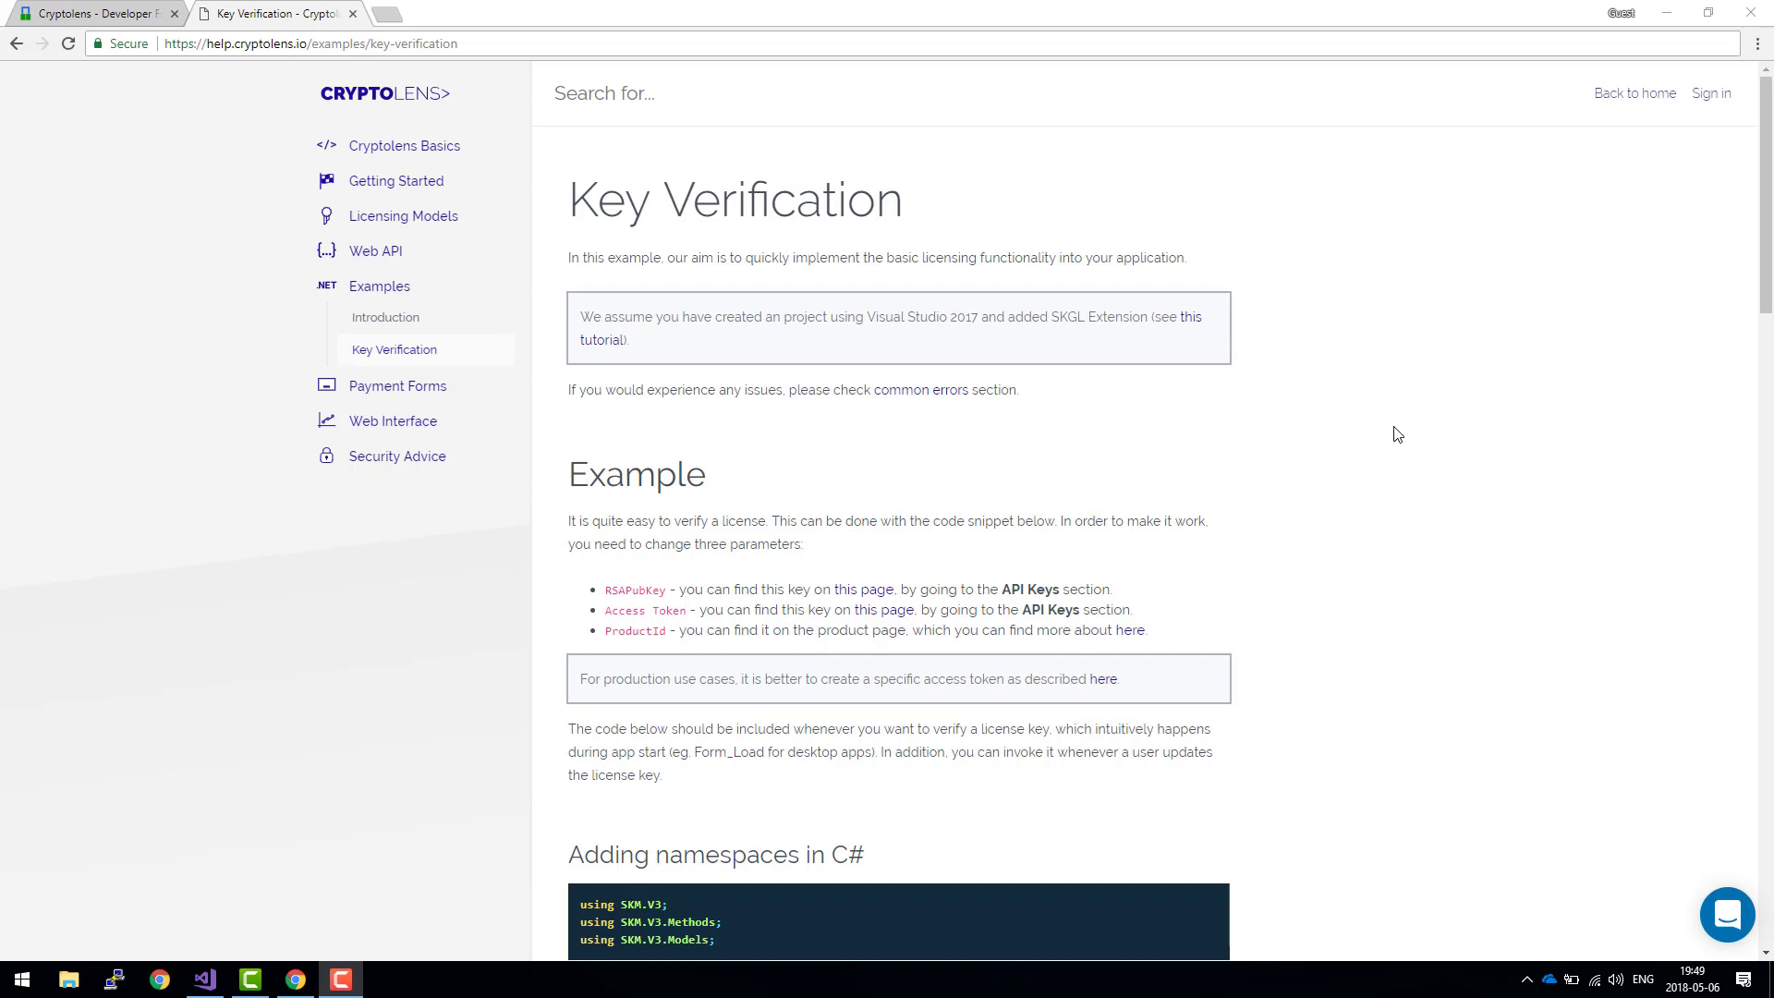
# Open the Web API Variables link from the Cryptolens dashboard in a new tab.
pyautogui.scroll(-3)
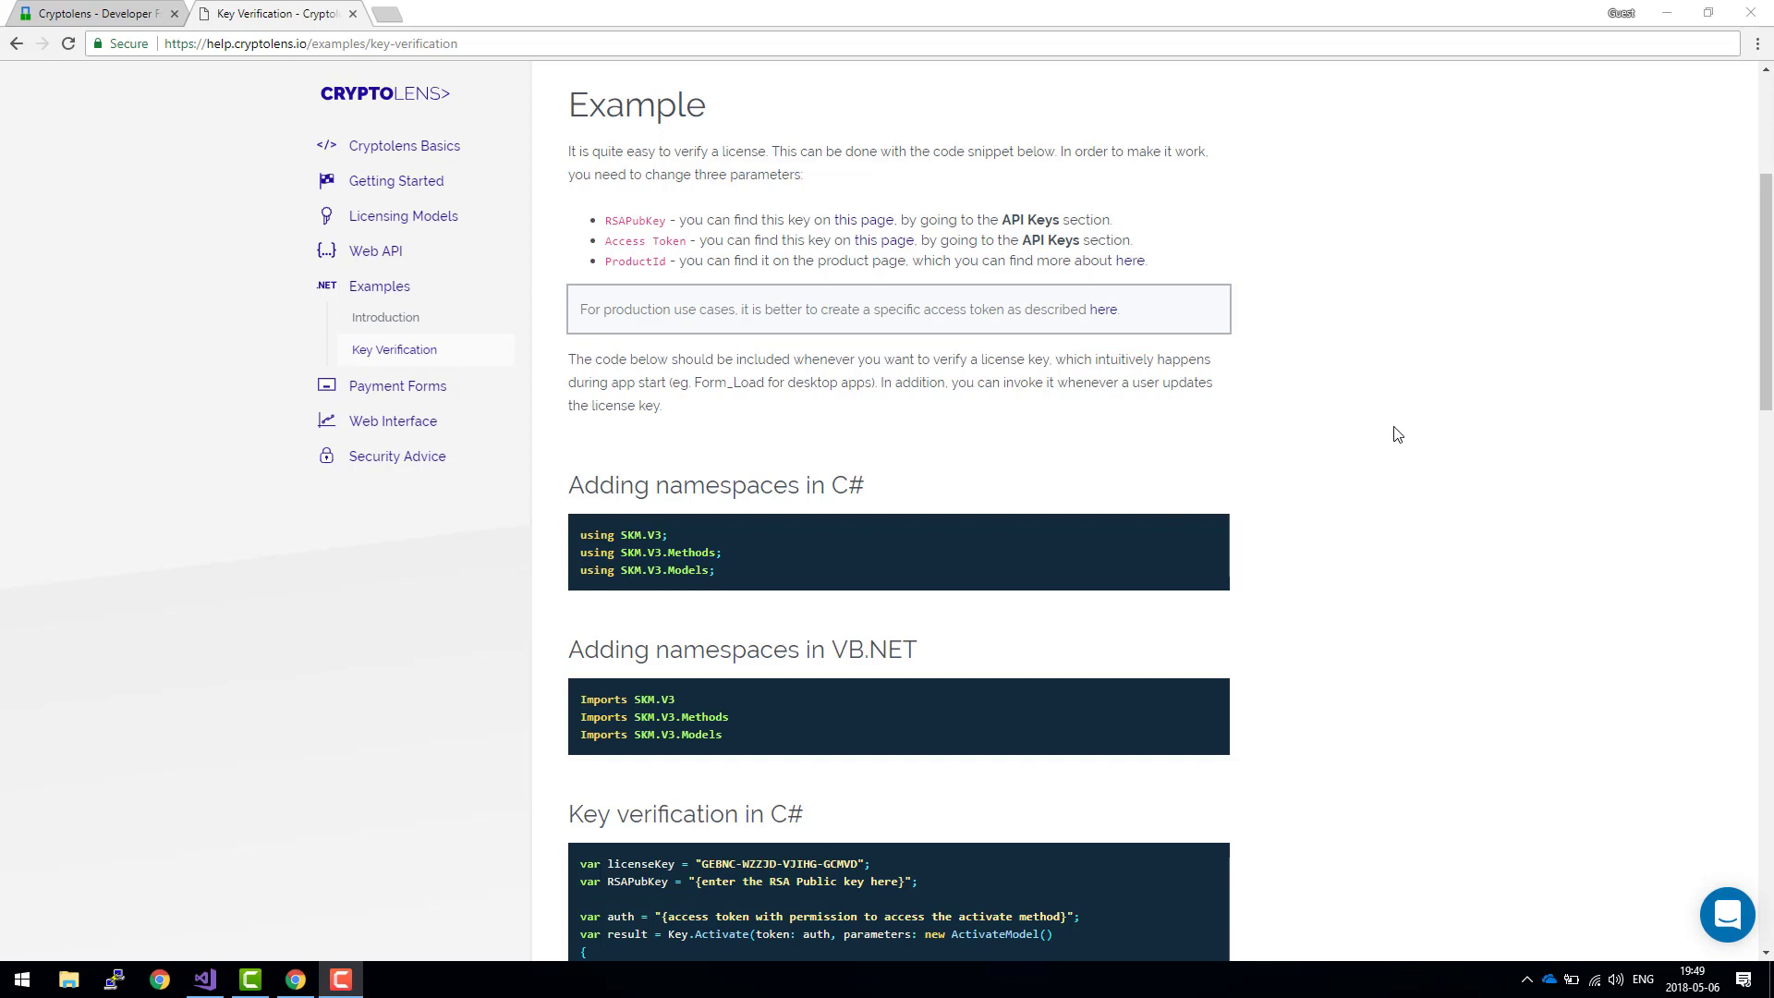
pyautogui.scroll(-3)
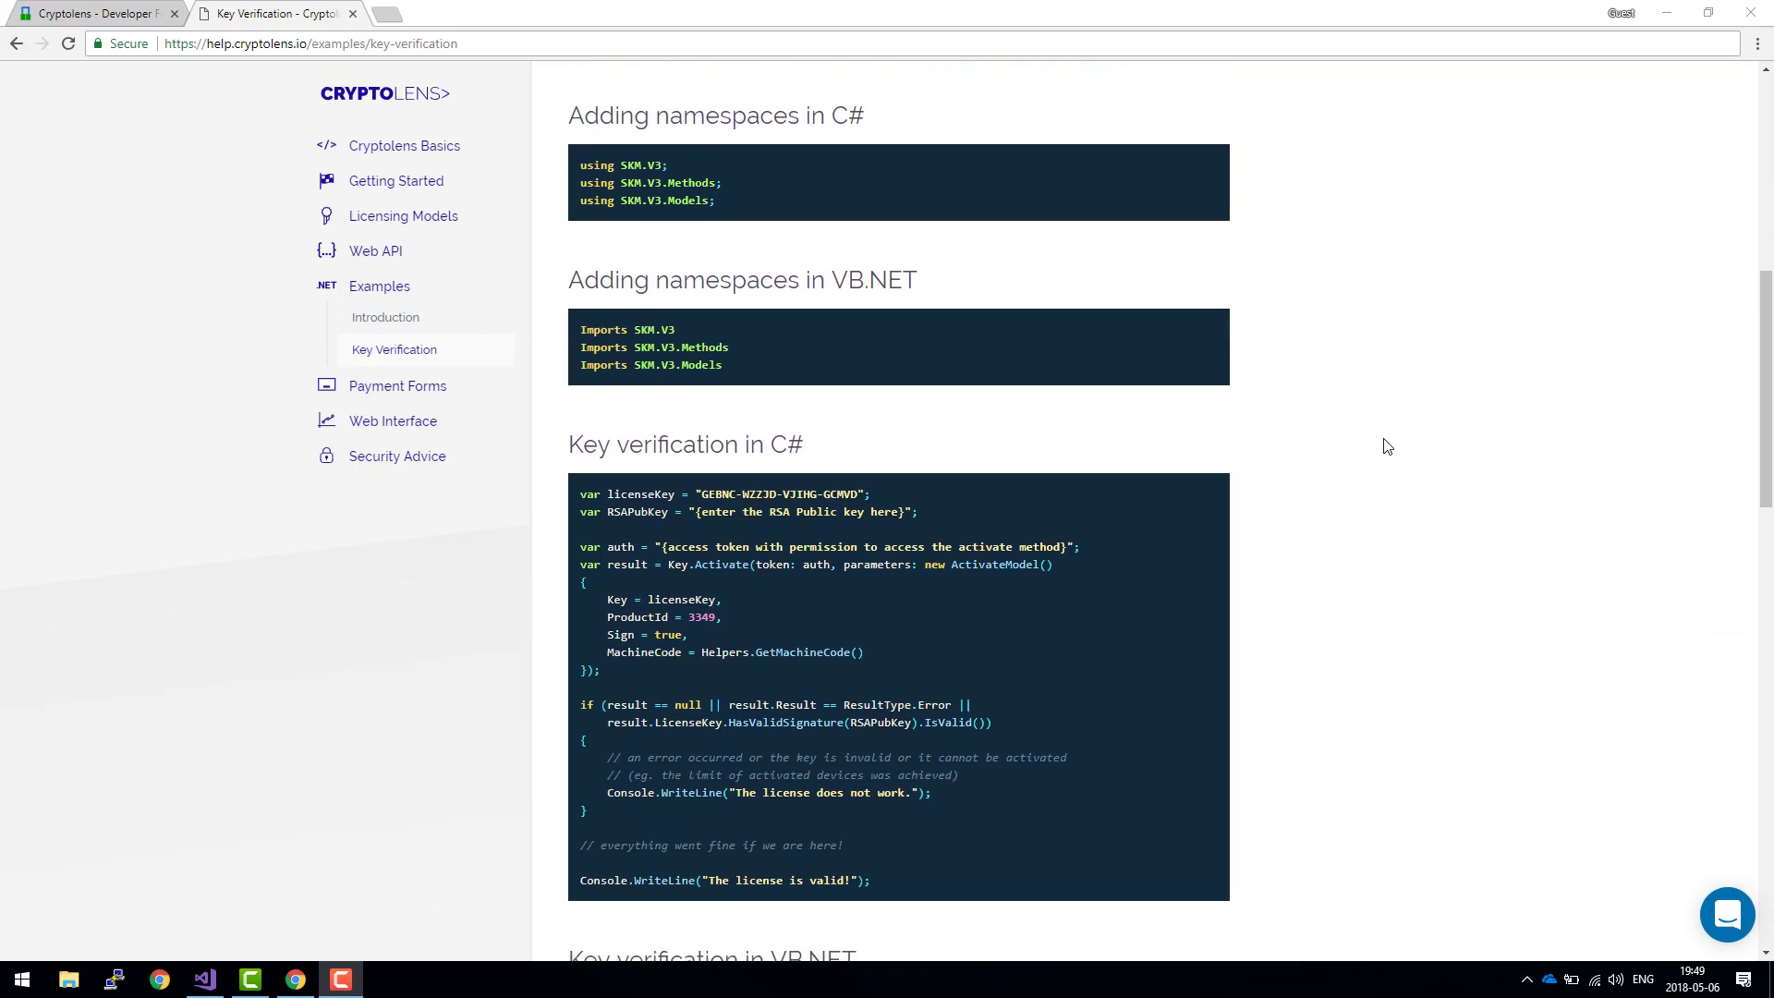
pyautogui.scroll(-3)
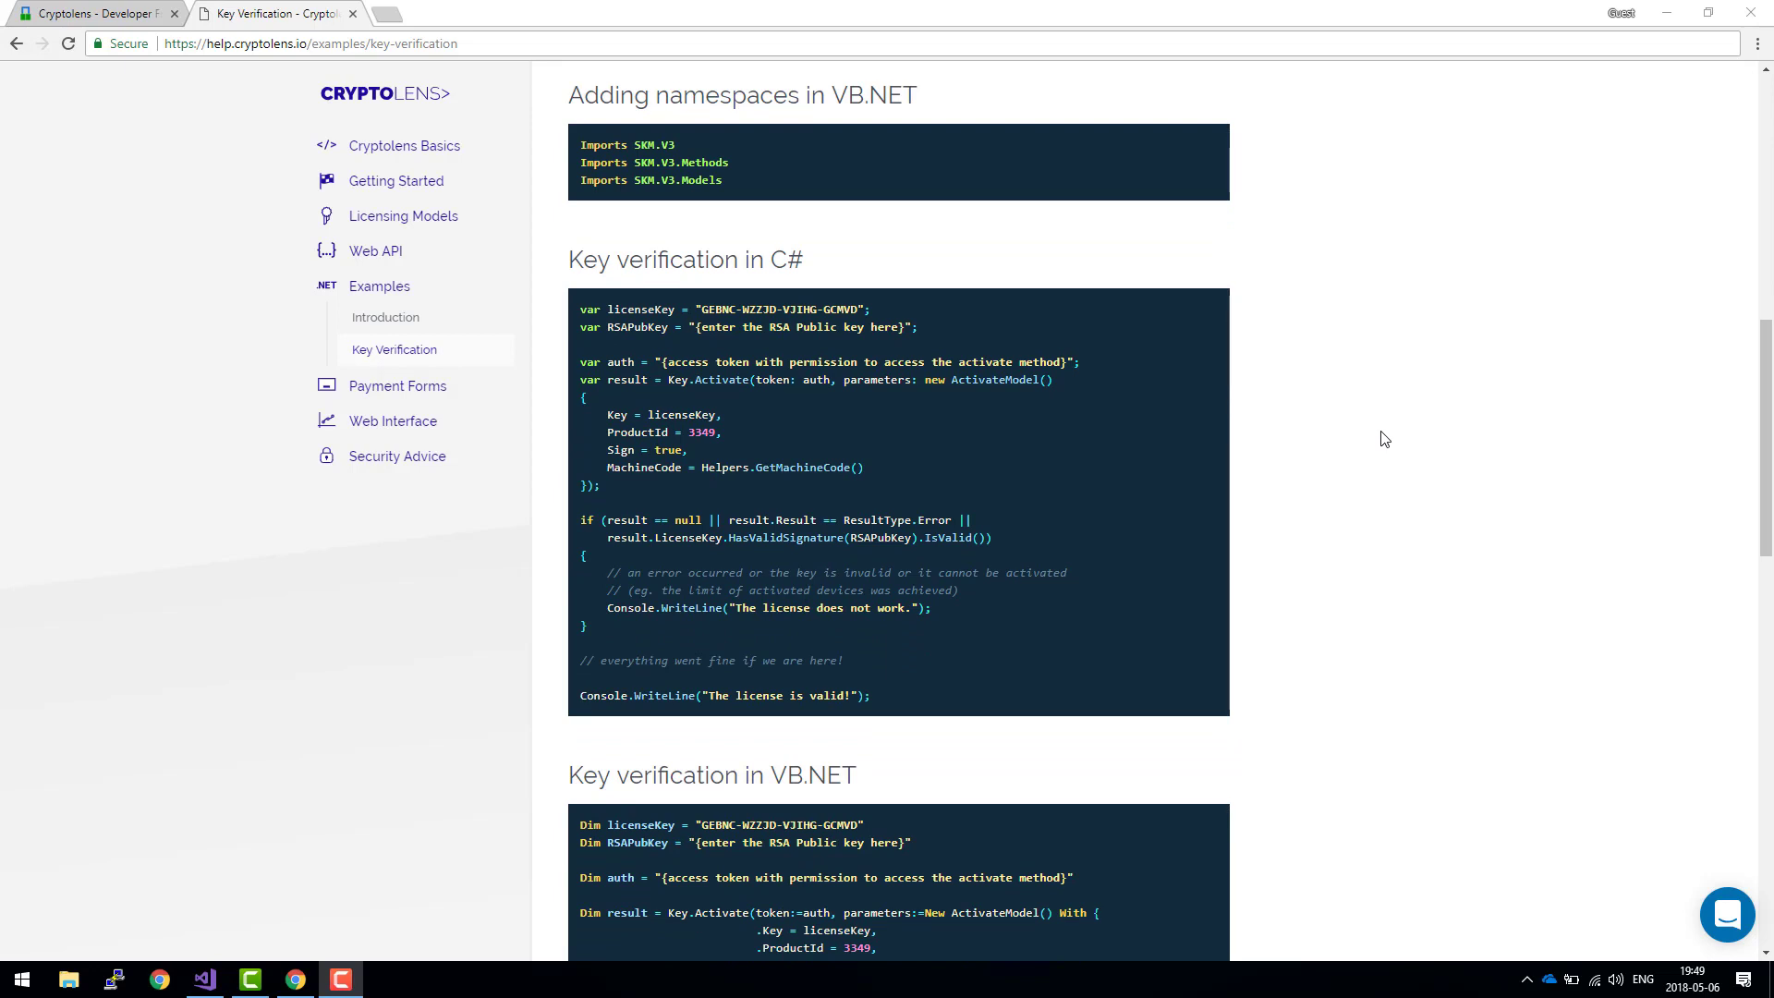
pyautogui.scroll(-3)
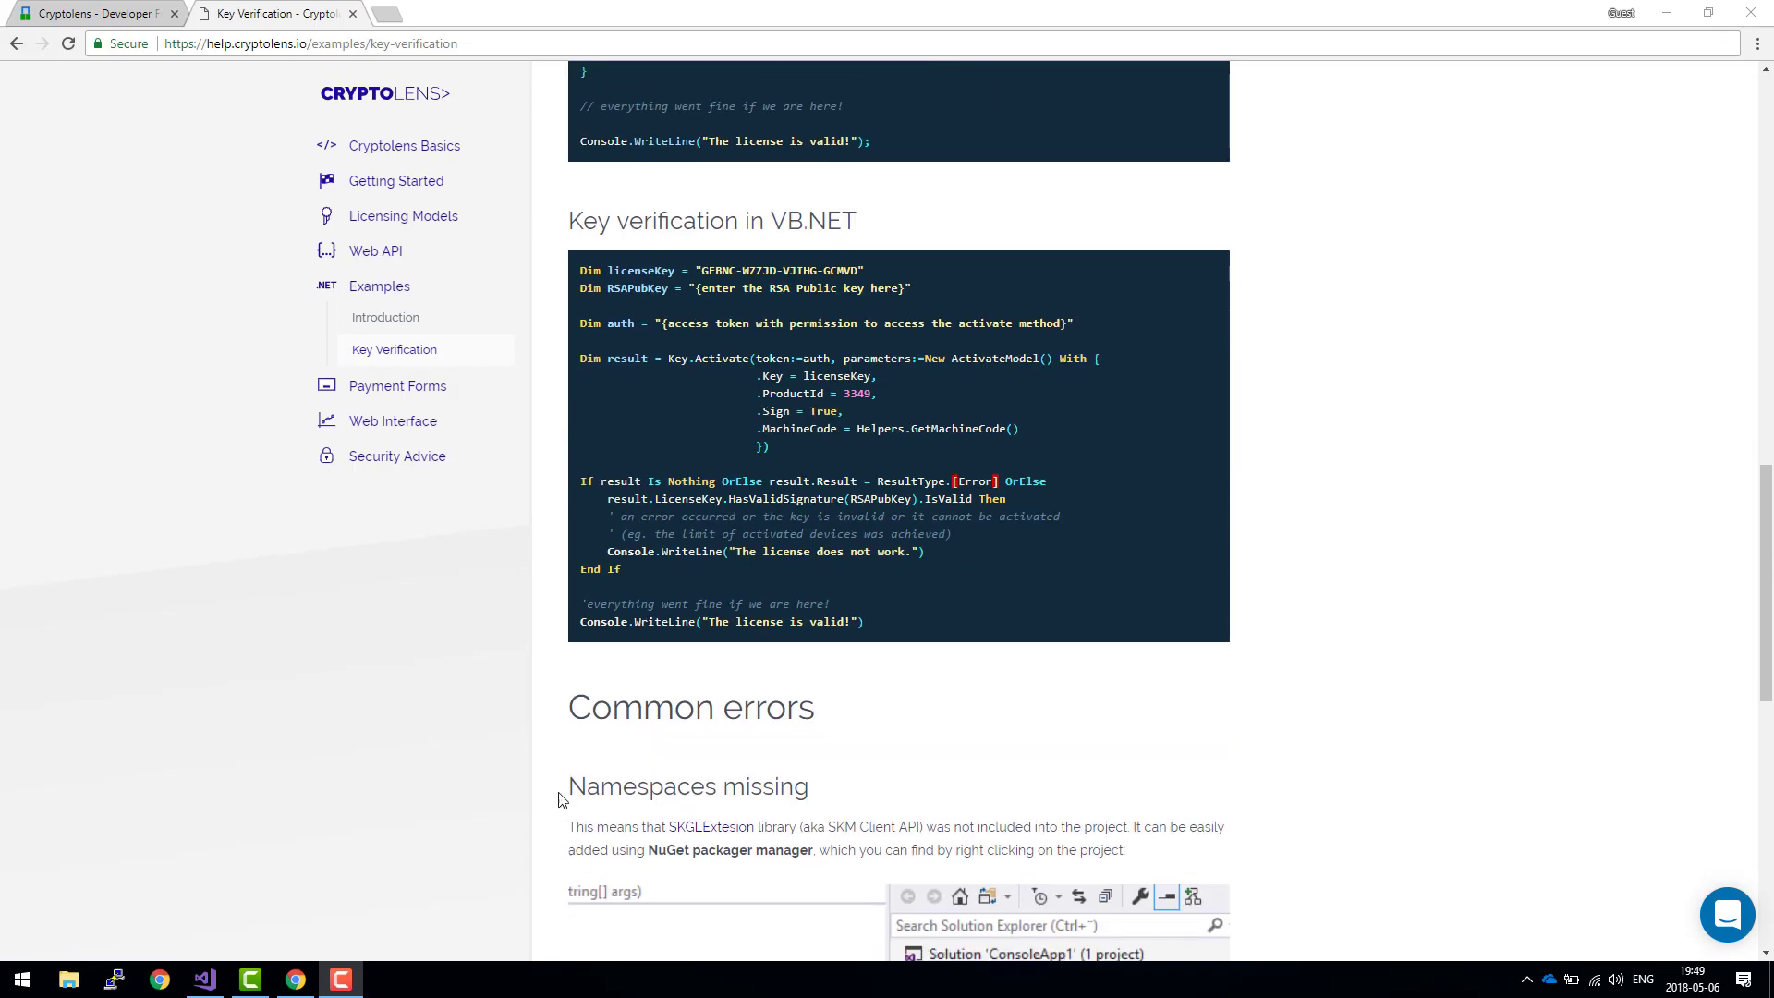
pyautogui.click(91, 12)
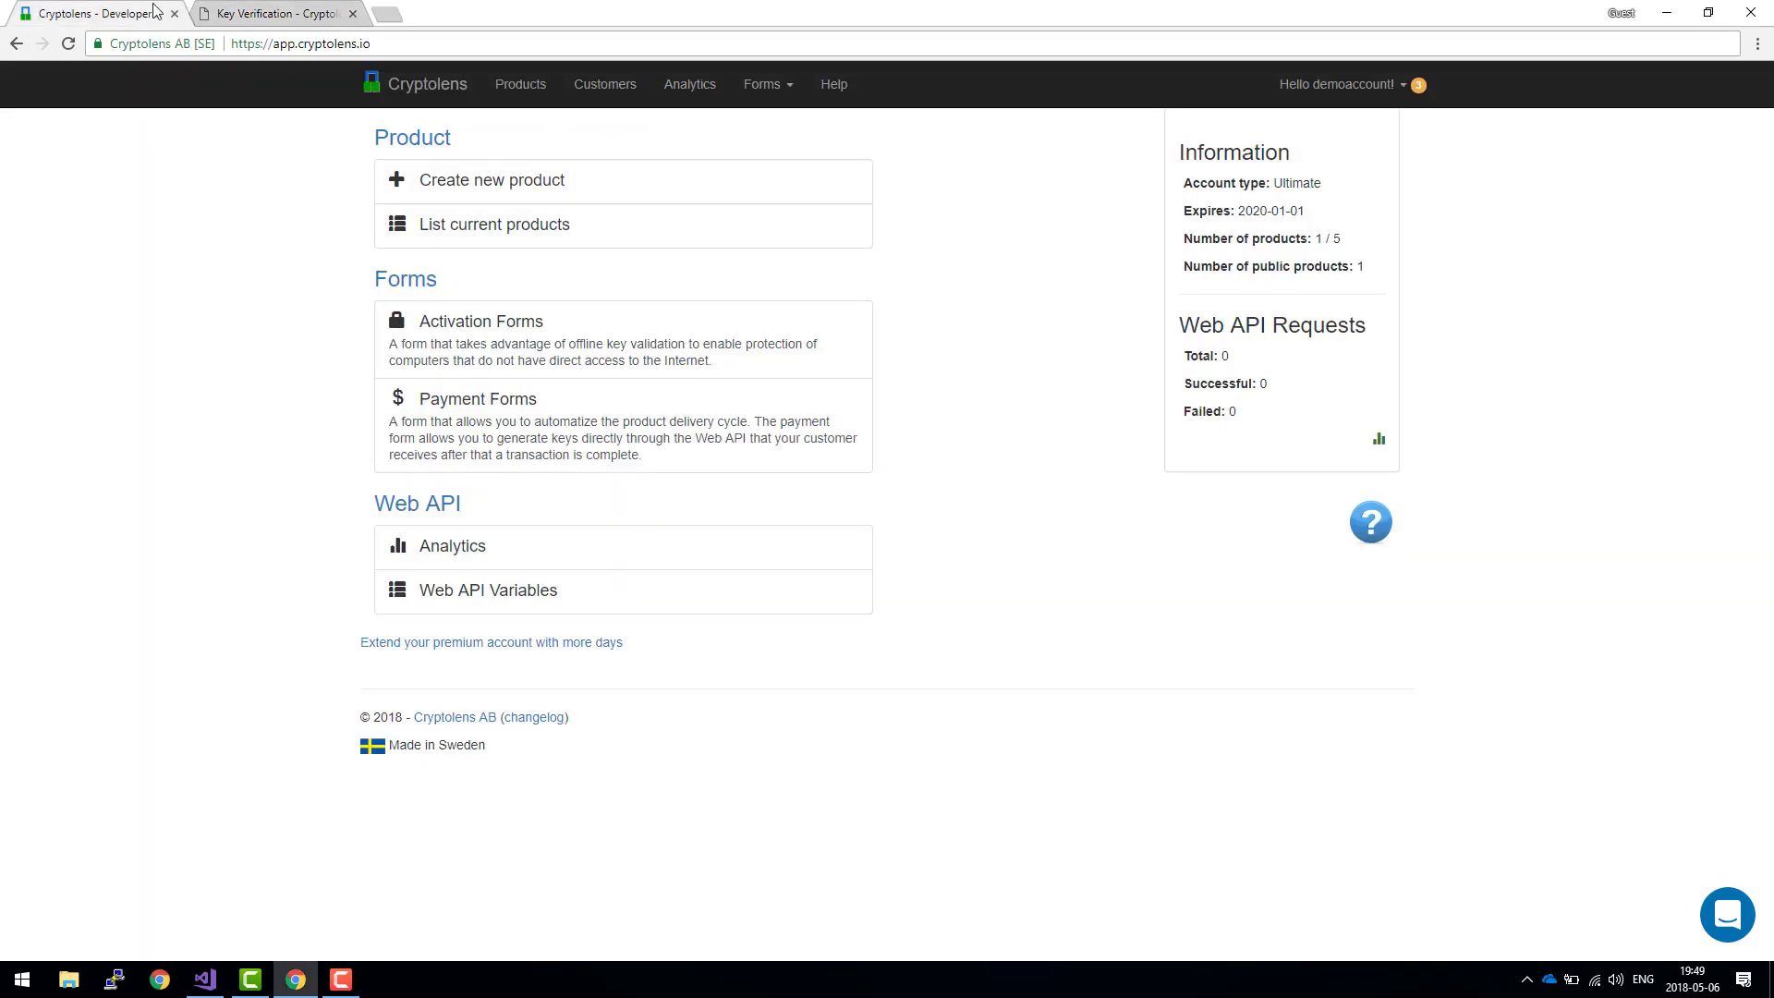
pyautogui.moveTo(519, 84)
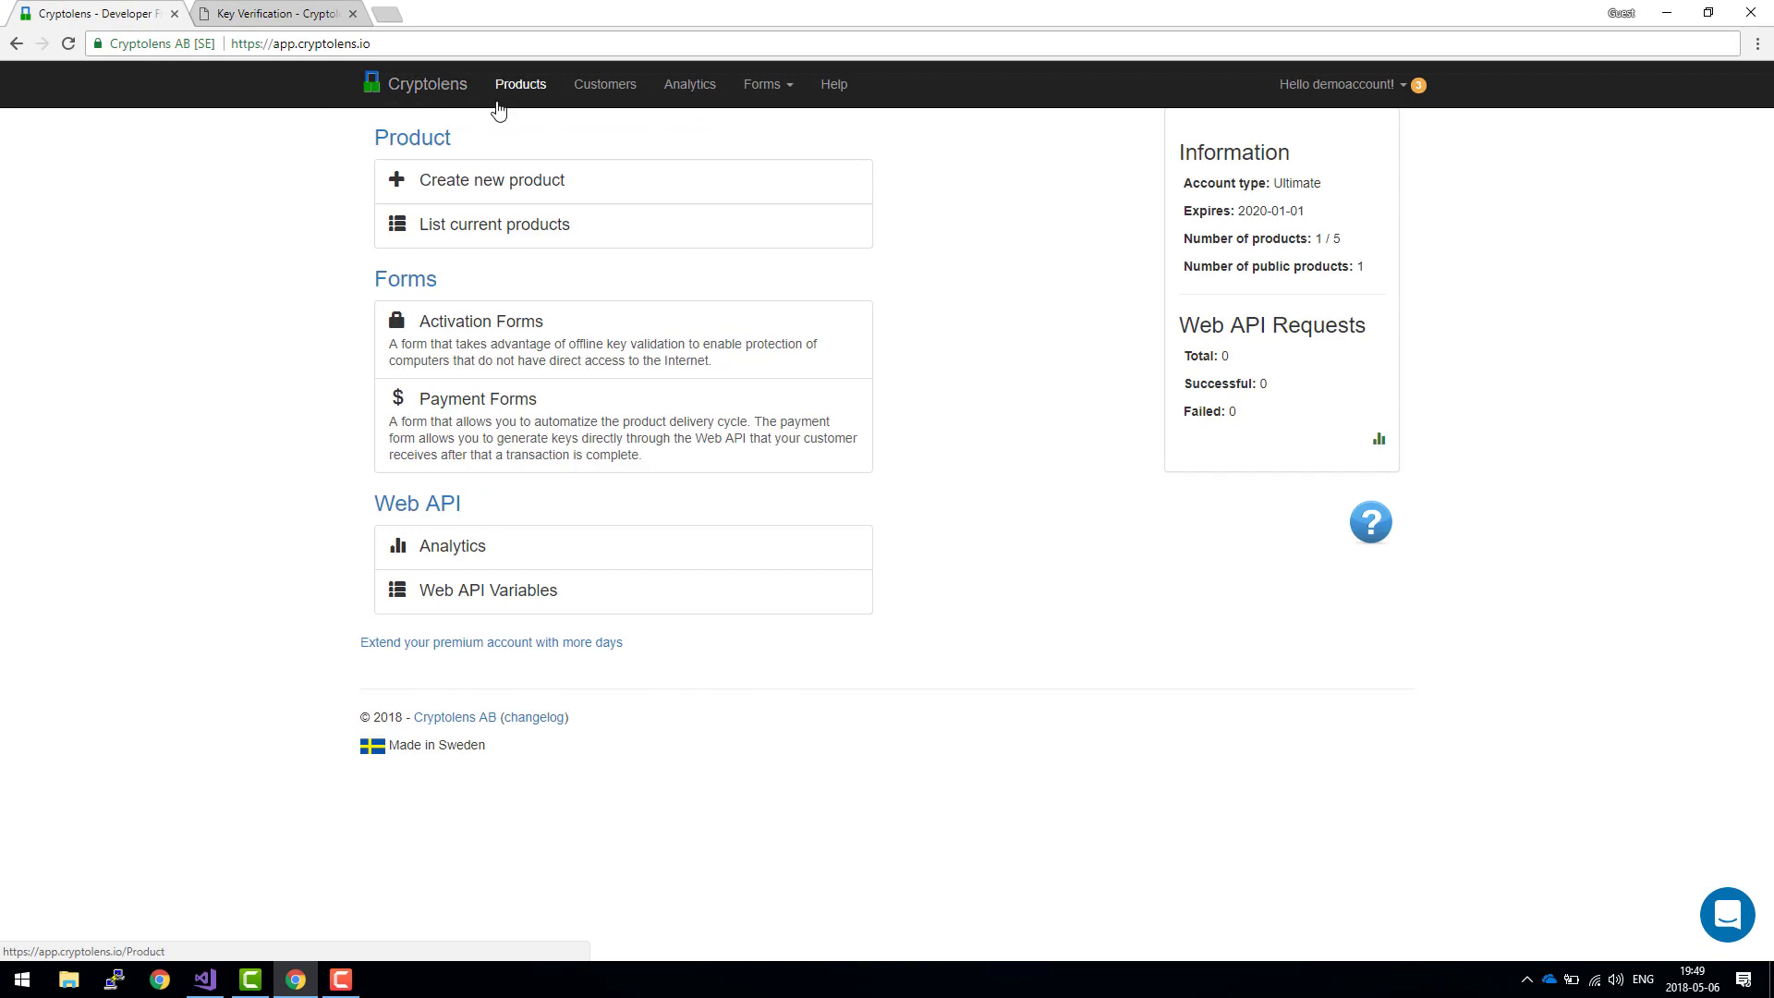
pyautogui.moveTo(500, 96)
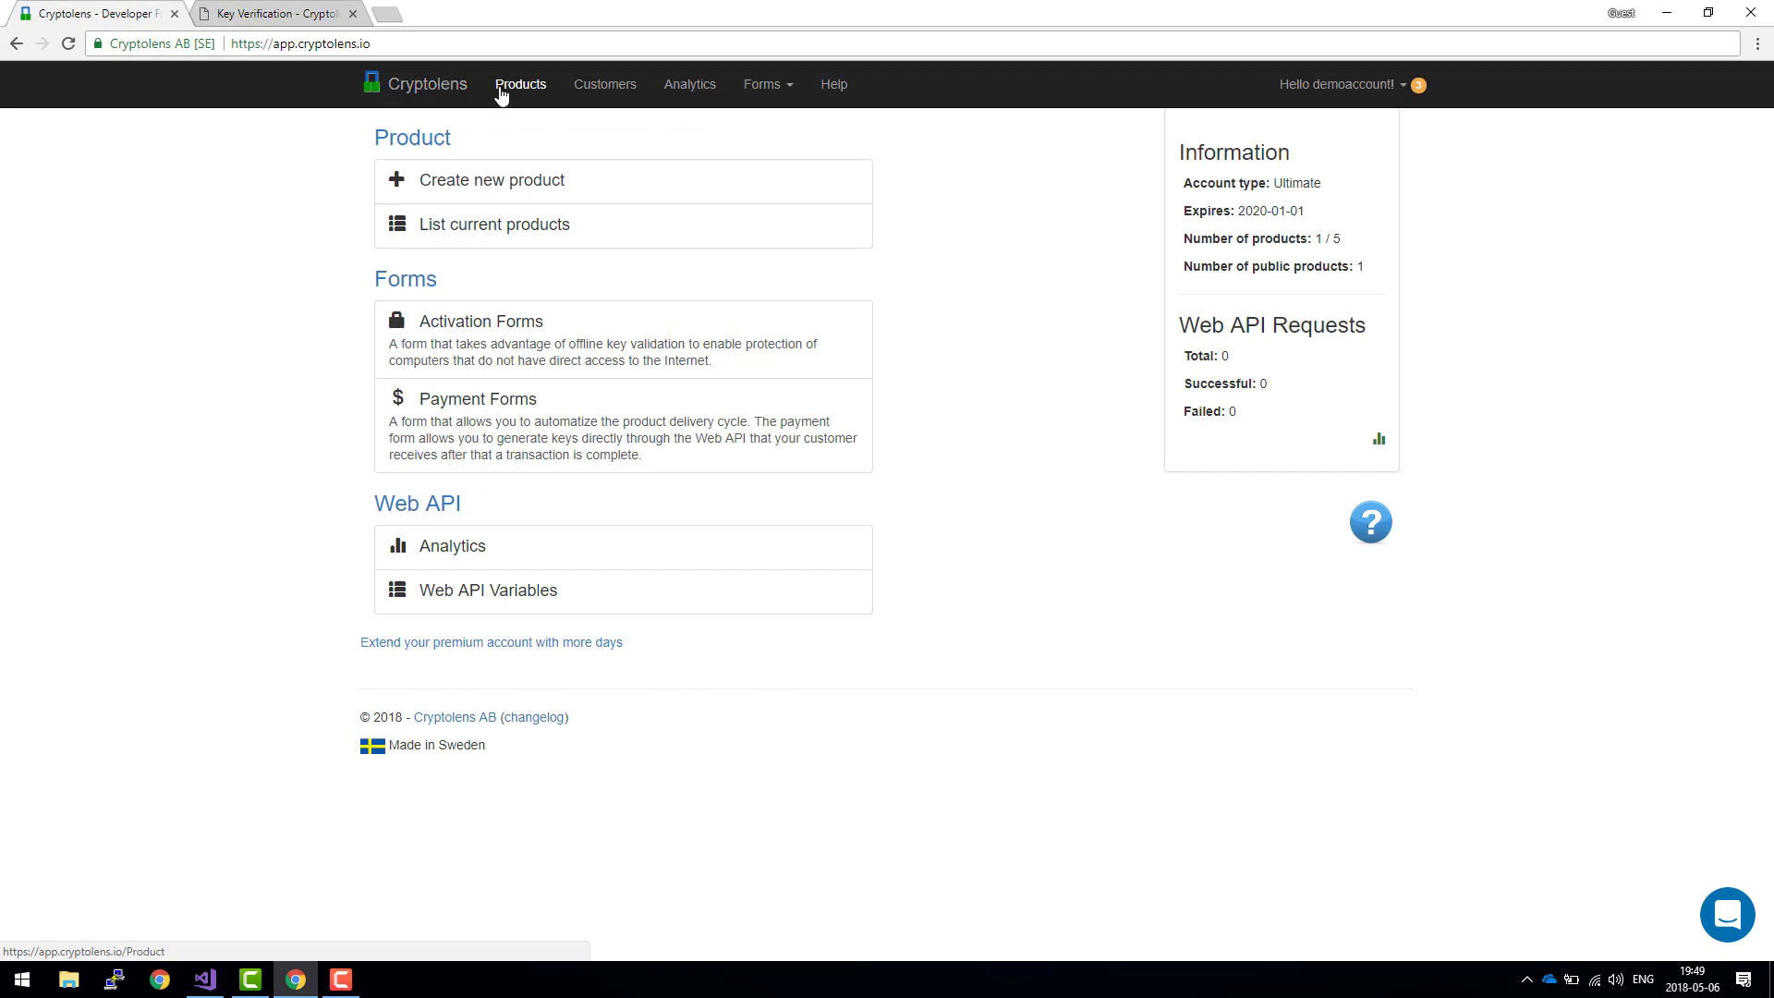
pyautogui.rightClick(487, 589)
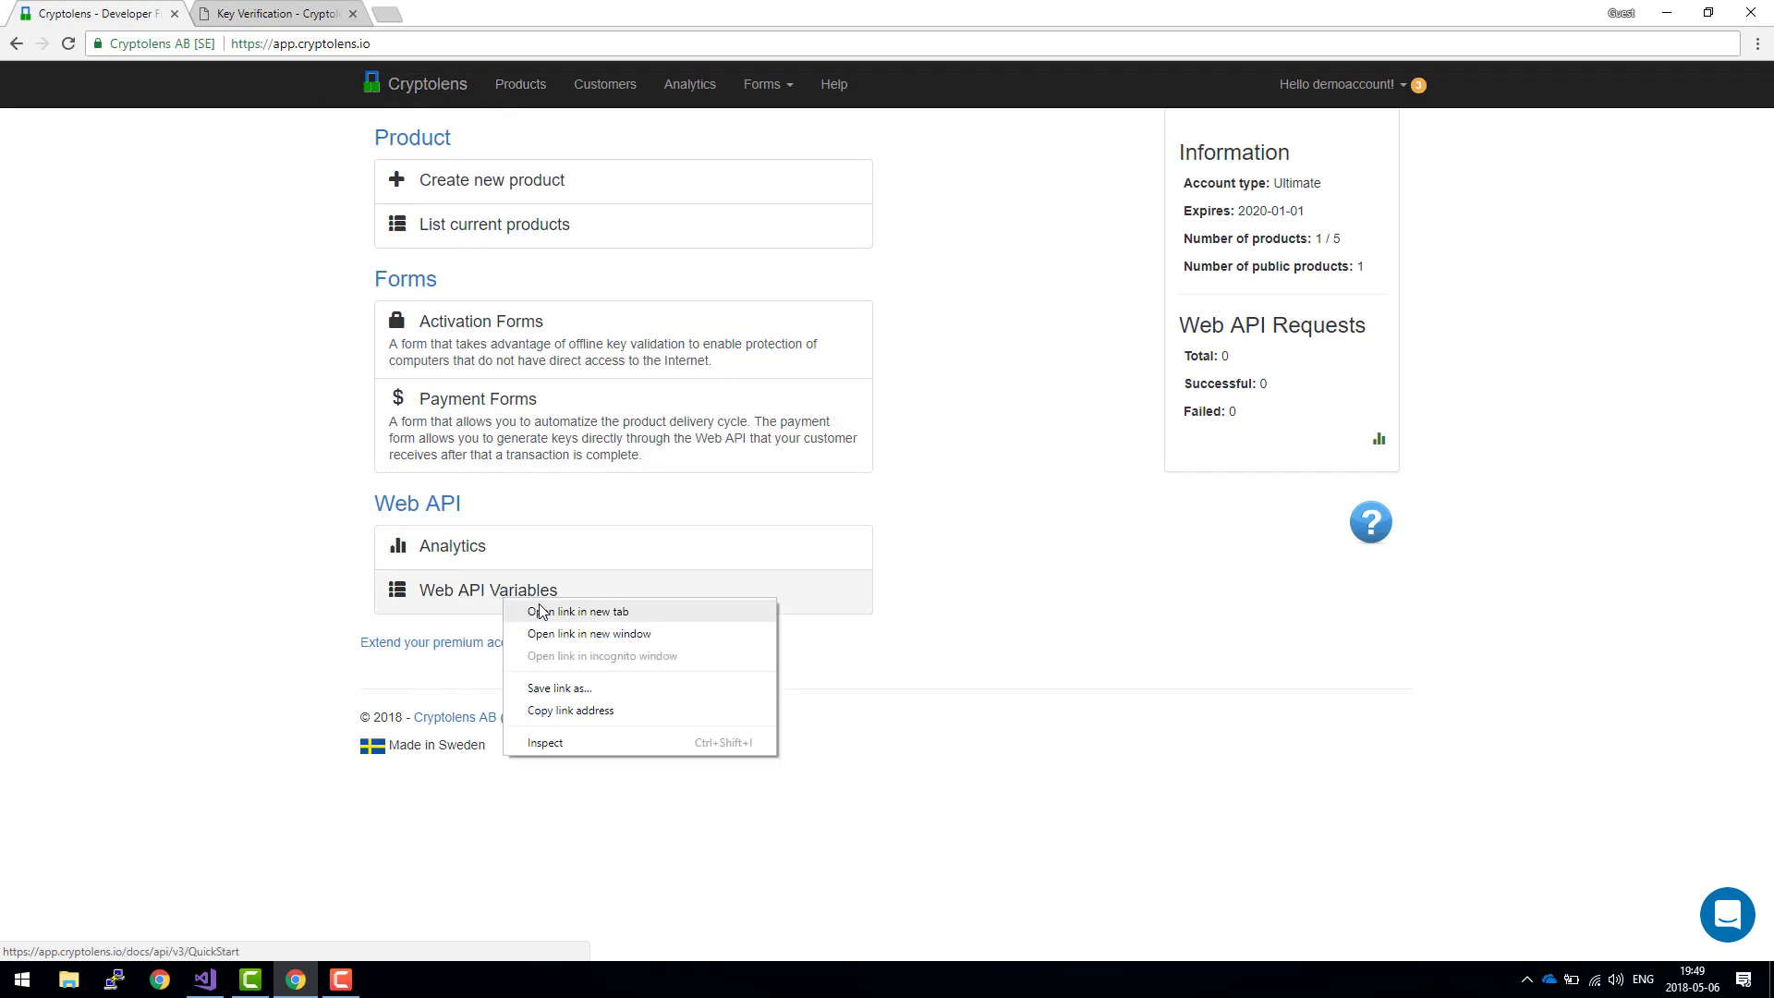
pyautogui.click(576, 611)
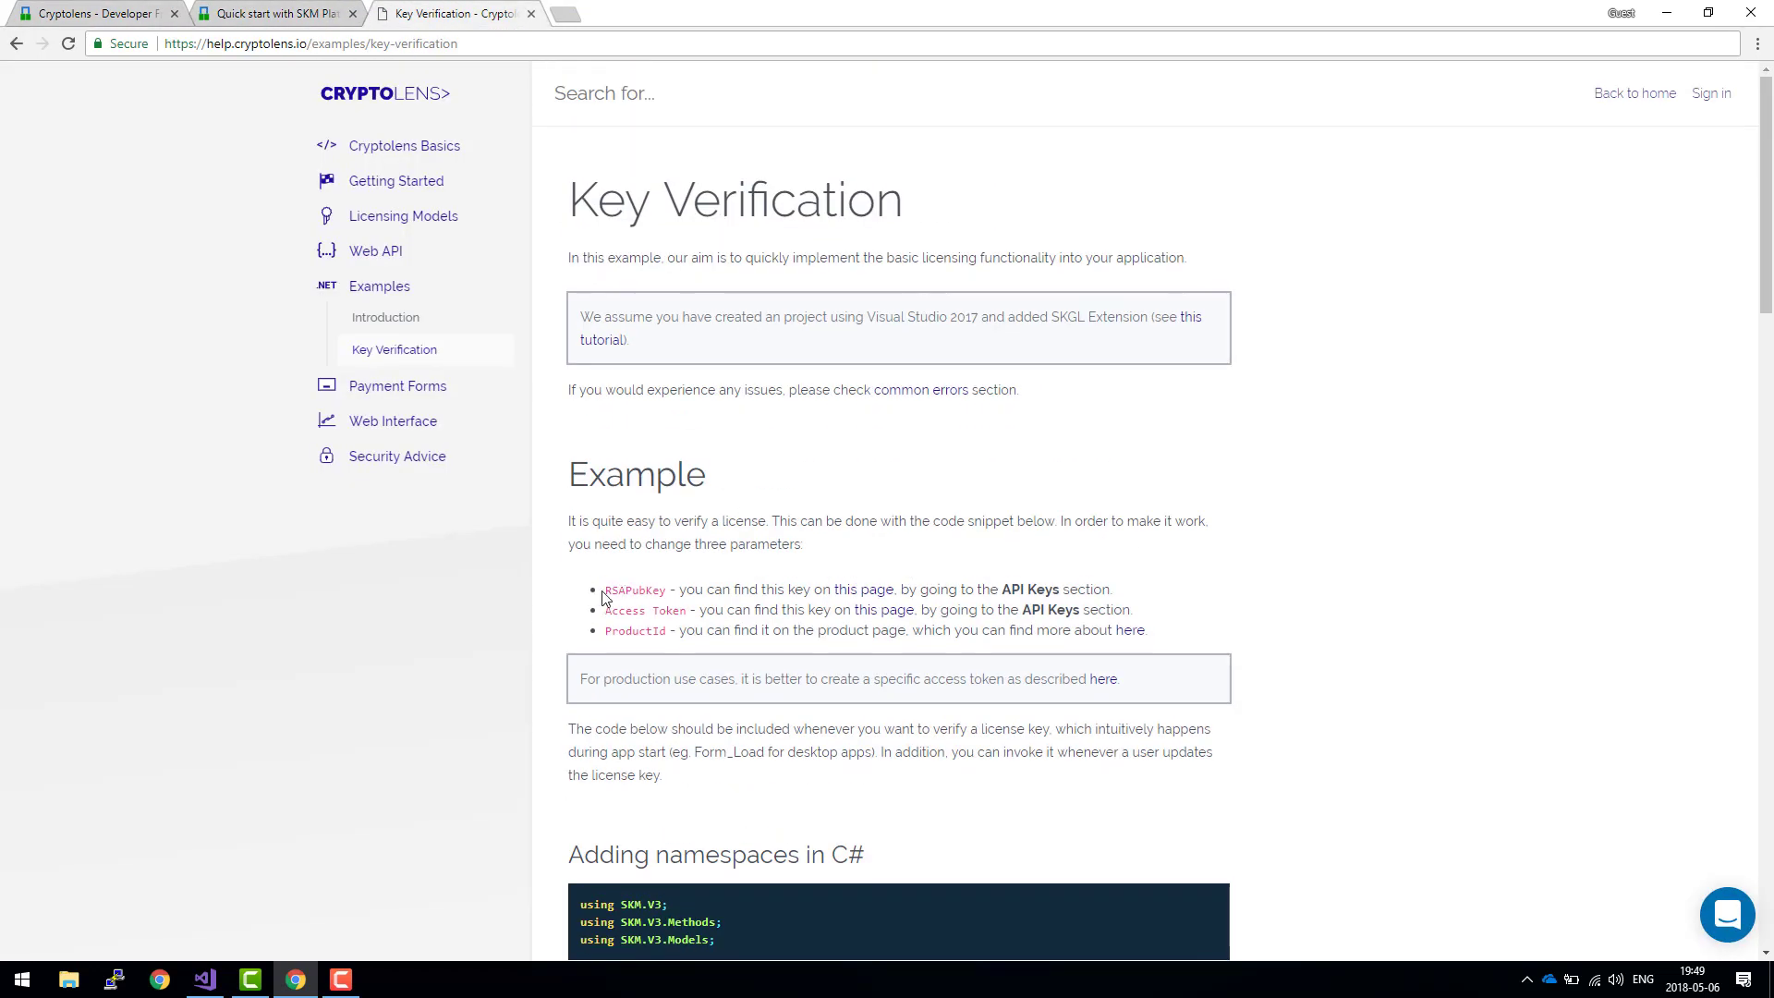
# Highlight the RSAPubKey parameter and review the API keys on the Quick Start page.
pyautogui.doubleClick(634, 590)
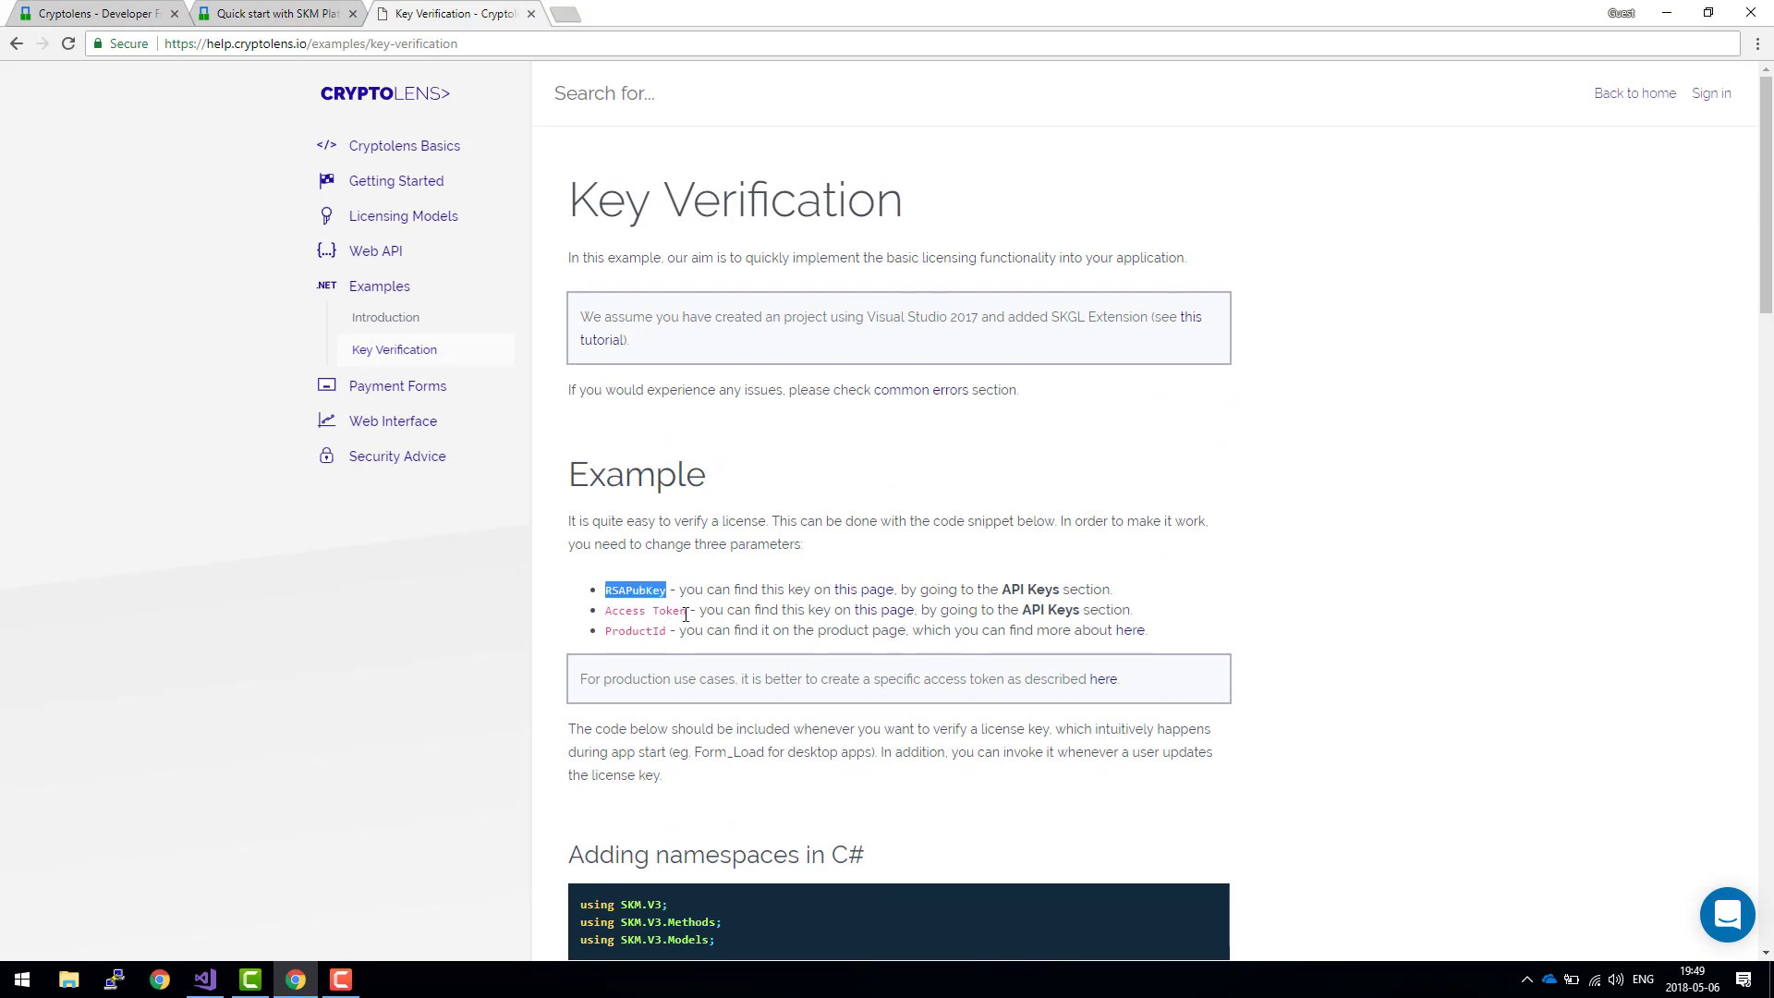
pyautogui.click(274, 12)
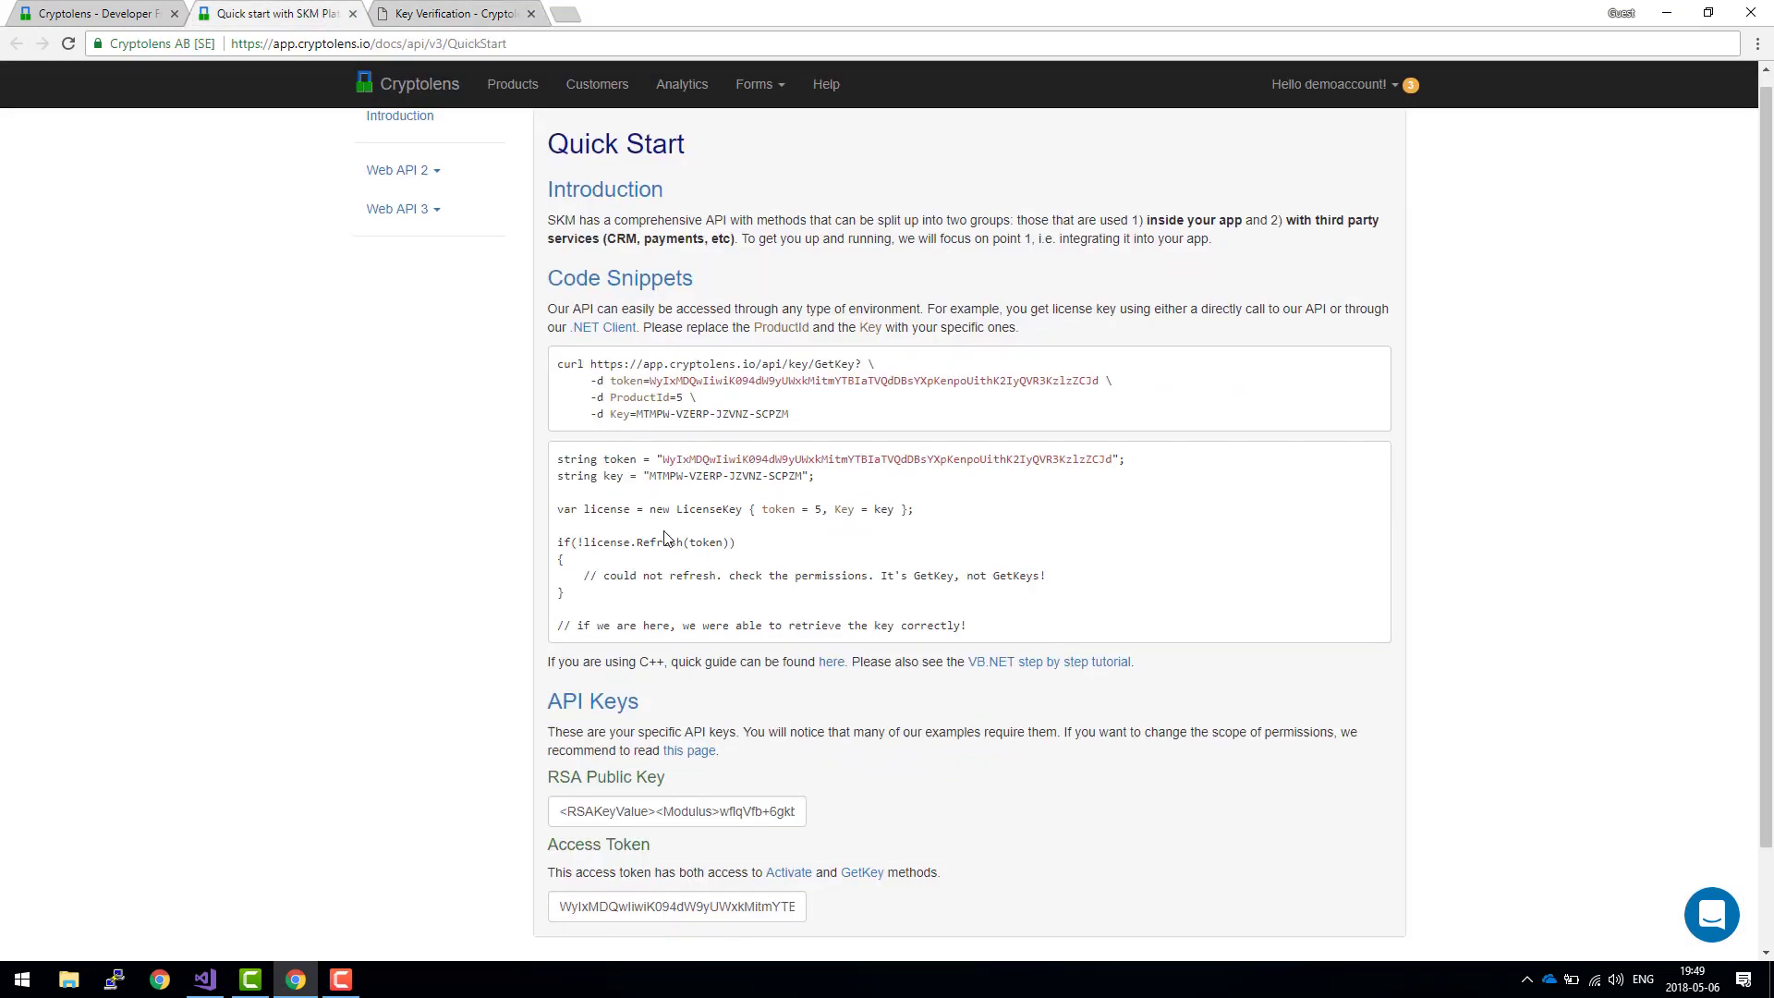
pyautogui.scroll(-3)
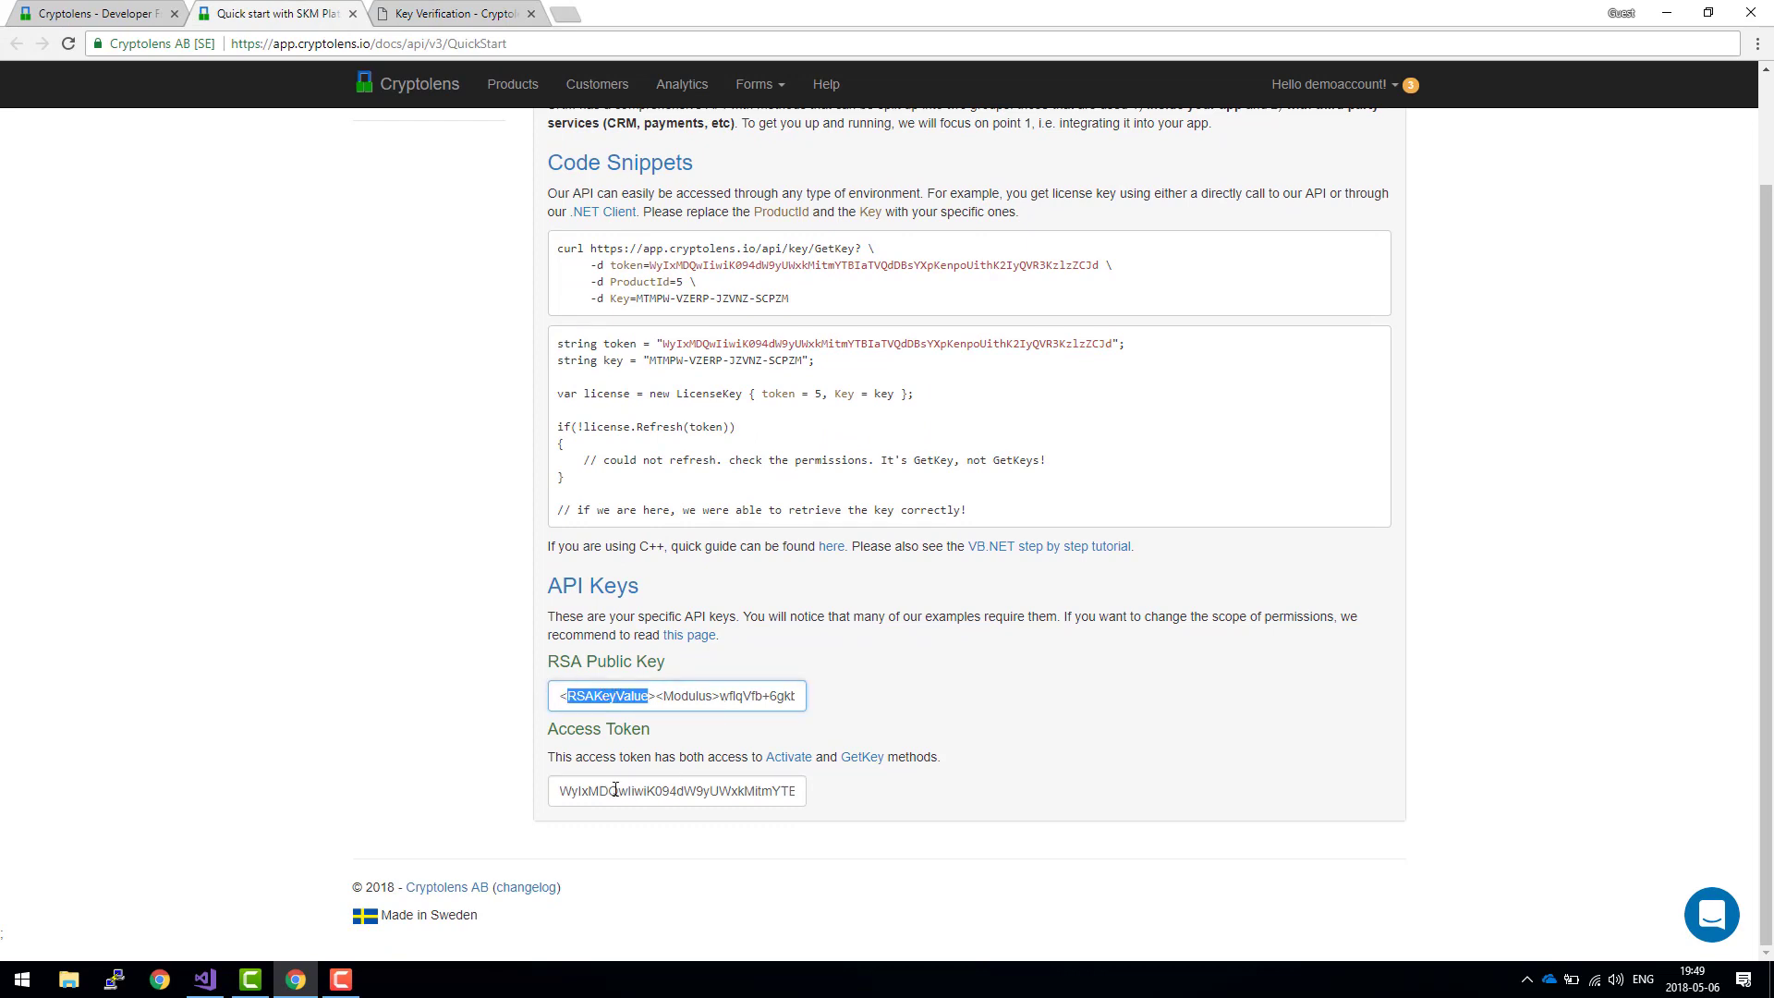
pyautogui.click(452, 12)
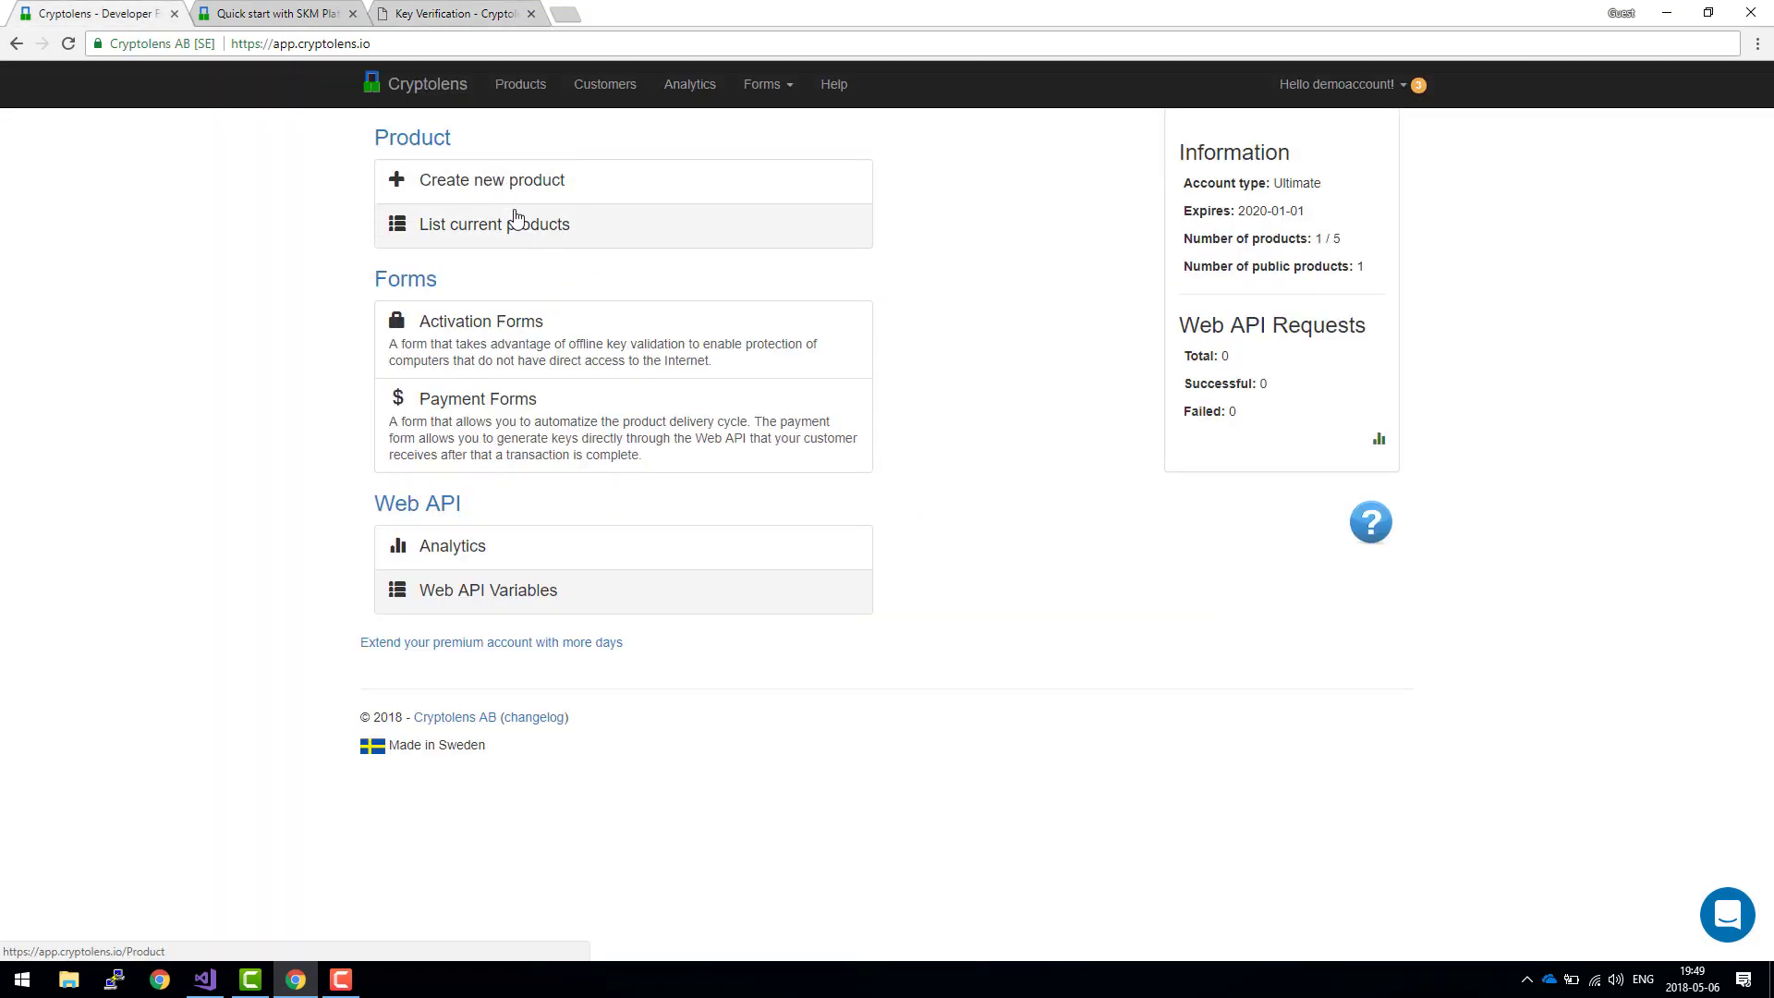
pyautogui.moveTo(549, 241)
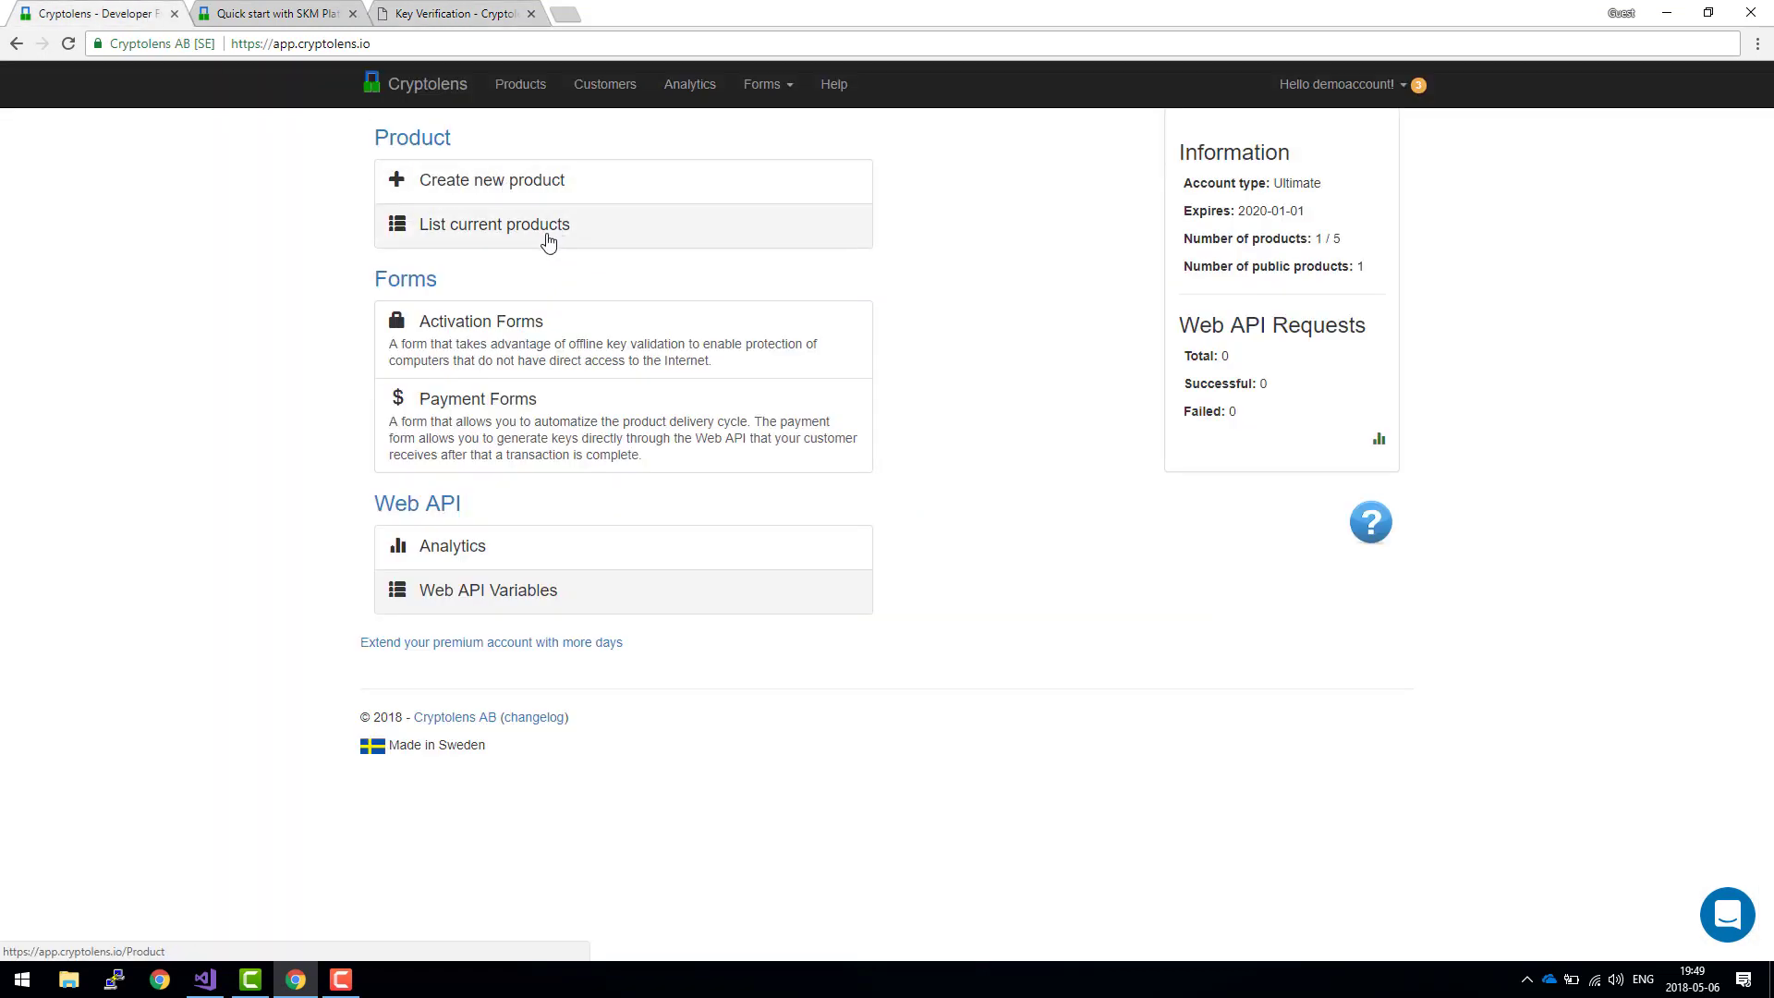
# List current products and open the Sample product (Id 3843) with its license key.
pyautogui.click(493, 222)
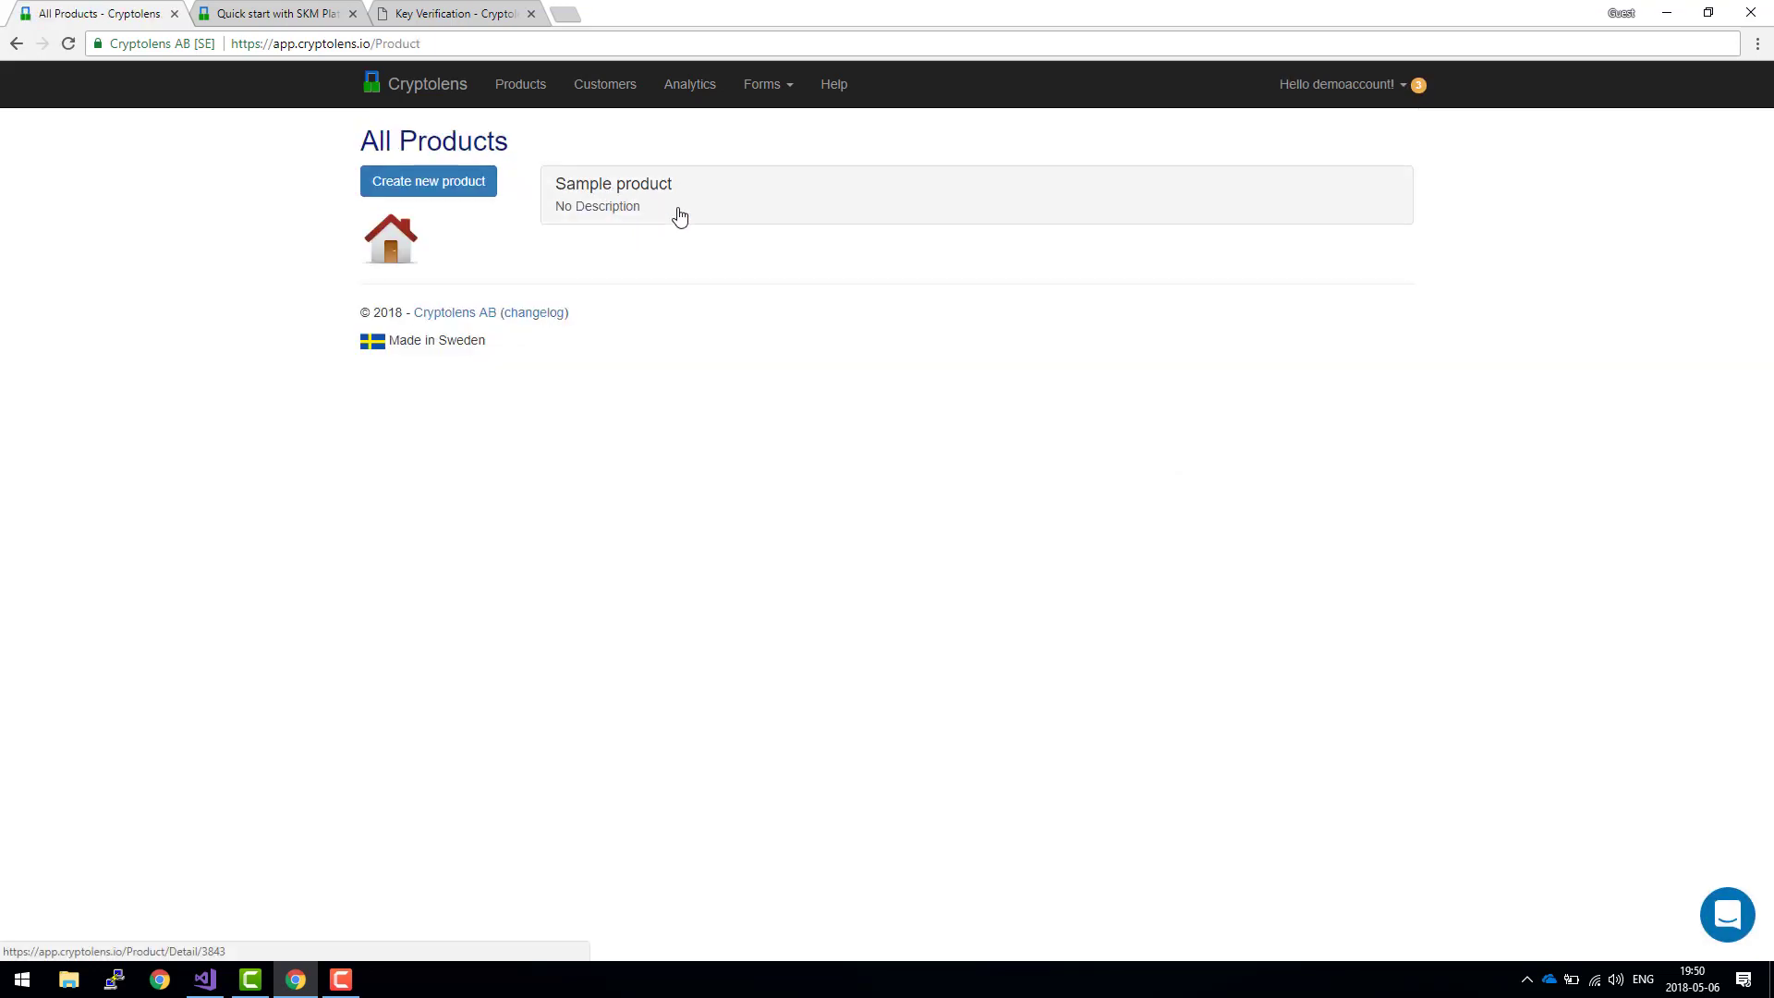
pyautogui.click(614, 183)
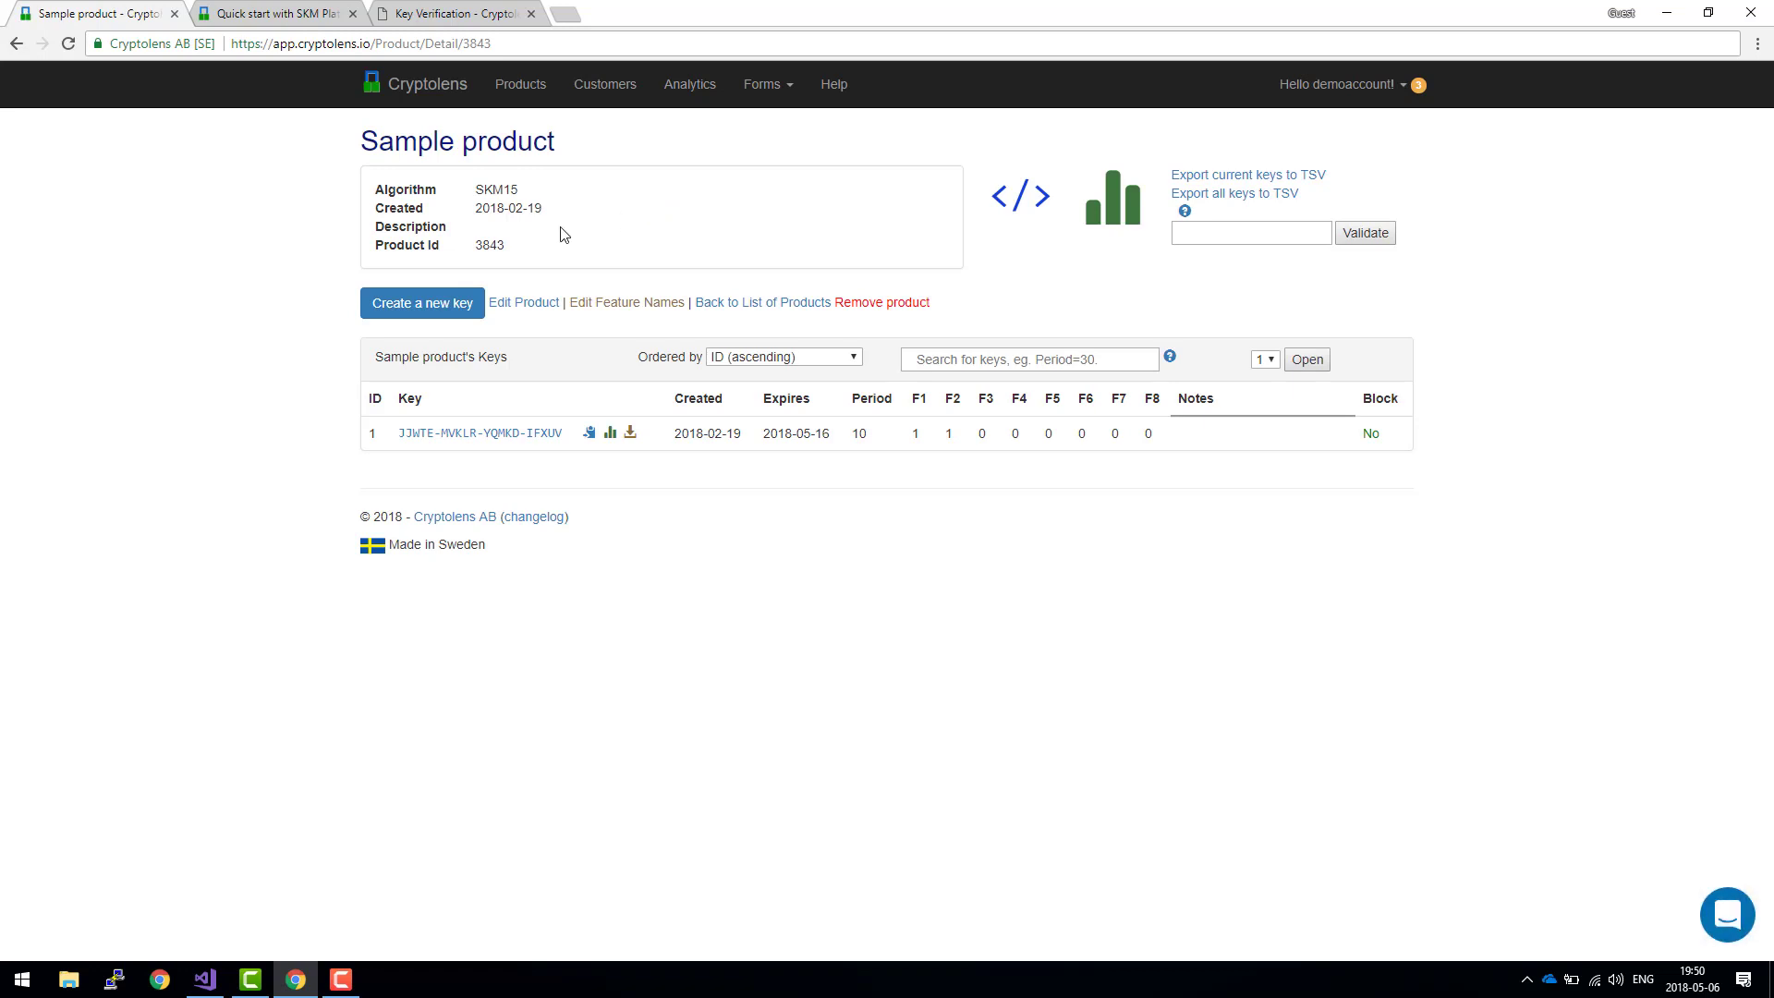
pyautogui.doubleClick(407, 244)
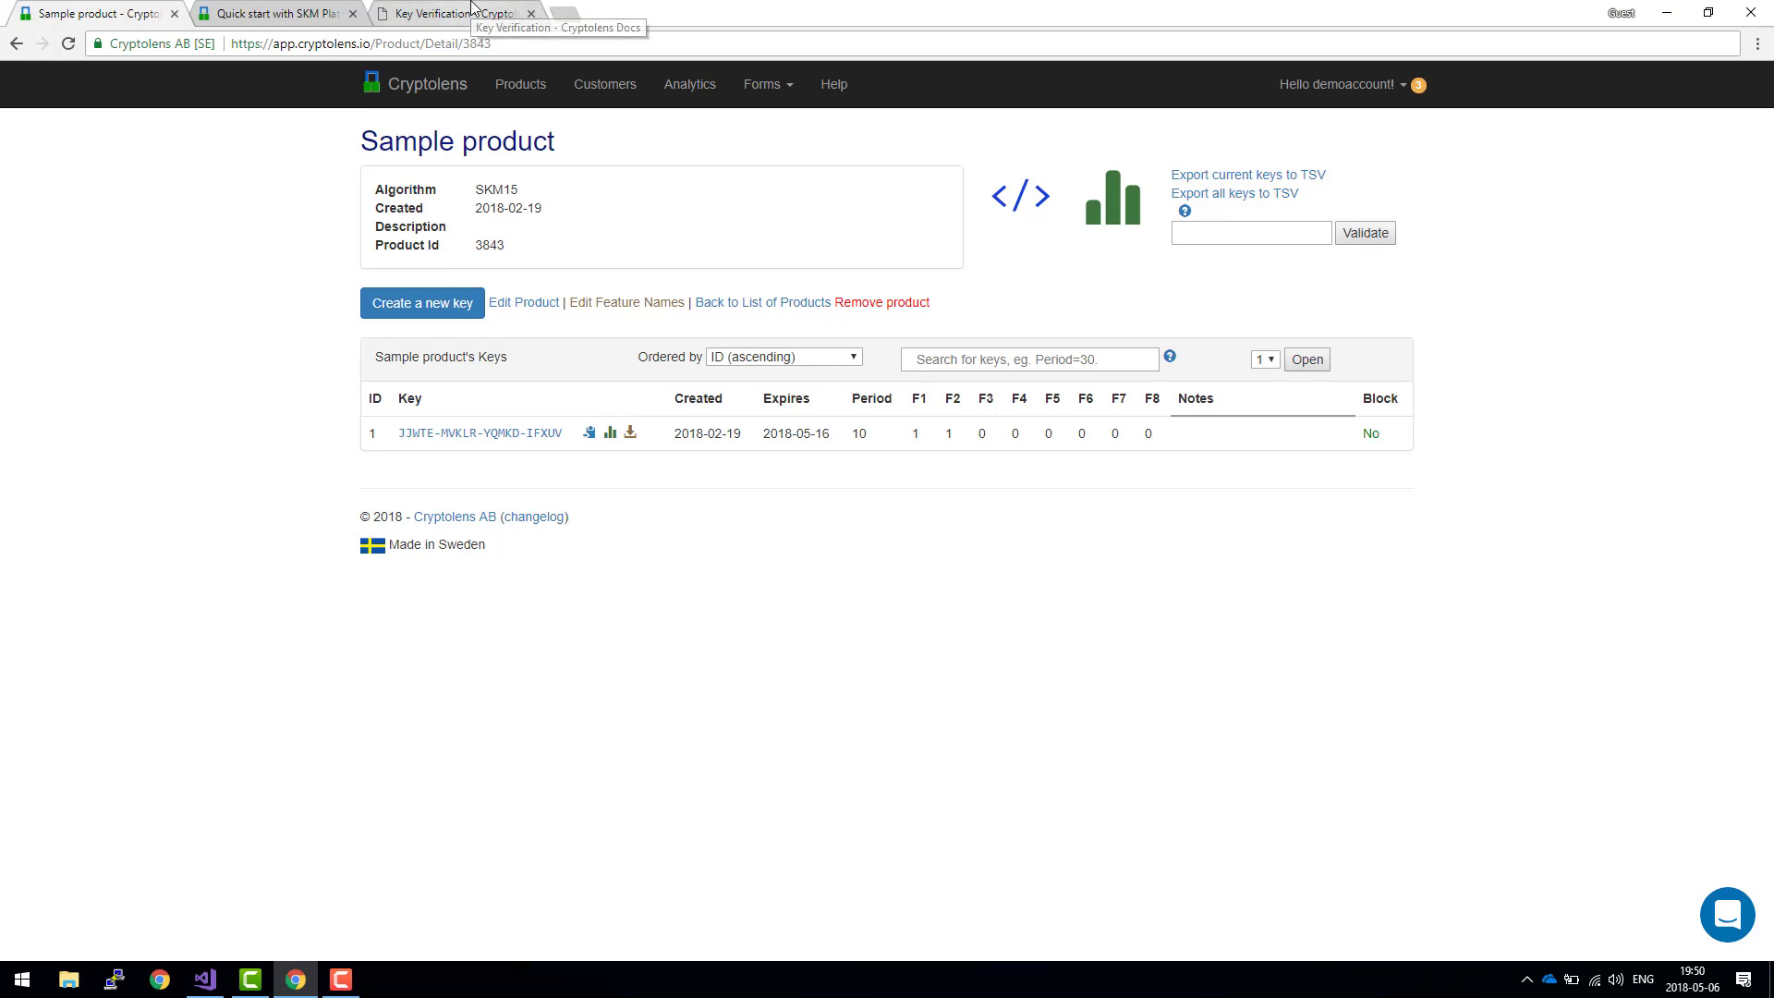
# Install SKGLExtension 4.0.3 with its Newtonsoft.Json 6.0.8 dependency into ConsoleApp4 via NuGet.
pyautogui.click(452, 12)
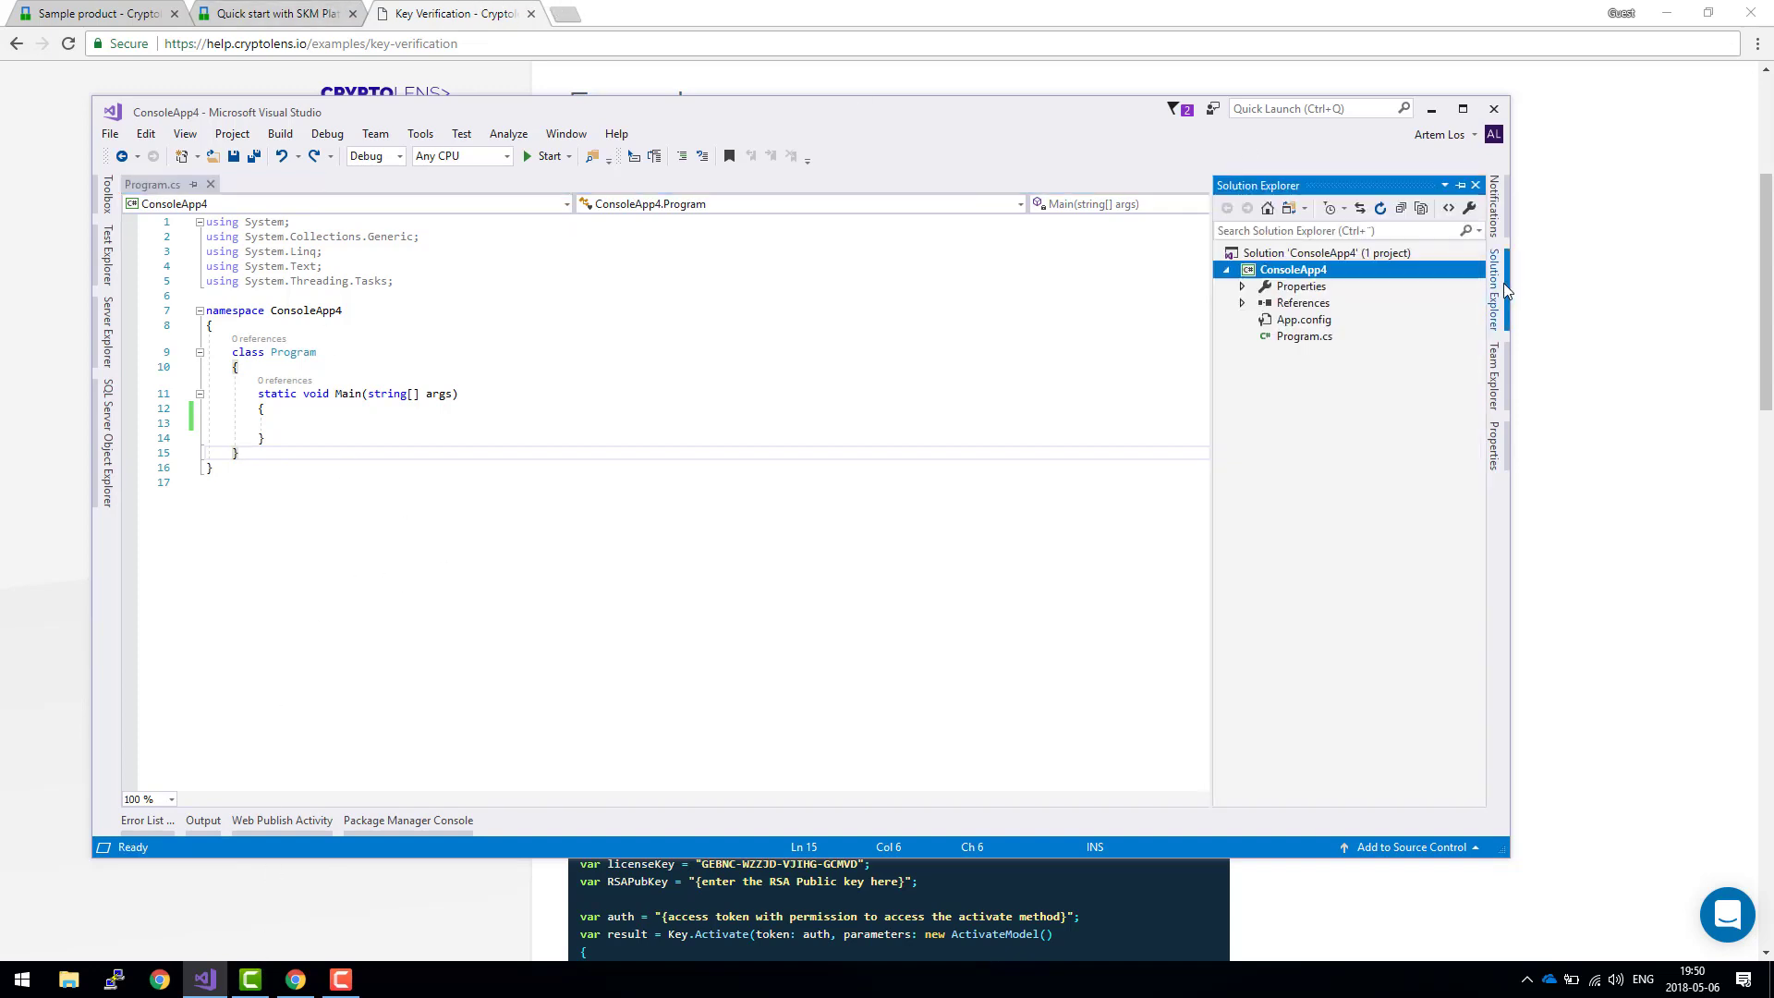
pyautogui.rightClick(1292, 269)
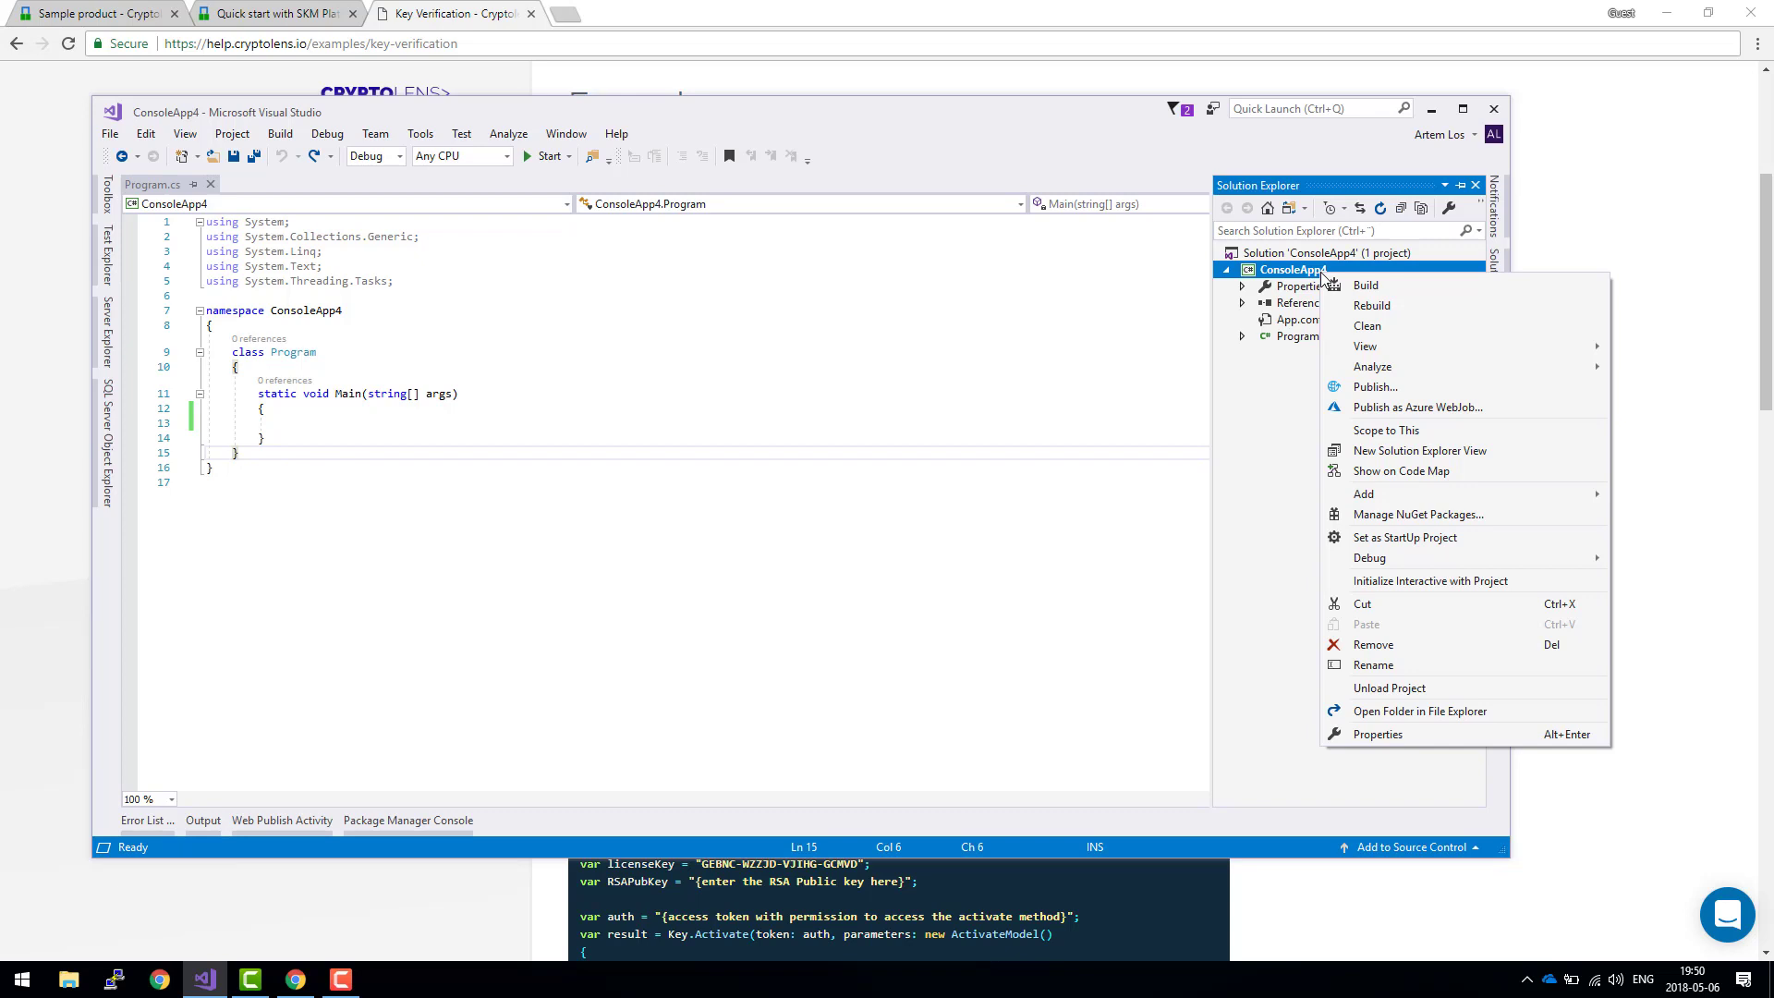
pyautogui.moveTo(1431, 513)
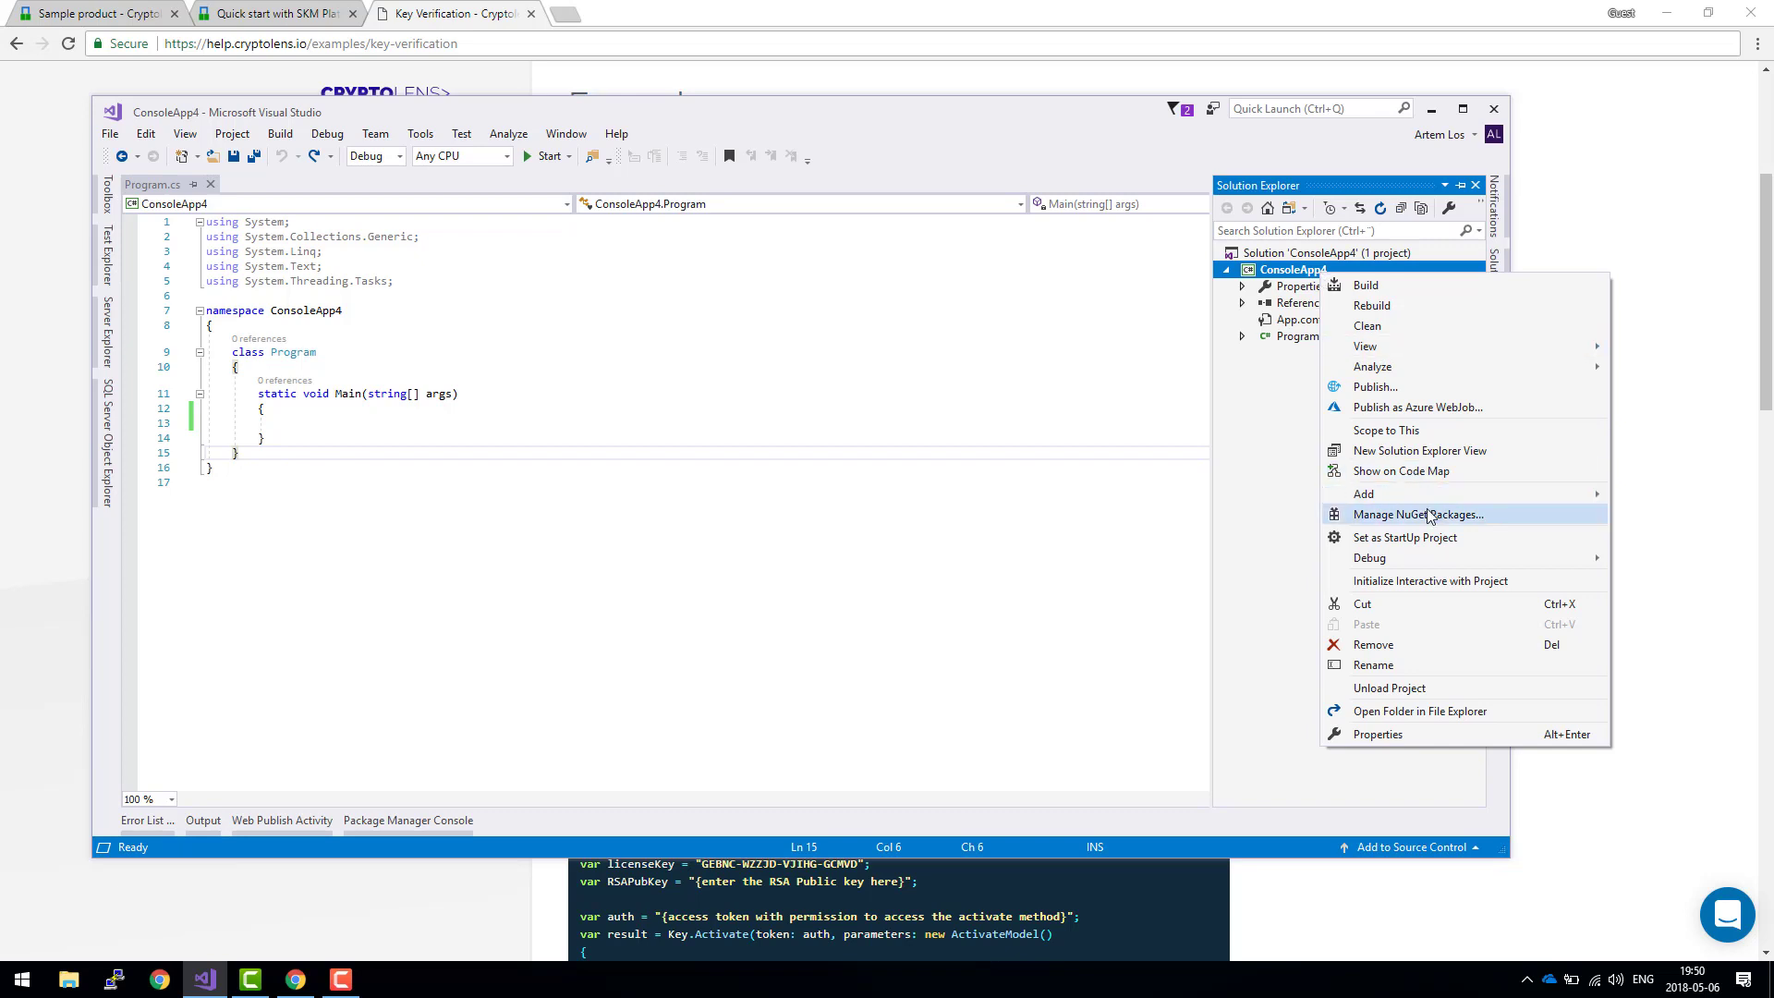
pyautogui.click(1415, 514)
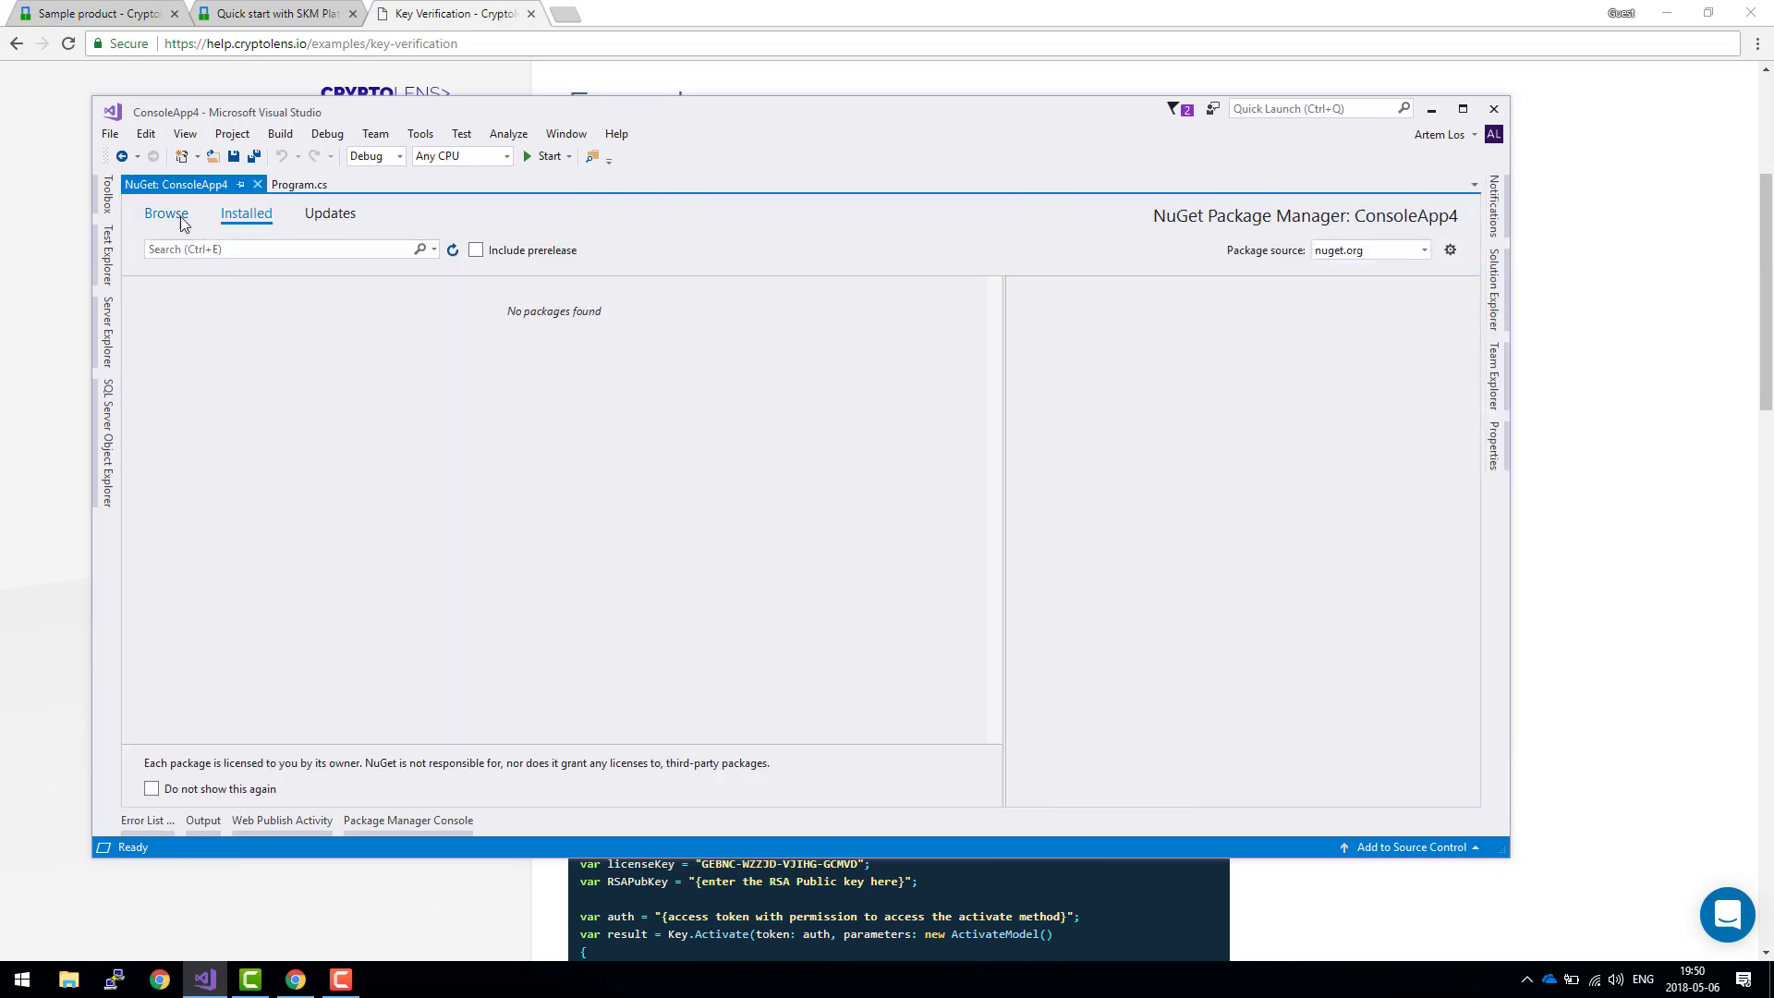
pyautogui.click(165, 213)
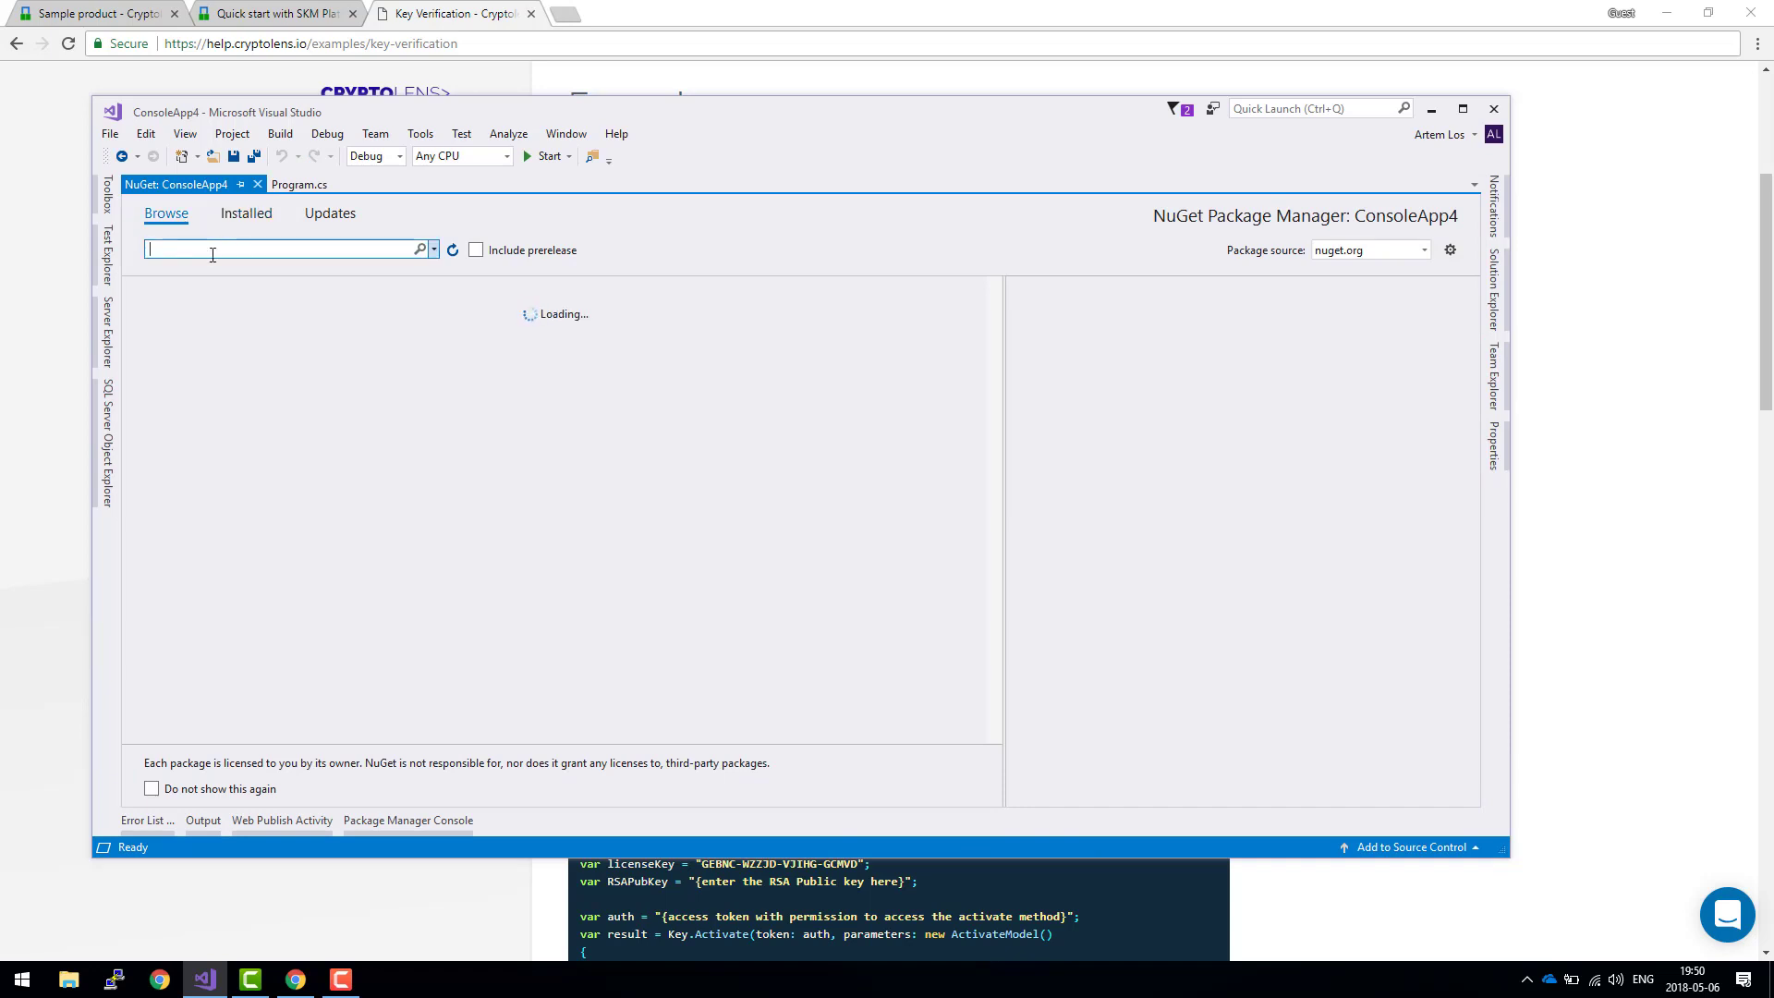
pyautogui.write('skglextension')
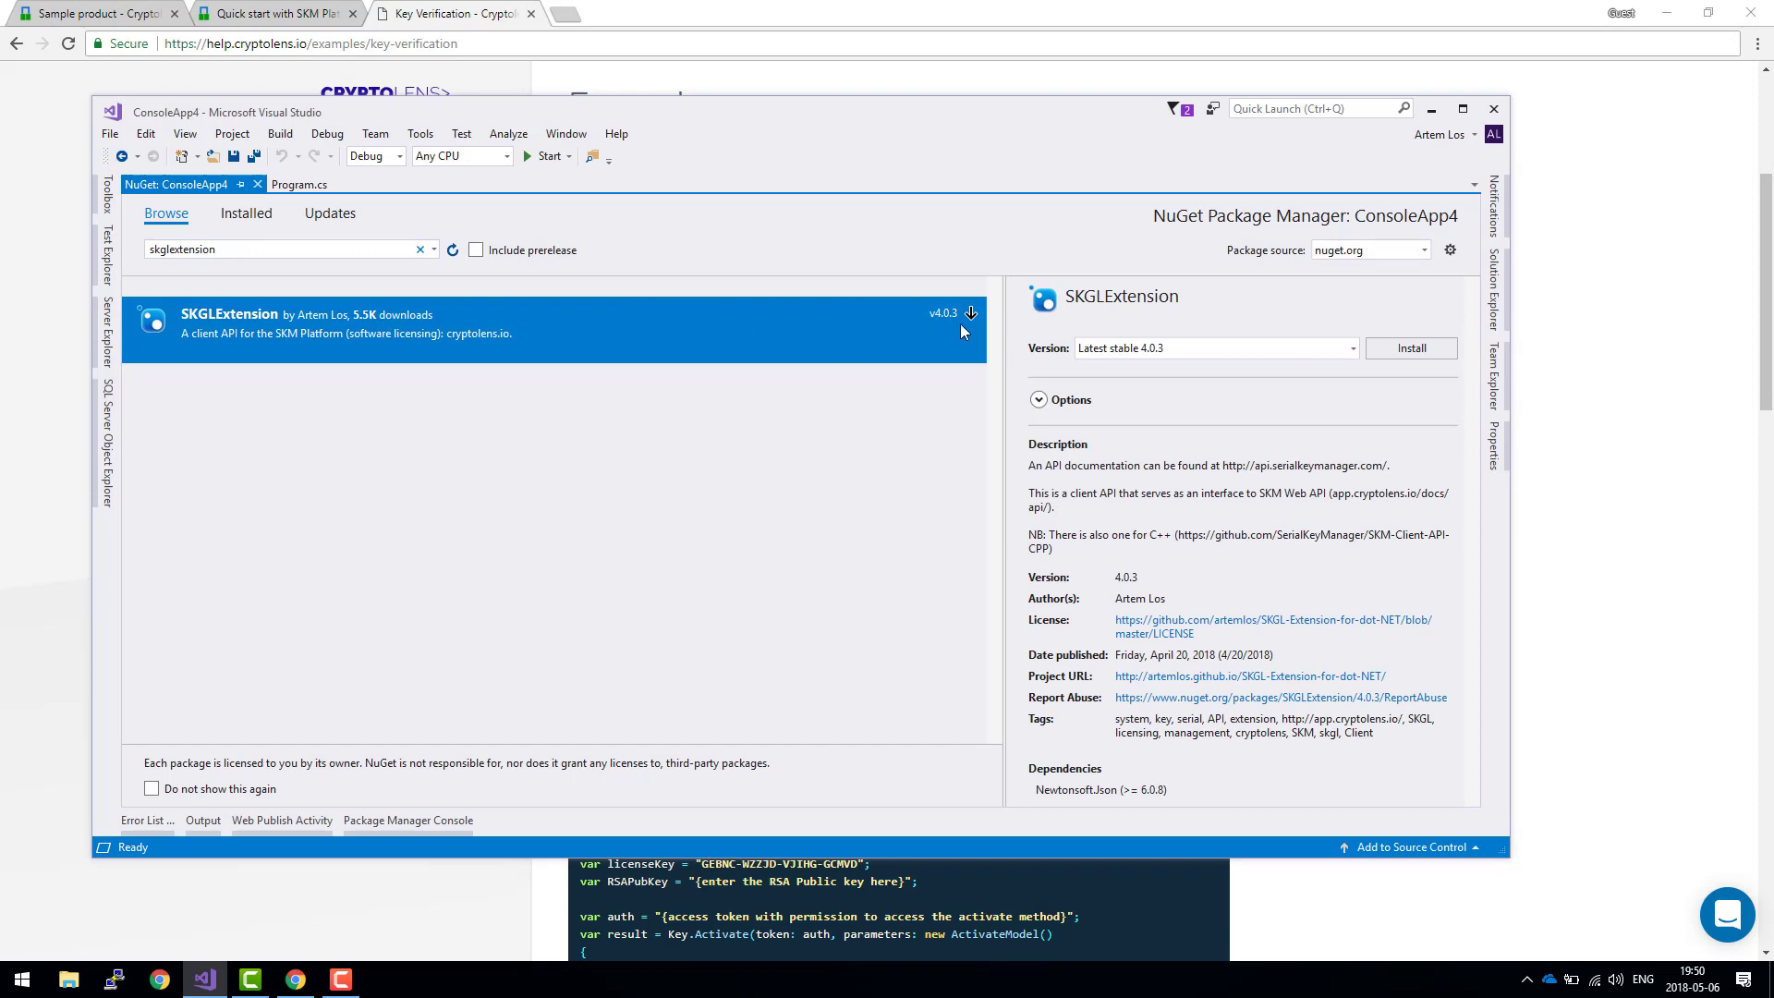
pyautogui.click(1410, 347)
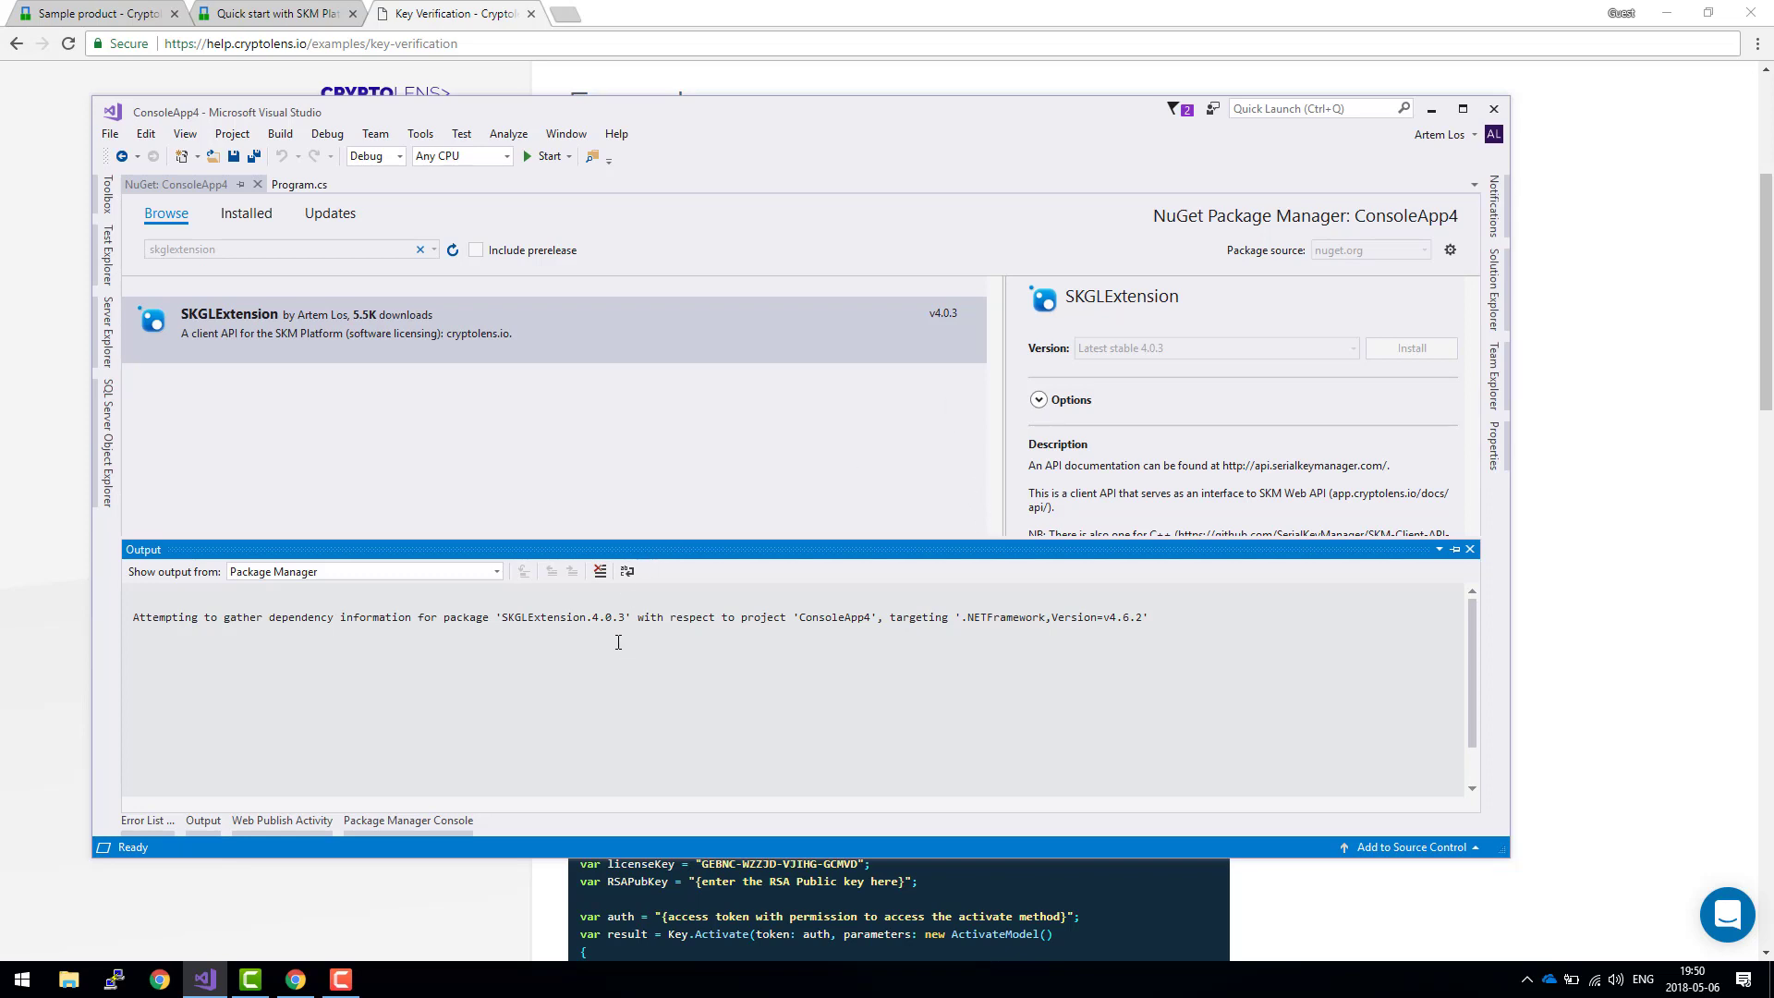
pyautogui.click(1409, 348)
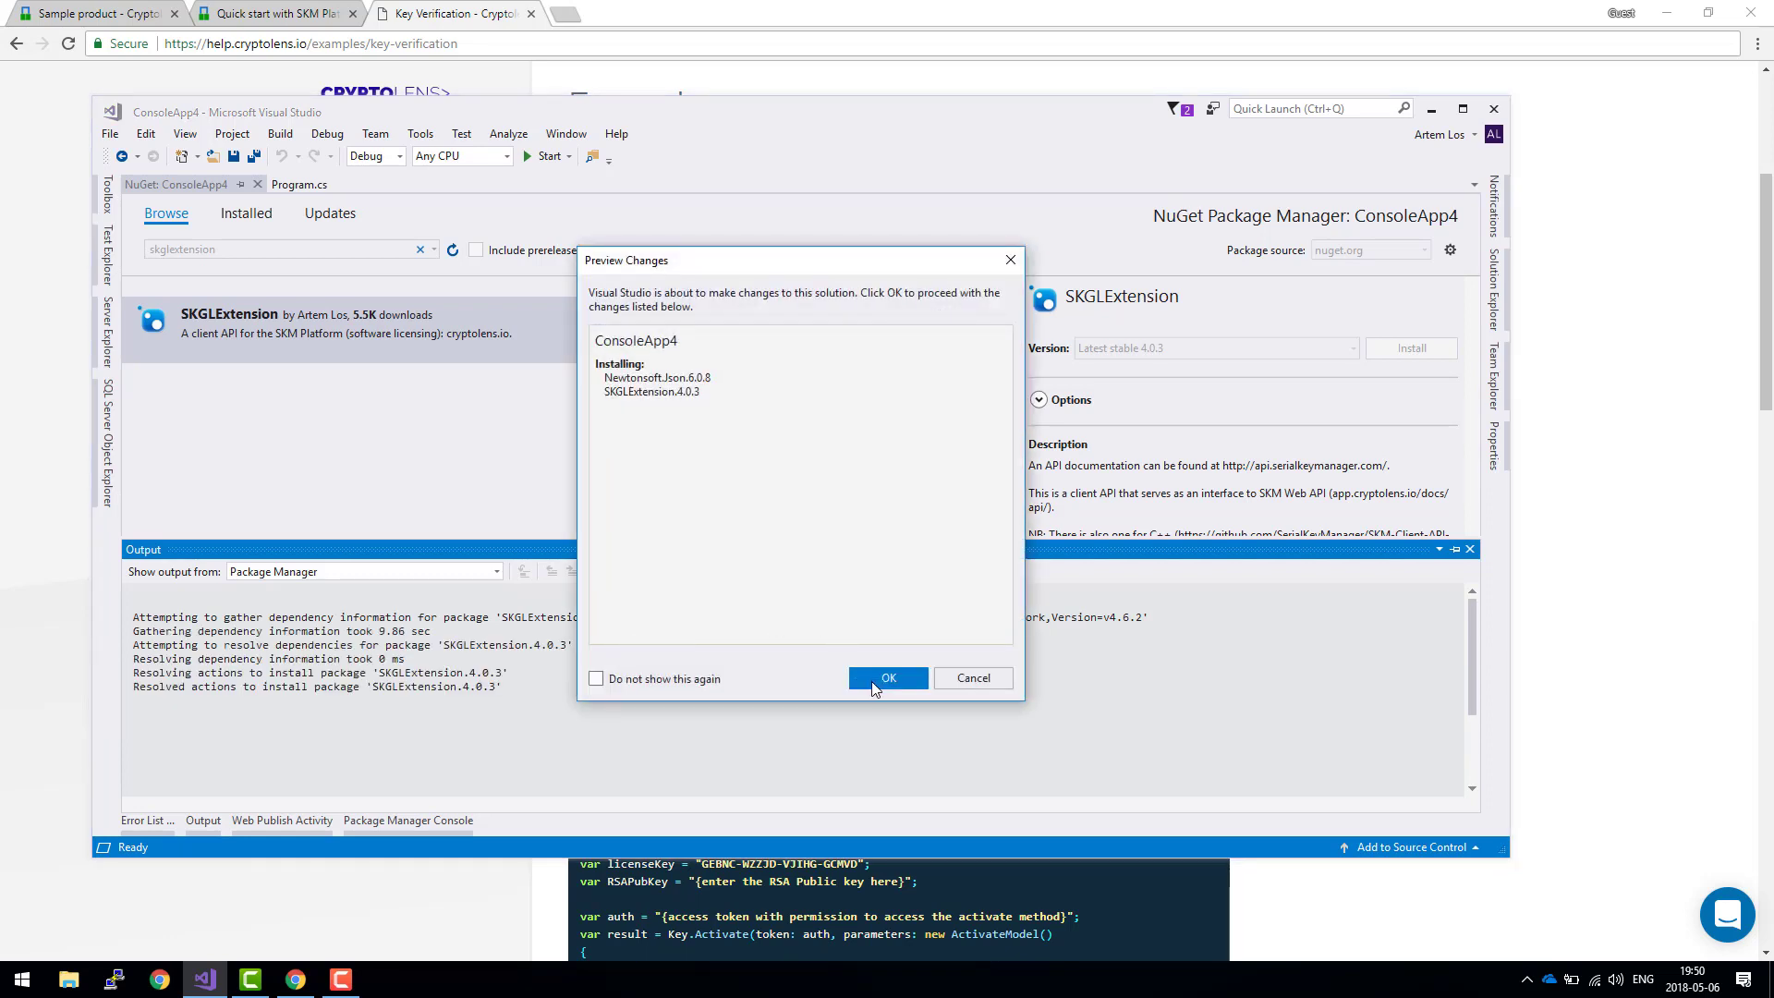
pyautogui.click(887, 677)
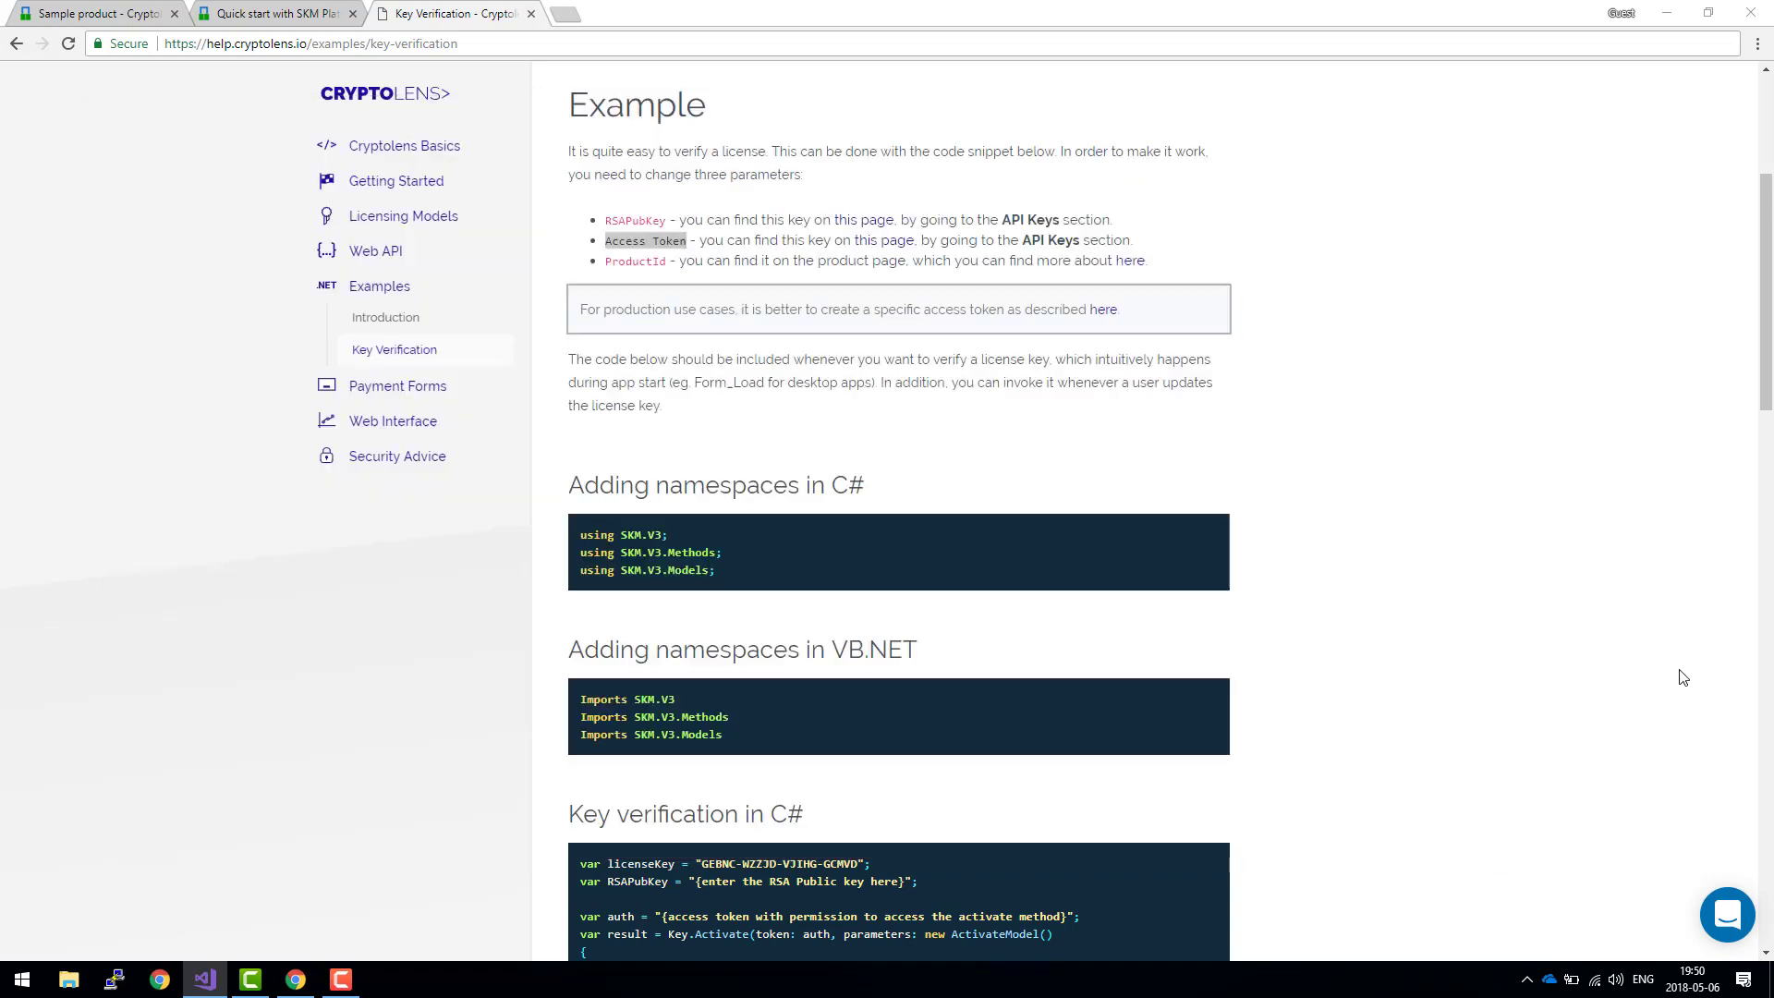
# Select the three C# SKM namespace lines under 'Adding namespaces in C#'.
pyautogui.scroll(-3)
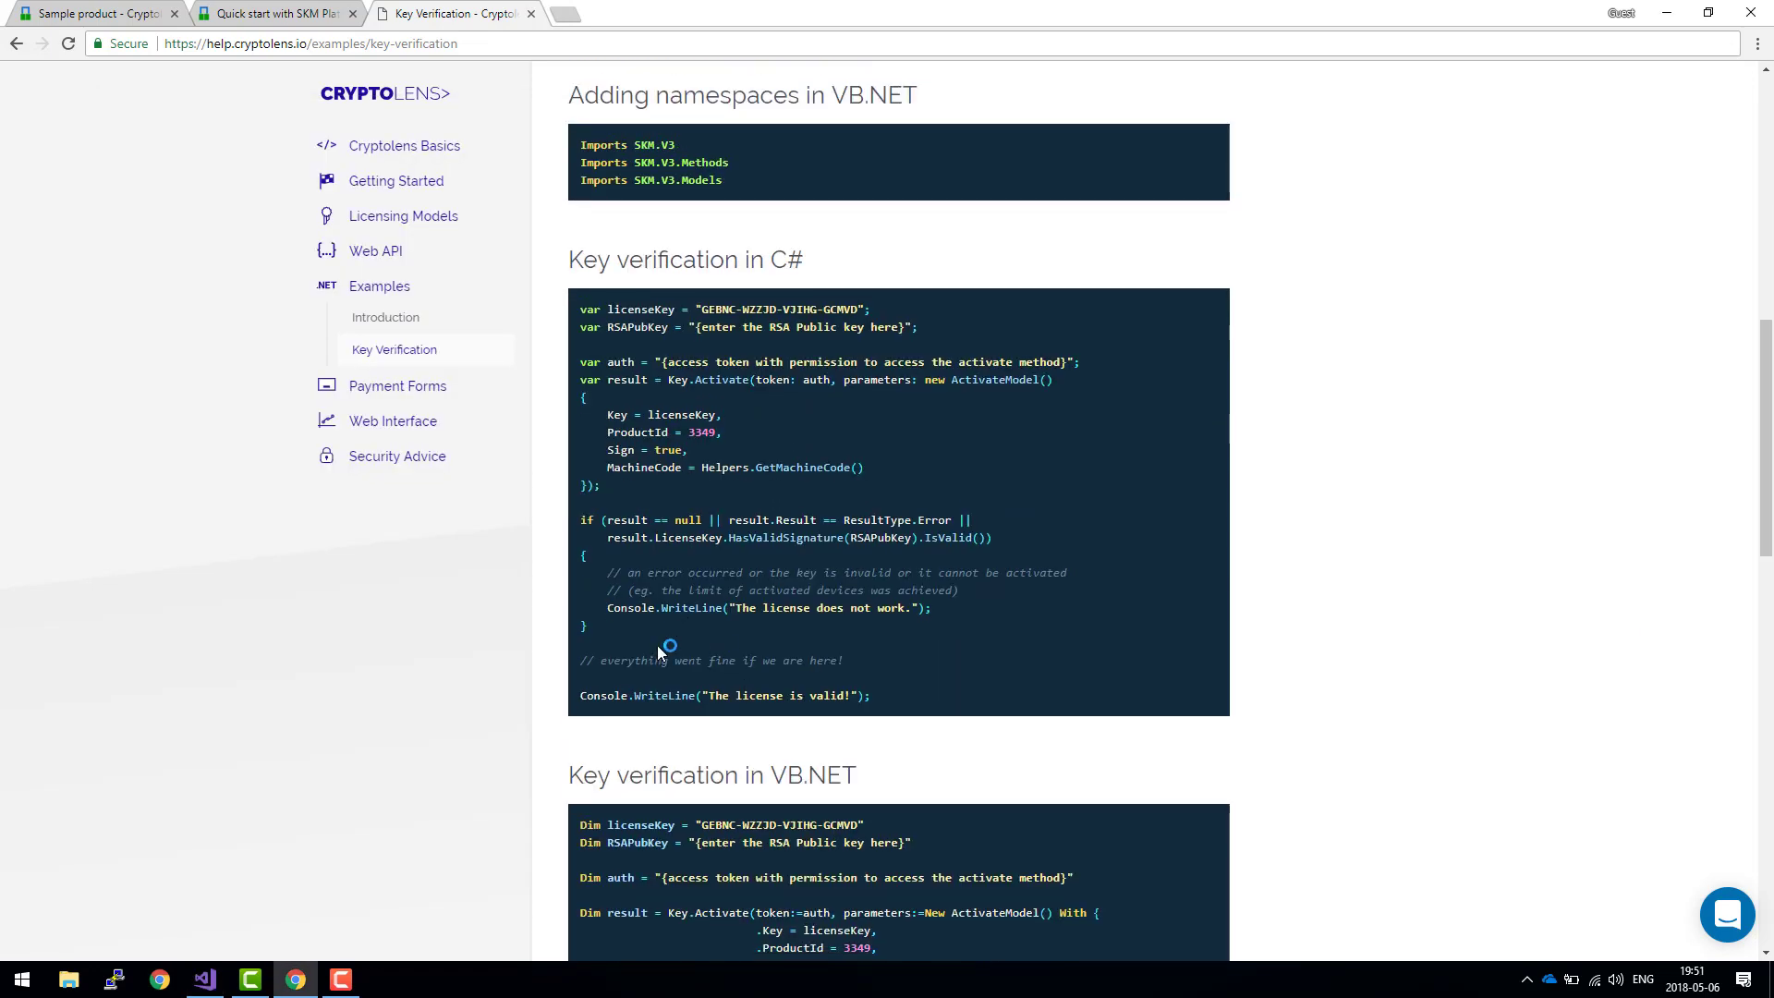
pyautogui.moveTo(583, 402); pyautogui.dragTo(871, 695)
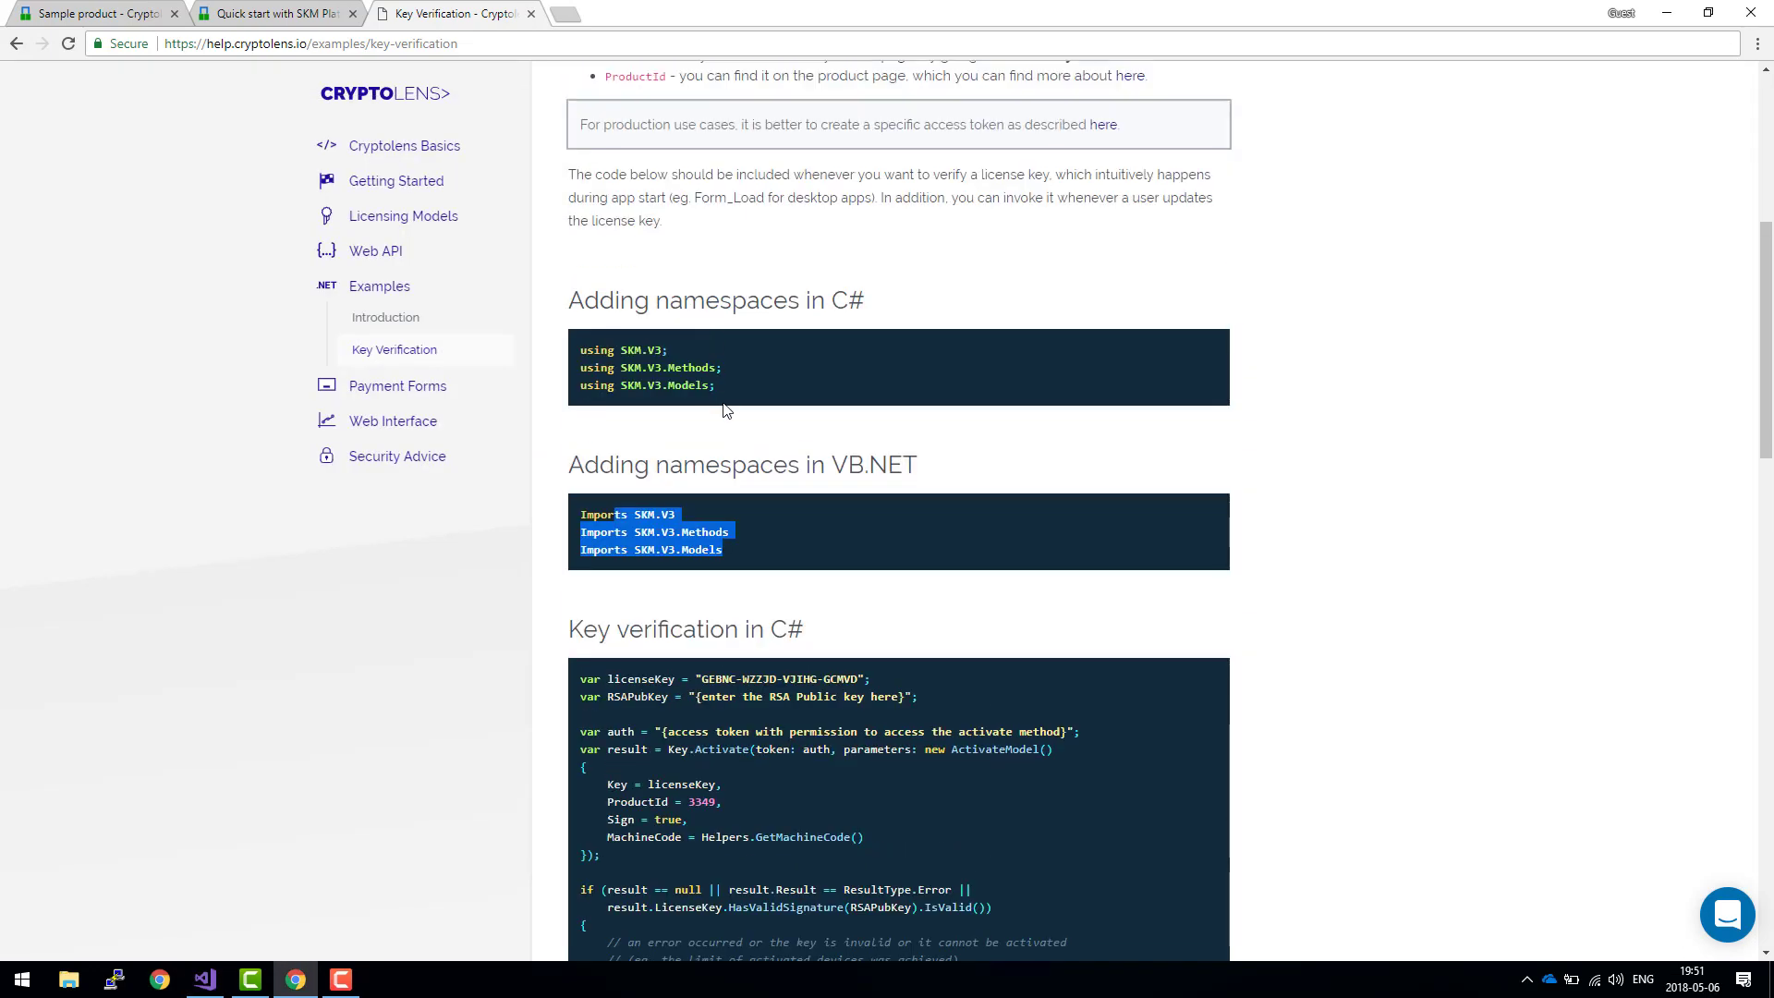
pyautogui.moveTo(579, 348); pyautogui.dragTo(715, 384)
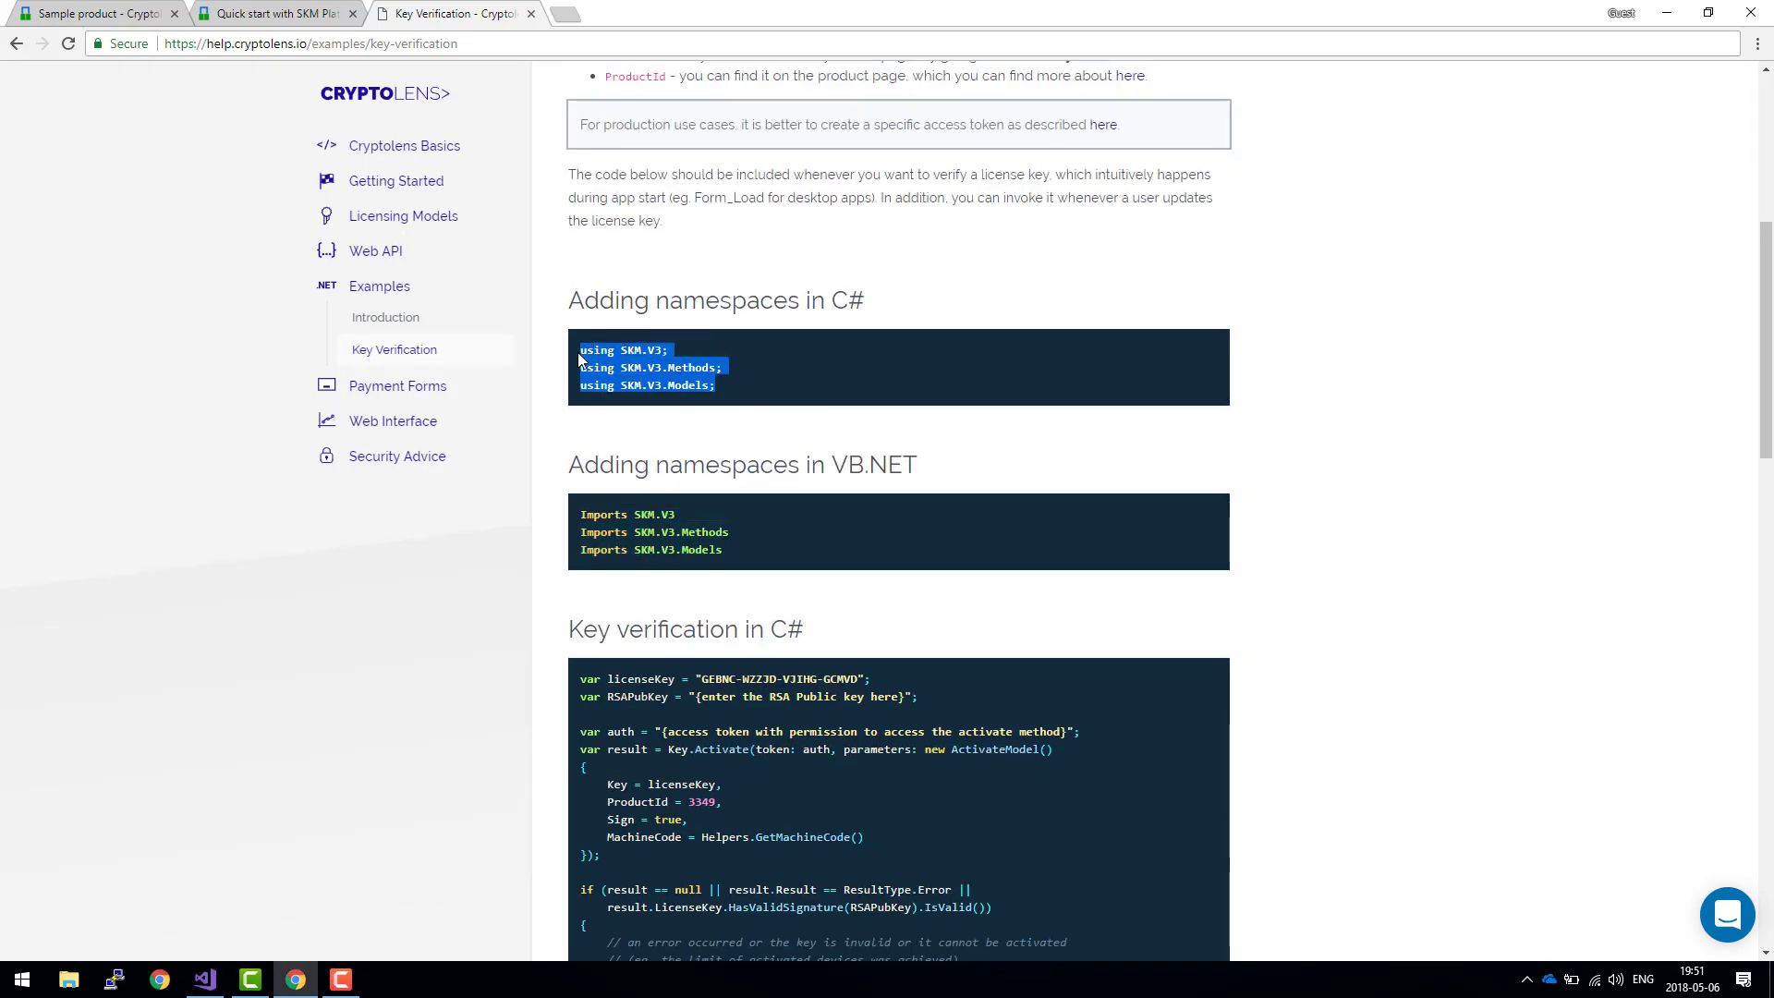
# Add the SKM.V3 using statements to Program.cs, then bring up the Cryptolens access token.
pyautogui.click(203, 979)
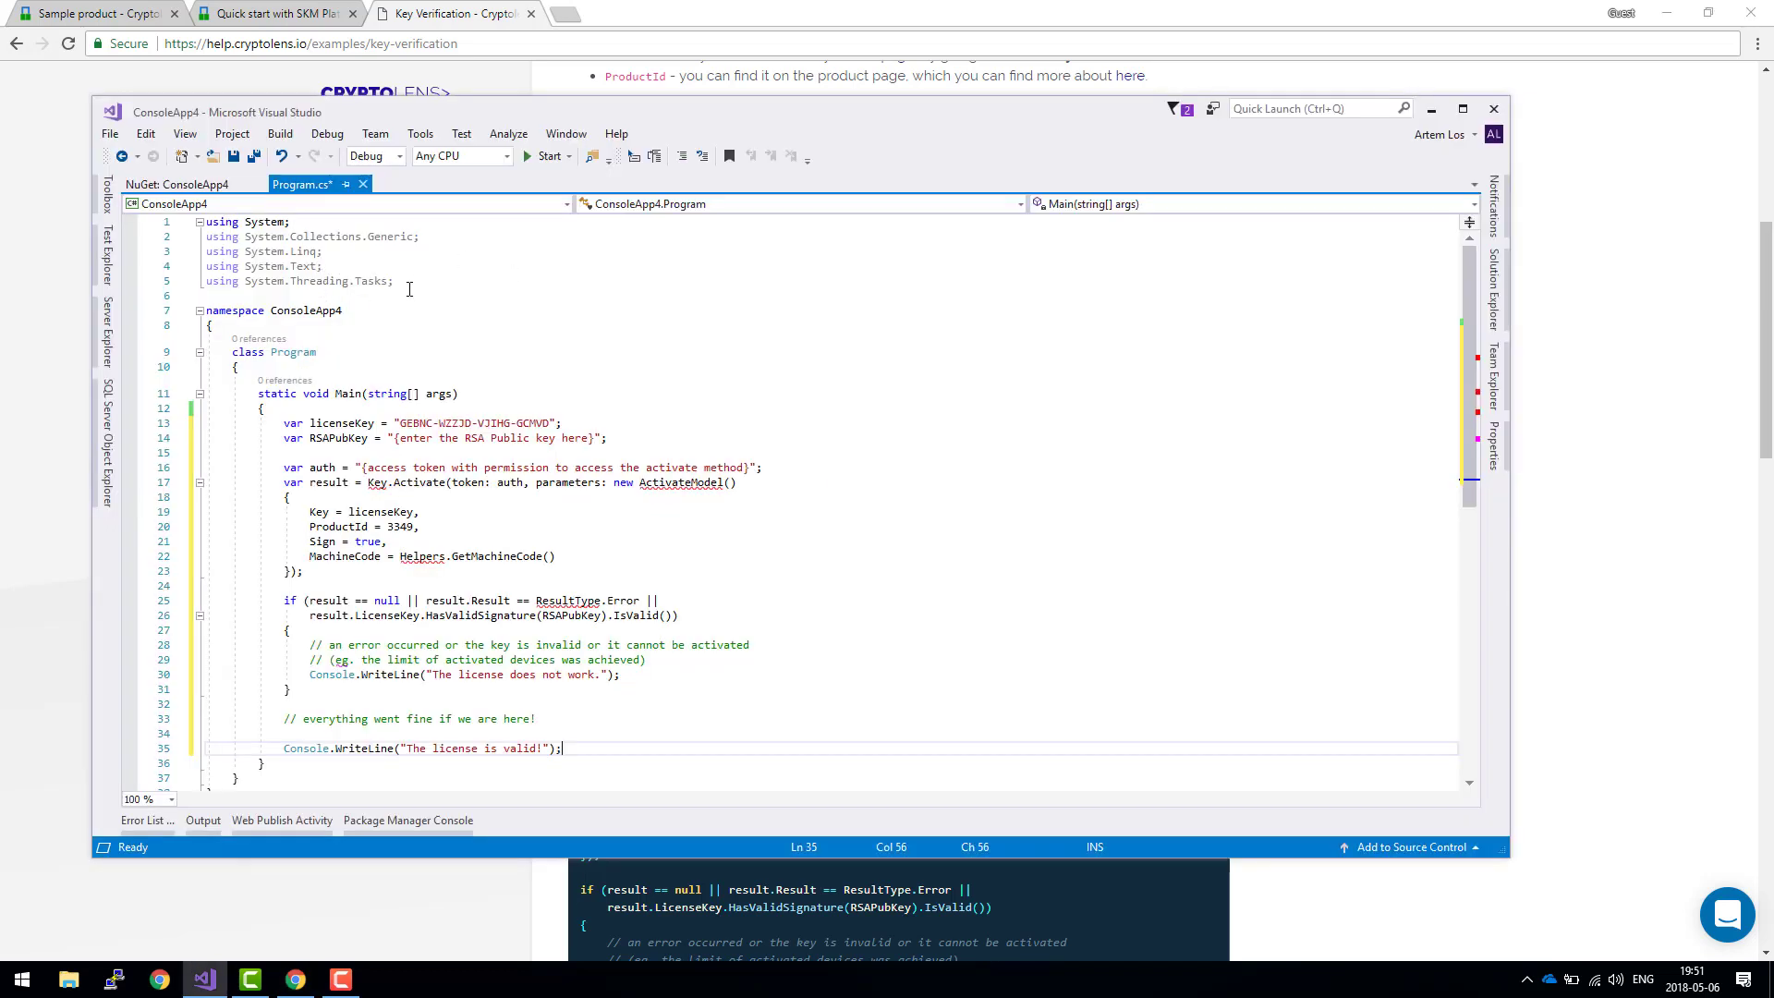
pyautogui.write('using SKM.V3;')
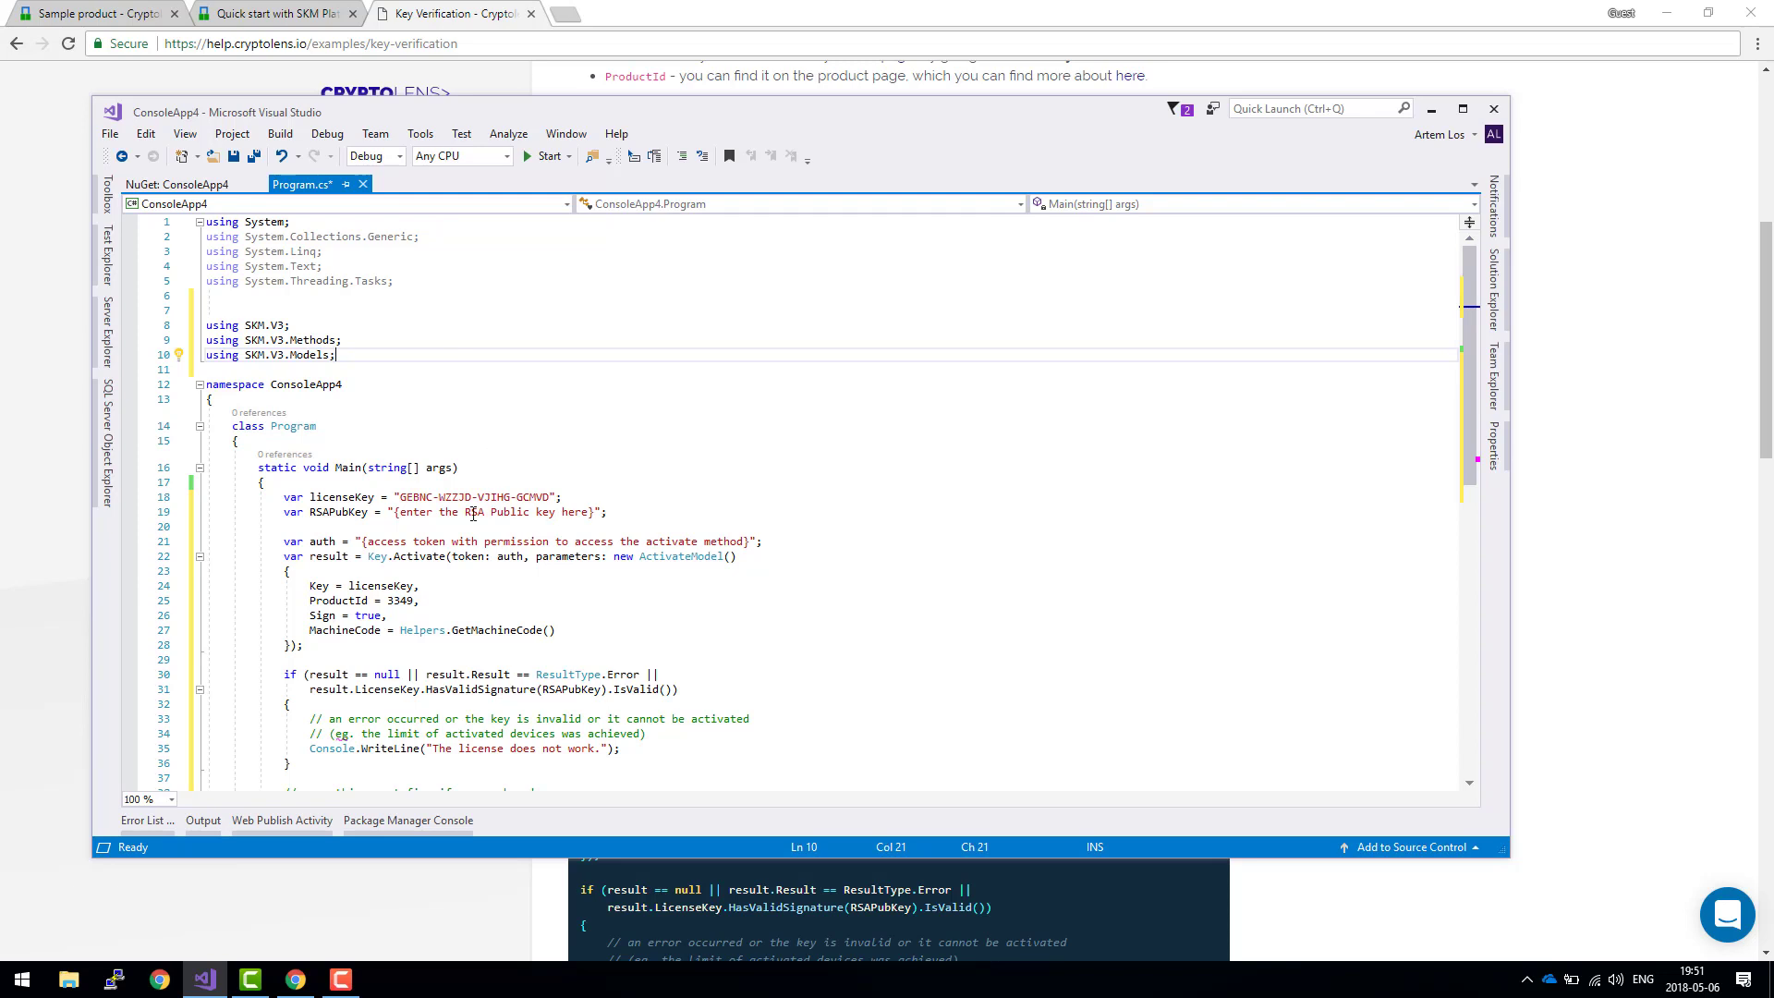
pyautogui.moveTo(1063, 121)
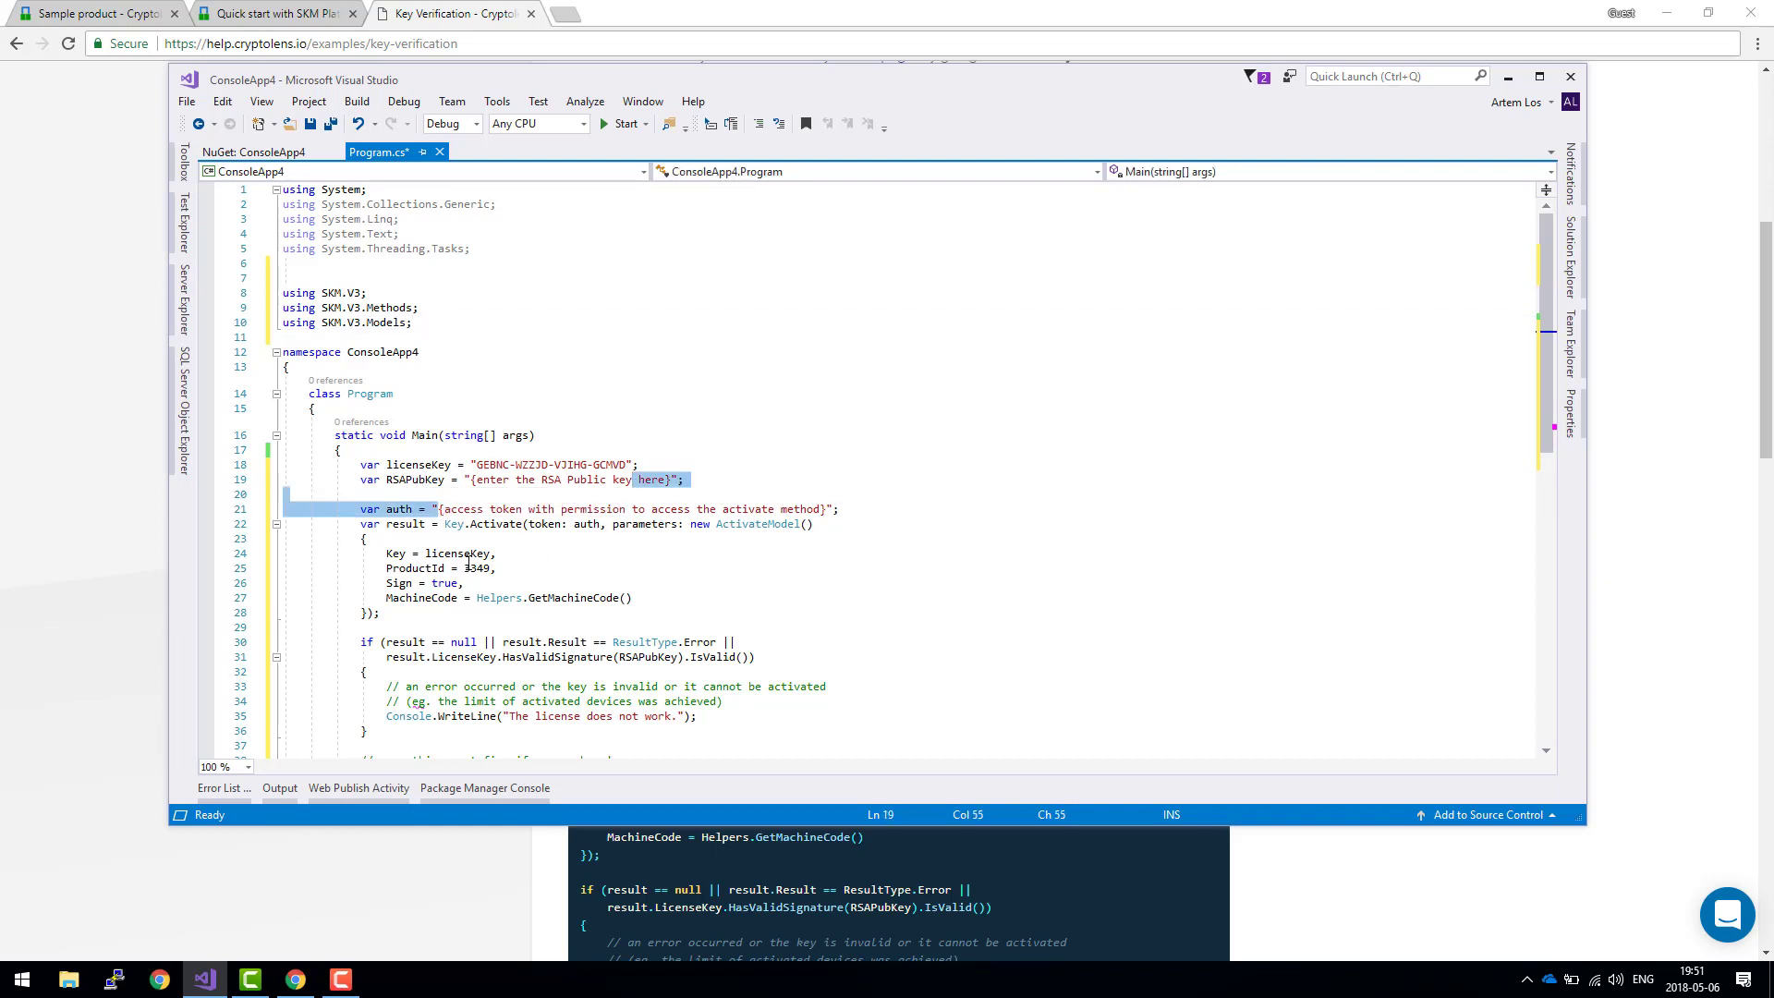
pyautogui.moveTo(452, 524)
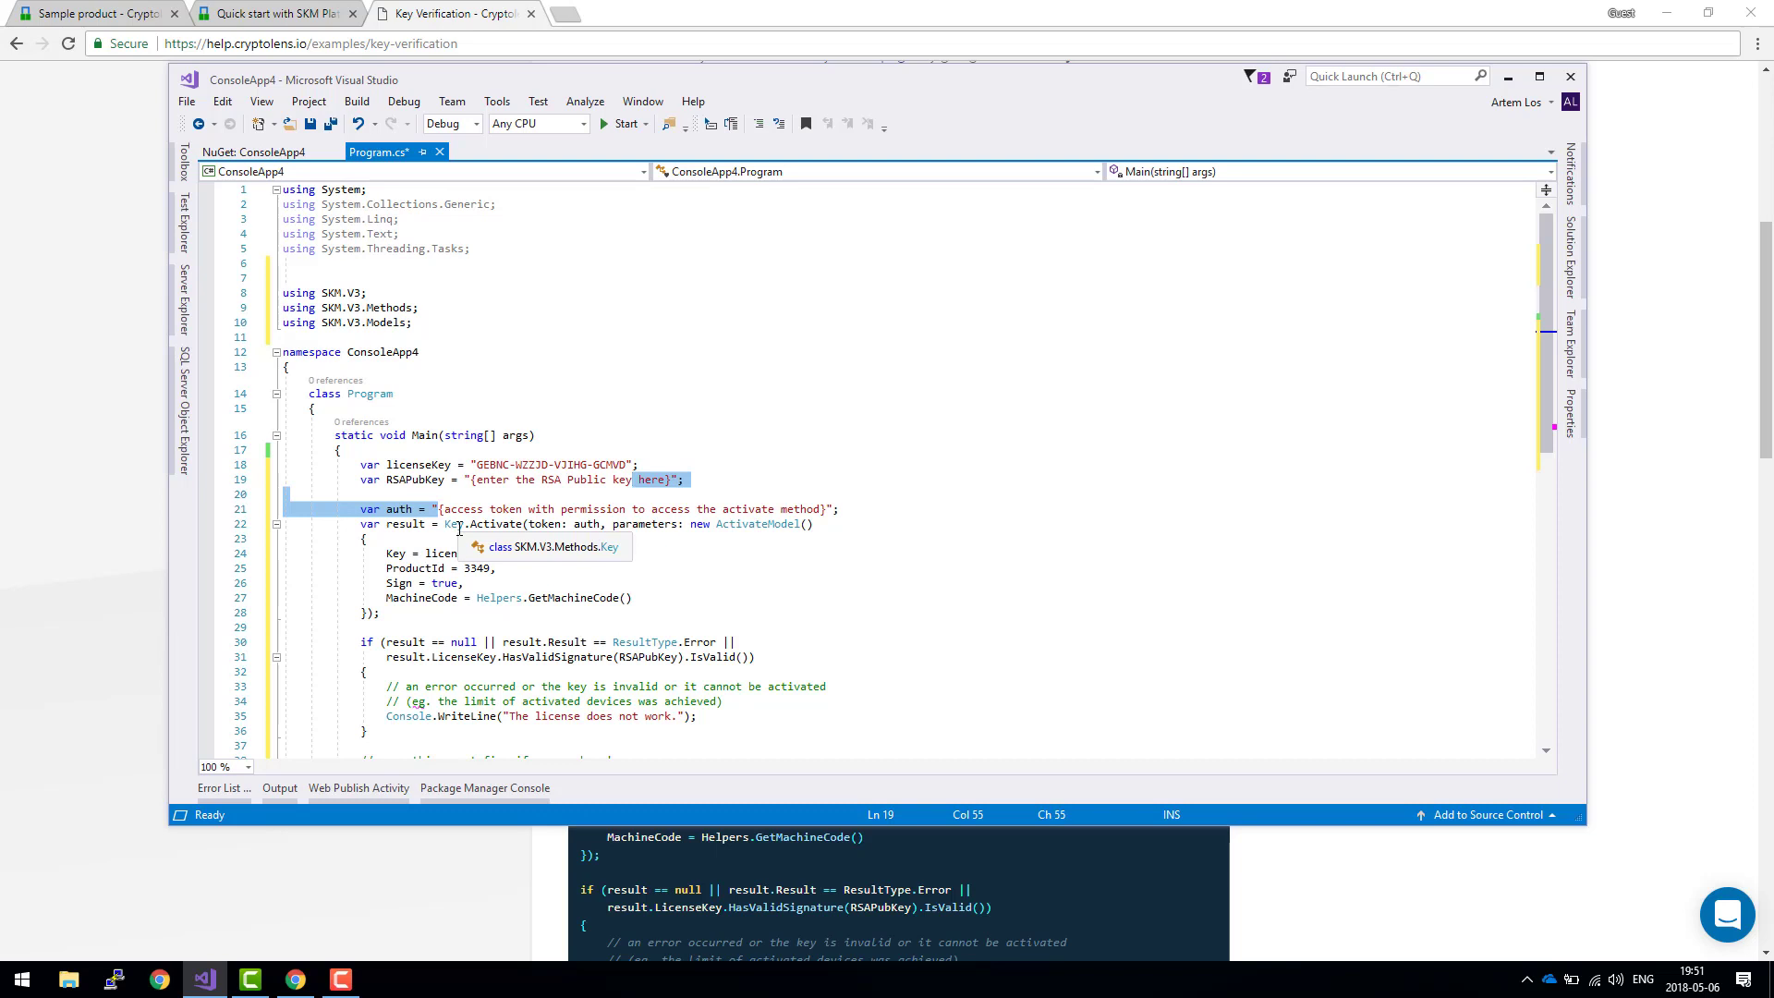
pyautogui.click(273, 12)
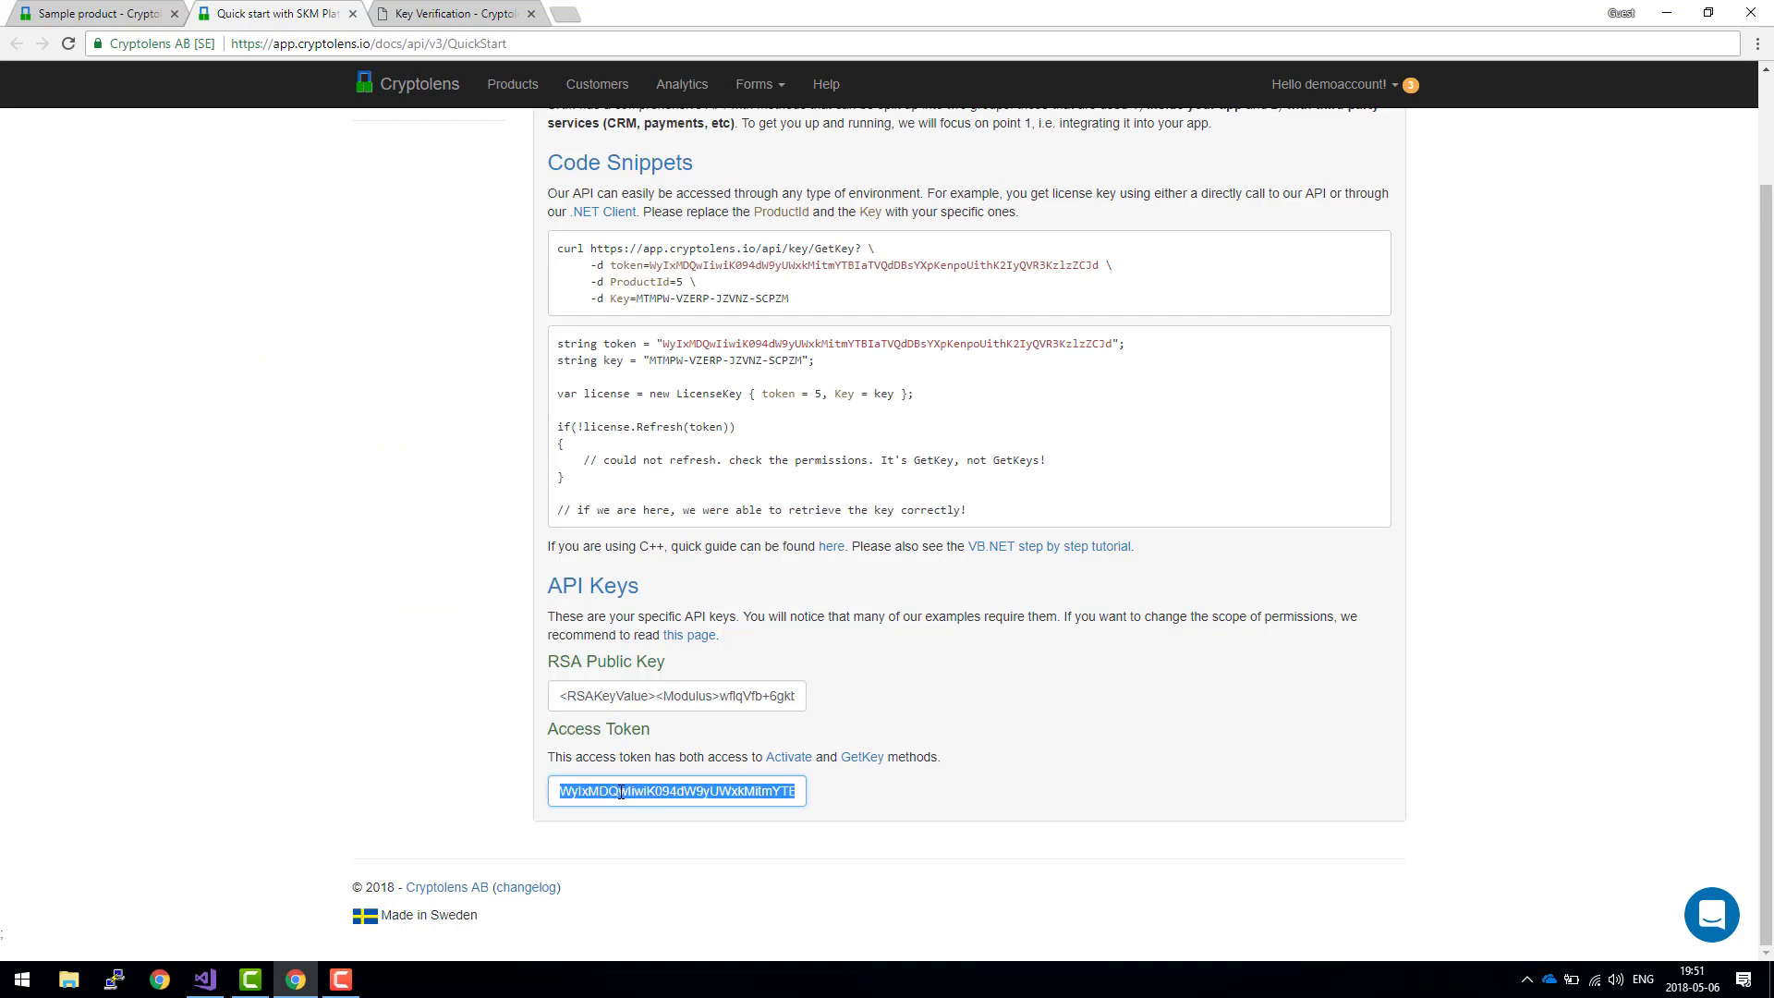
# Select the Sample product's Product Id 3843 to use as ProductId.
pyautogui.click(202, 979)
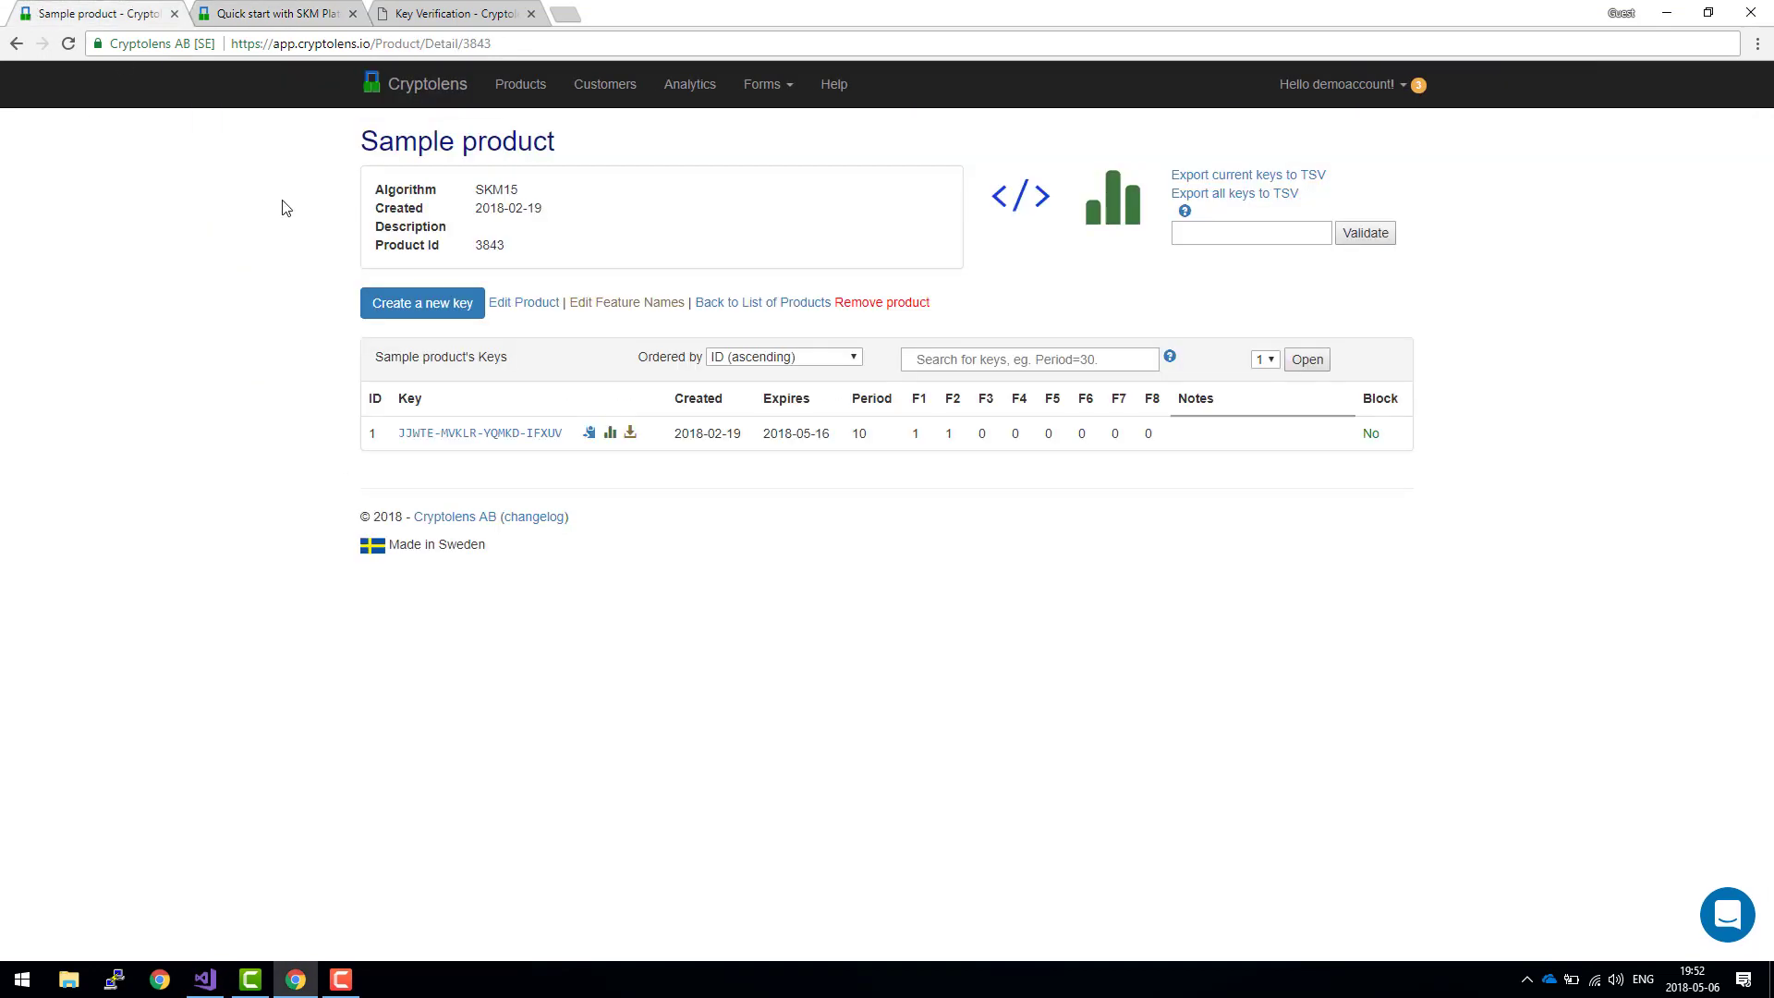
pyautogui.moveTo(437, 208)
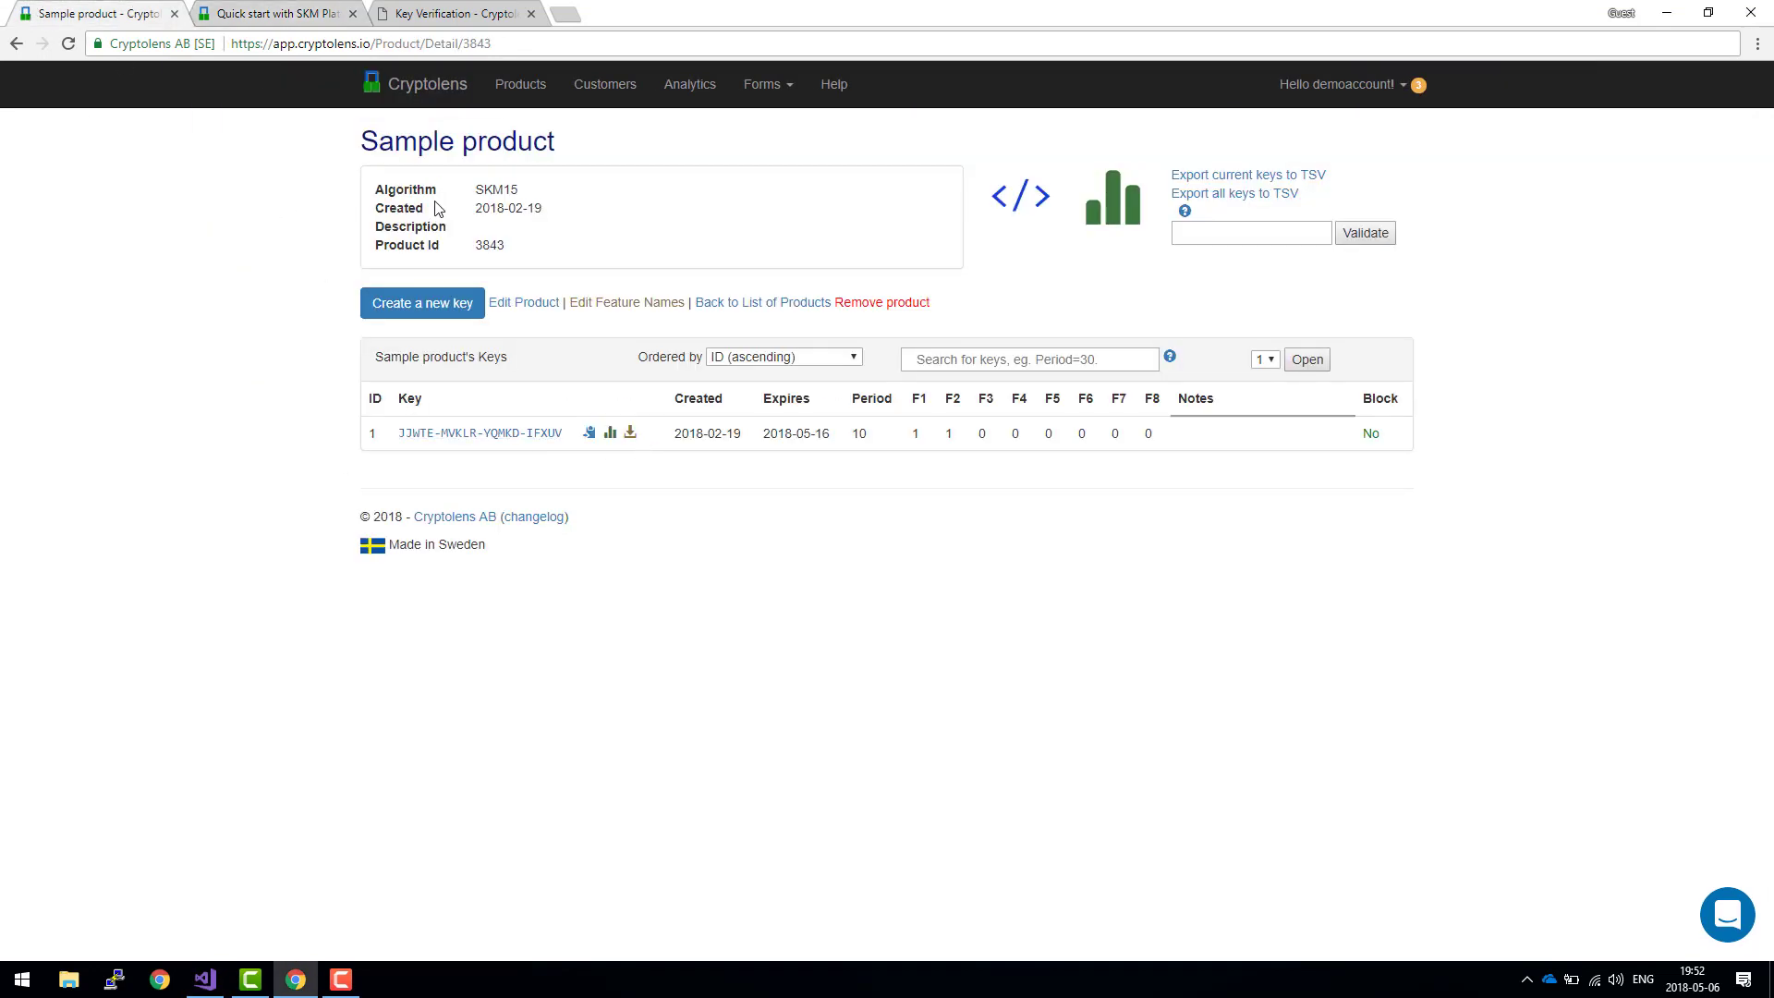
pyautogui.doubleClick(489, 246)
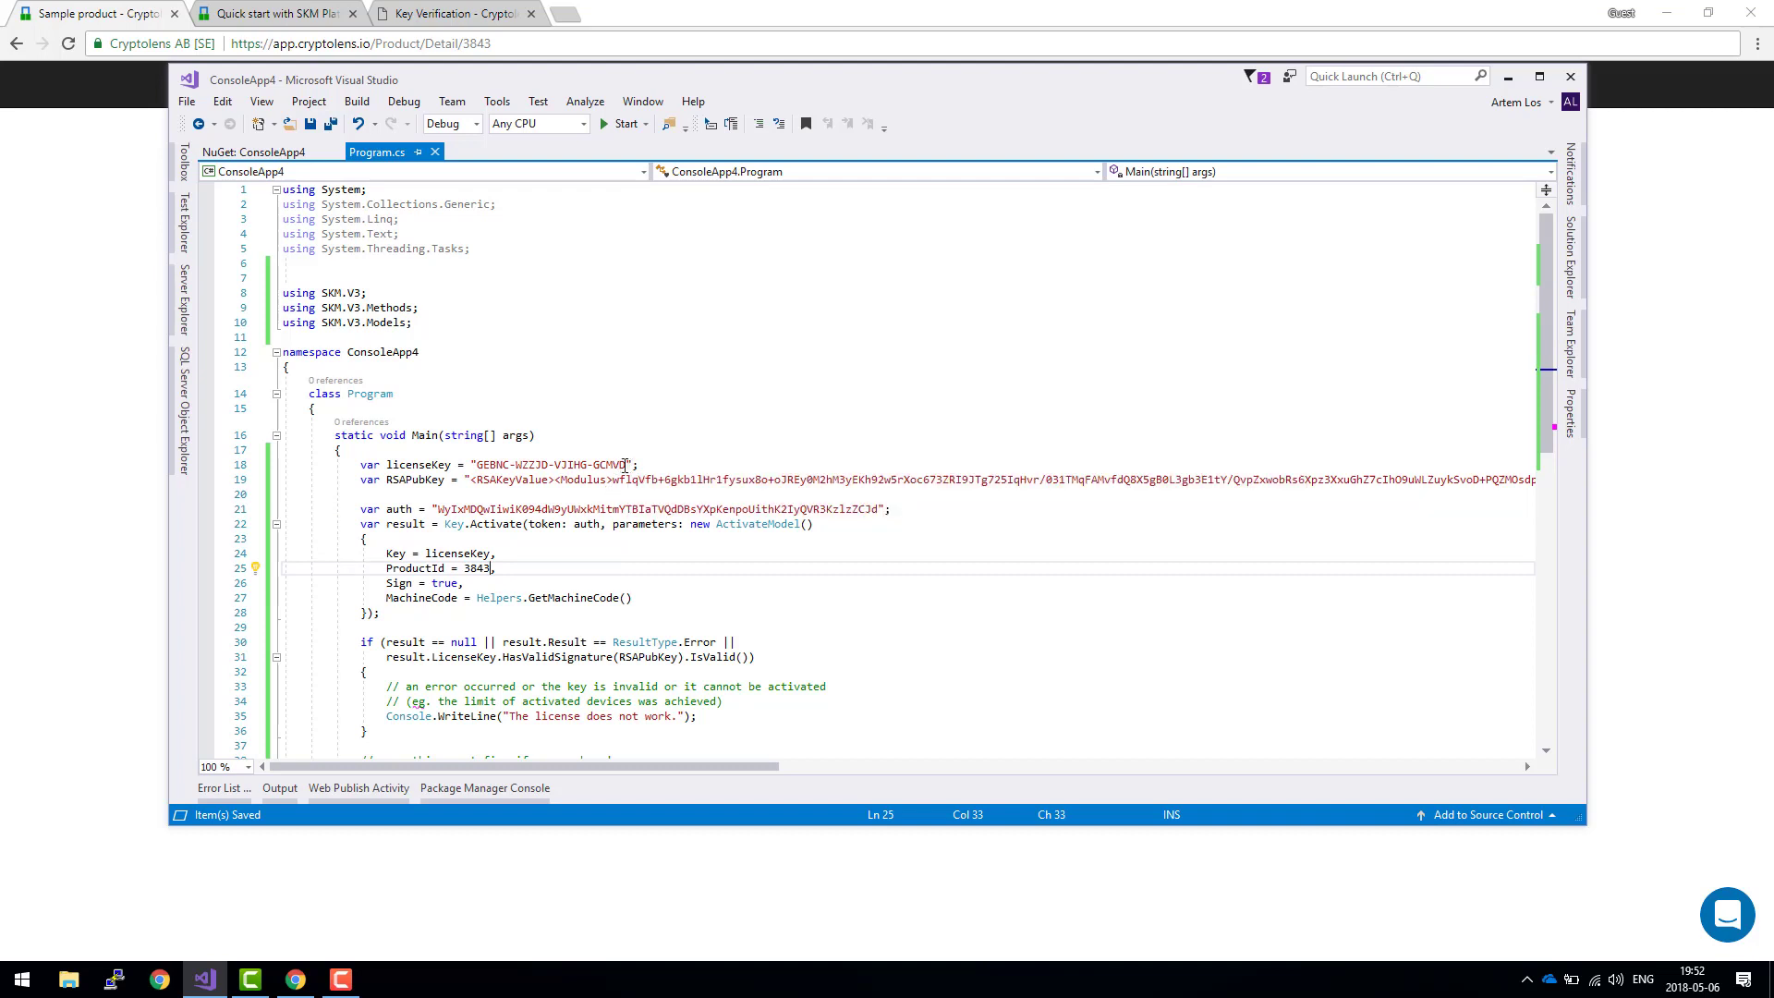
pyautogui.doubleClick(554, 464)
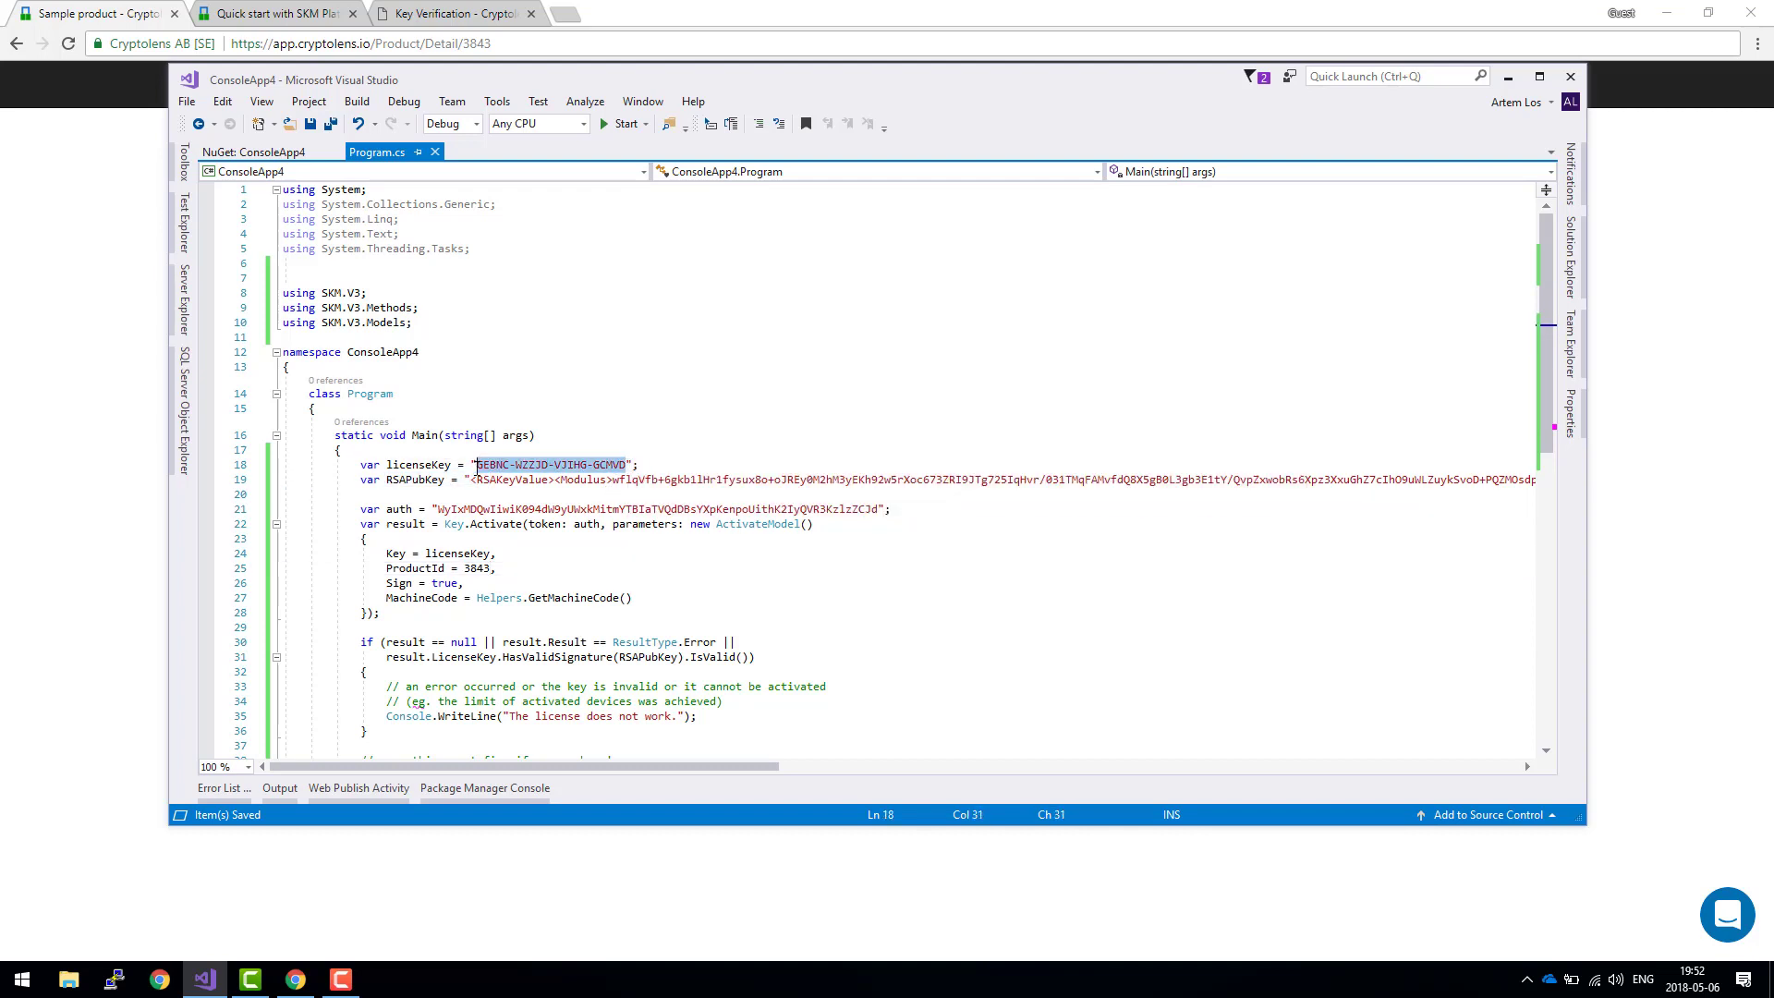
pyautogui.moveTo(588, 479)
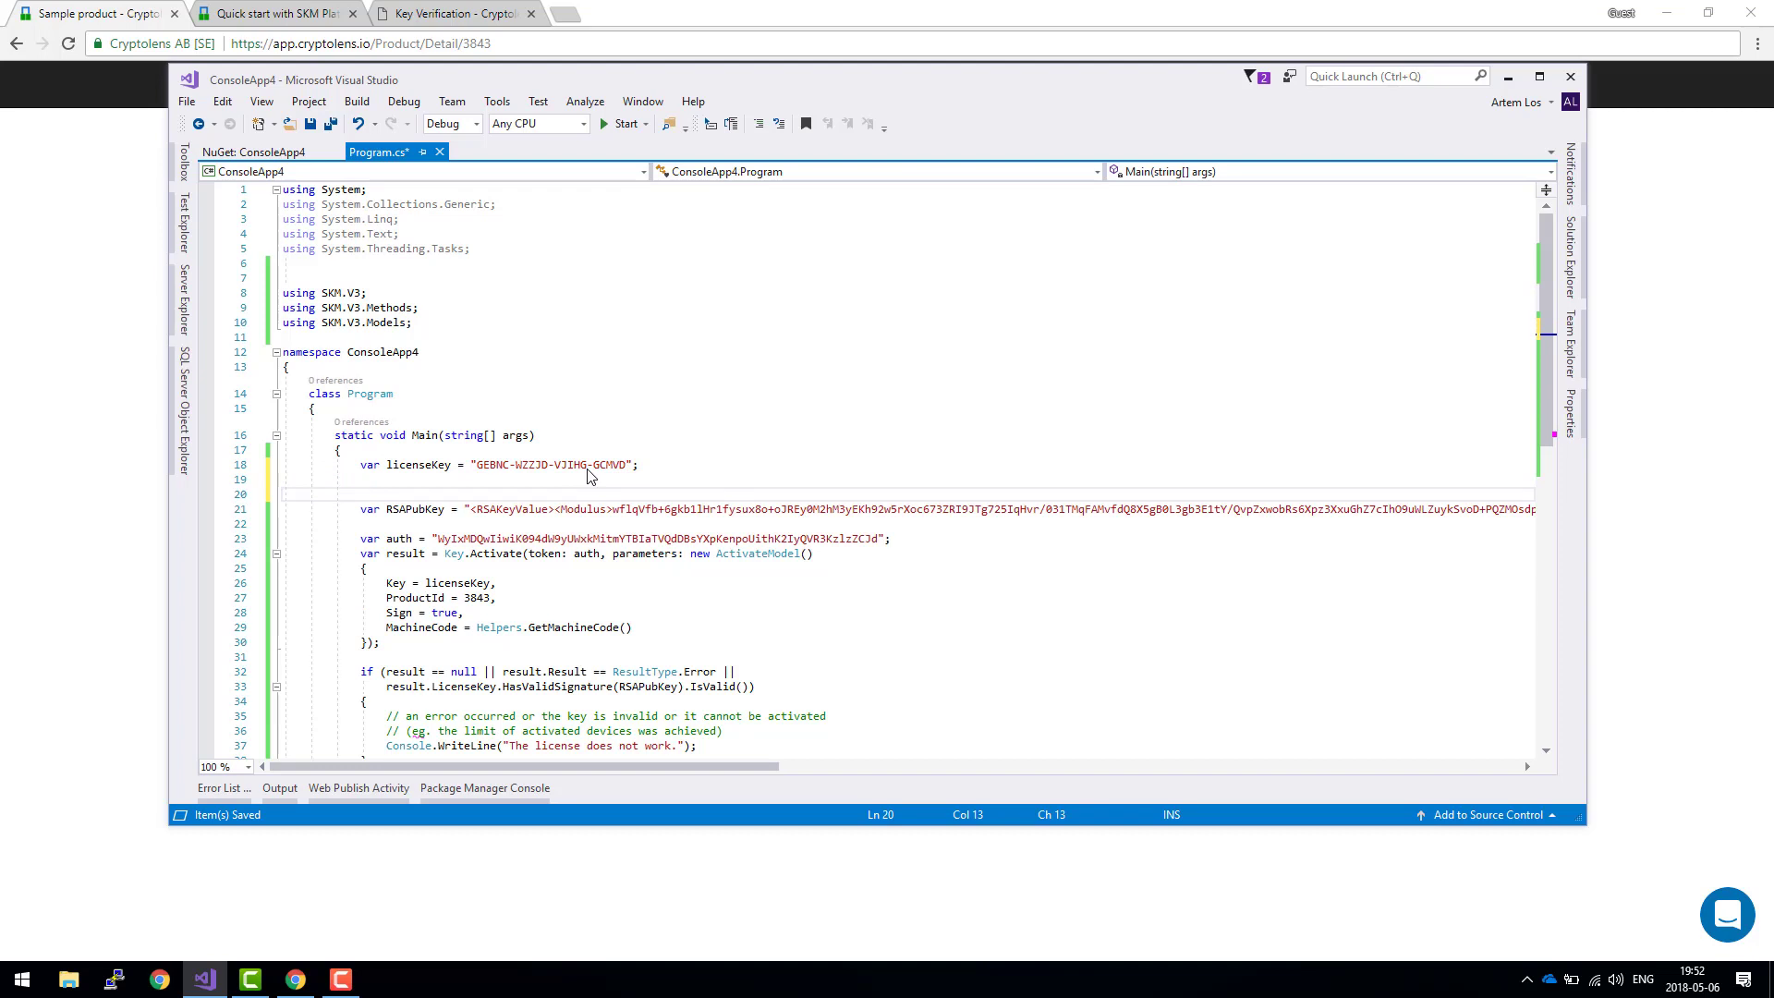
pyautogui.doubleClick(608, 464)
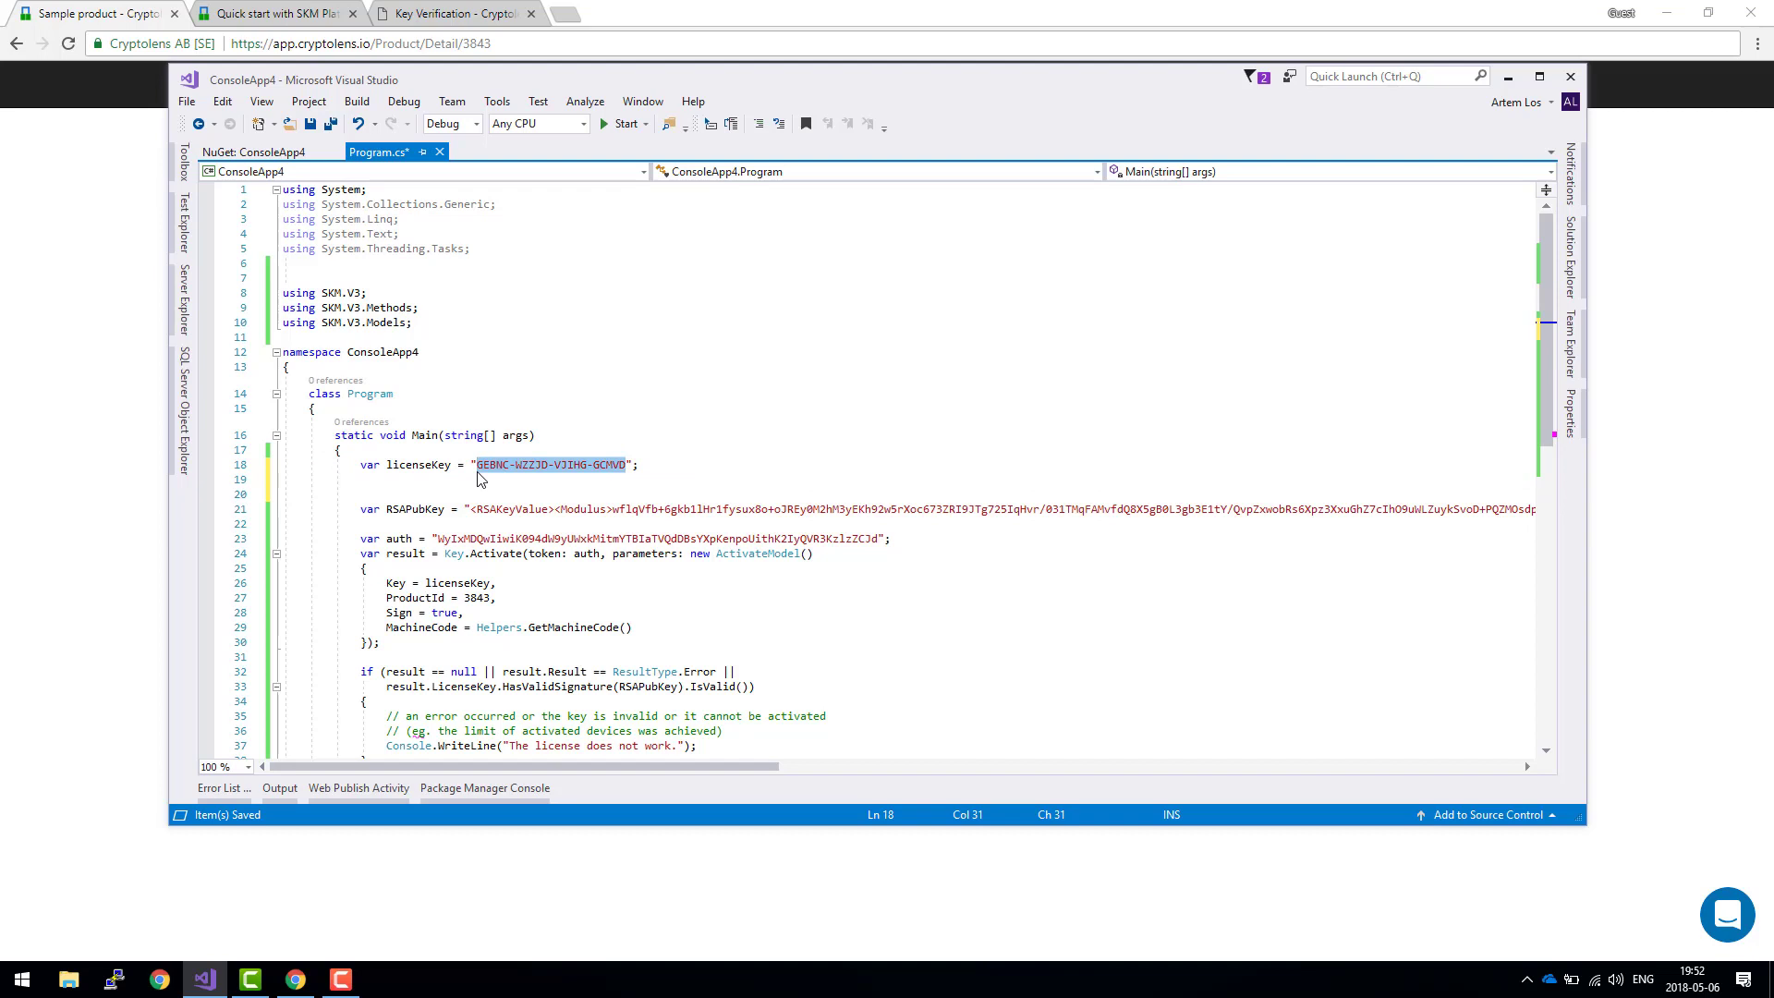
pyautogui.press('Delete')
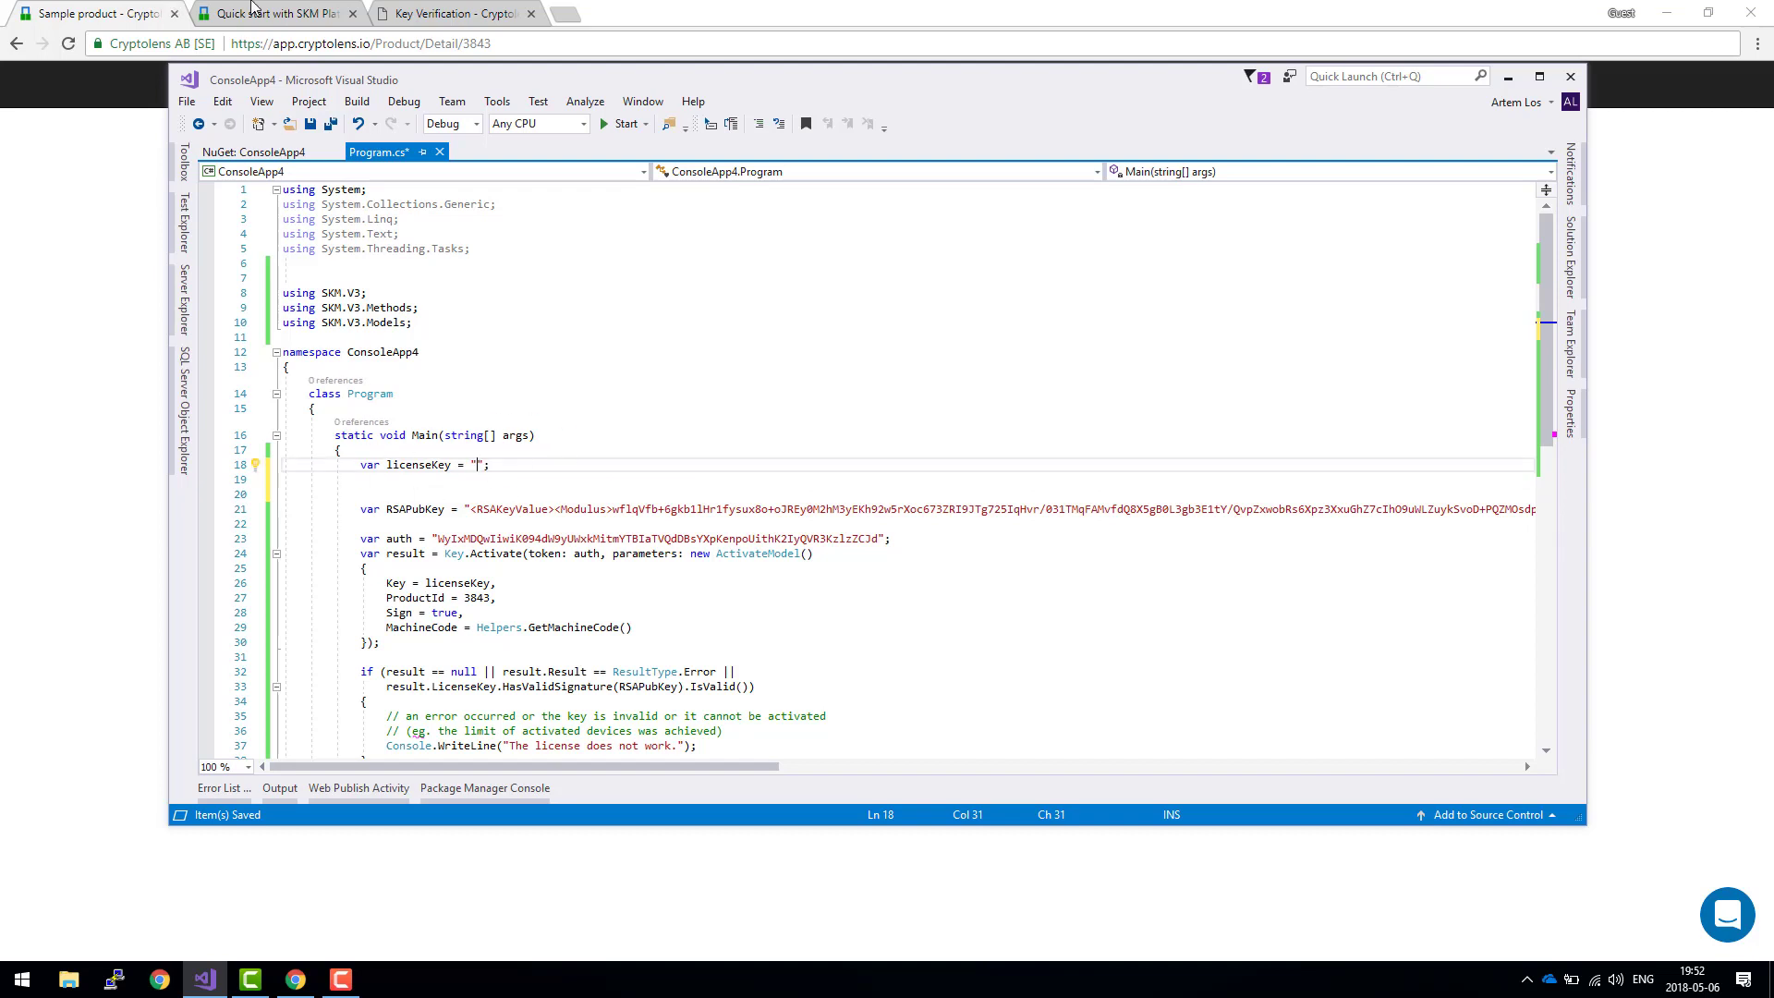
pyautogui.click(90, 12)
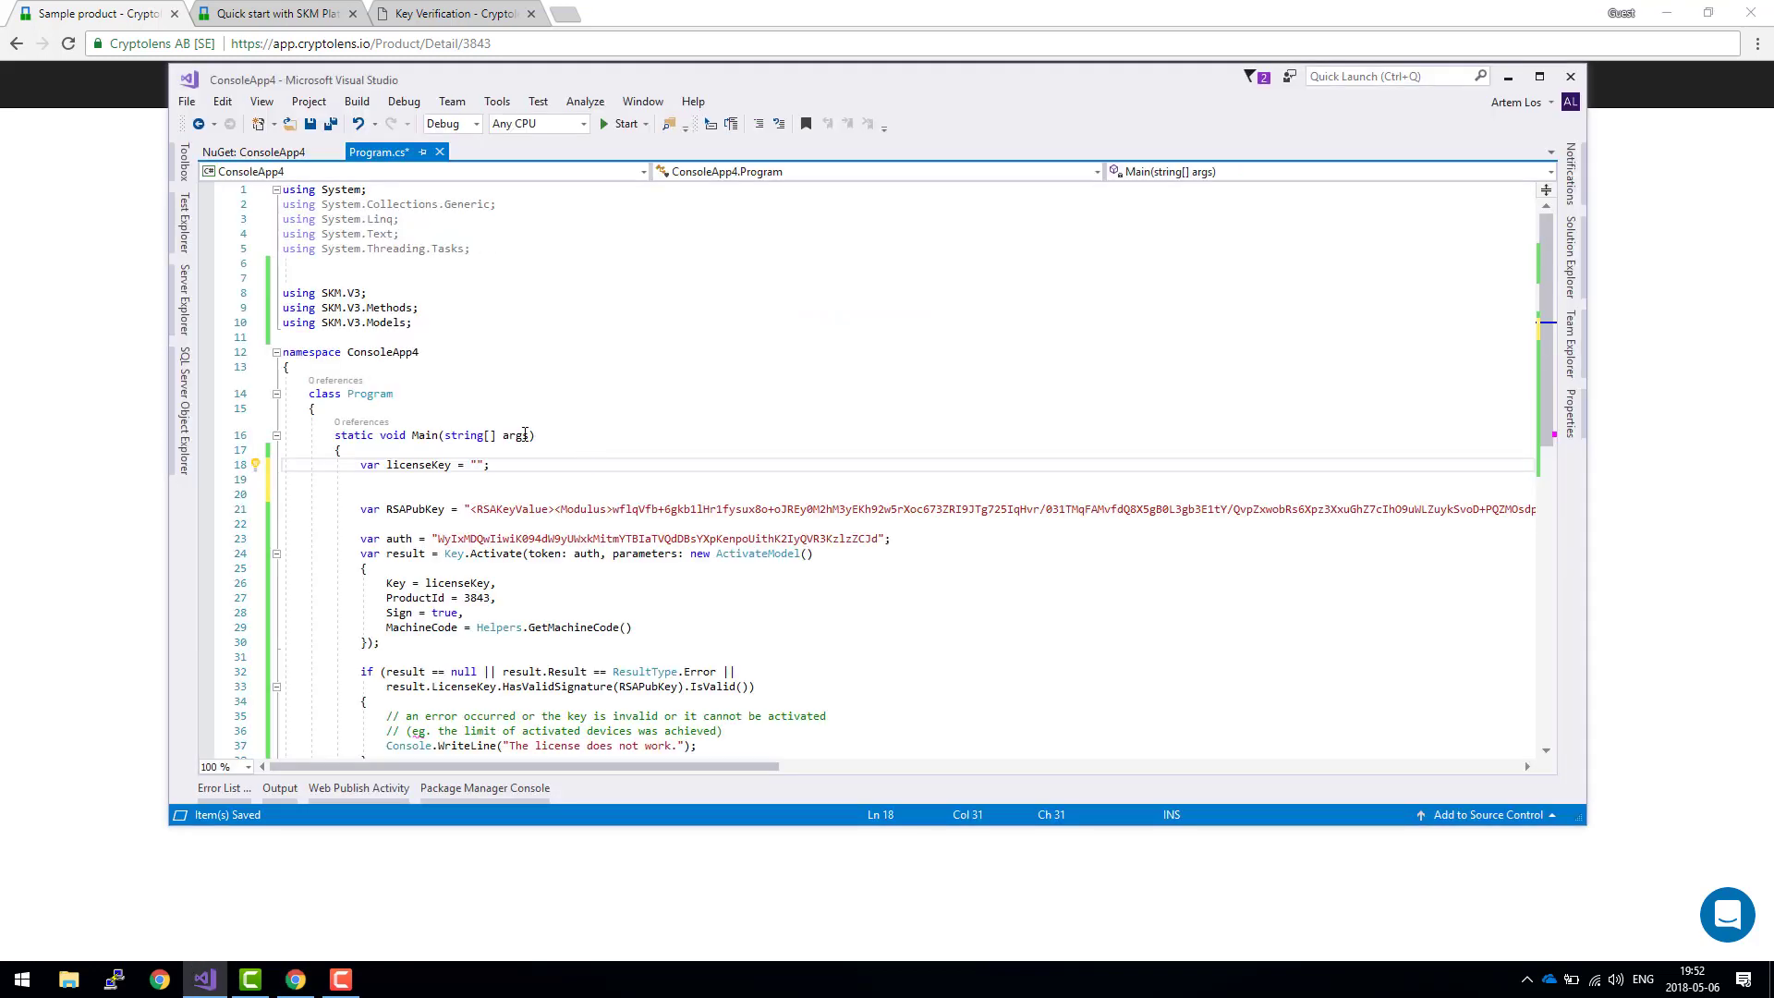
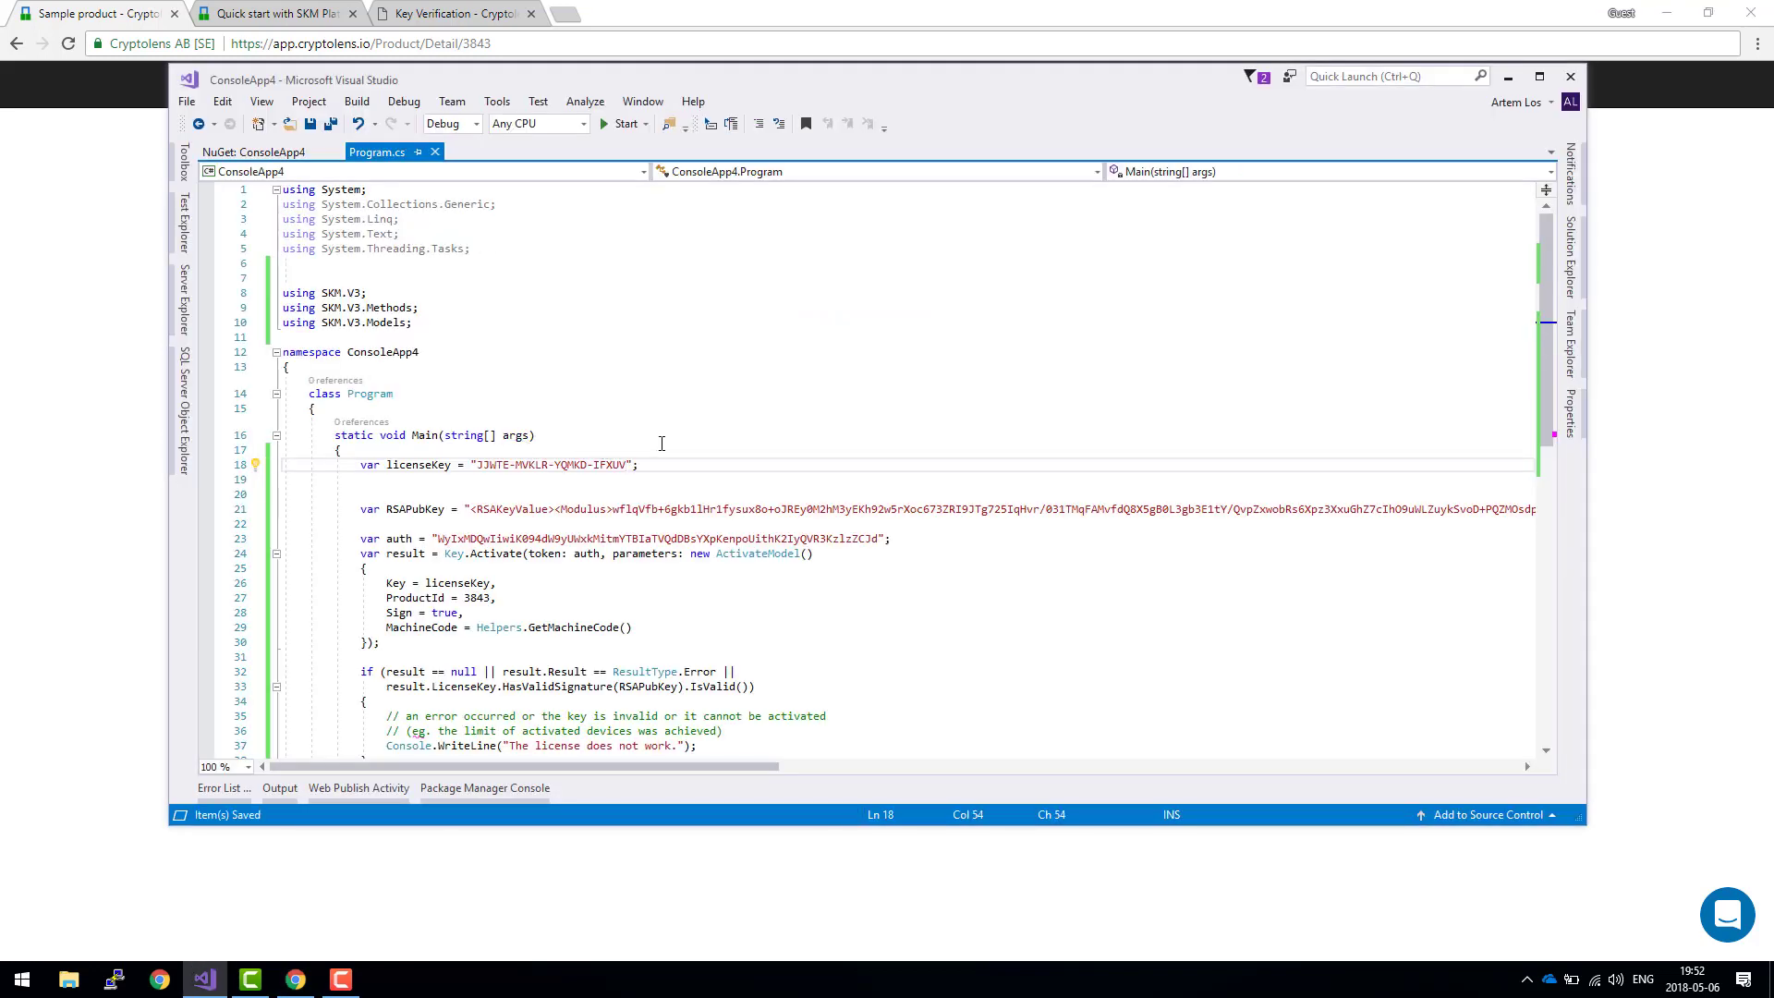
pyautogui.click(631, 464)
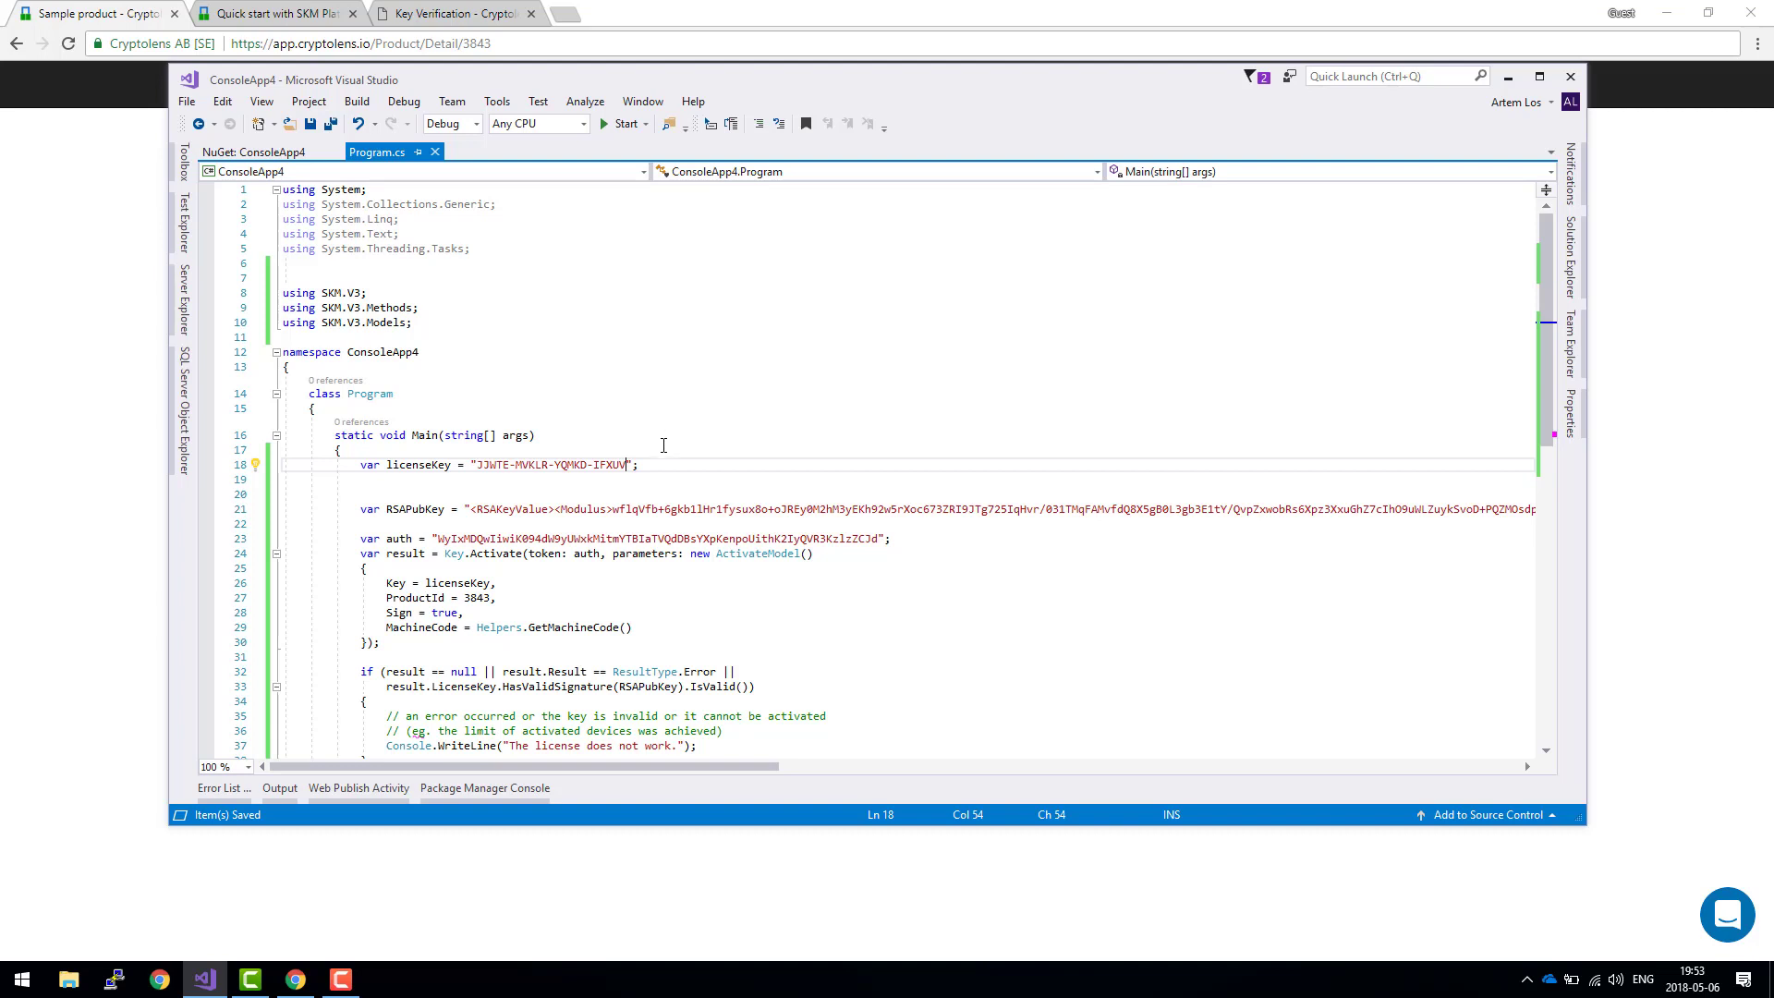
pyautogui.moveTo(649, 501)
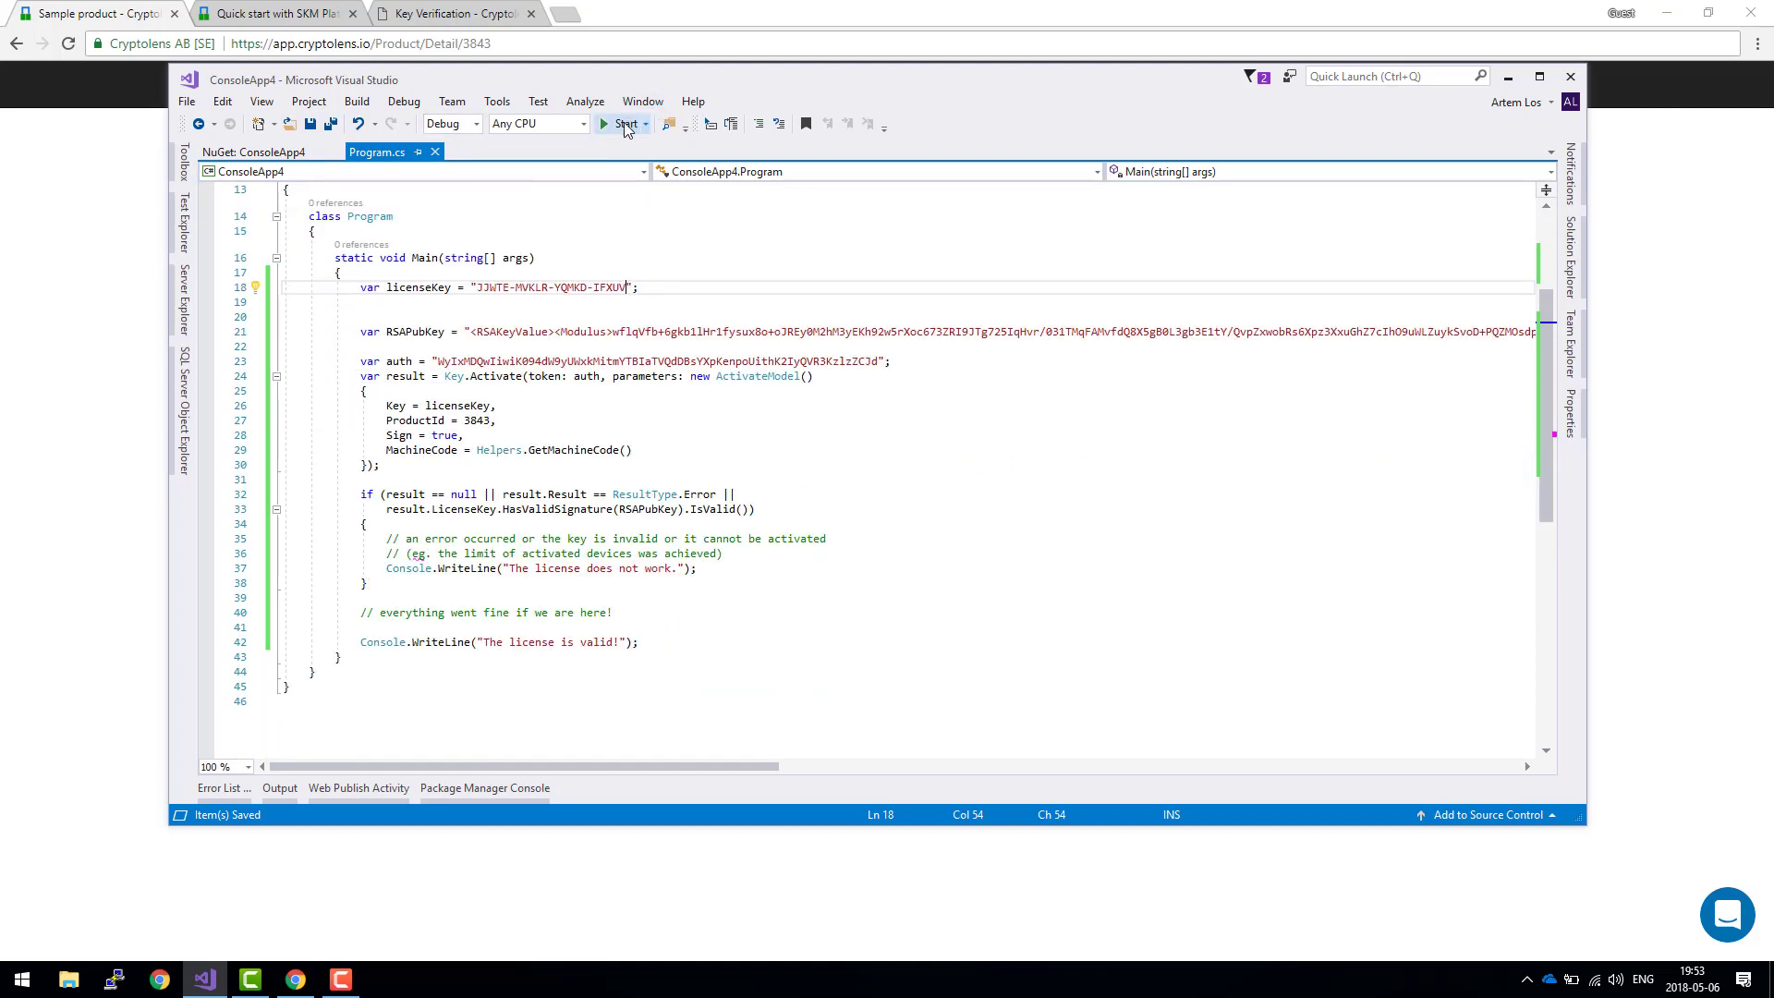
# Run the app, add Console.ReadLine() after the valid-license message, and run again.
pyautogui.click(620, 125)
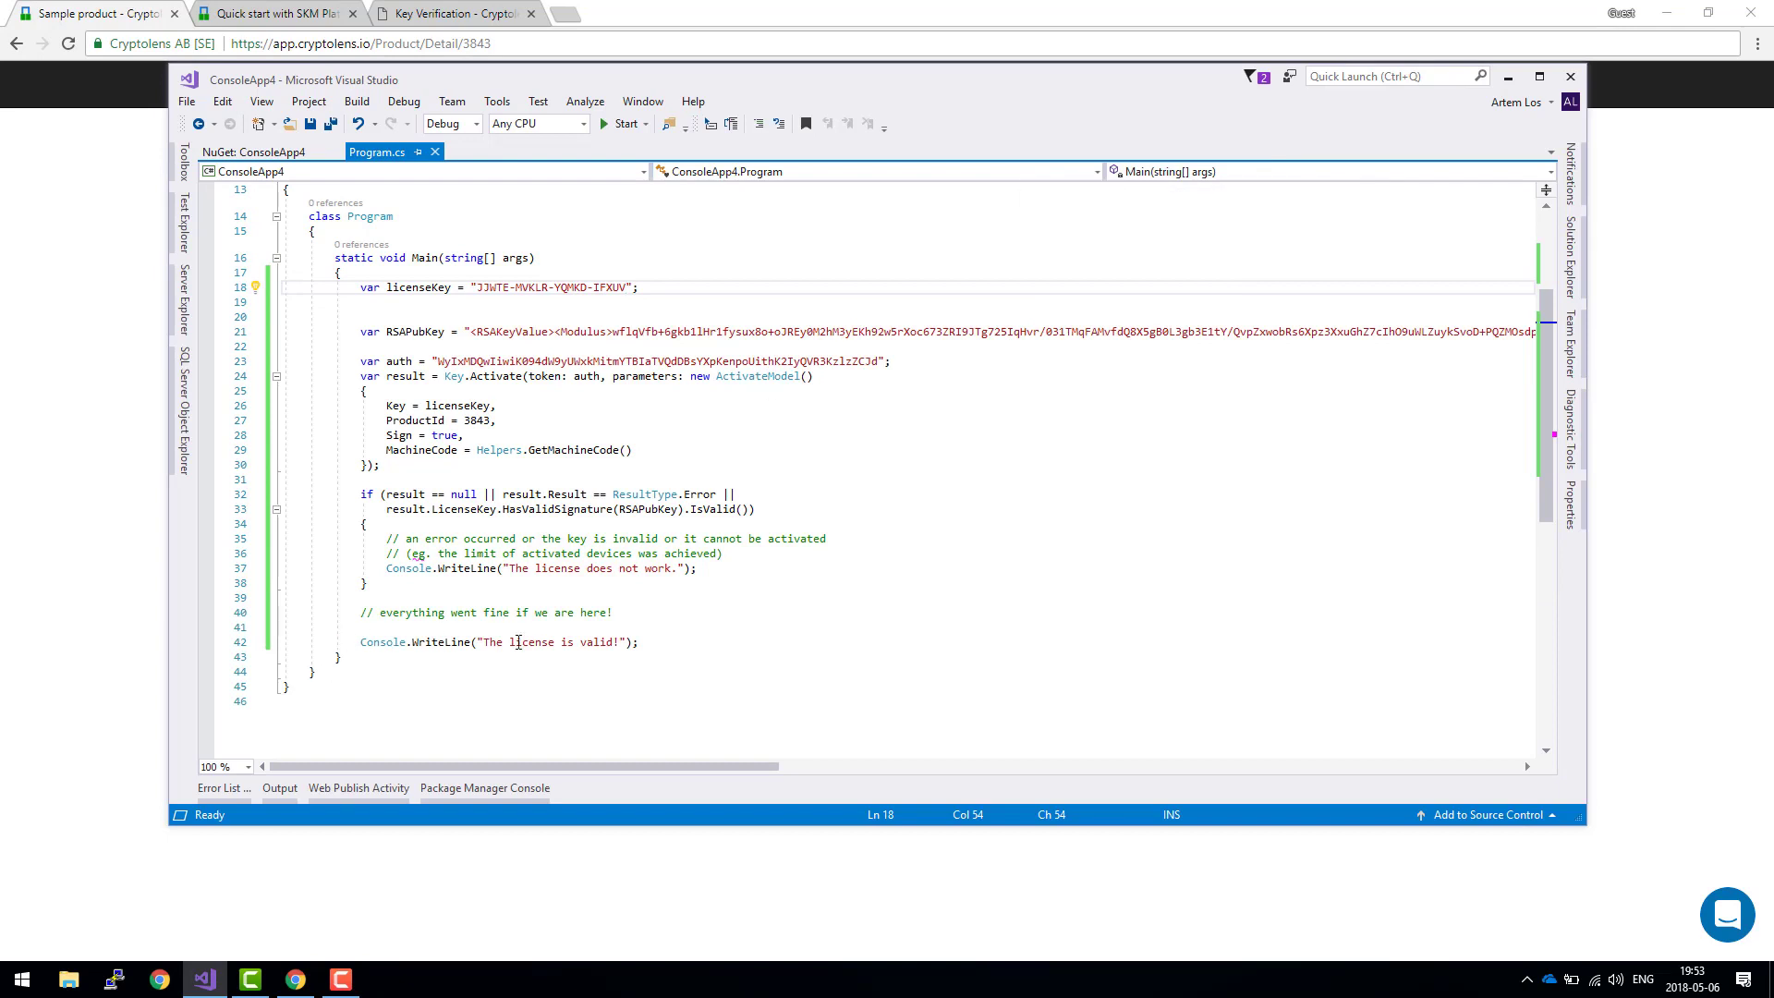
pyautogui.moveTo(382, 641)
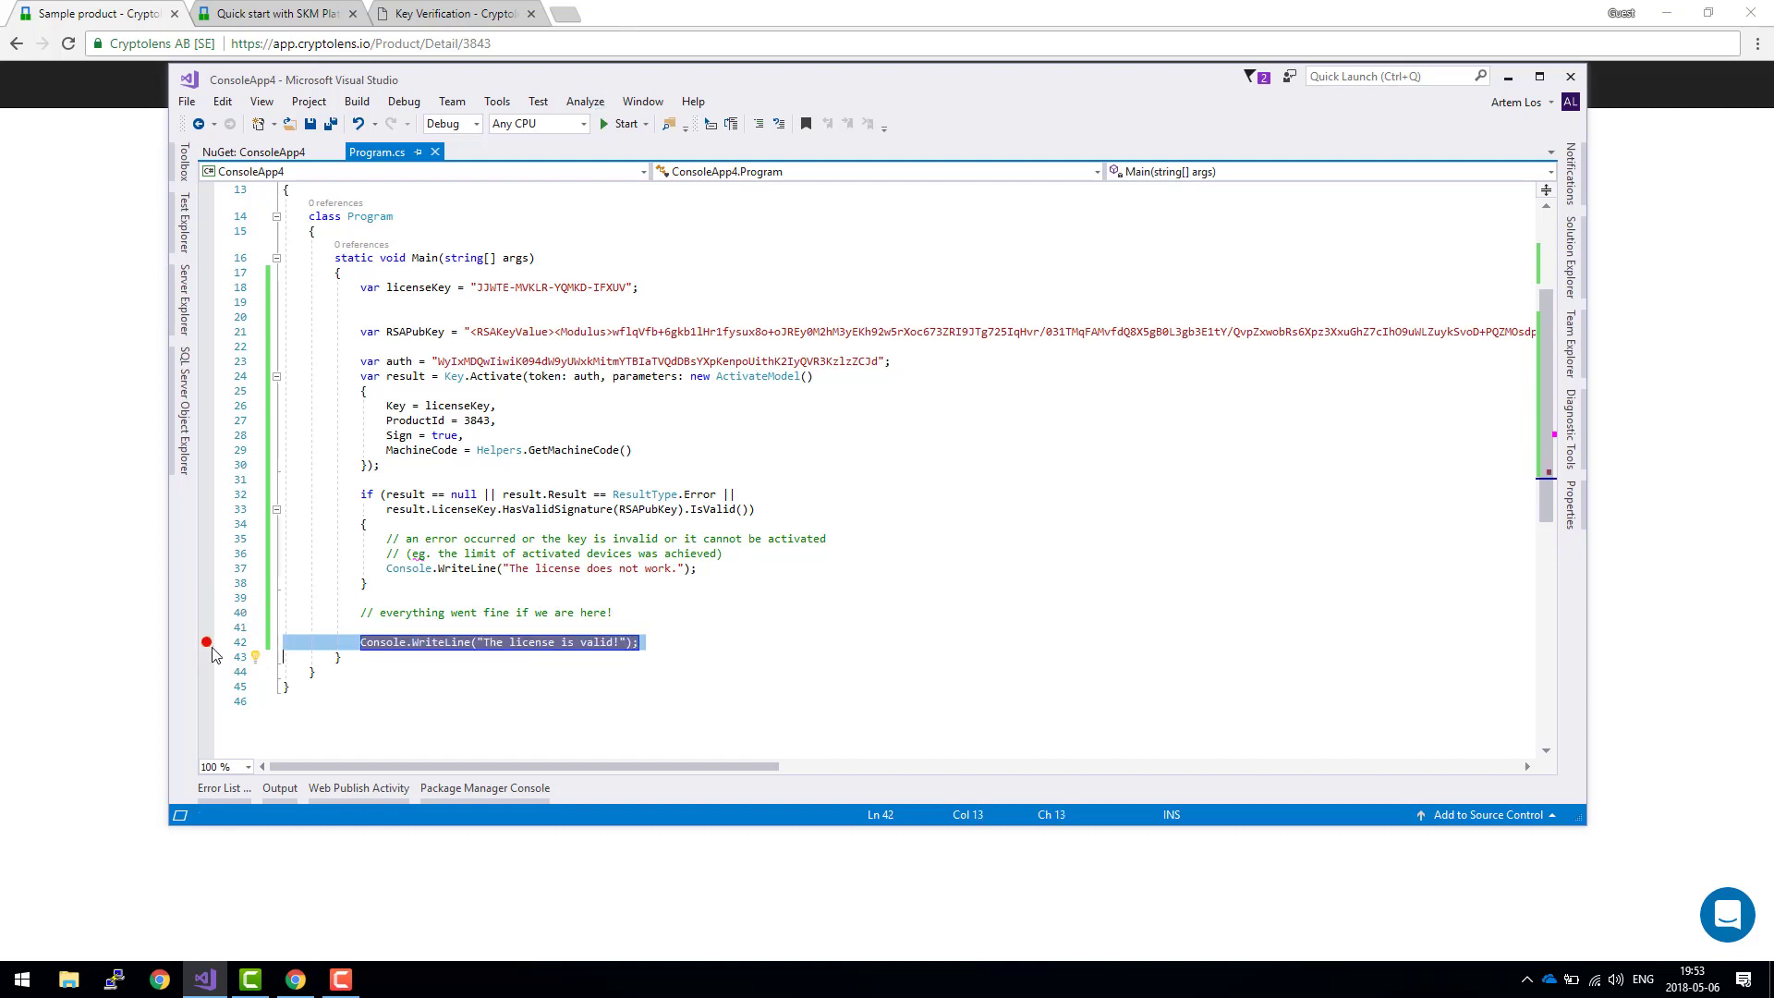
pyautogui.write('co')
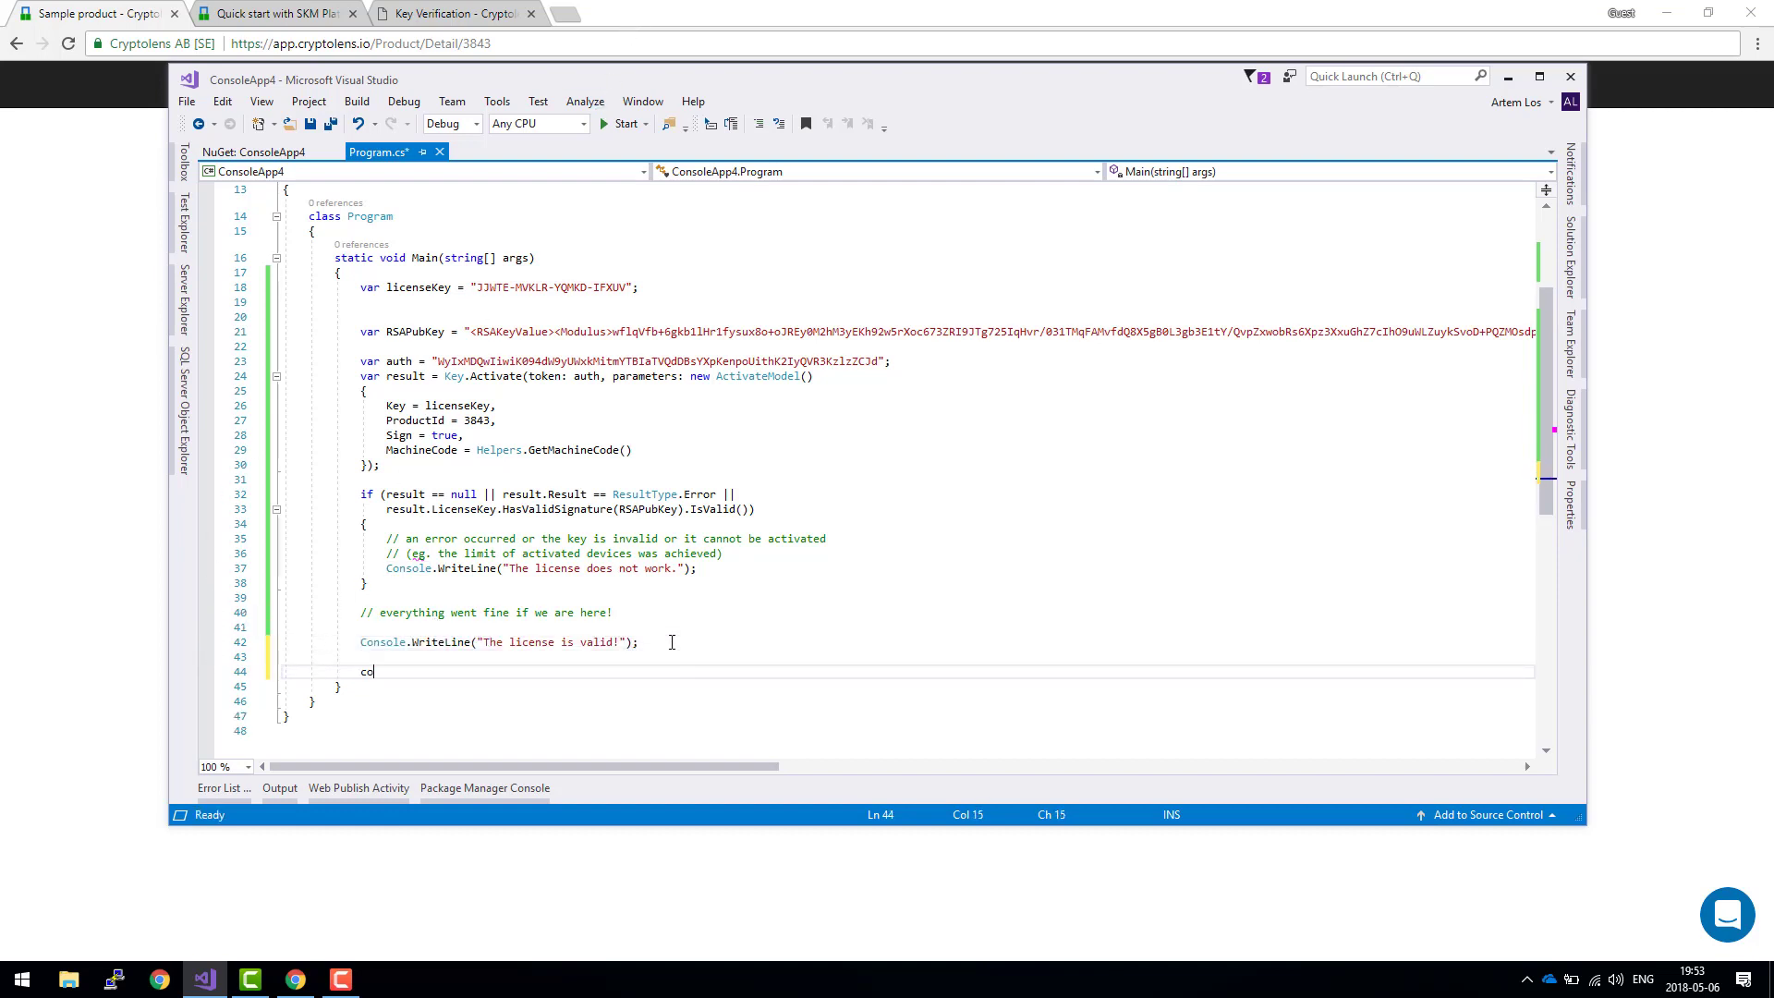
pyautogui.write('nsole.readLine();')
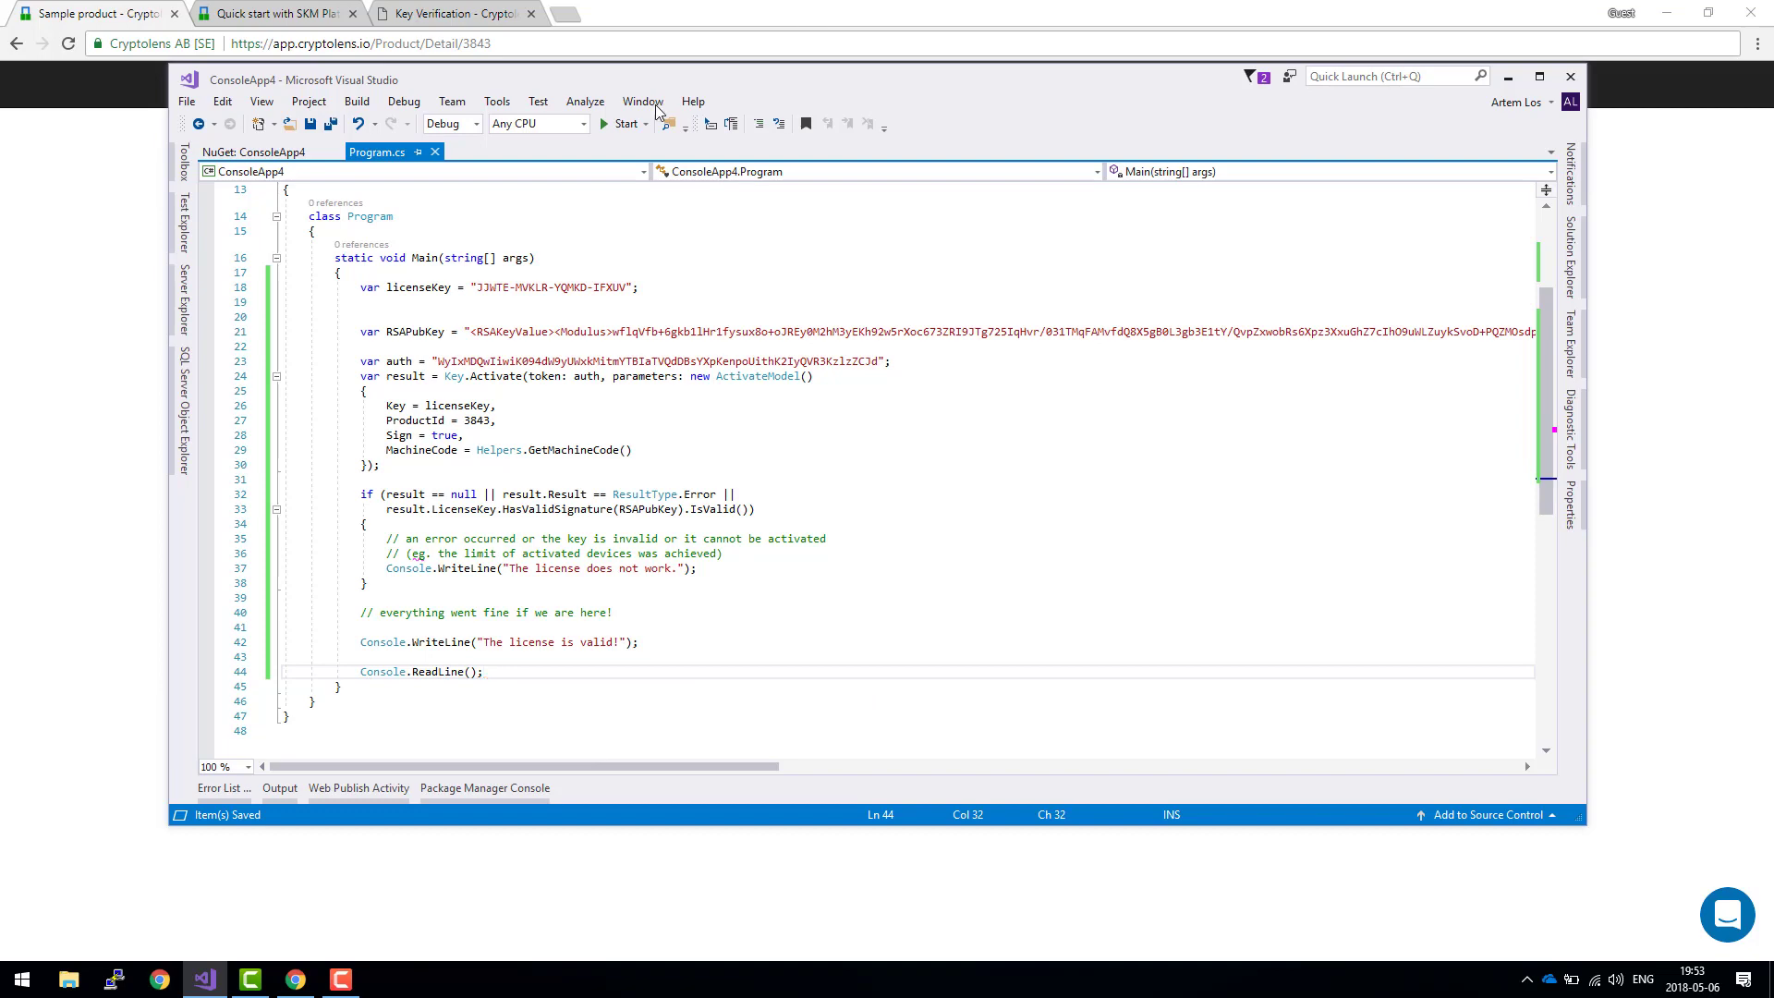
pyautogui.click(622, 123)
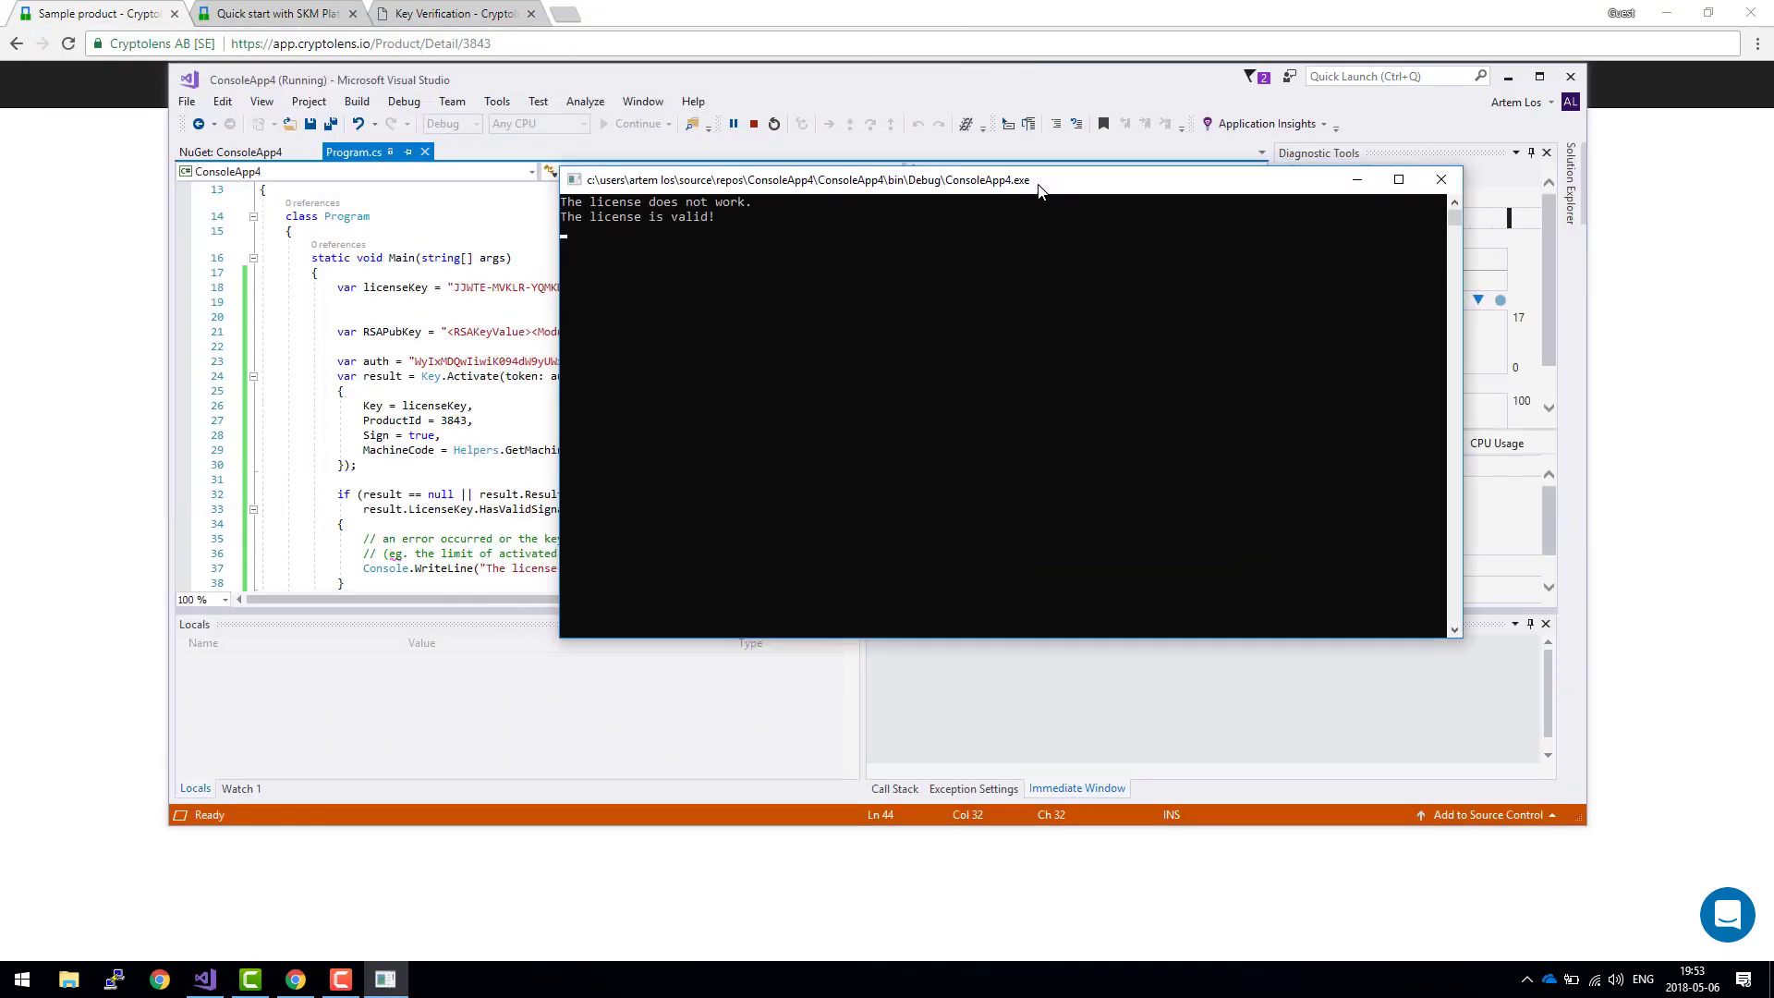
pyautogui.moveTo(671, 197)
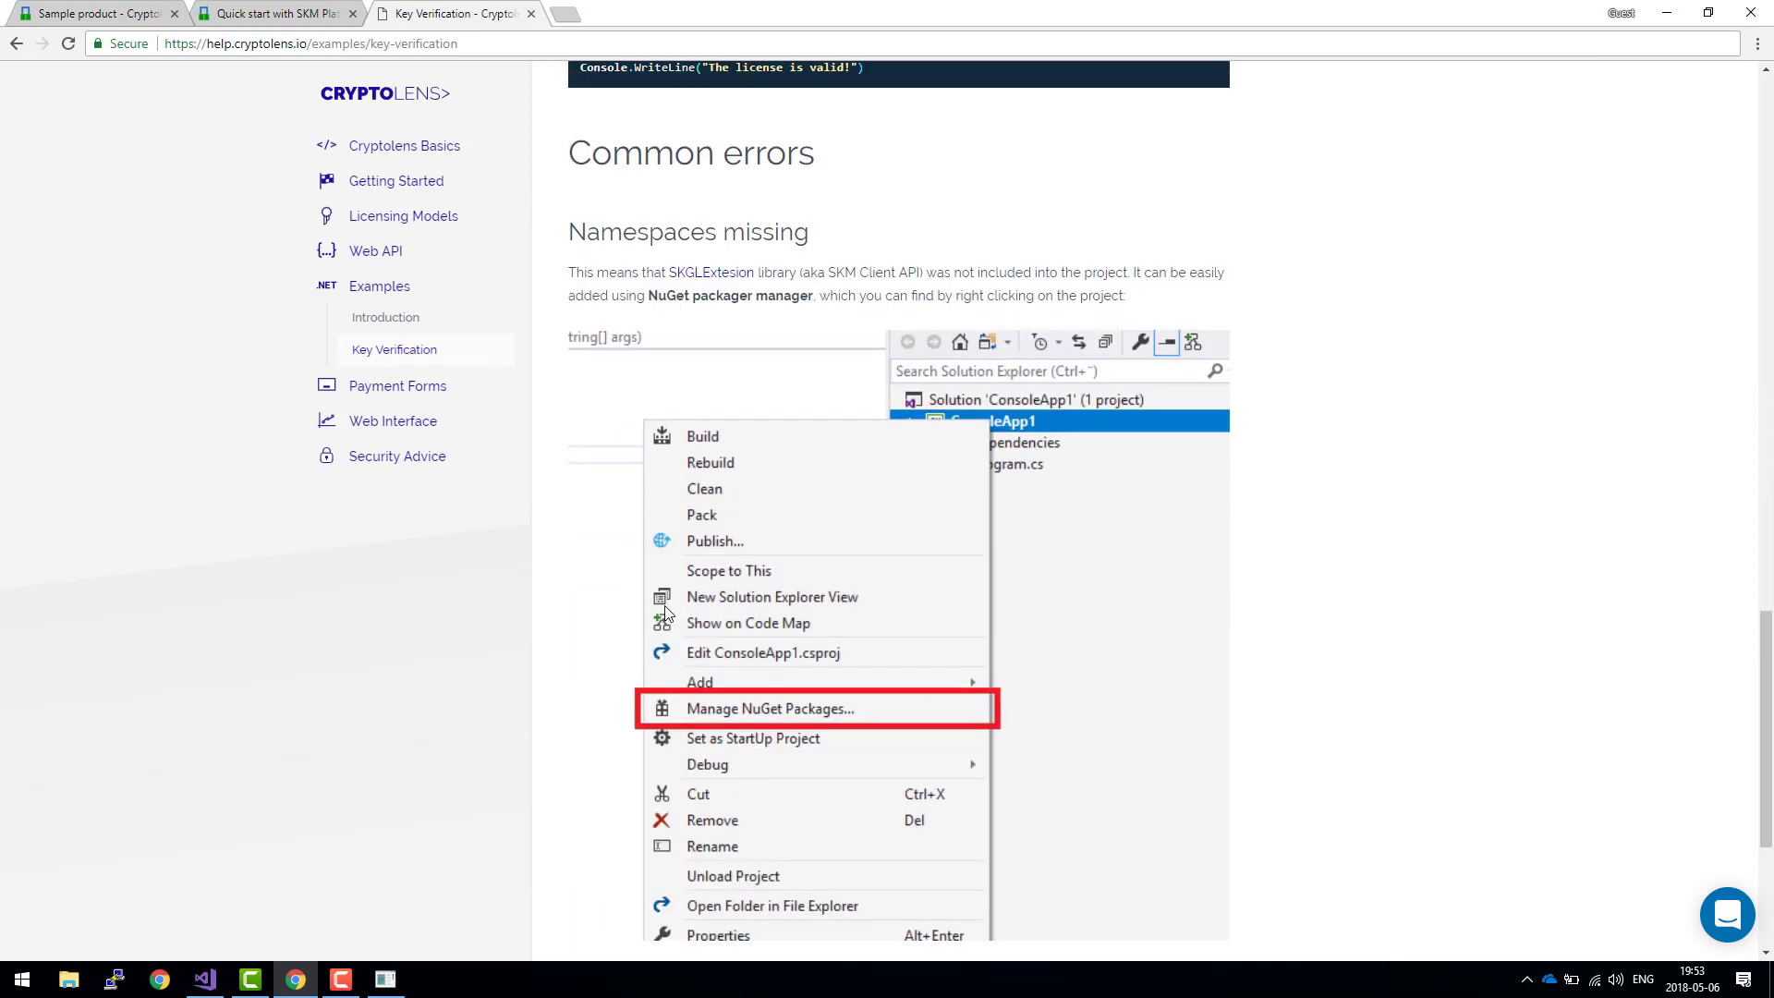
pyautogui.scroll(-3)
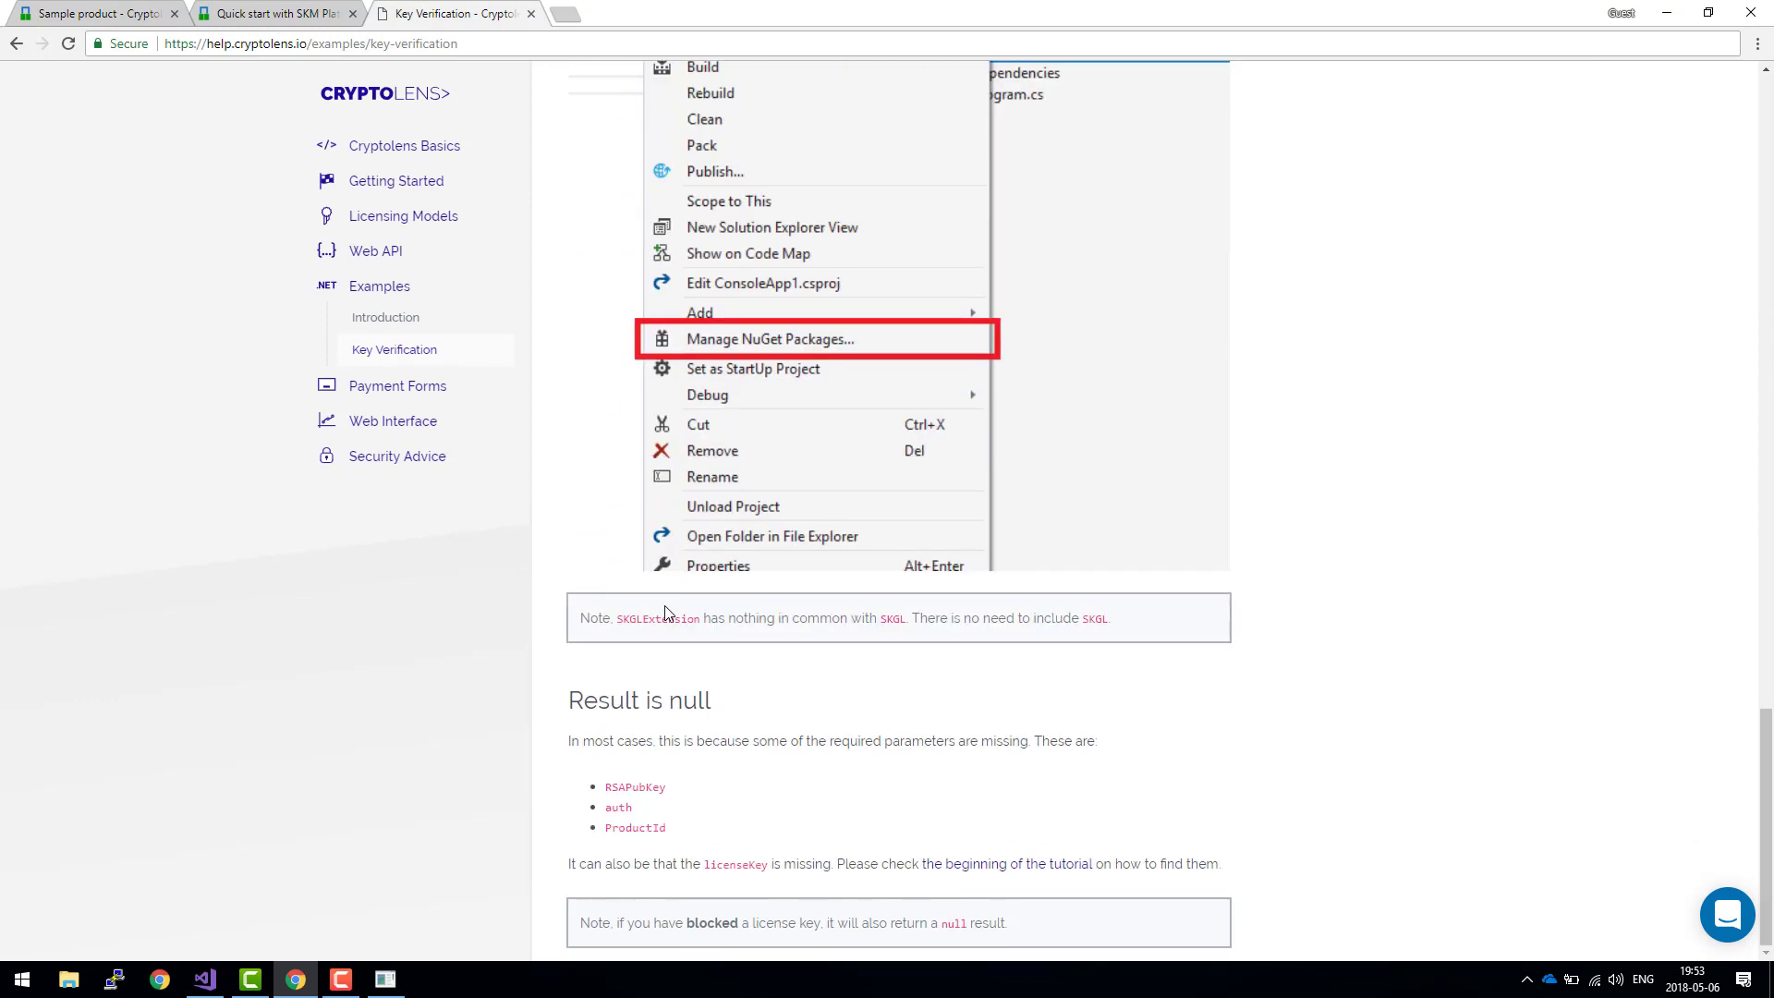
pyautogui.click(96, 12)
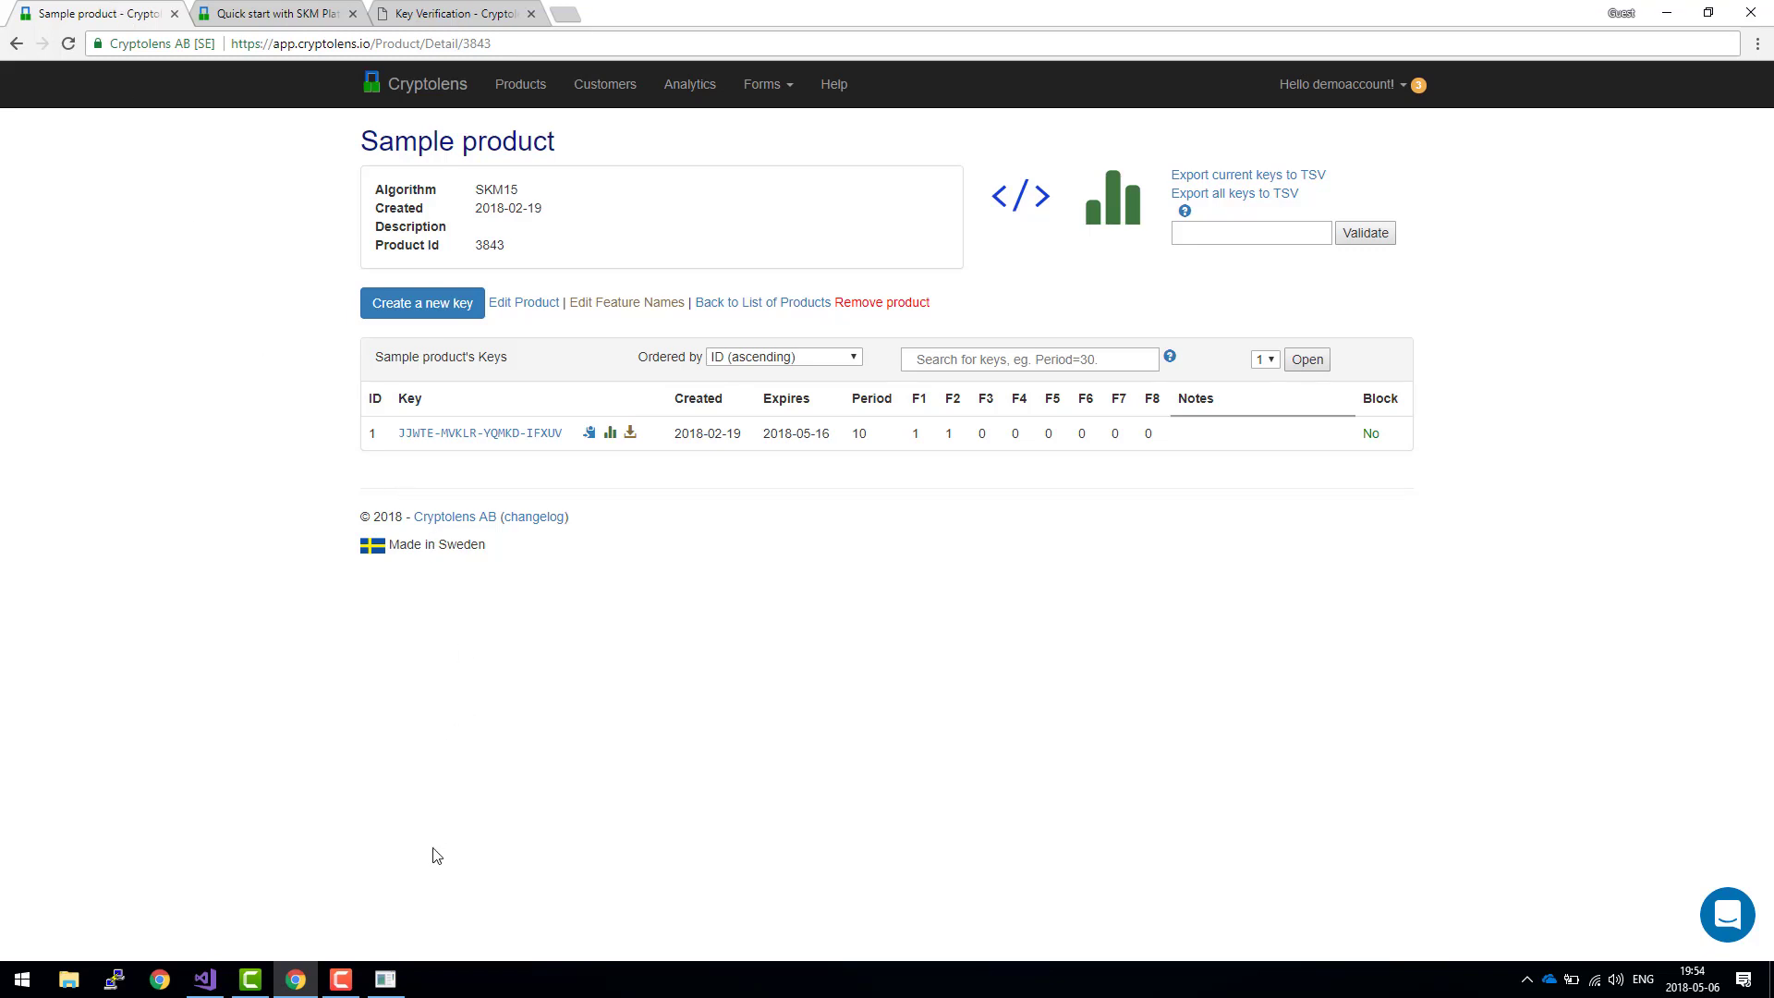
pyautogui.click(343, 978)
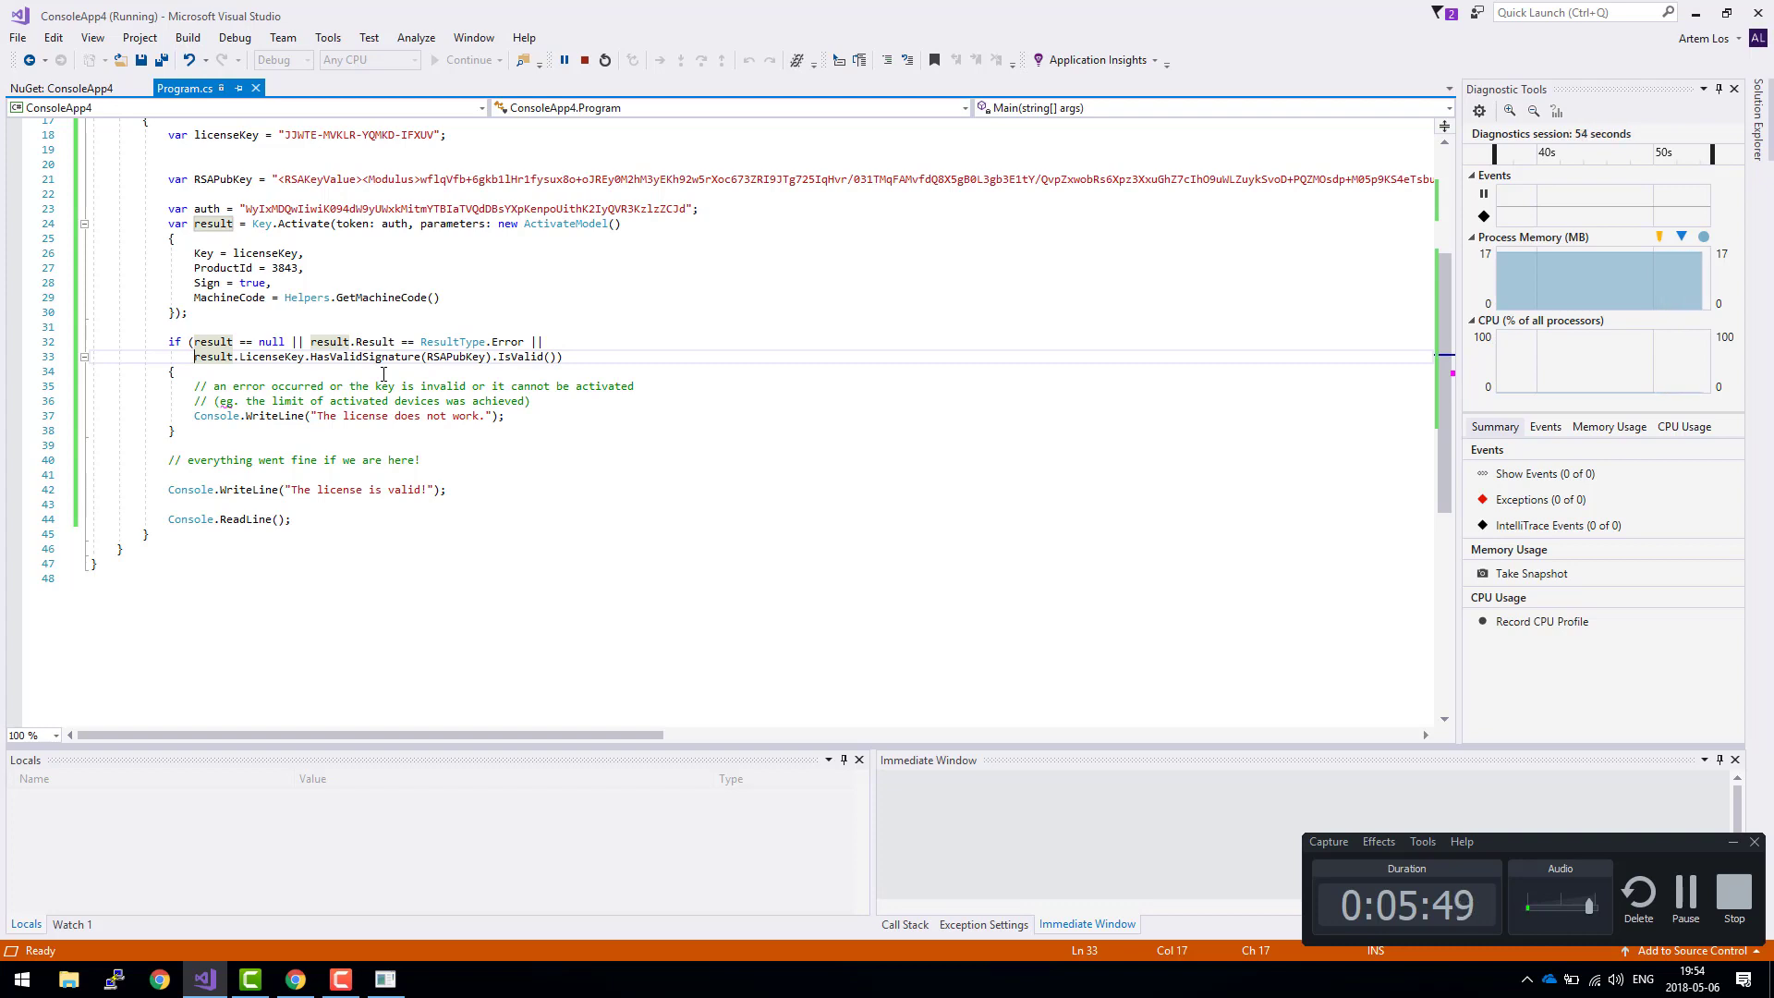
# Stop debugging, save, and move the valid-license message into an else branch with negated signature check.
pyautogui.click(601, 60)
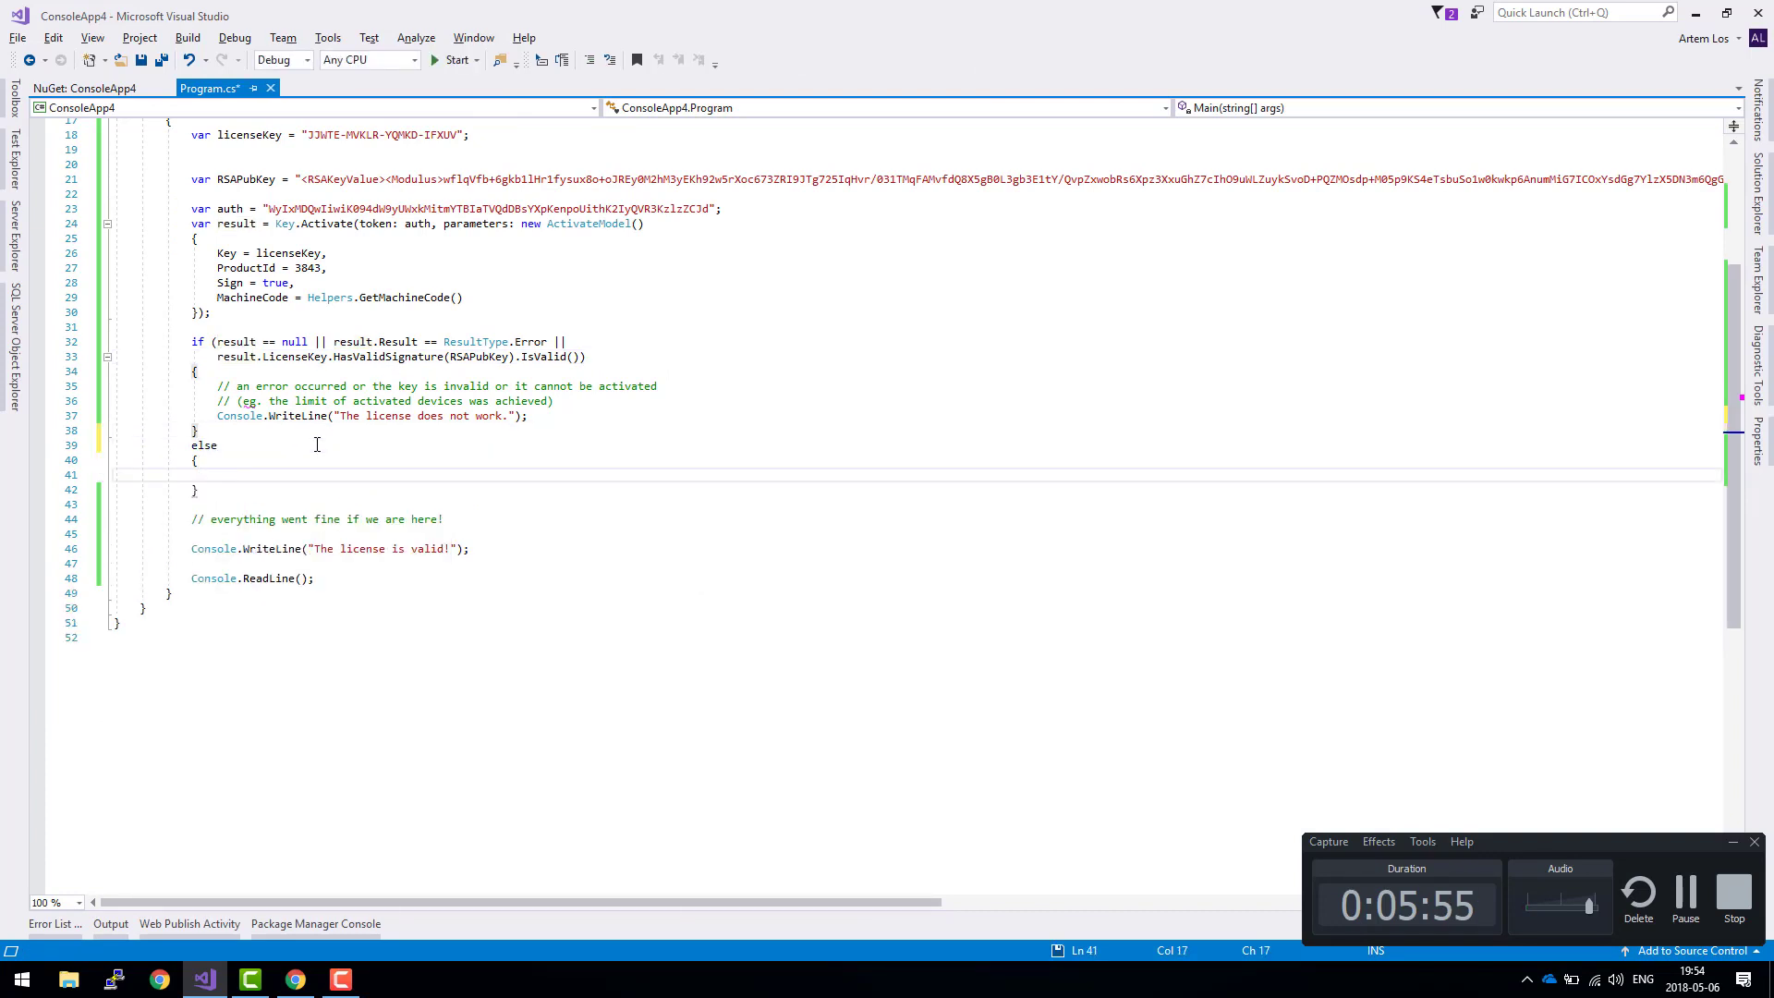
pyautogui.press('ctrl+s')
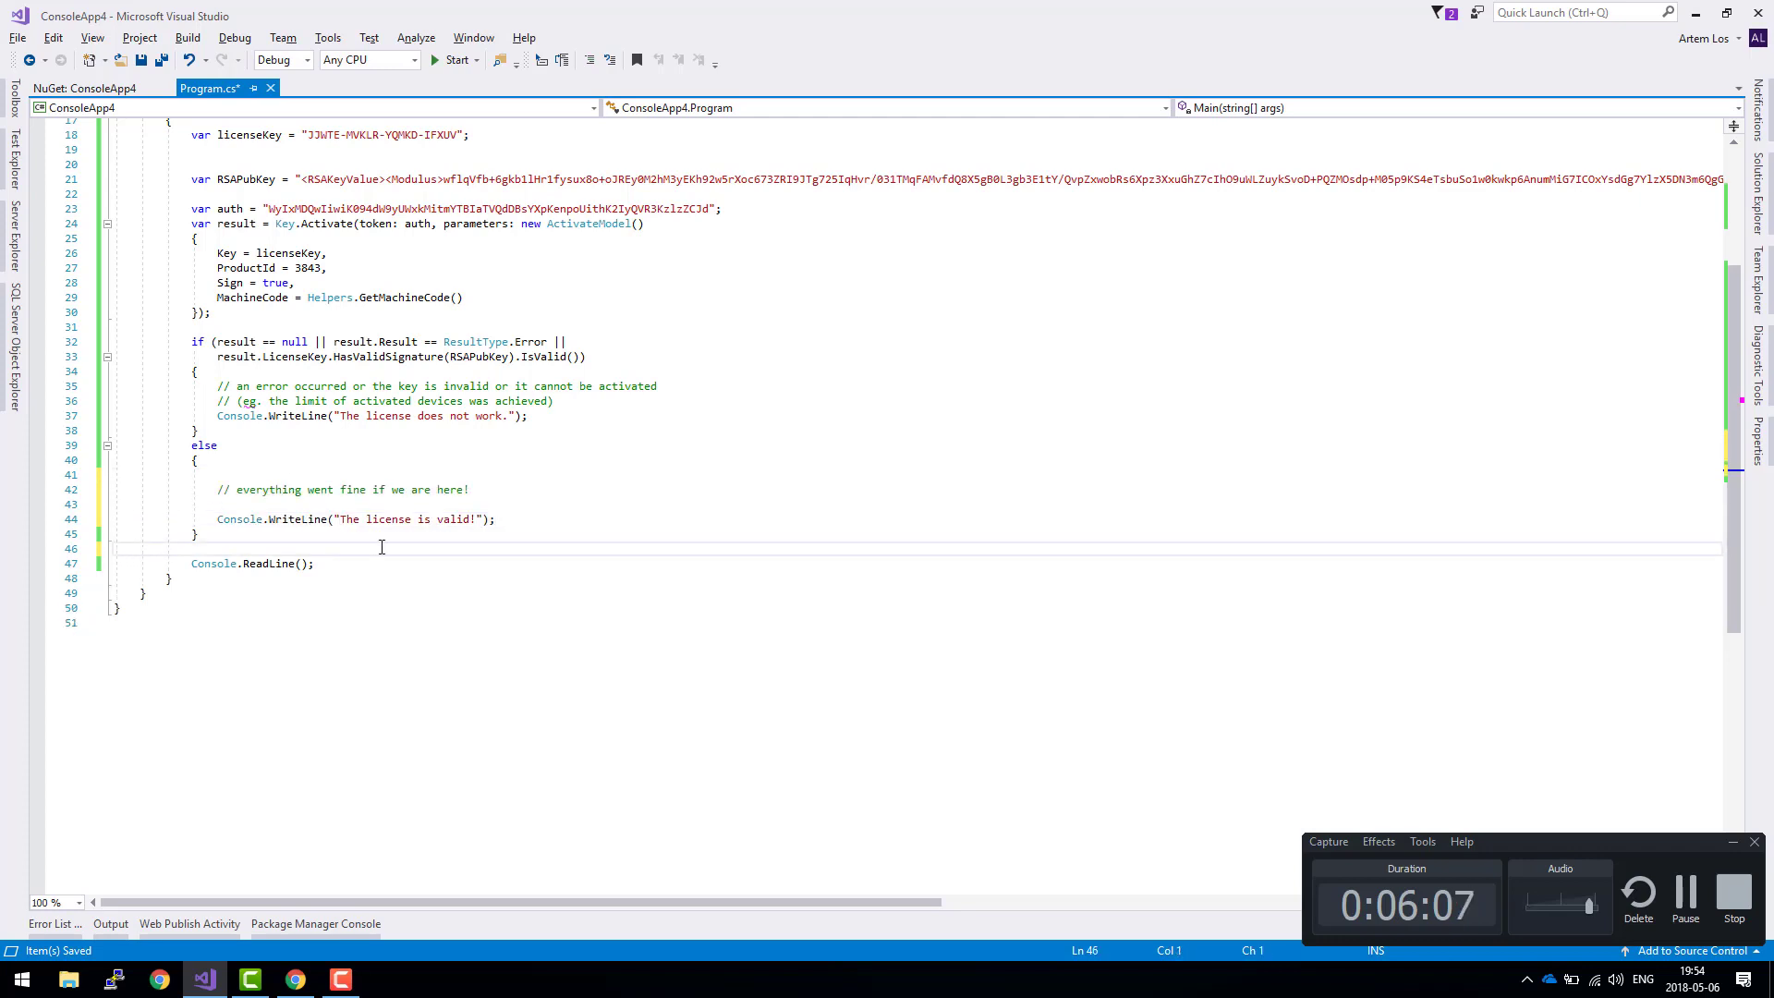
pyautogui.click(217, 474)
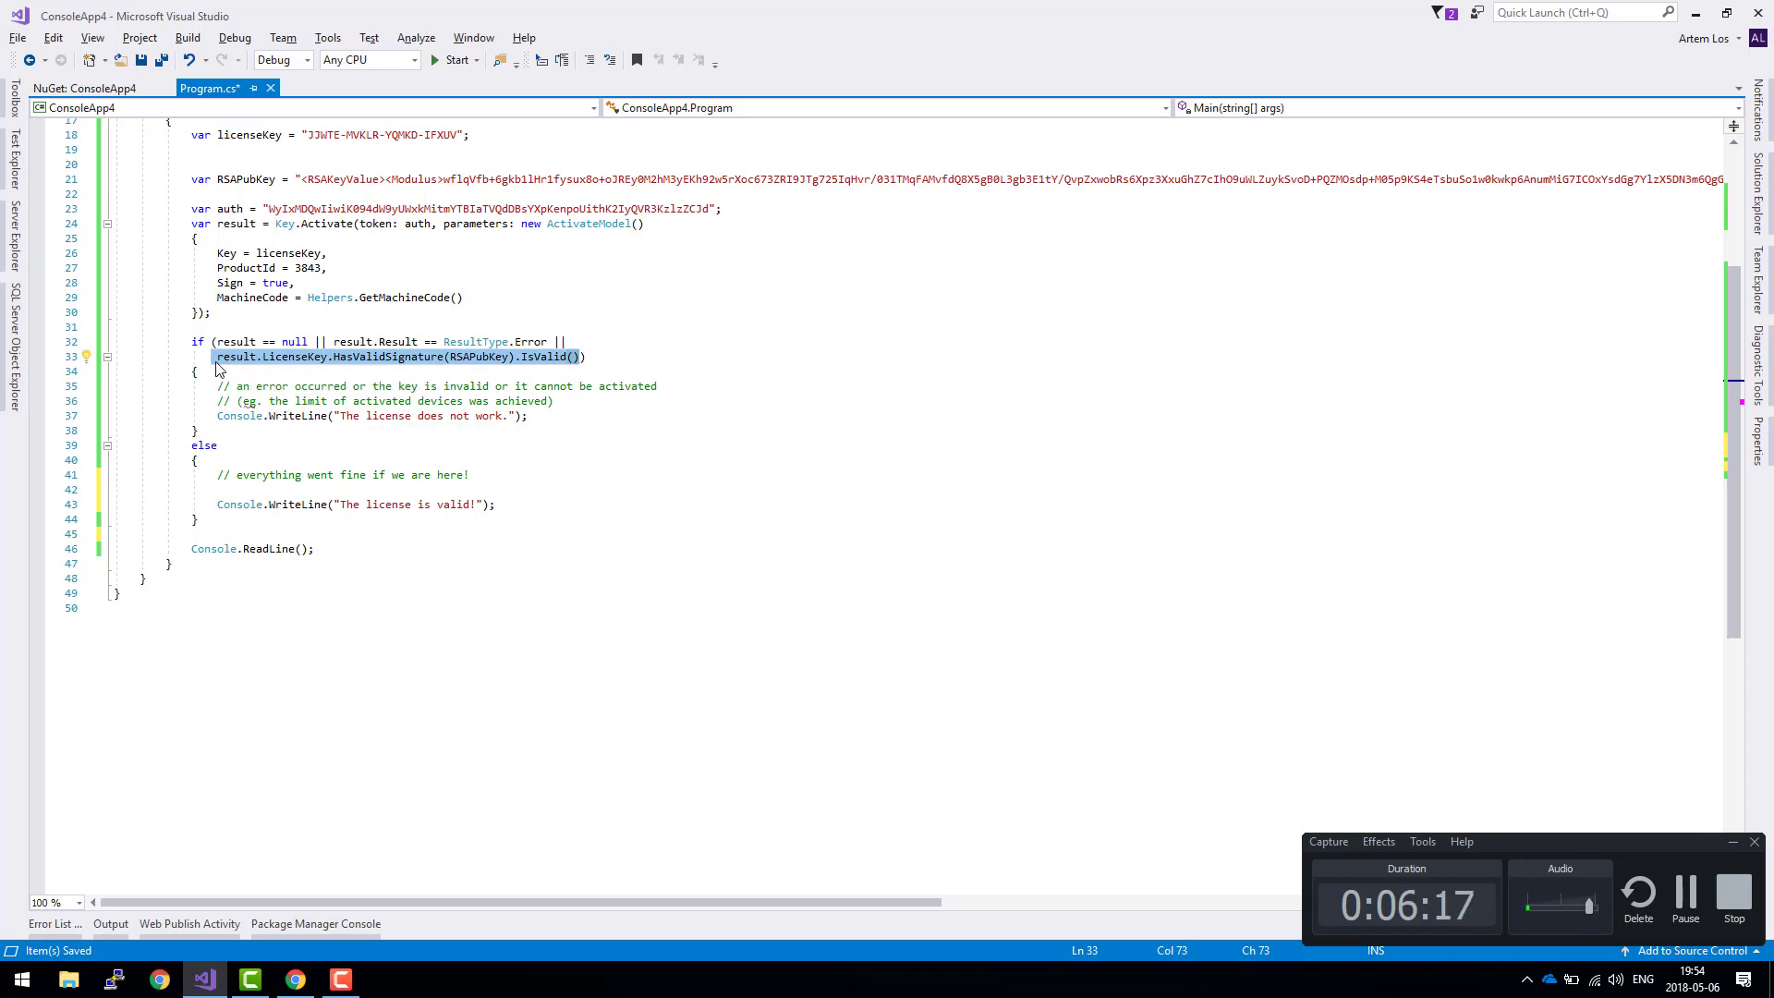
pyautogui.moveTo(226, 362)
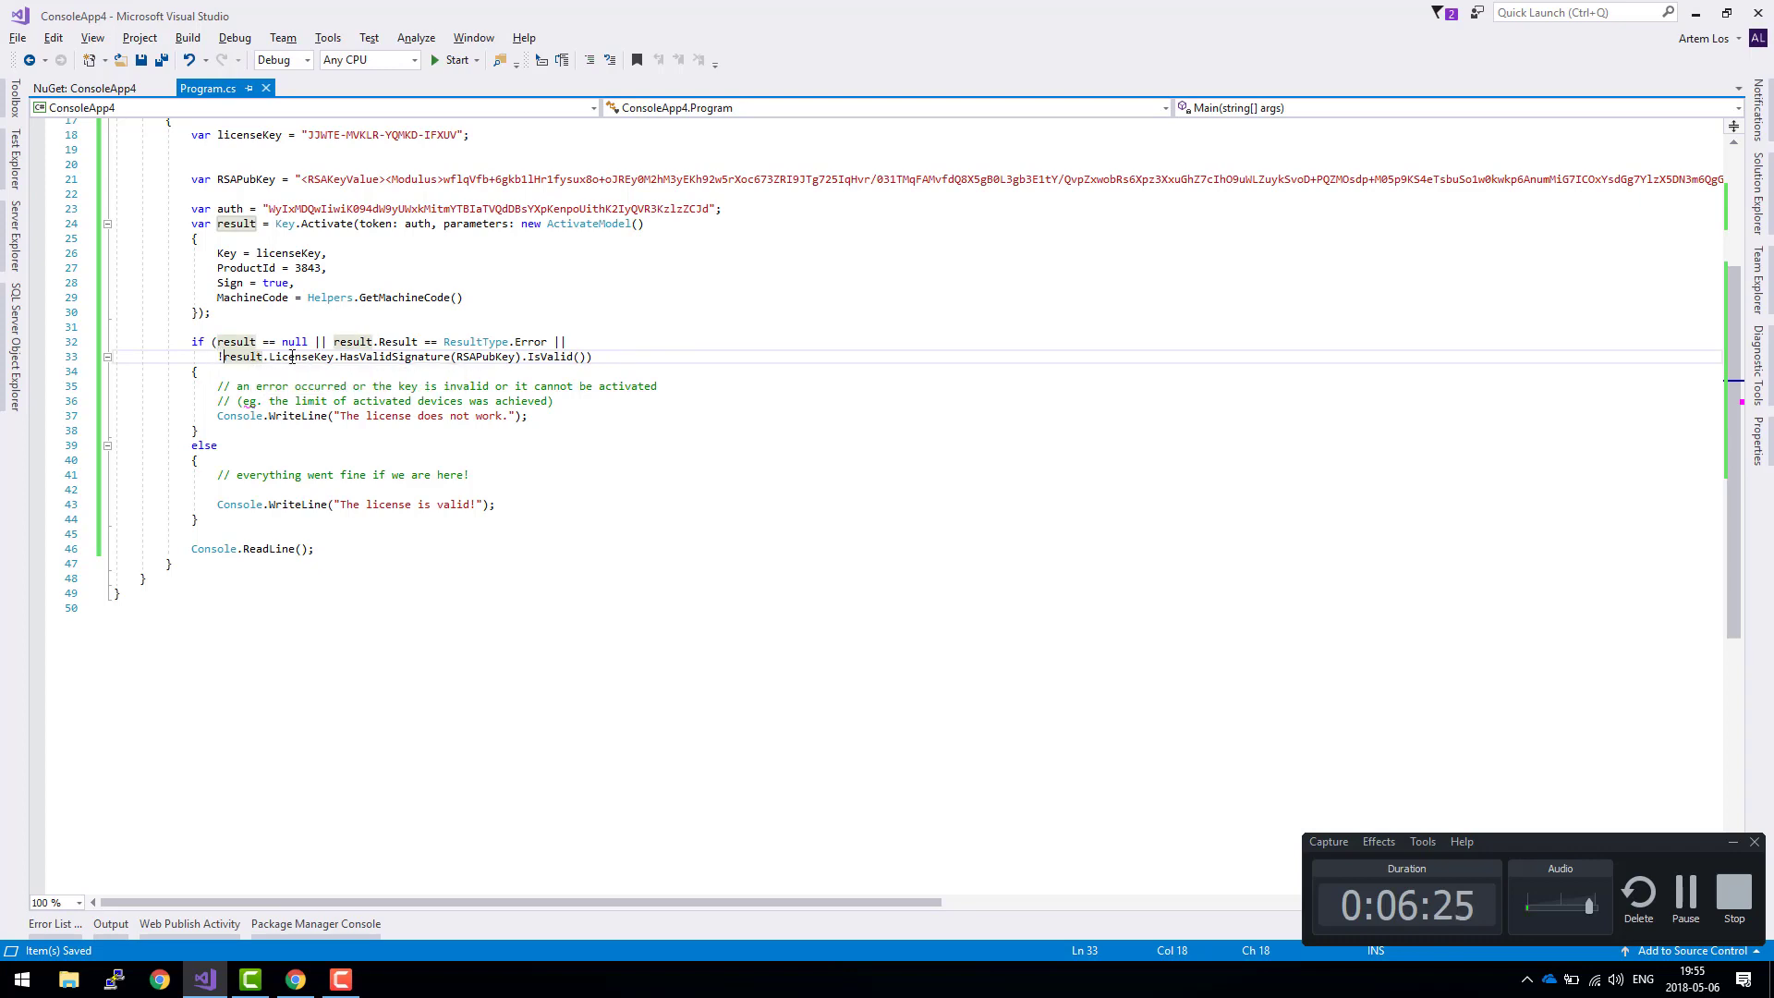
pyautogui.moveTo(558, 357)
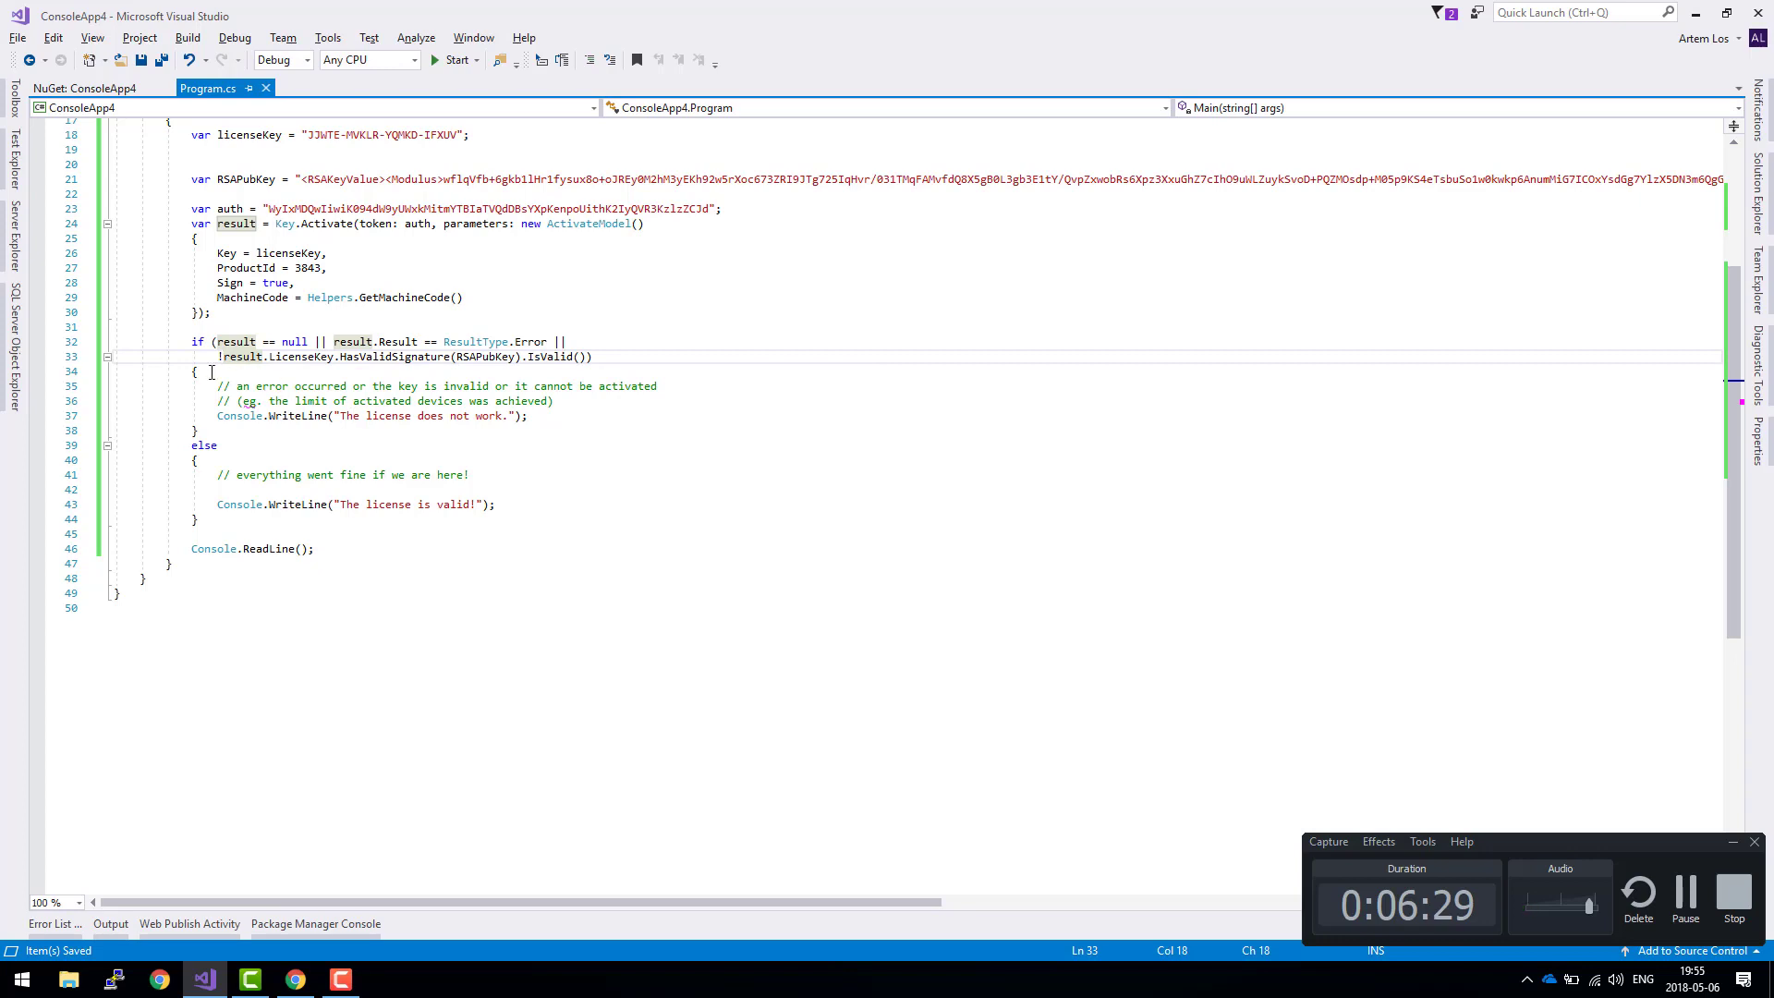
pyautogui.moveTo(234, 356)
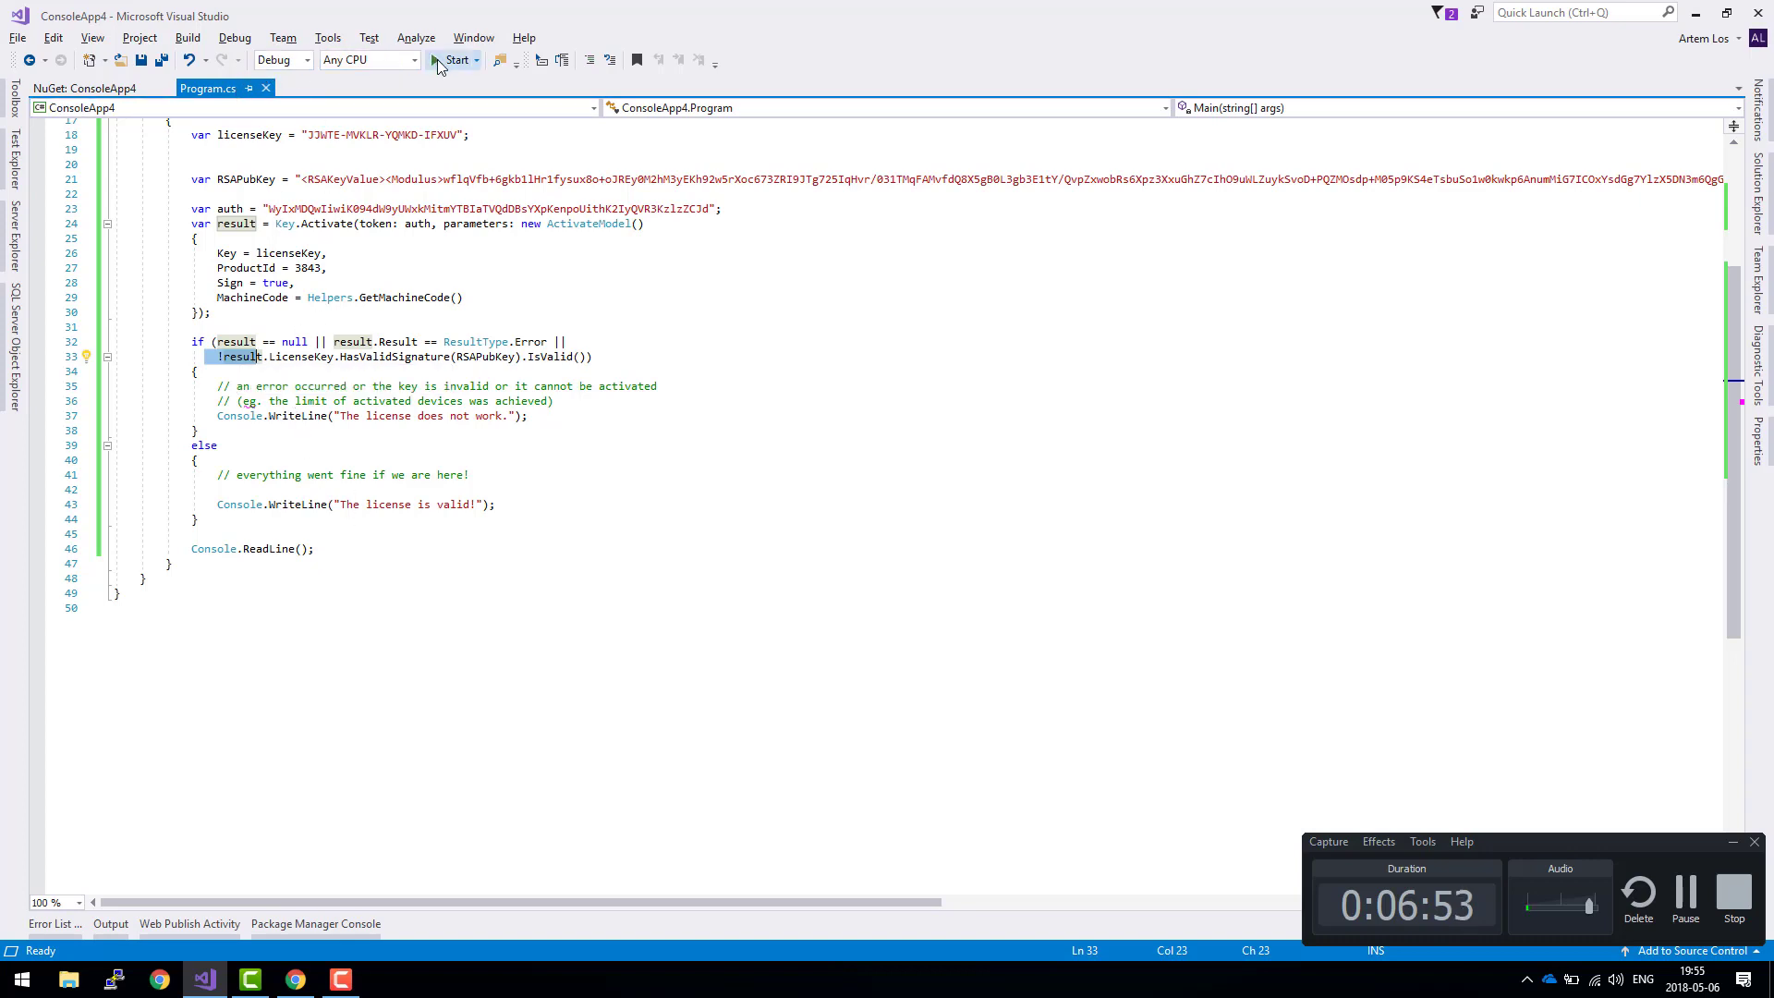
# Run the app, confirm it prints 'The license is valid!', and close the console.
pyautogui.click(453, 60)
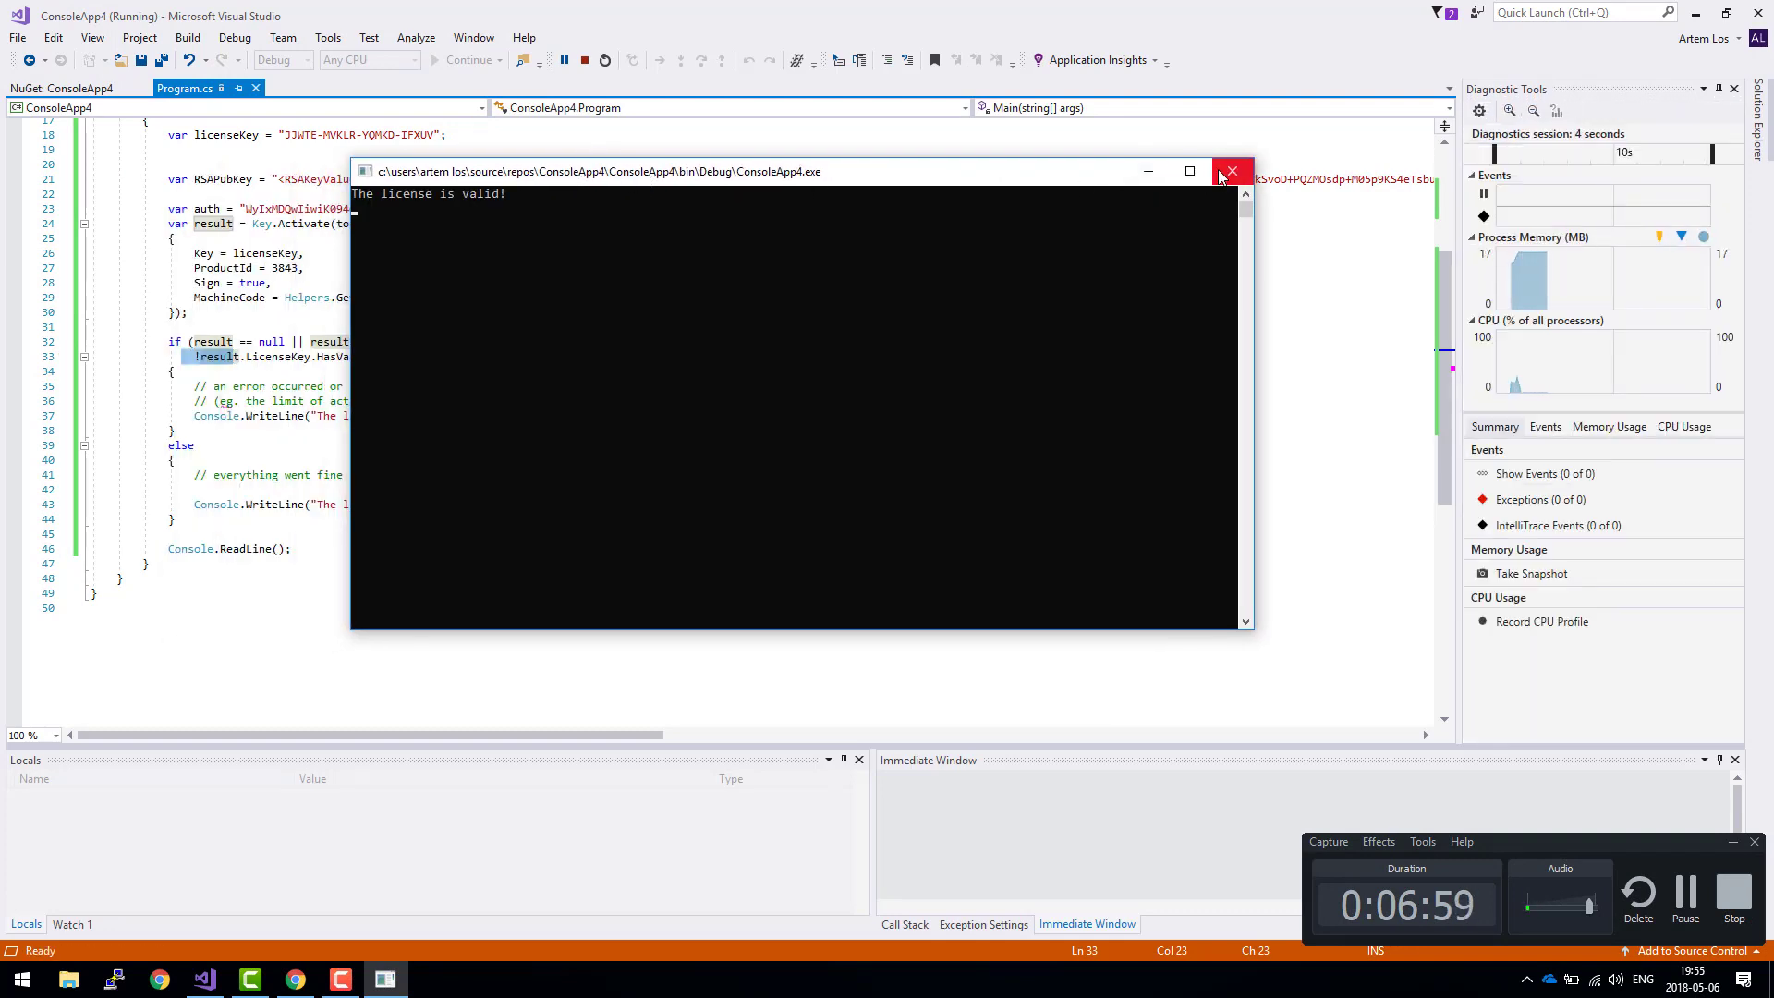
pyautogui.click(1231, 171)
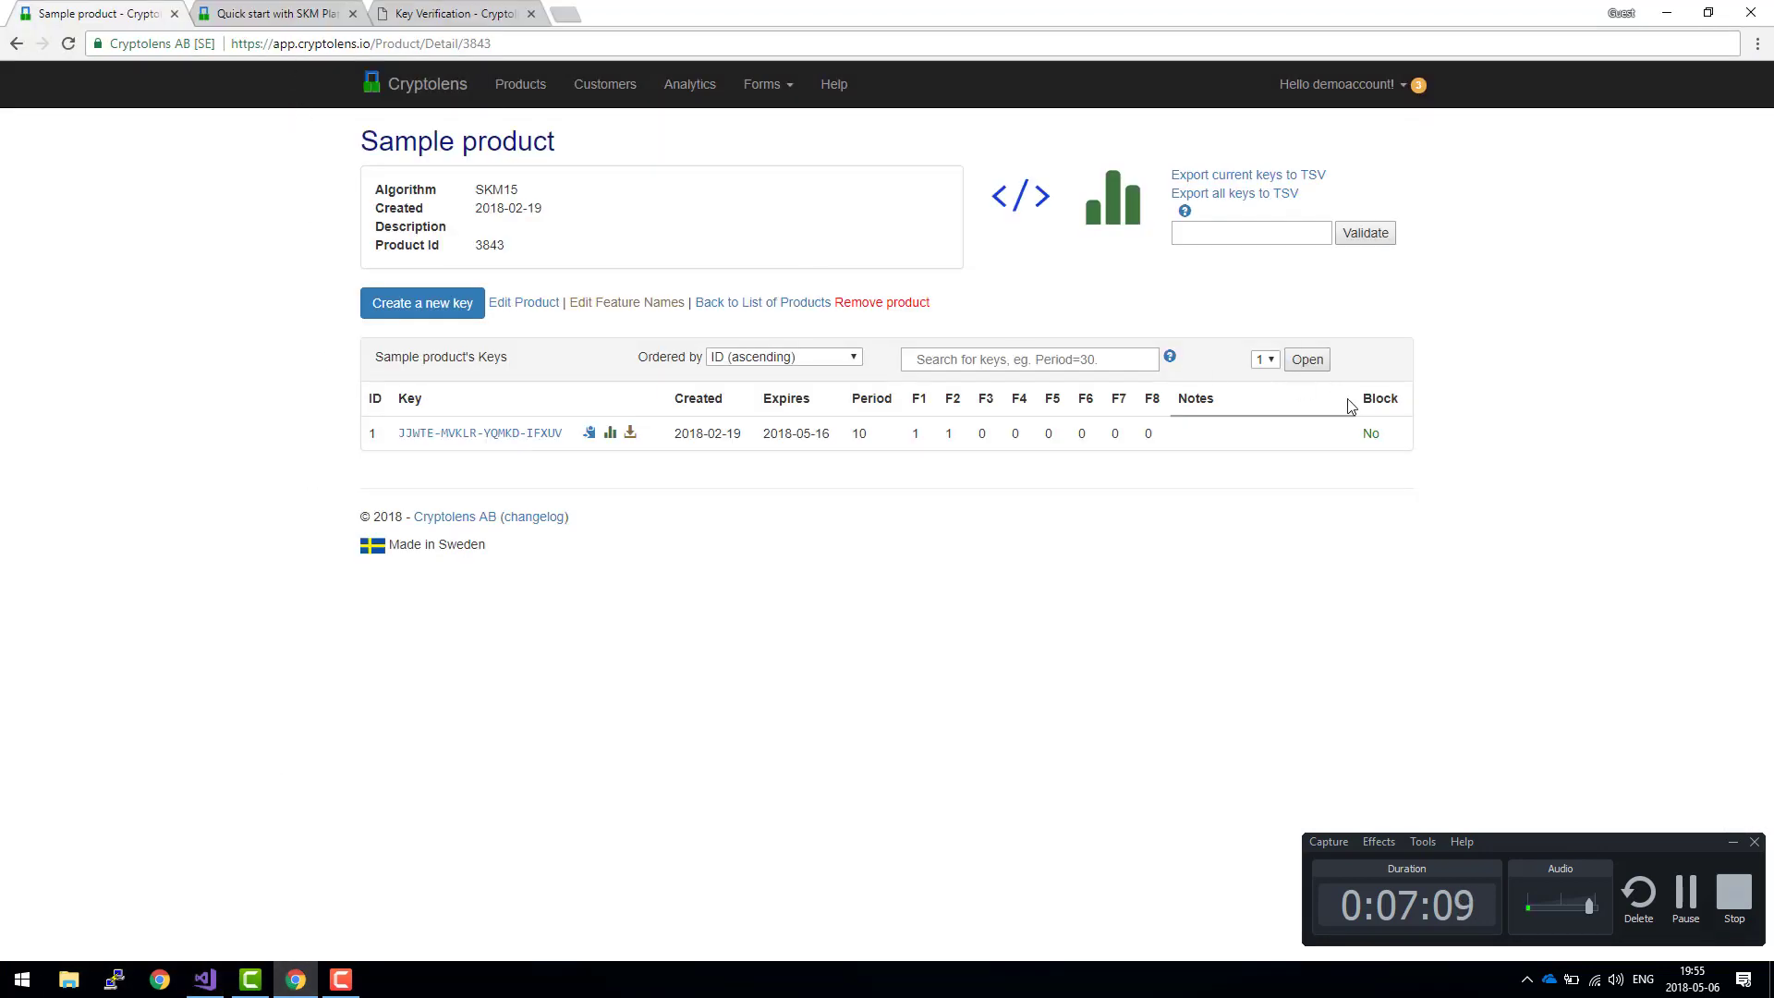
pyautogui.moveTo(795, 464)
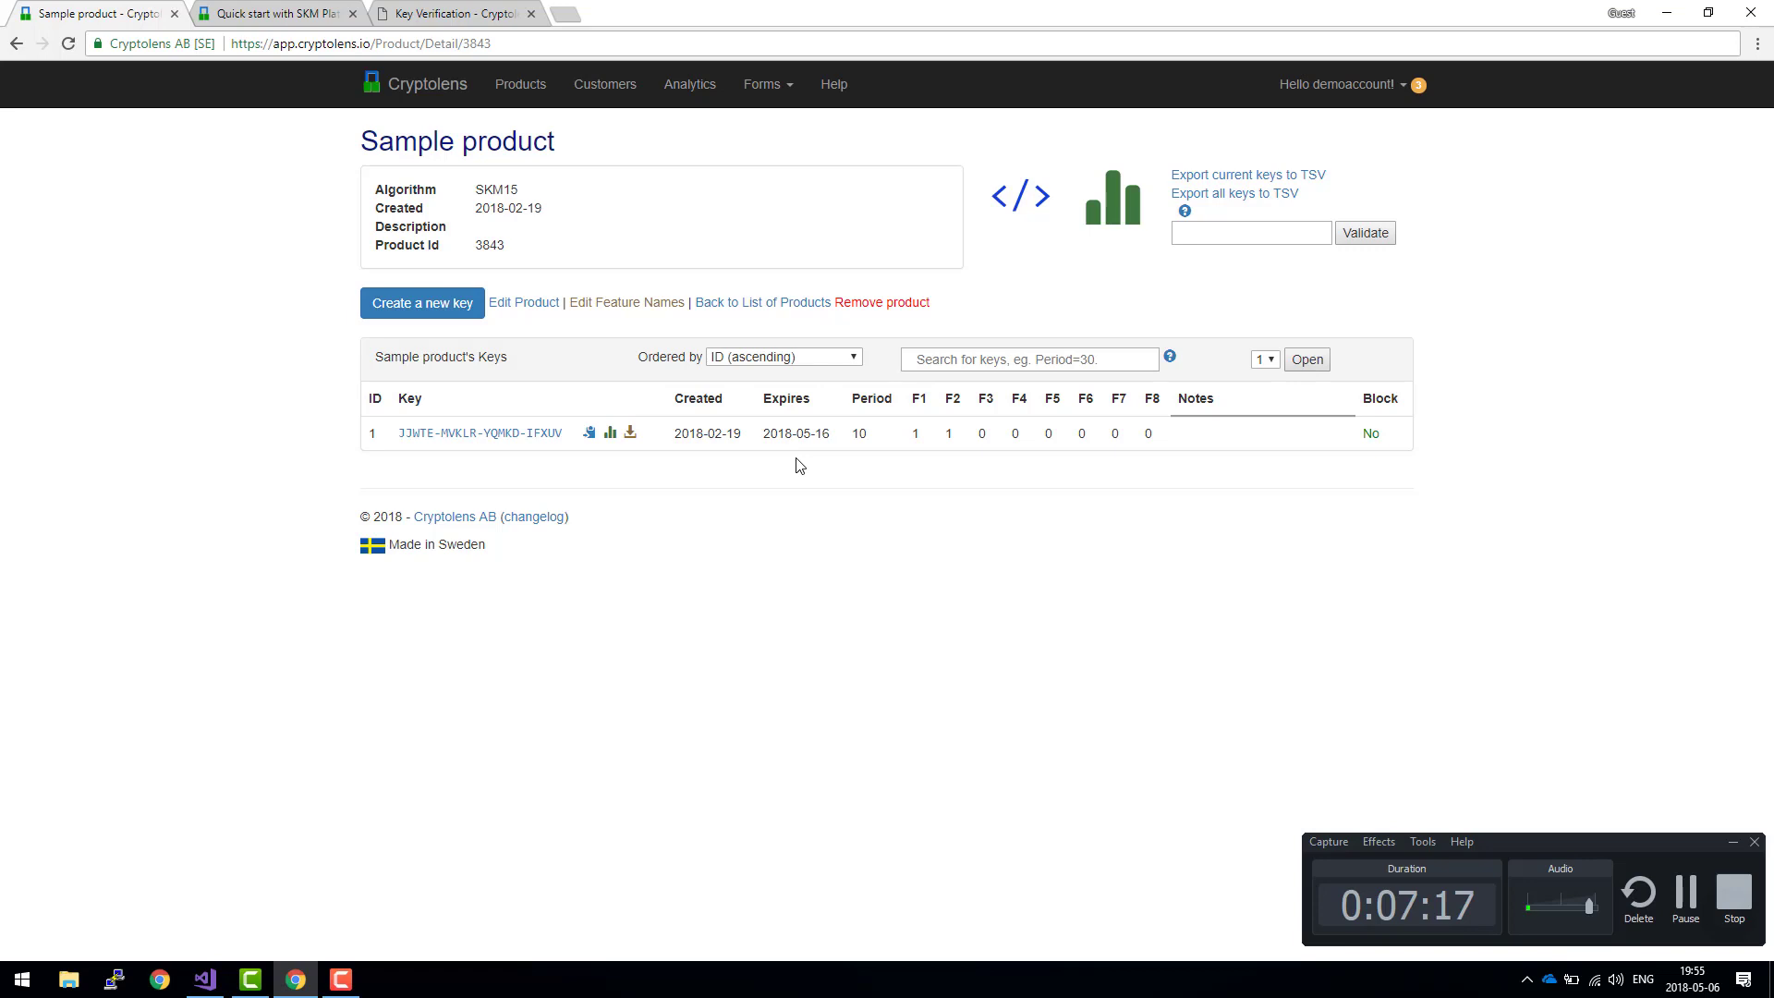
pyautogui.click(1370, 434)
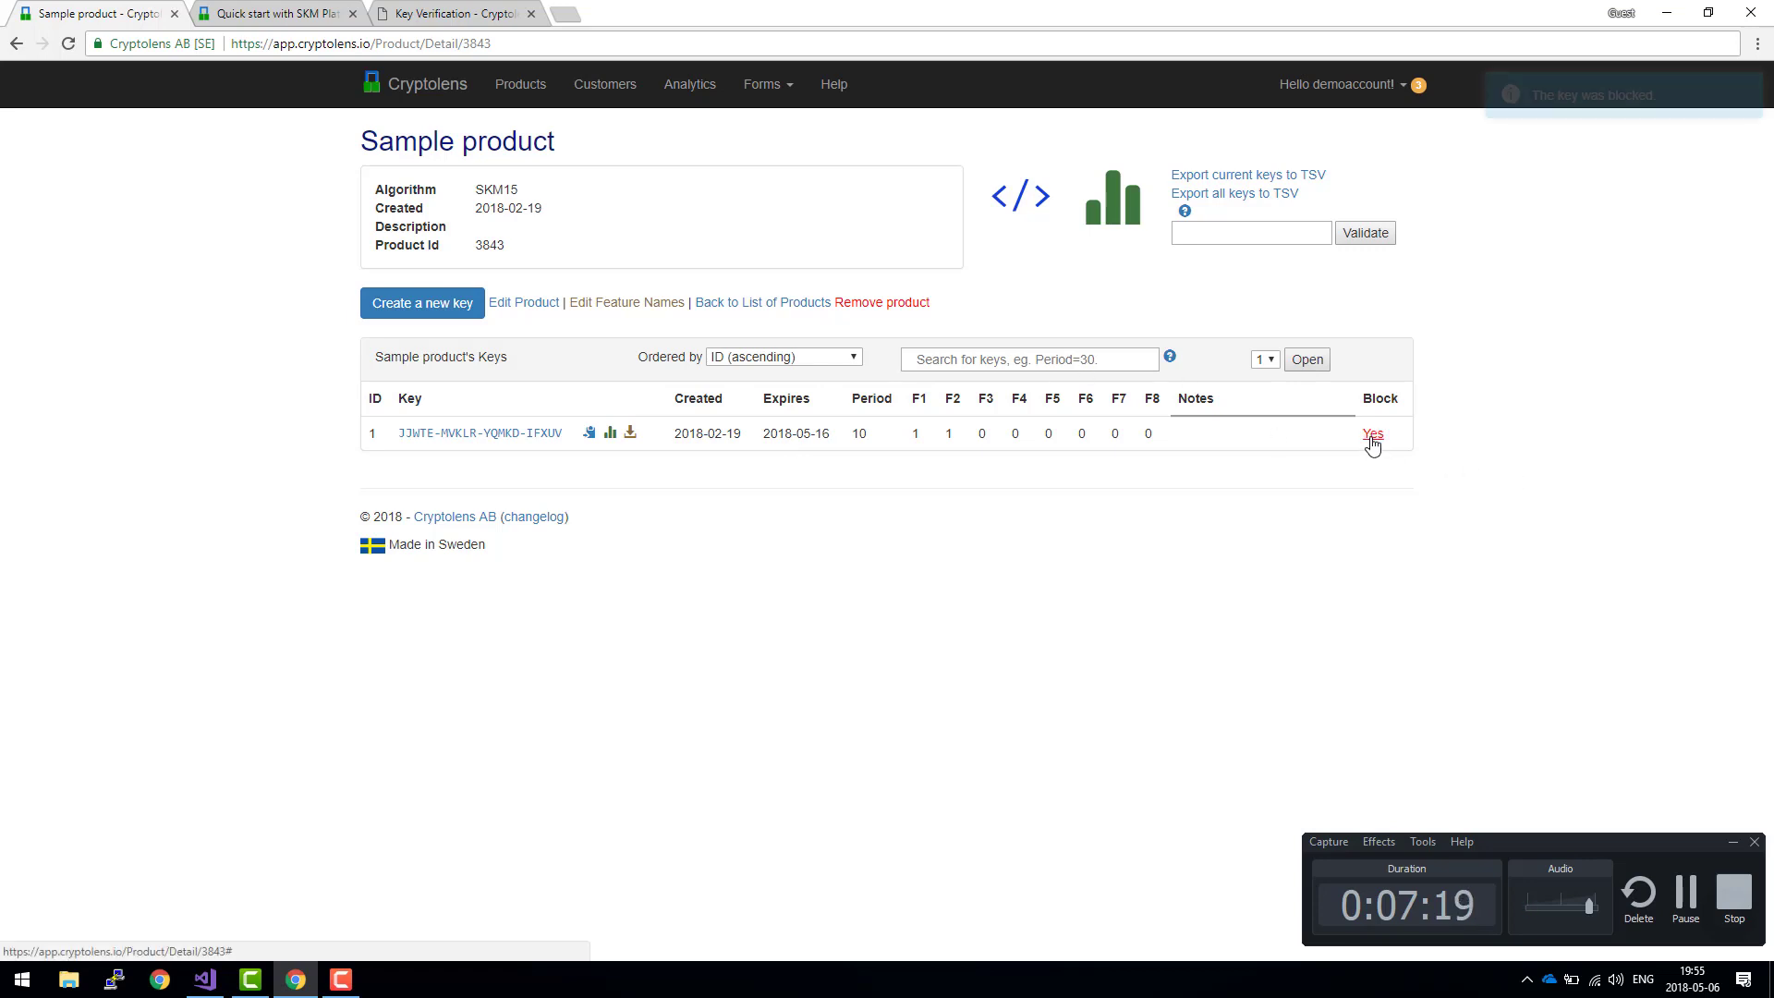
pyautogui.click(1372, 435)
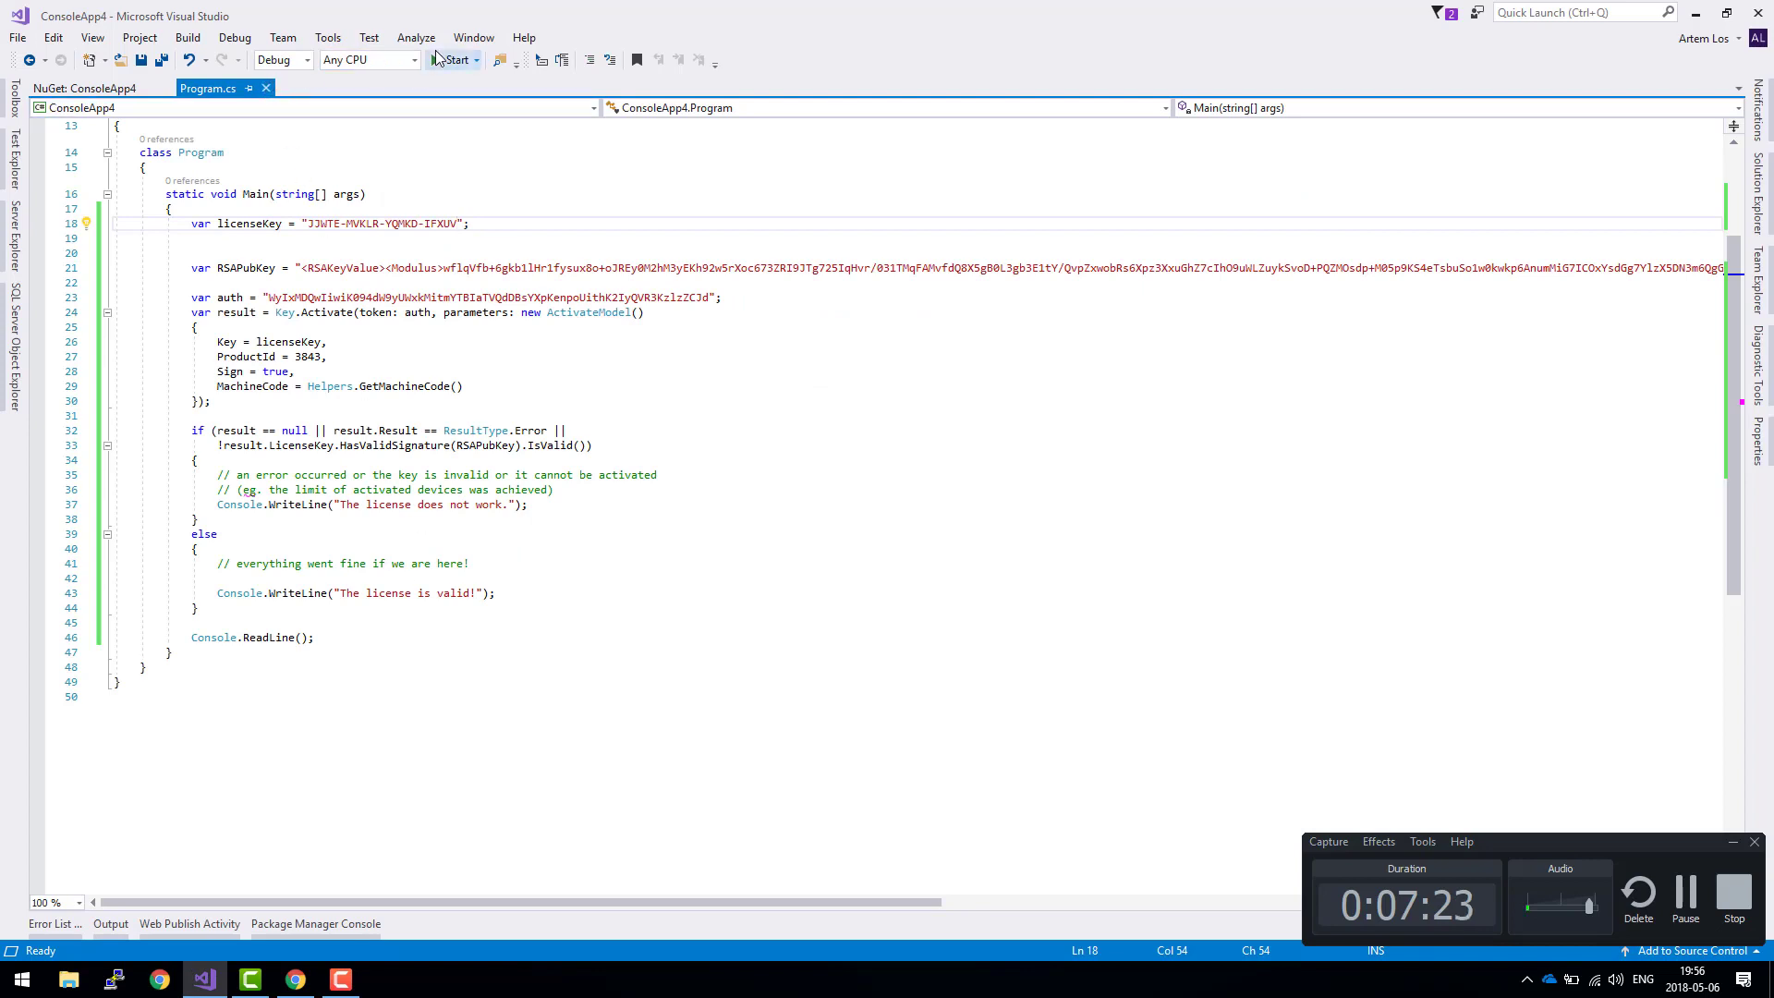
pyautogui.click(450, 59)
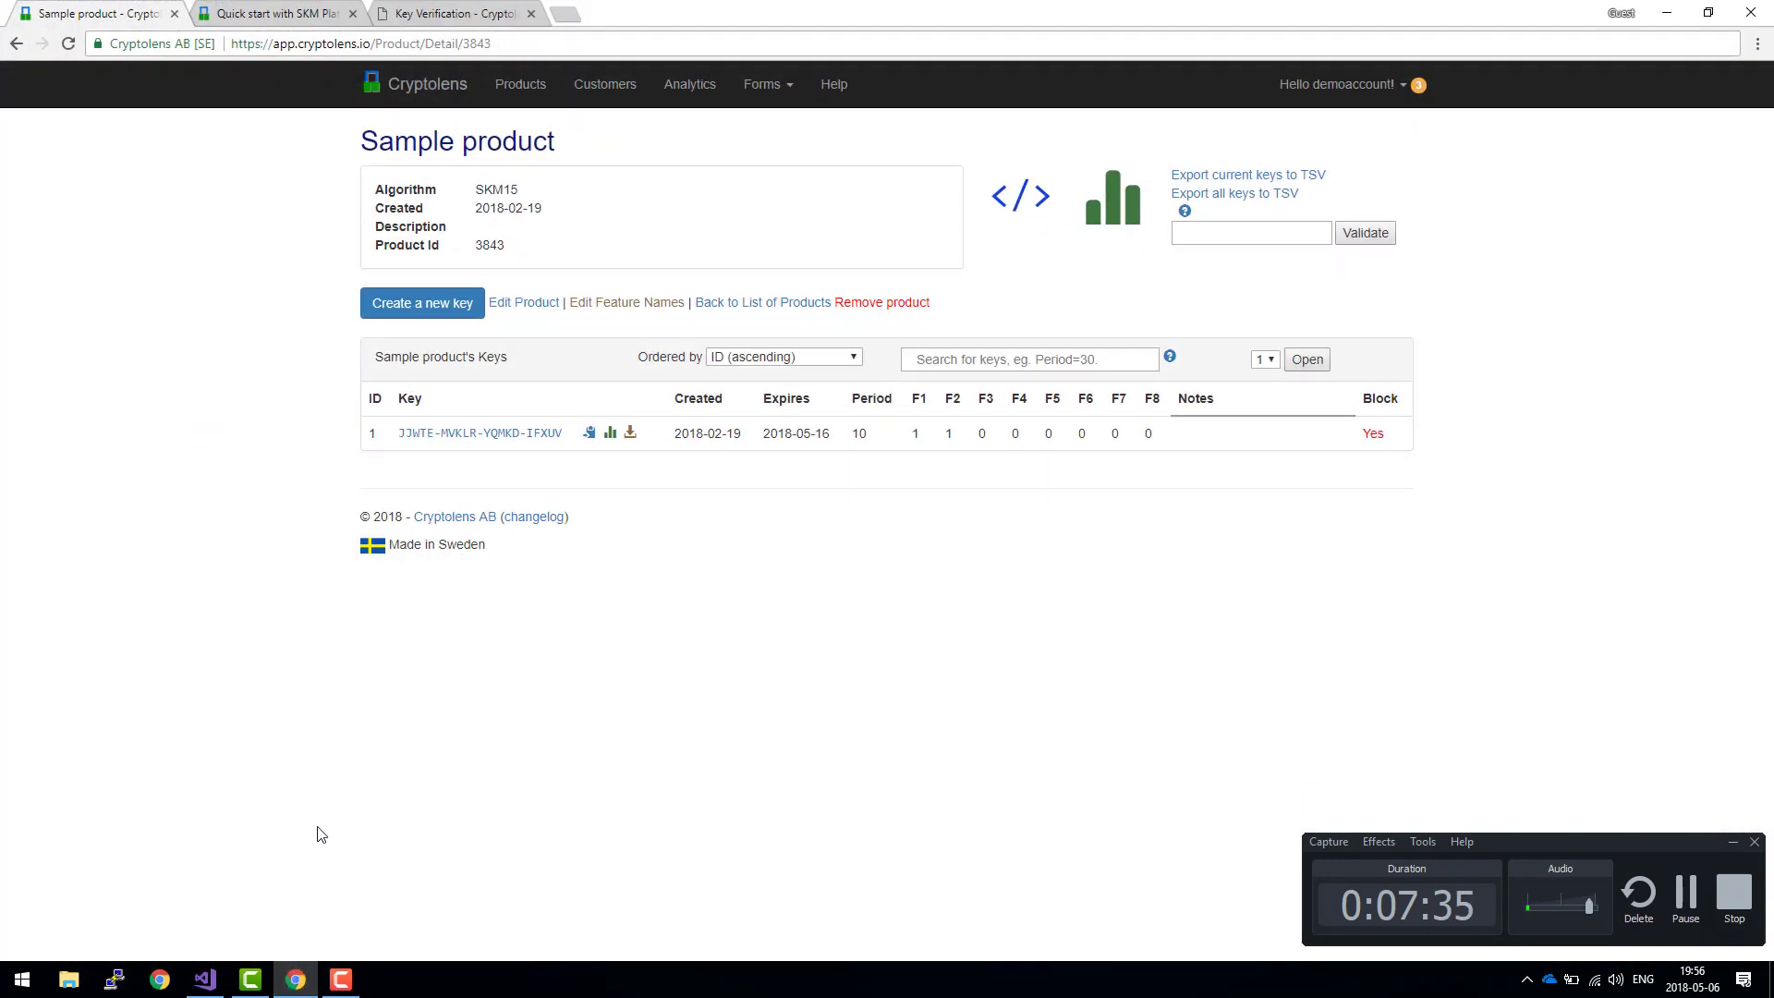
pyautogui.moveTo(76, 141)
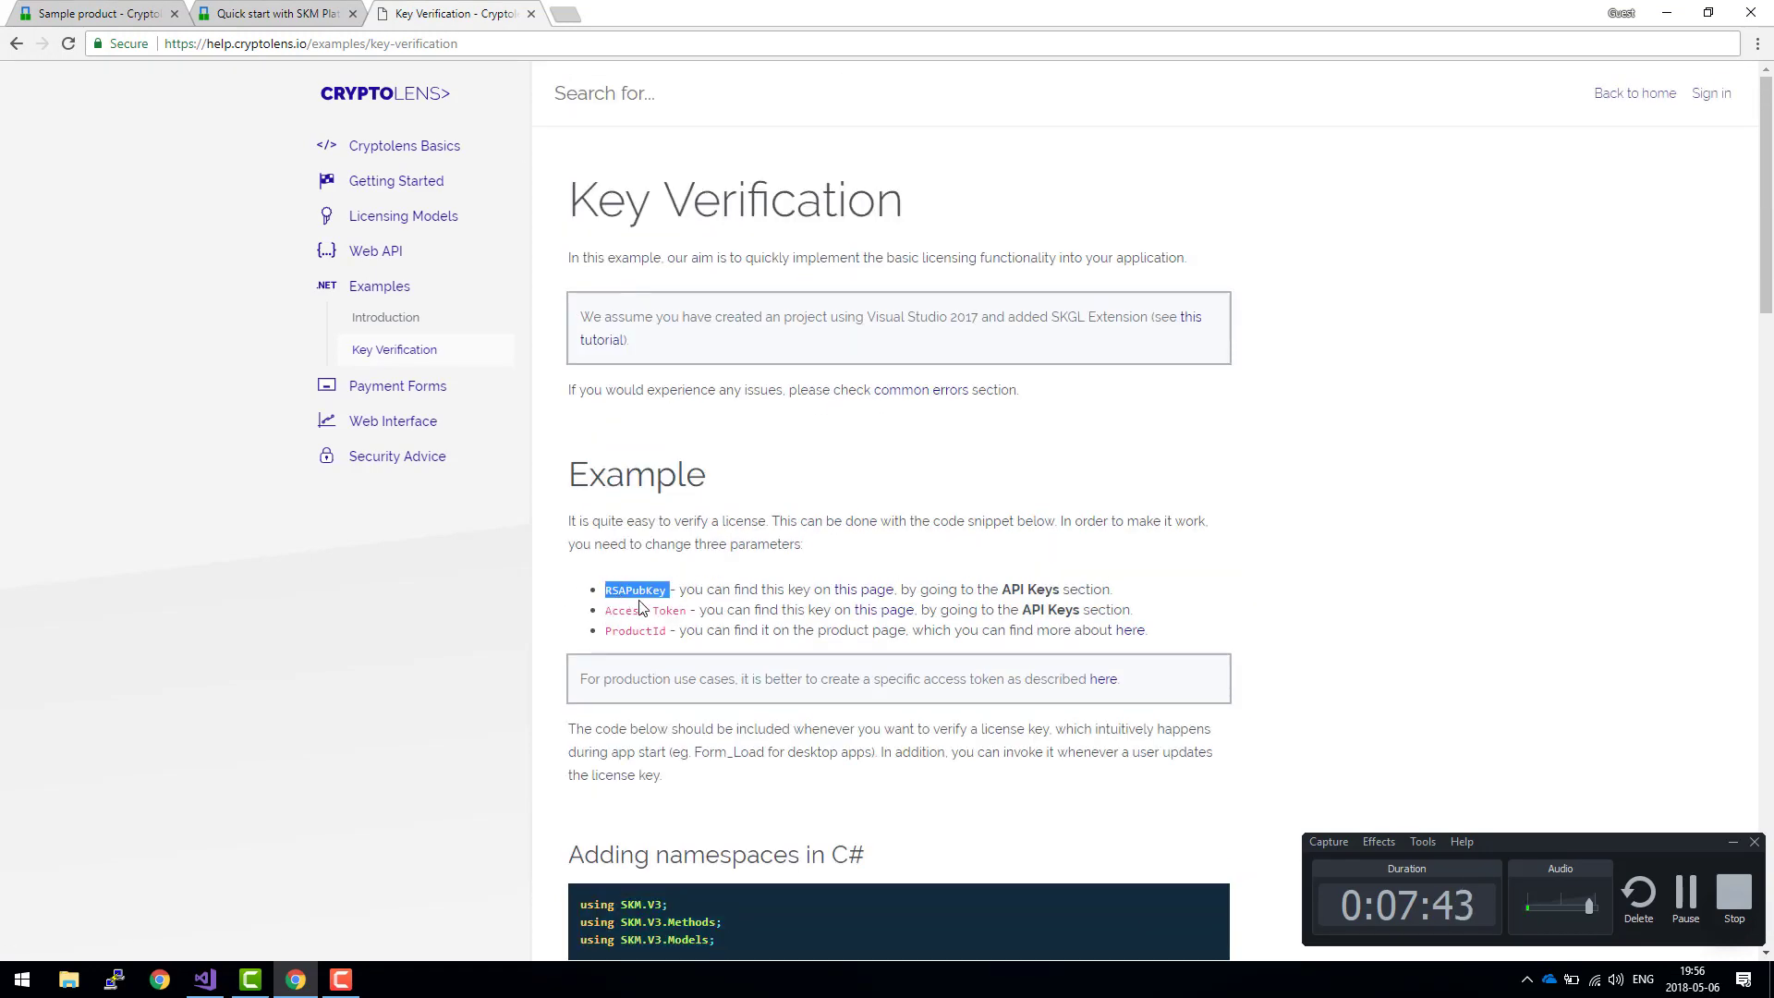
pyautogui.moveTo(641, 632)
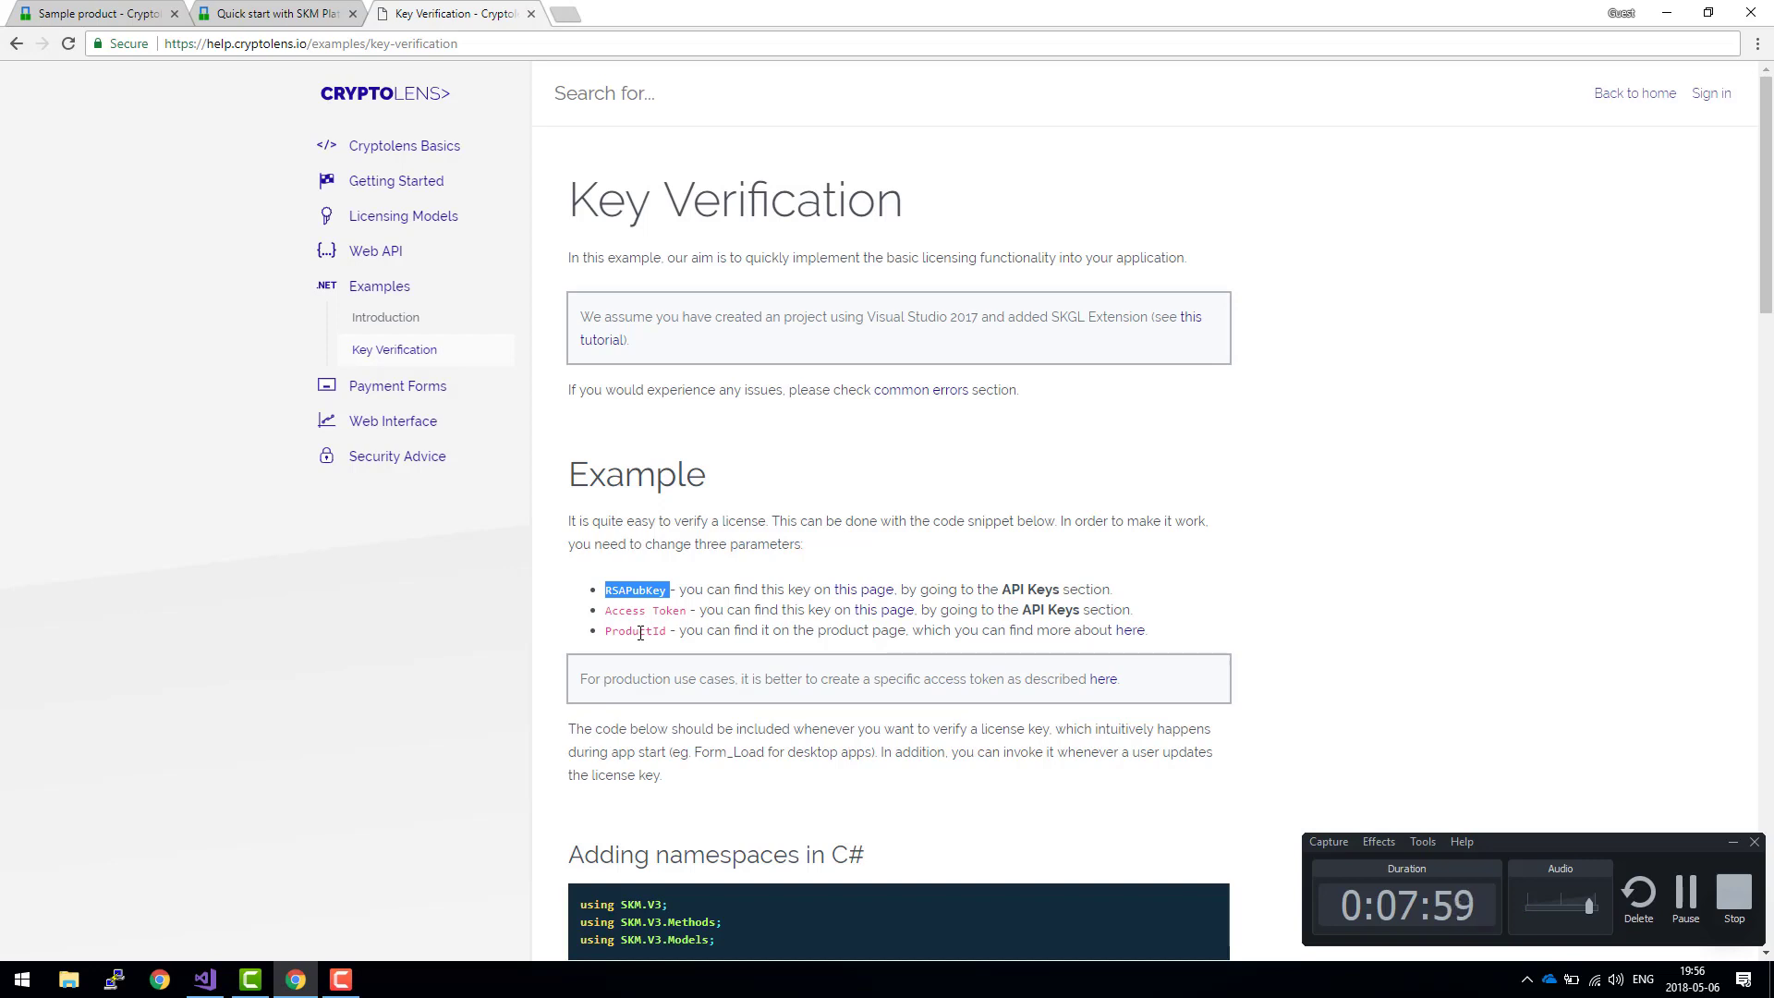
pyautogui.moveTo(770, 539)
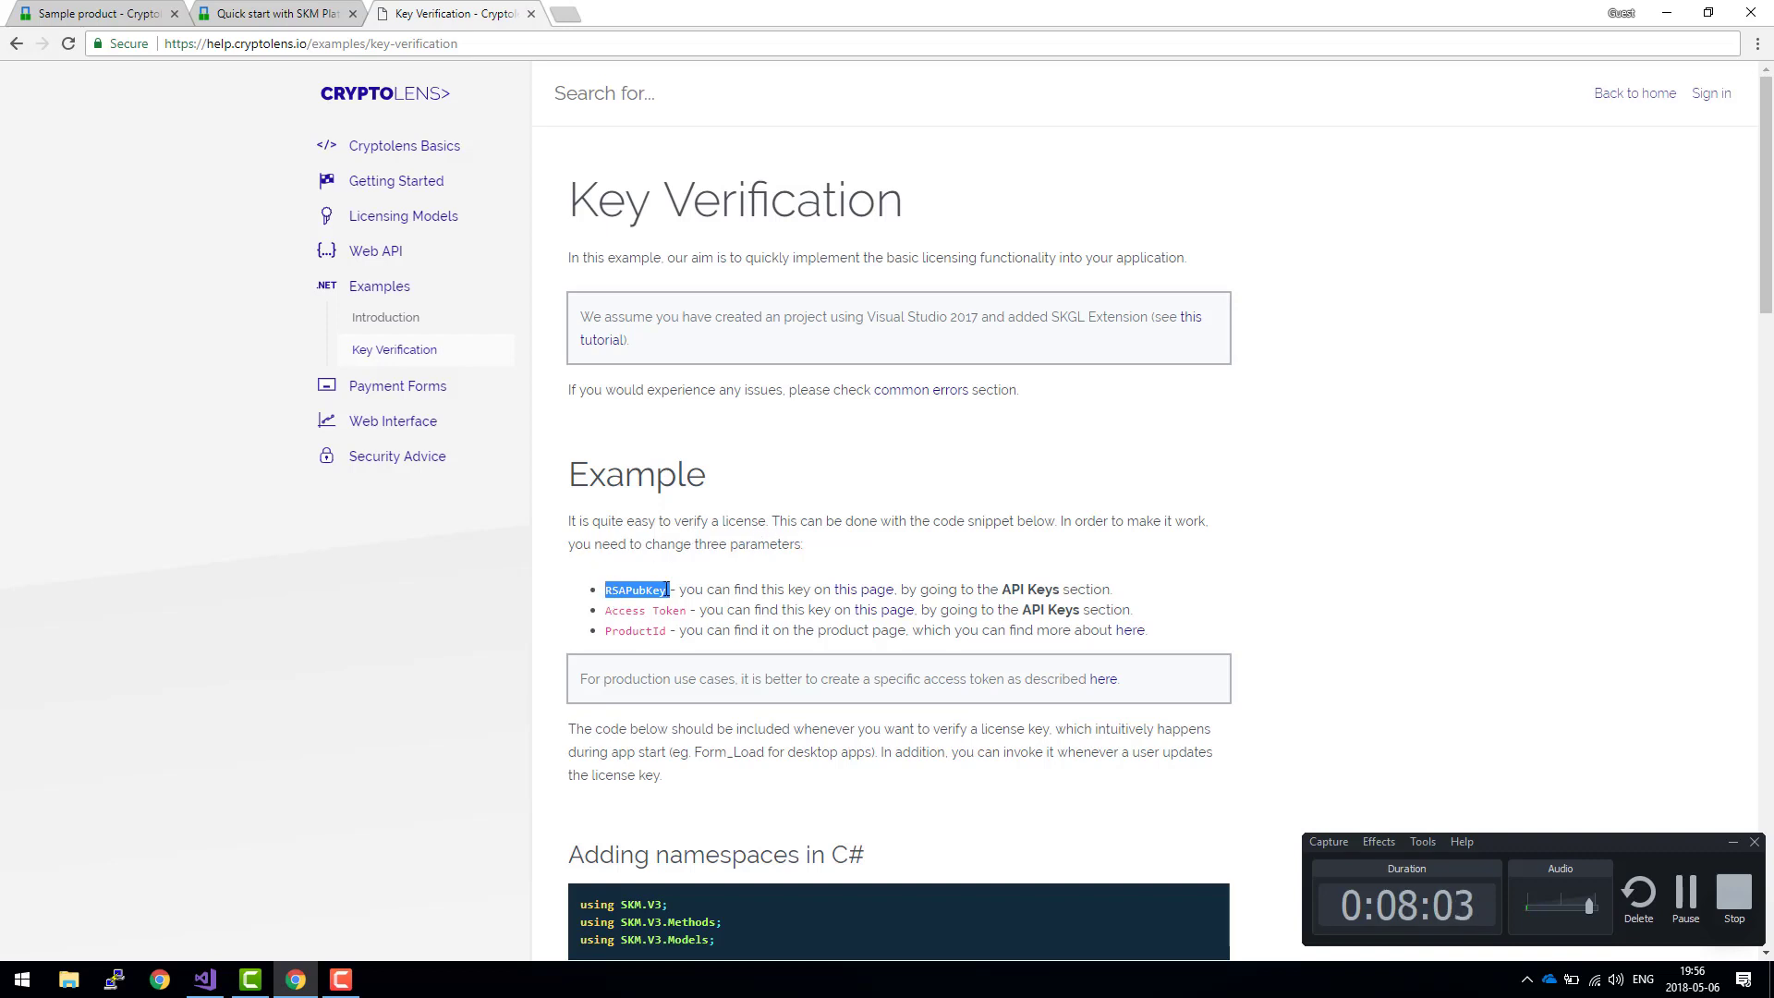
# Read past the C# verification example to the Common errors section on missing namespaces.
pyautogui.scroll(-3)
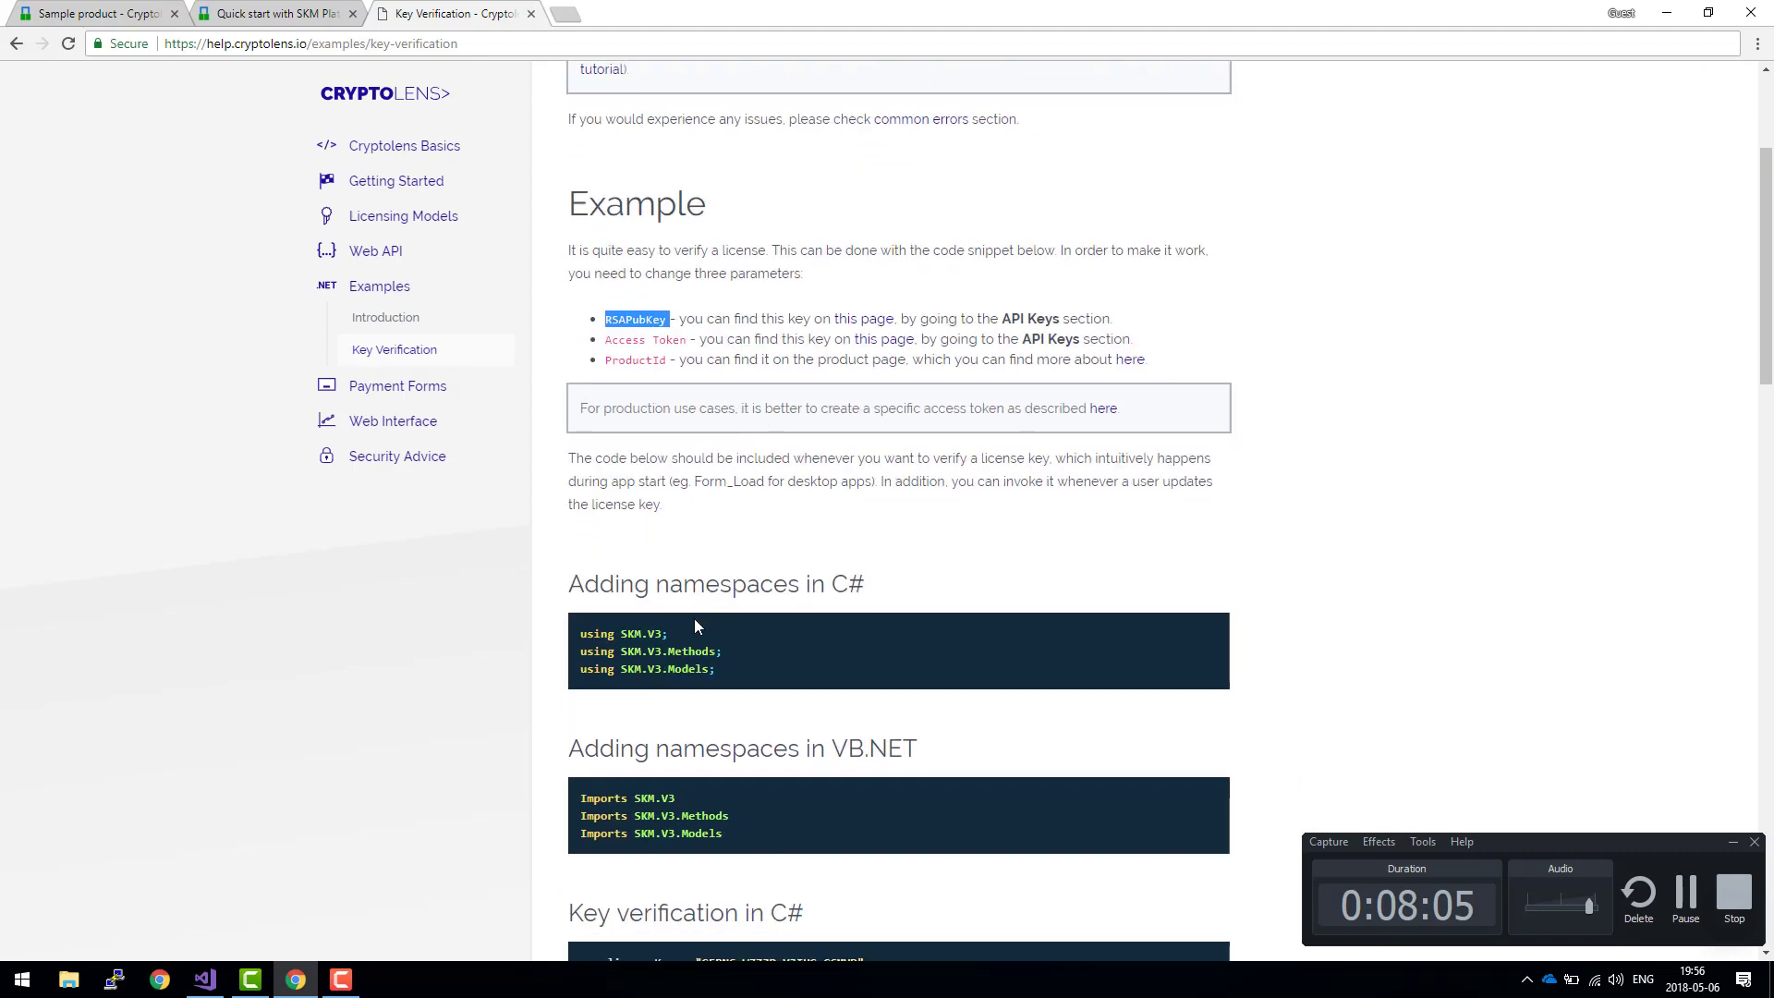
pyautogui.scroll(3)
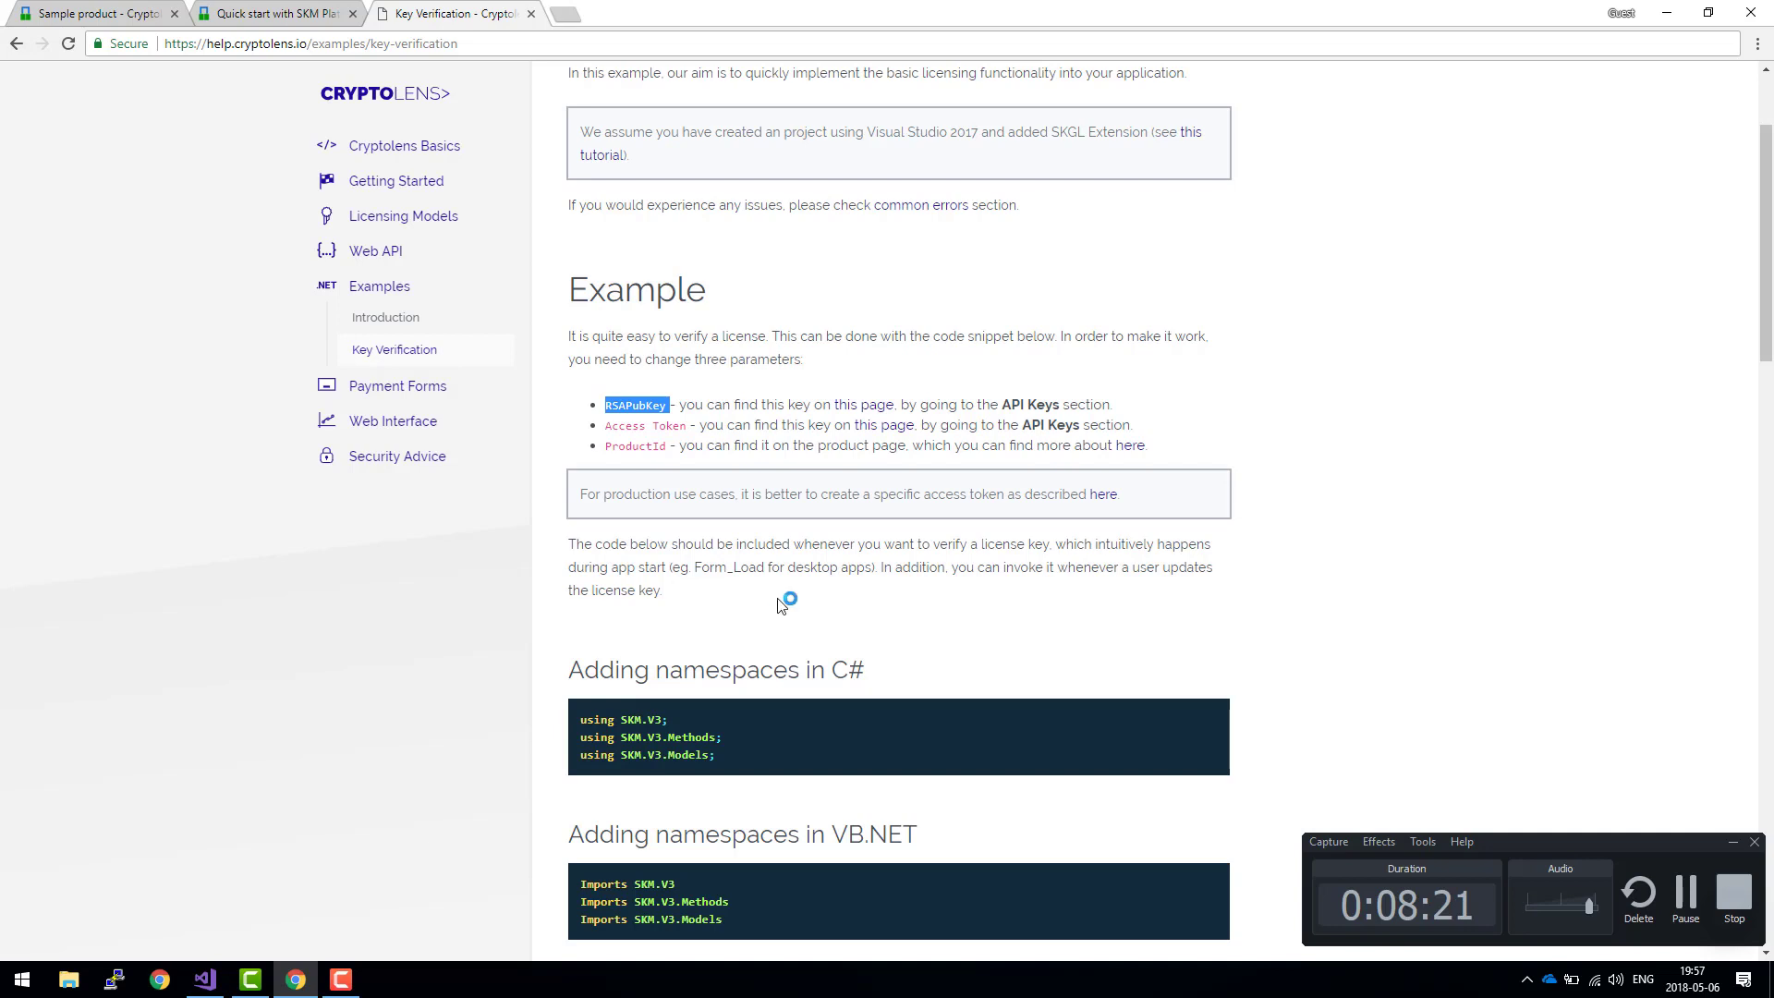
pyautogui.scroll(-3)
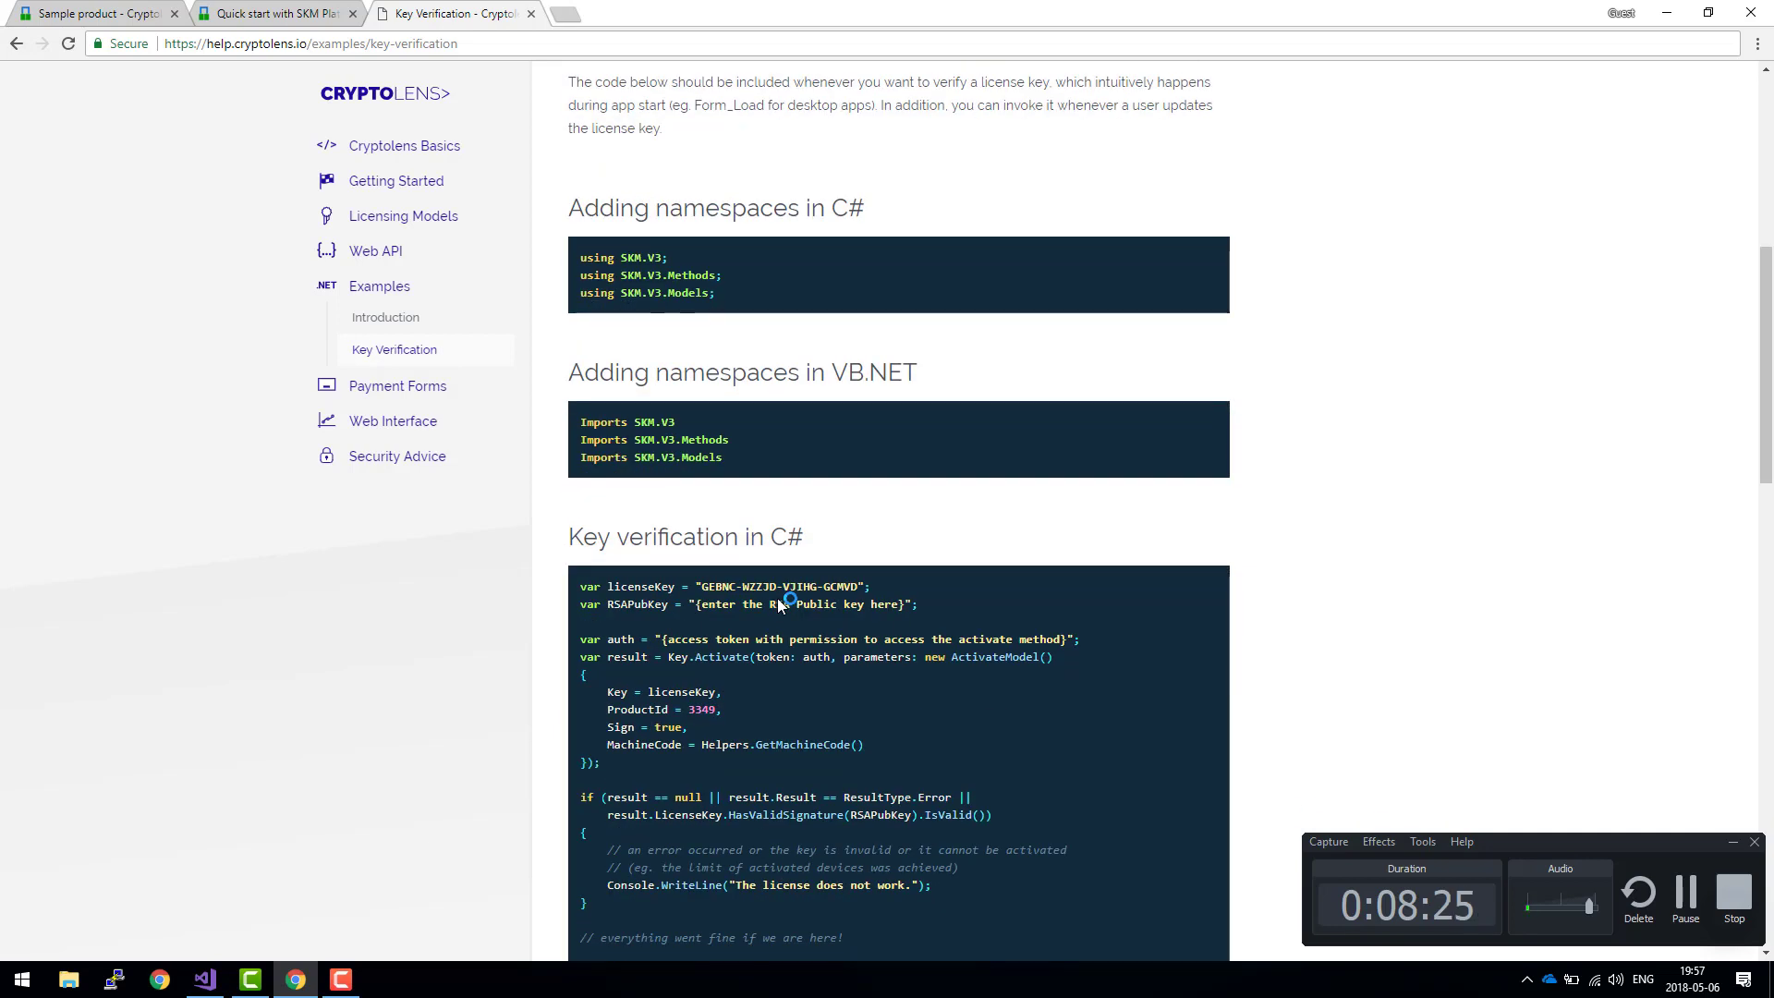
pyautogui.scroll(-3)
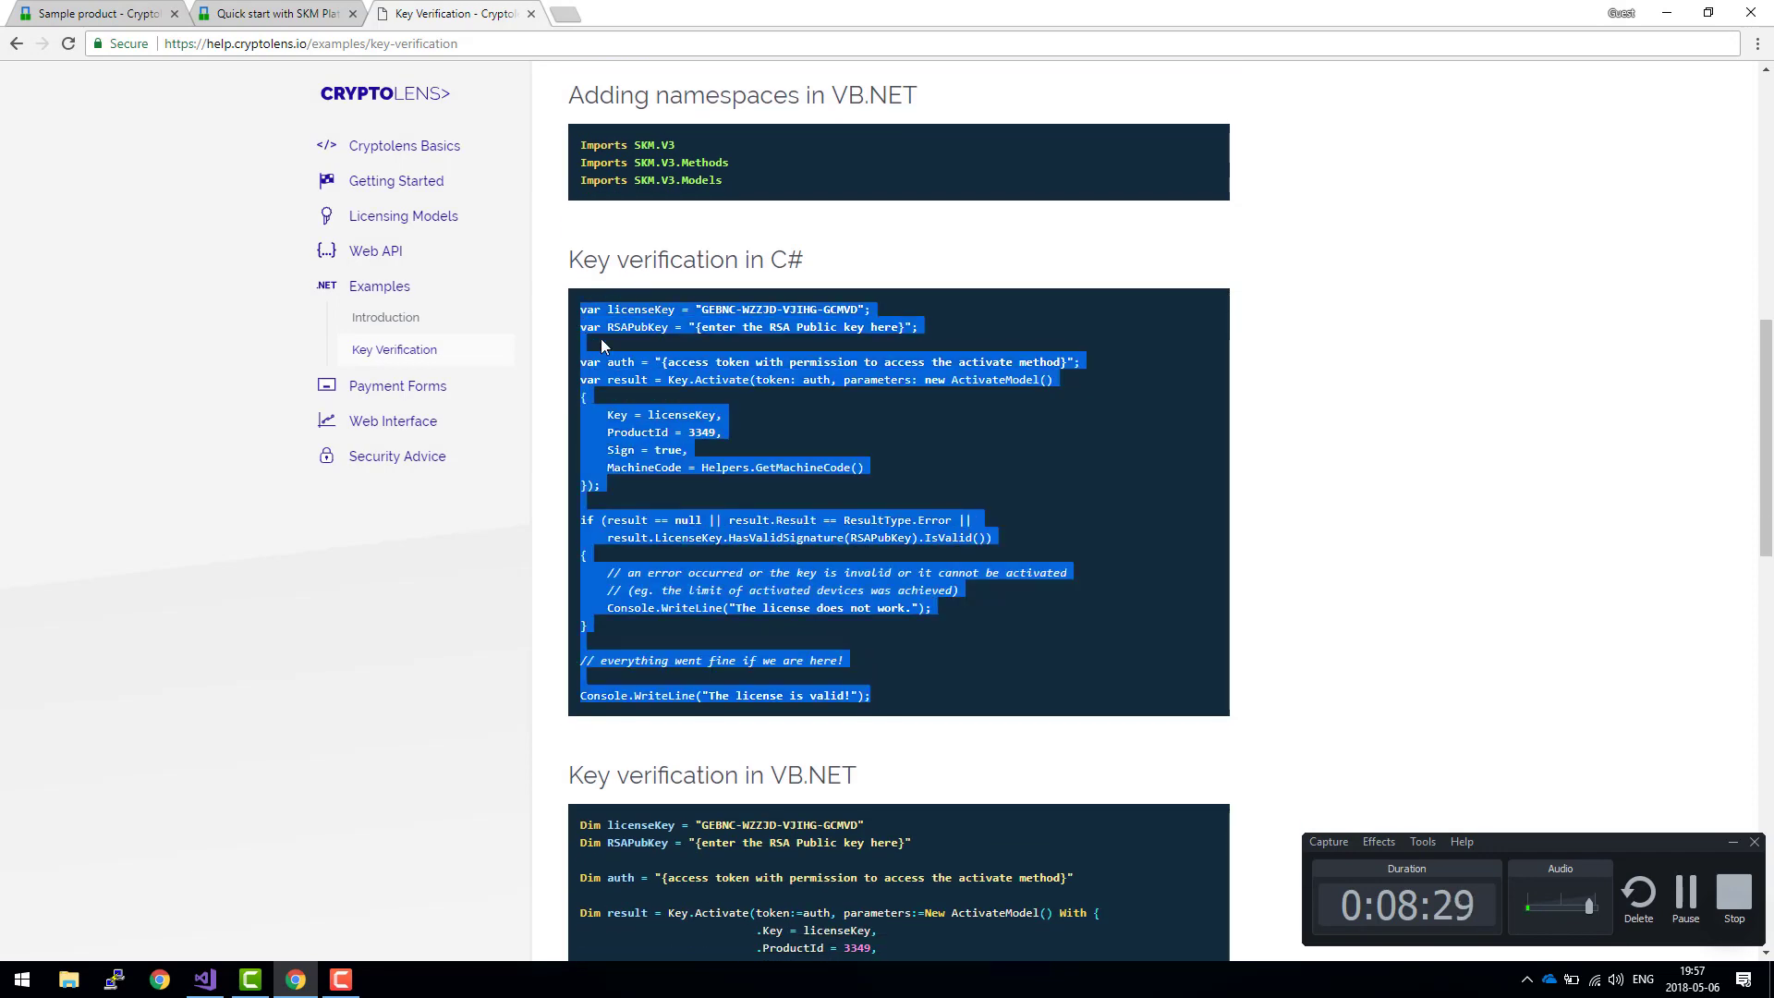
pyautogui.click(746, 467)
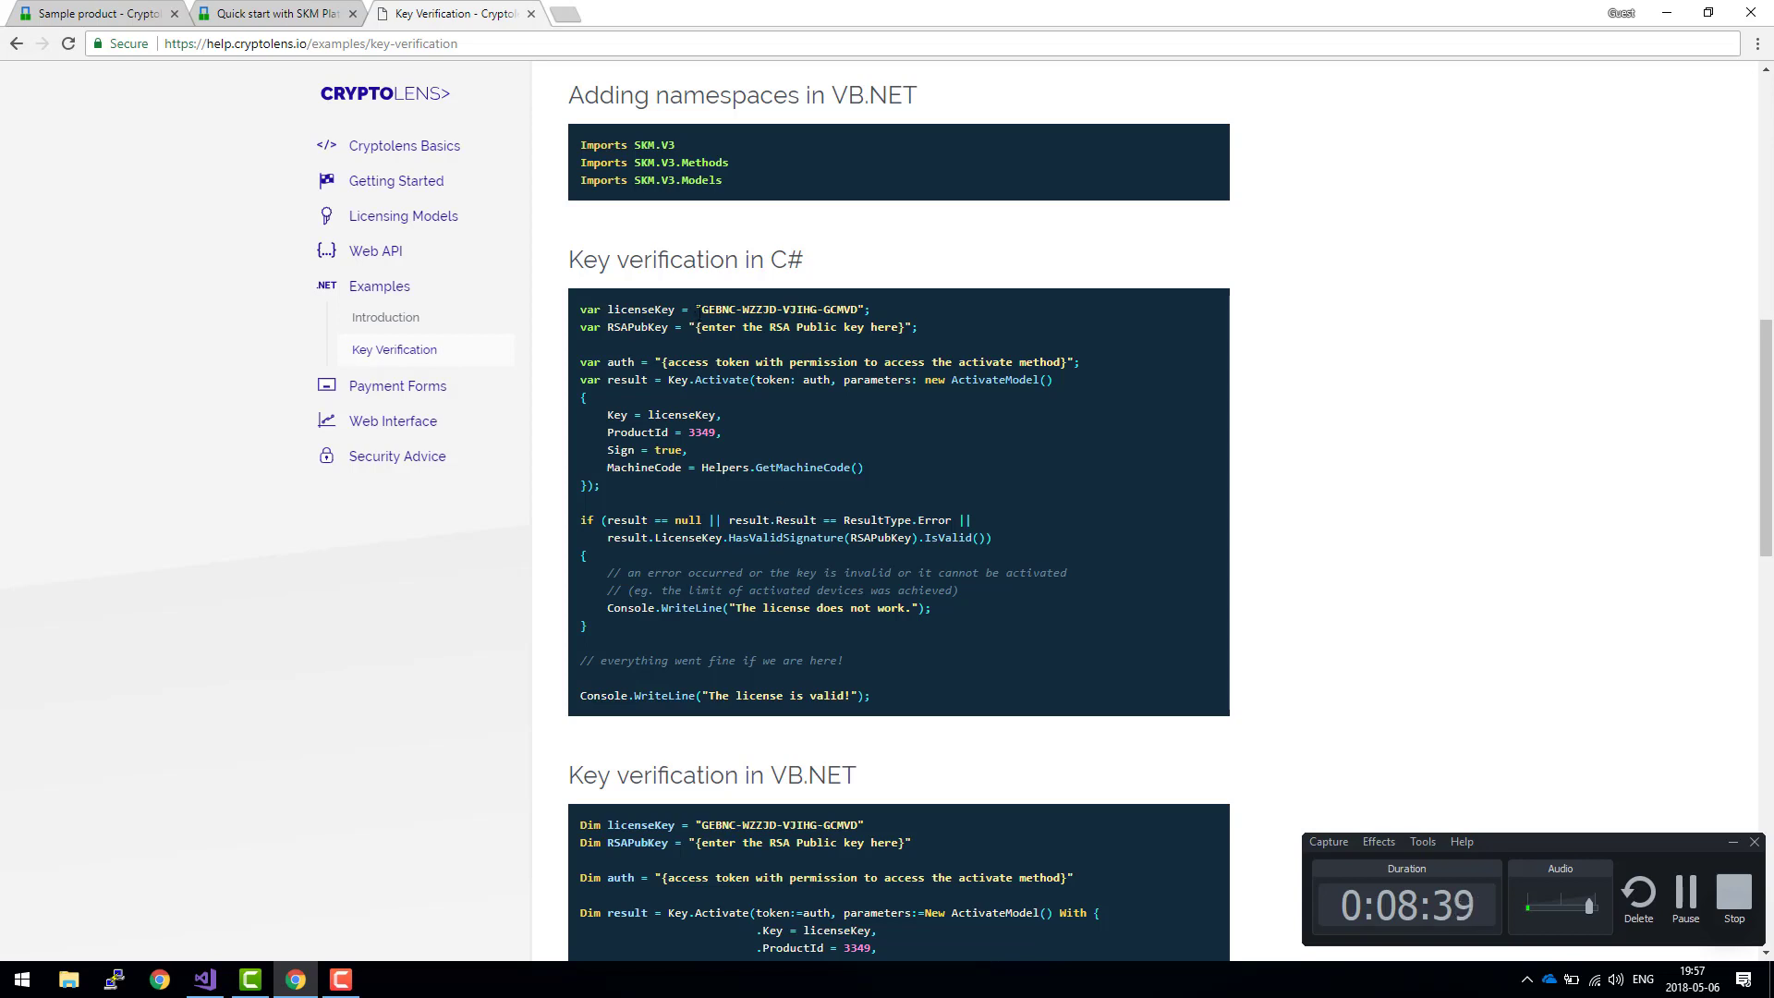
pyautogui.doubleClick(781, 308)
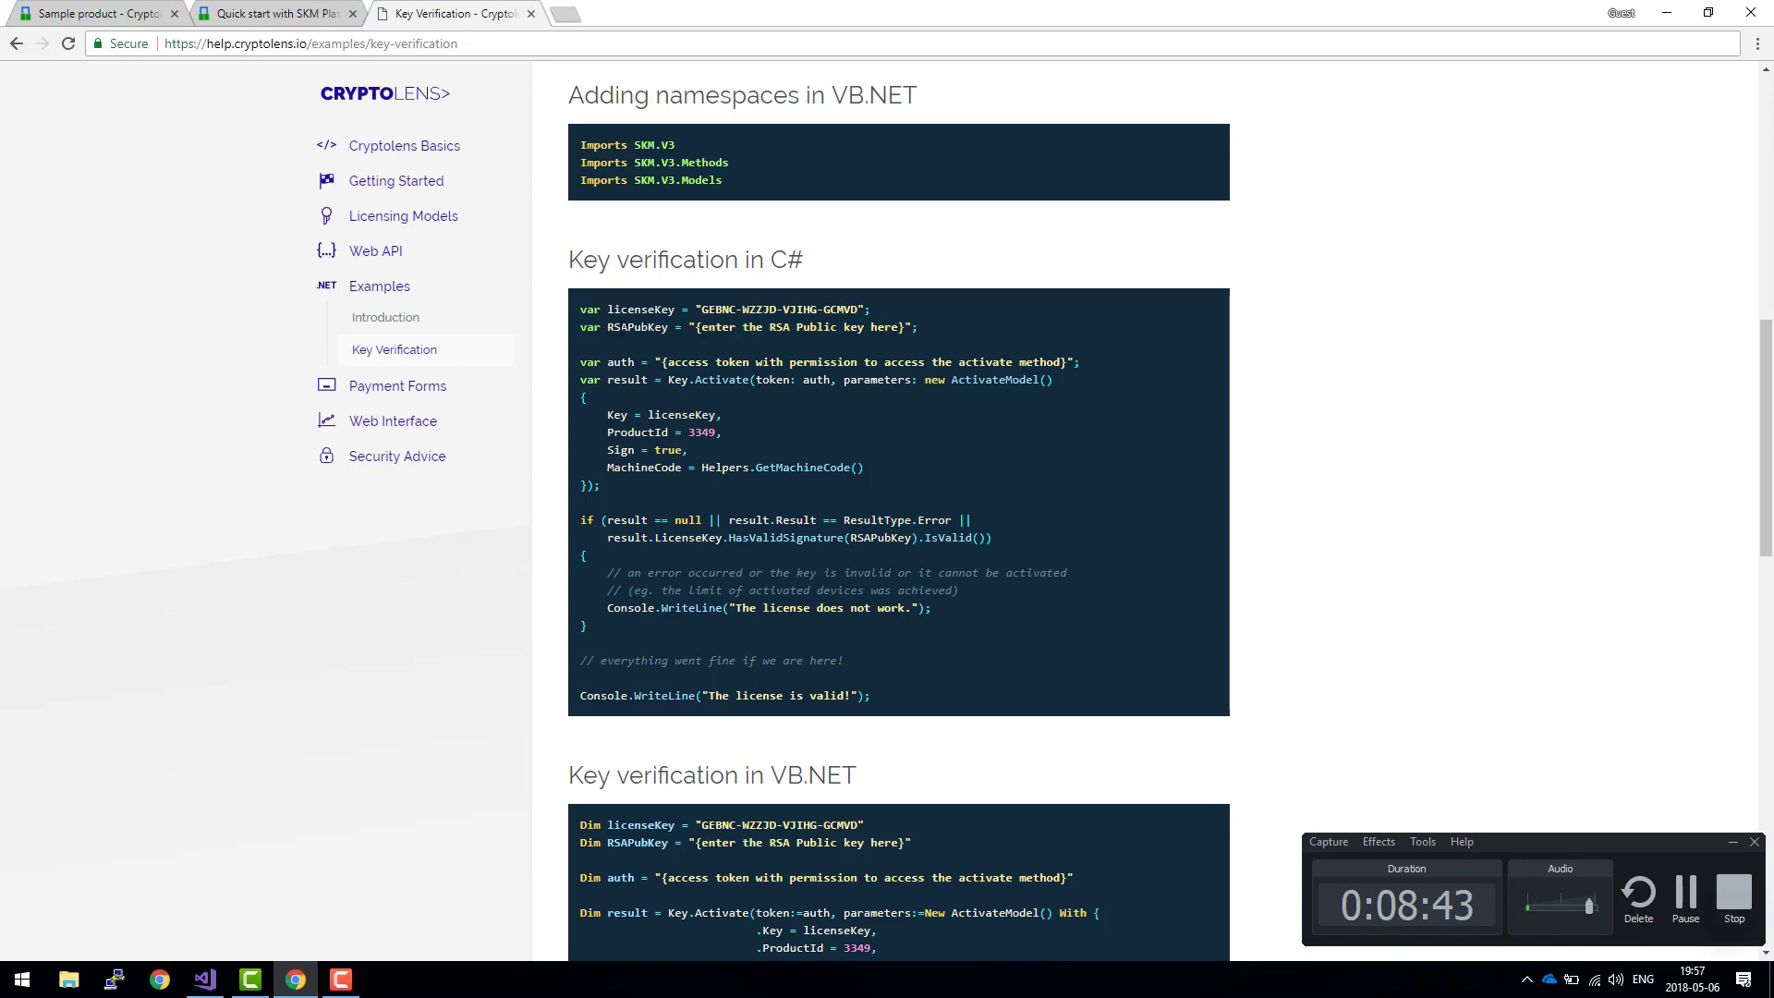
pyautogui.doubleClick(621, 362)
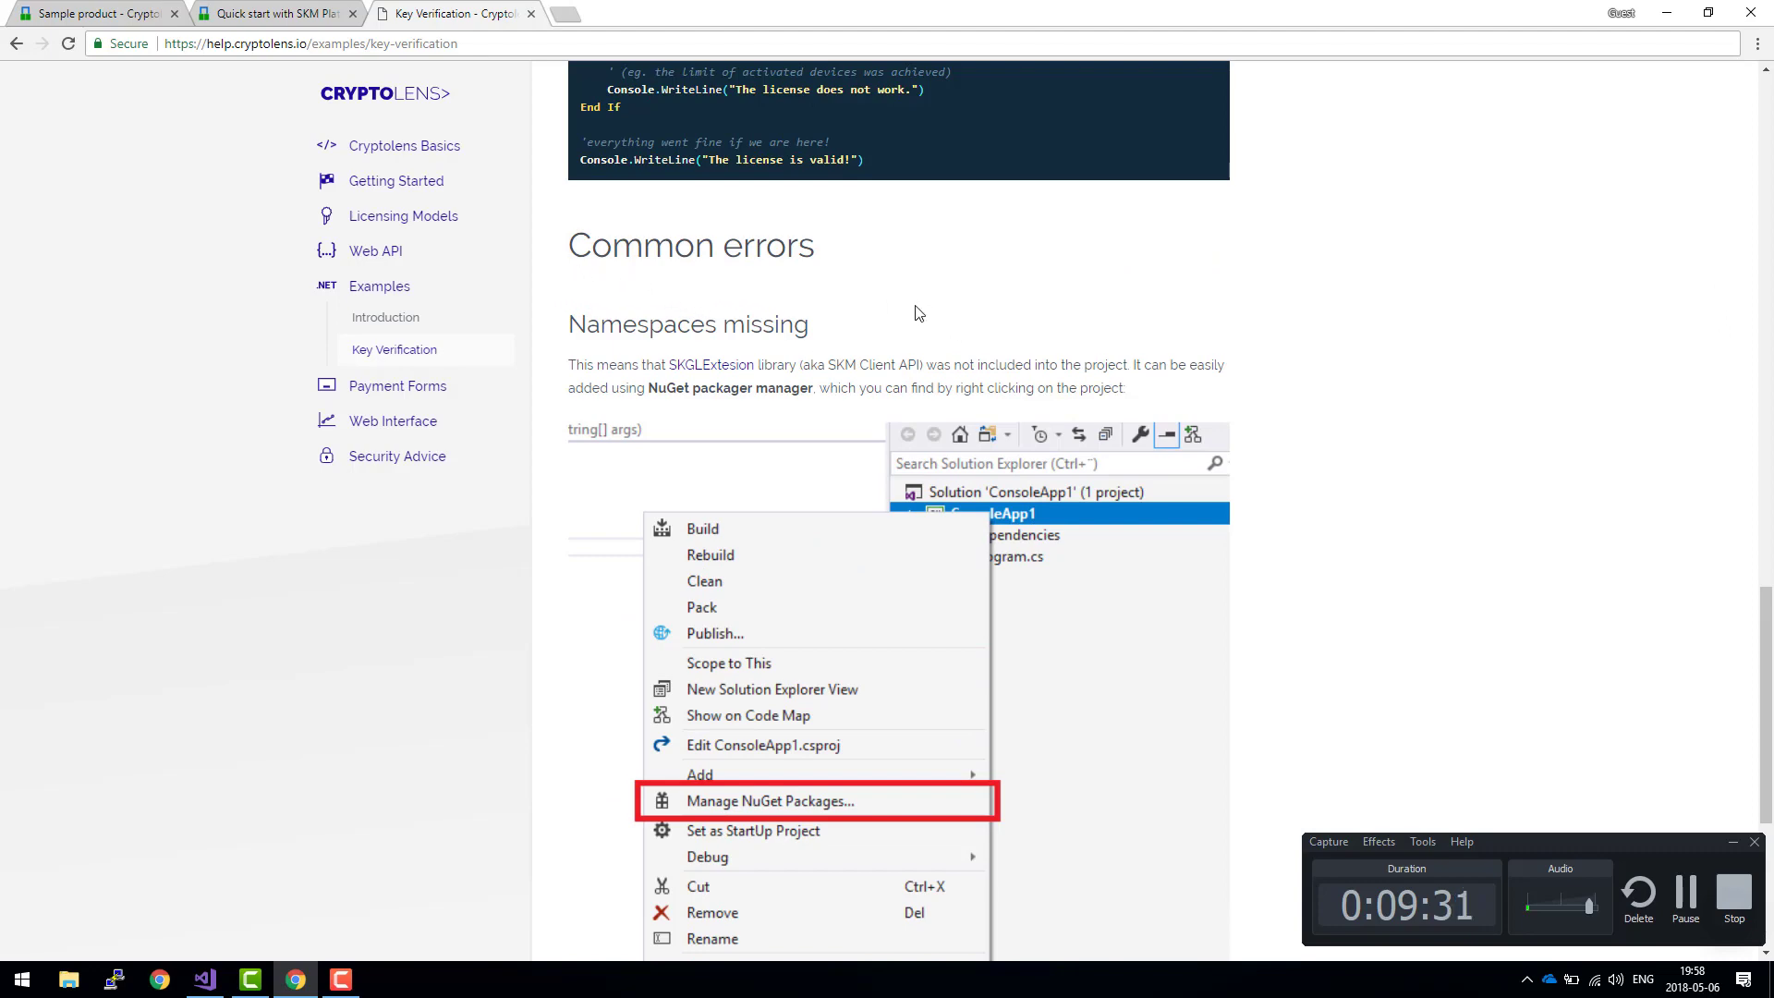
pyautogui.scroll(-3)
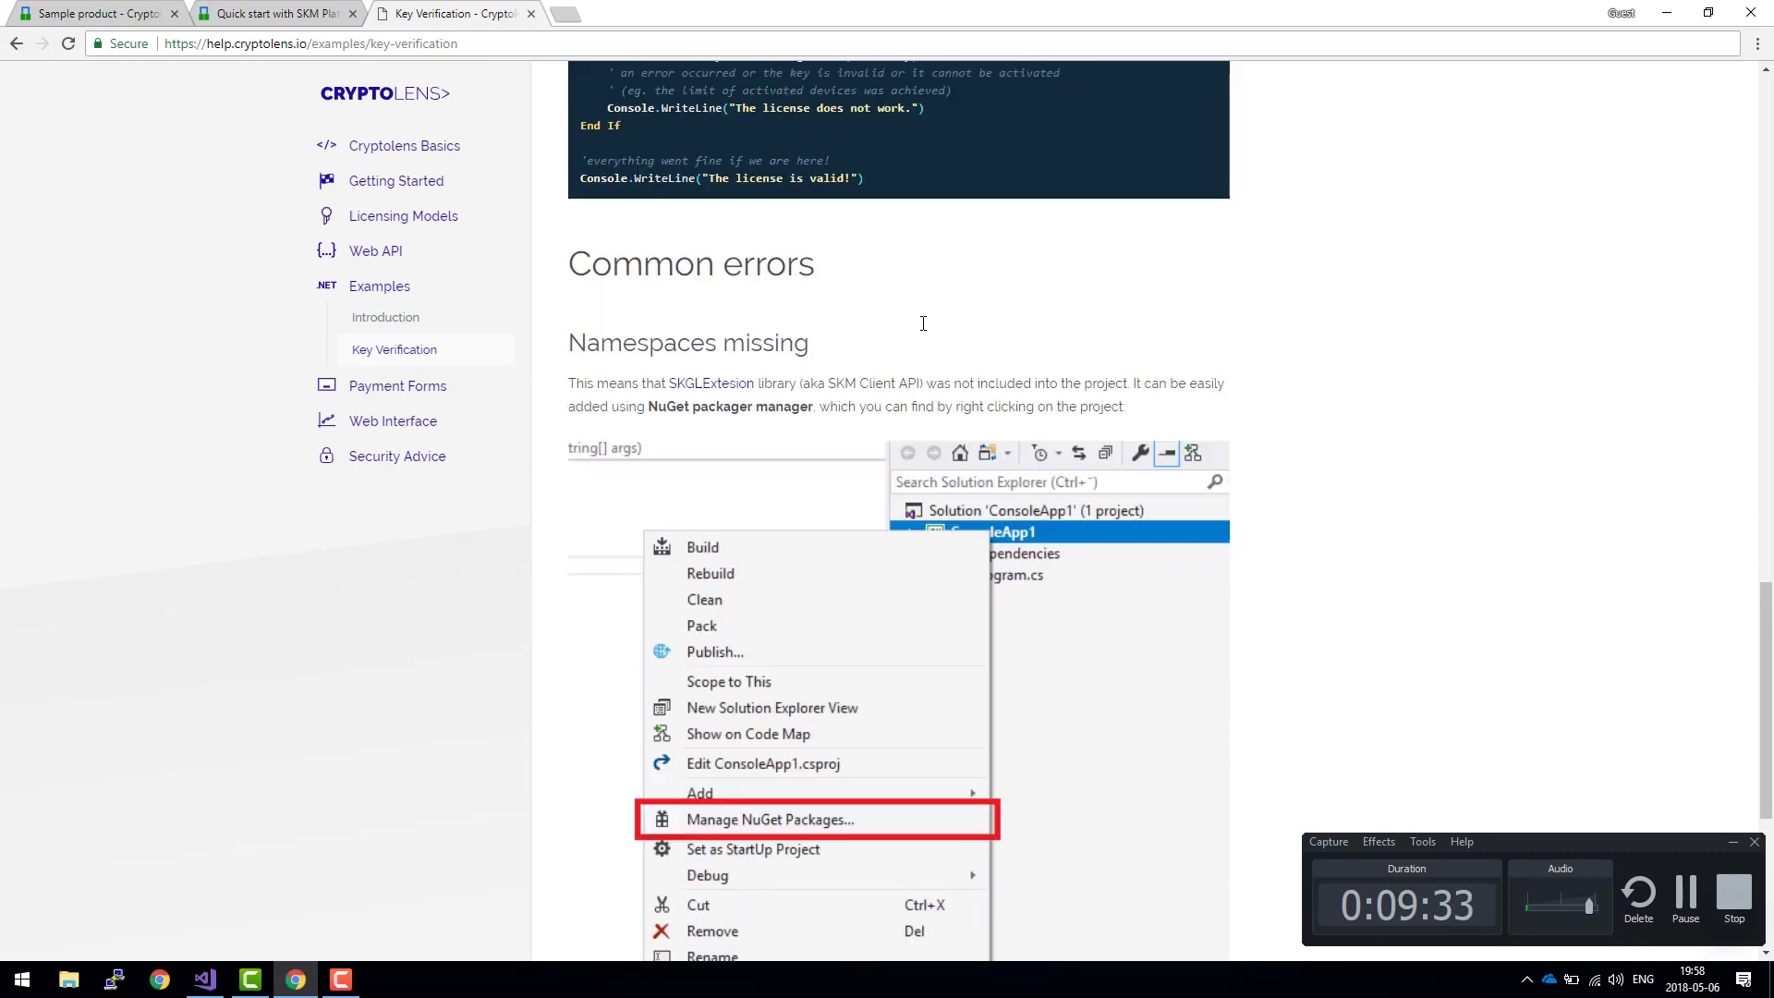
pyautogui.scroll(-3)
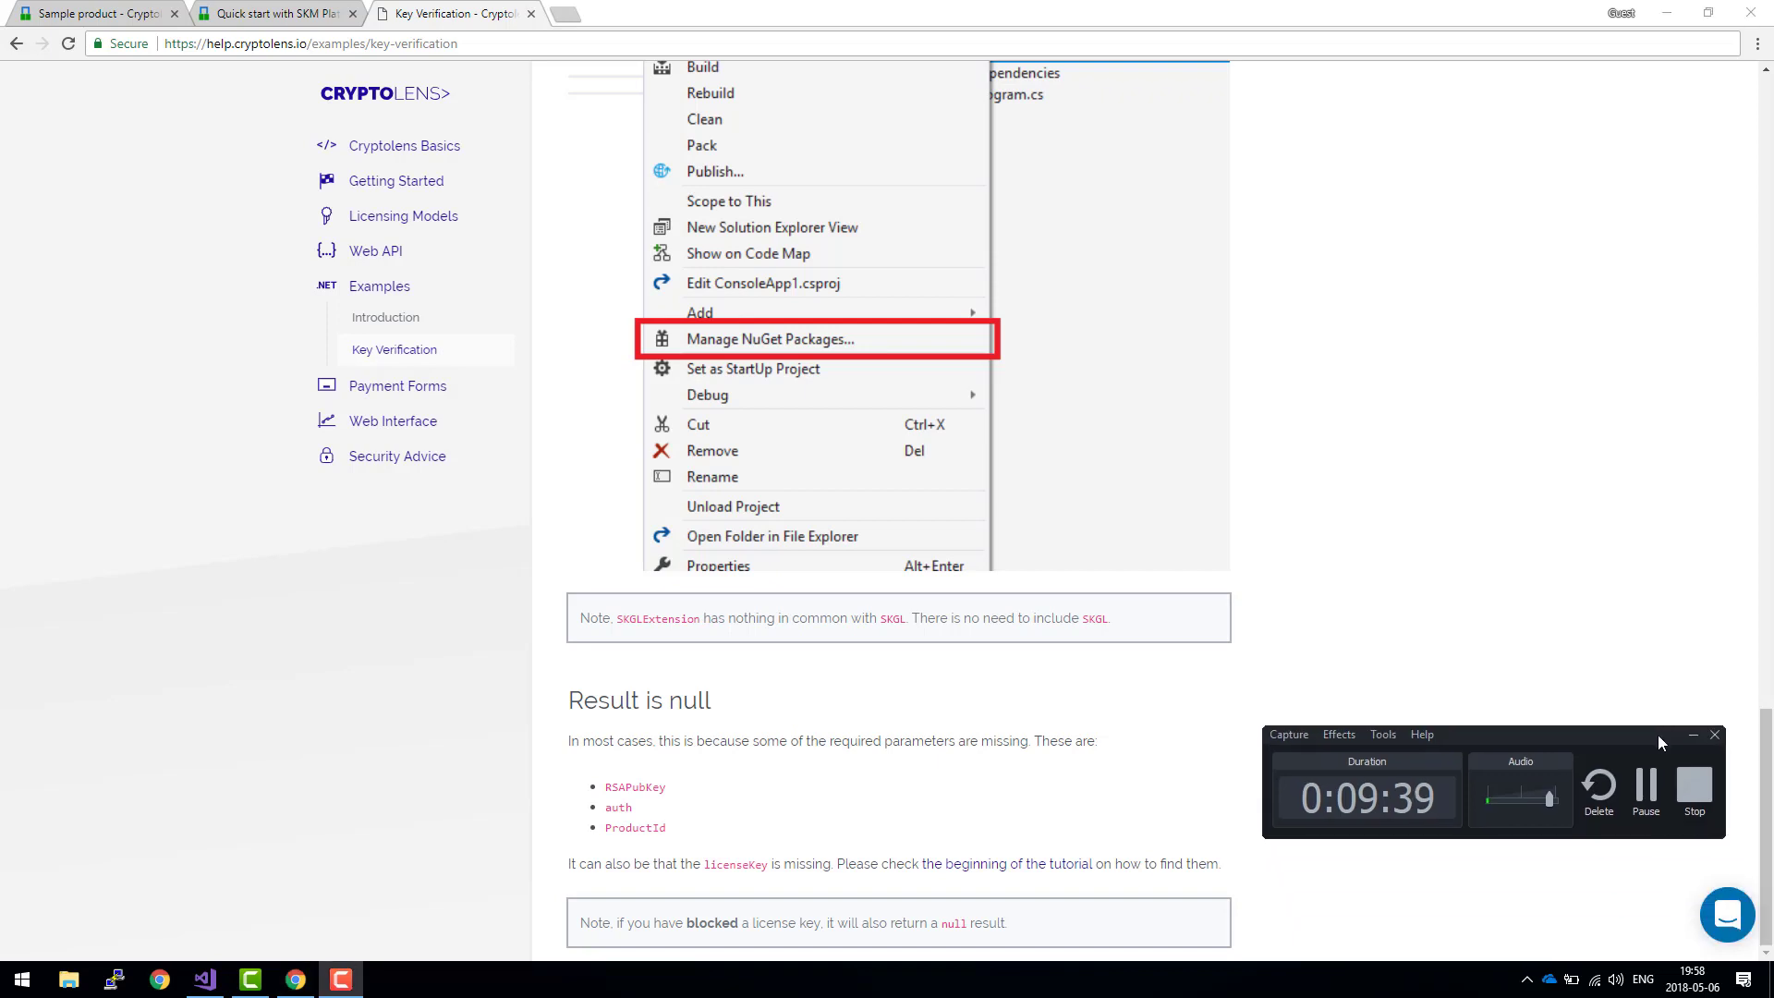
pyautogui.moveTo(1728, 952)
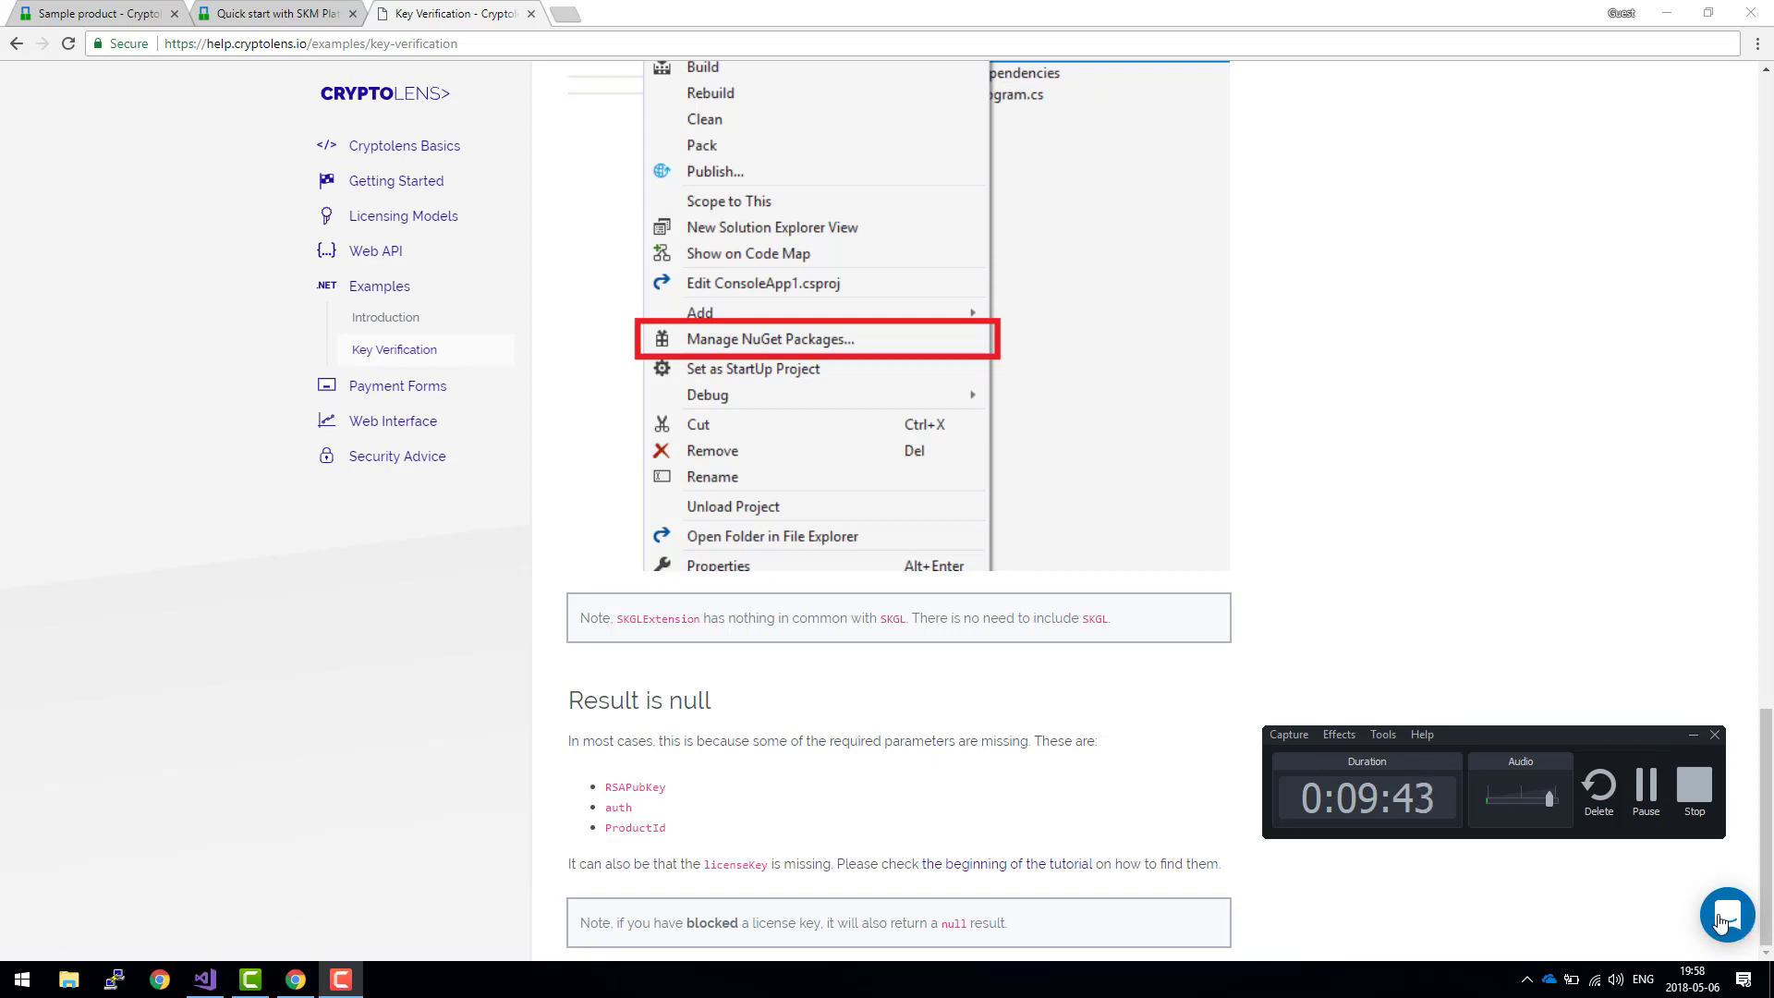
pyautogui.moveTo(1427, 608)
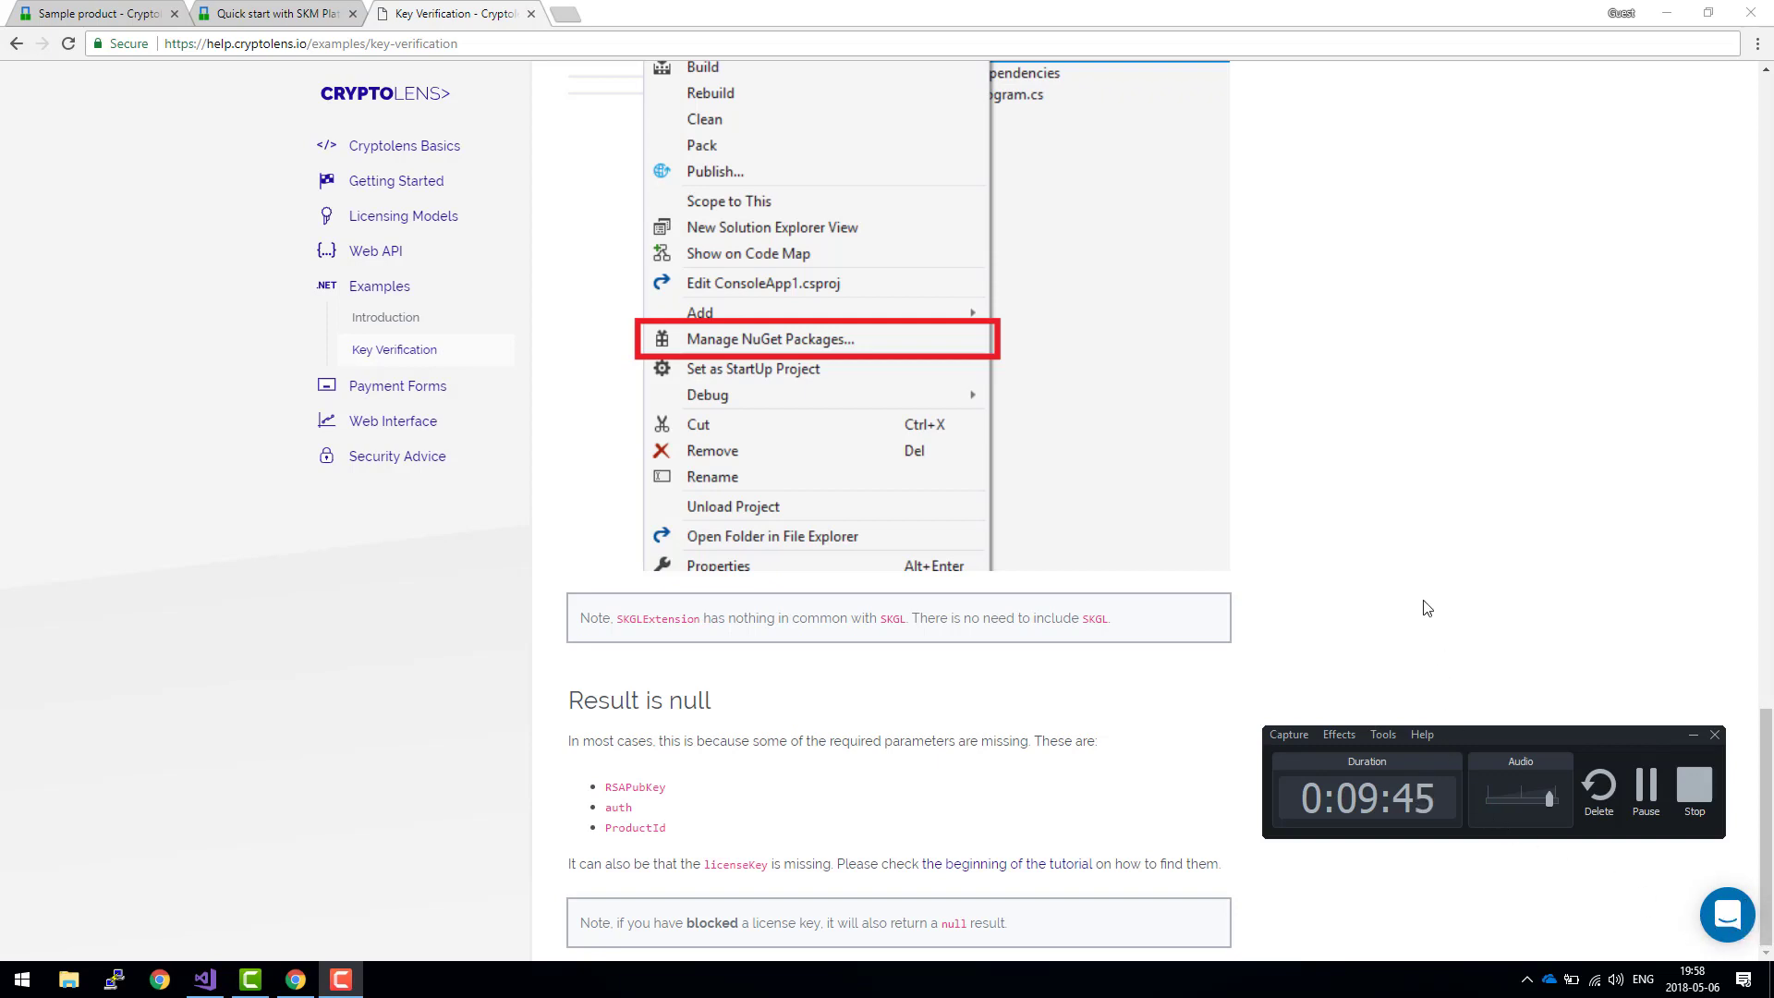